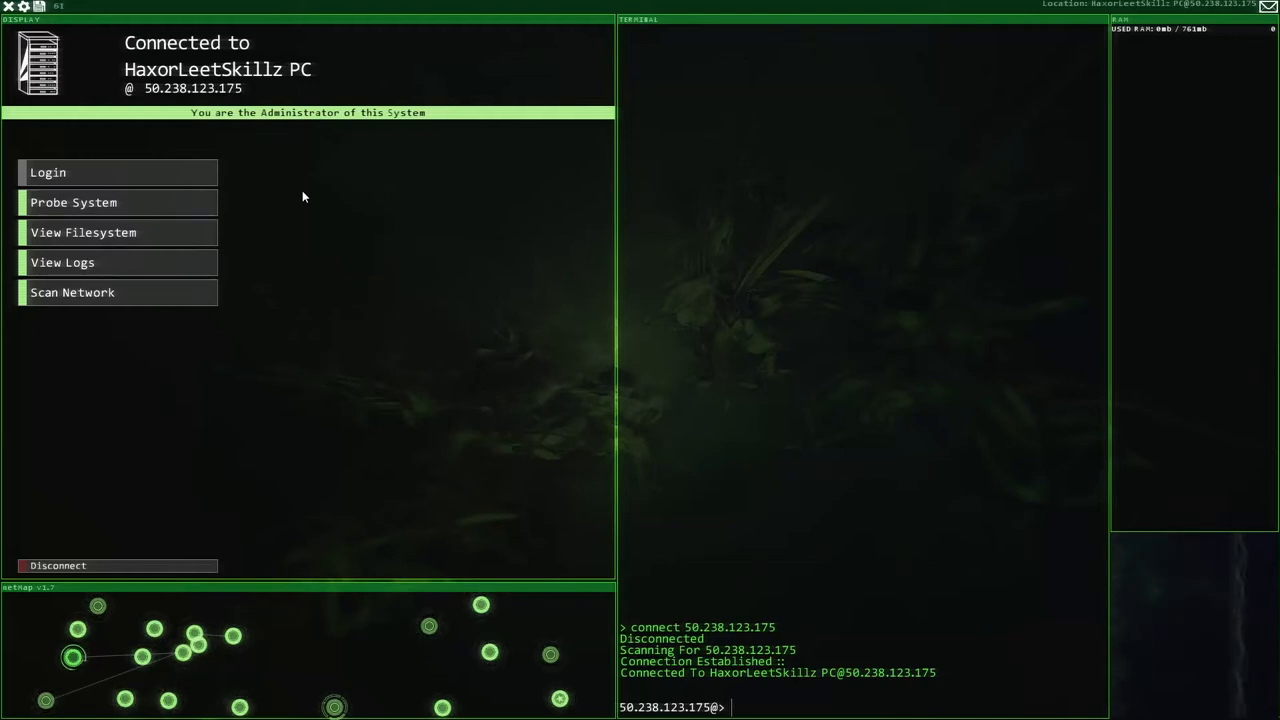
{"action": "mouse_move", "coordinate": [209, 99]}
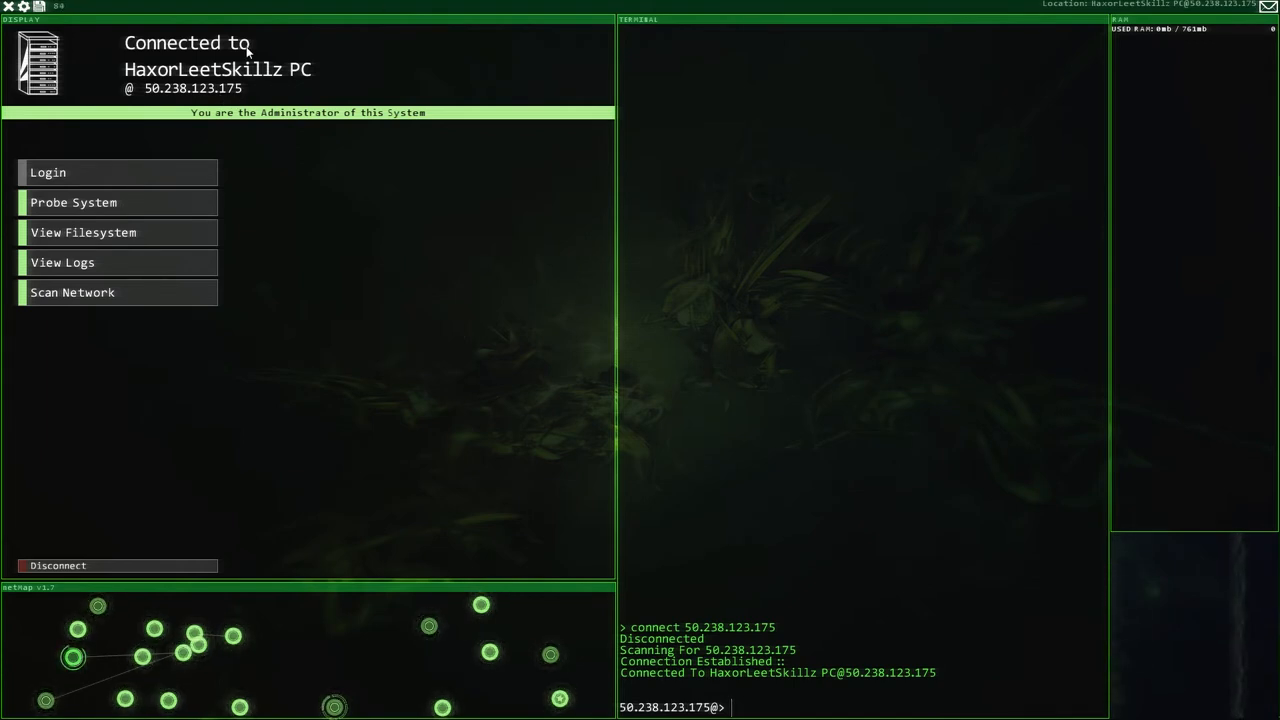
Open the mail inbox and read Entropy's 'Aggression must be Punished' email.
{"action": "left_click", "coordinate": [48, 172]}
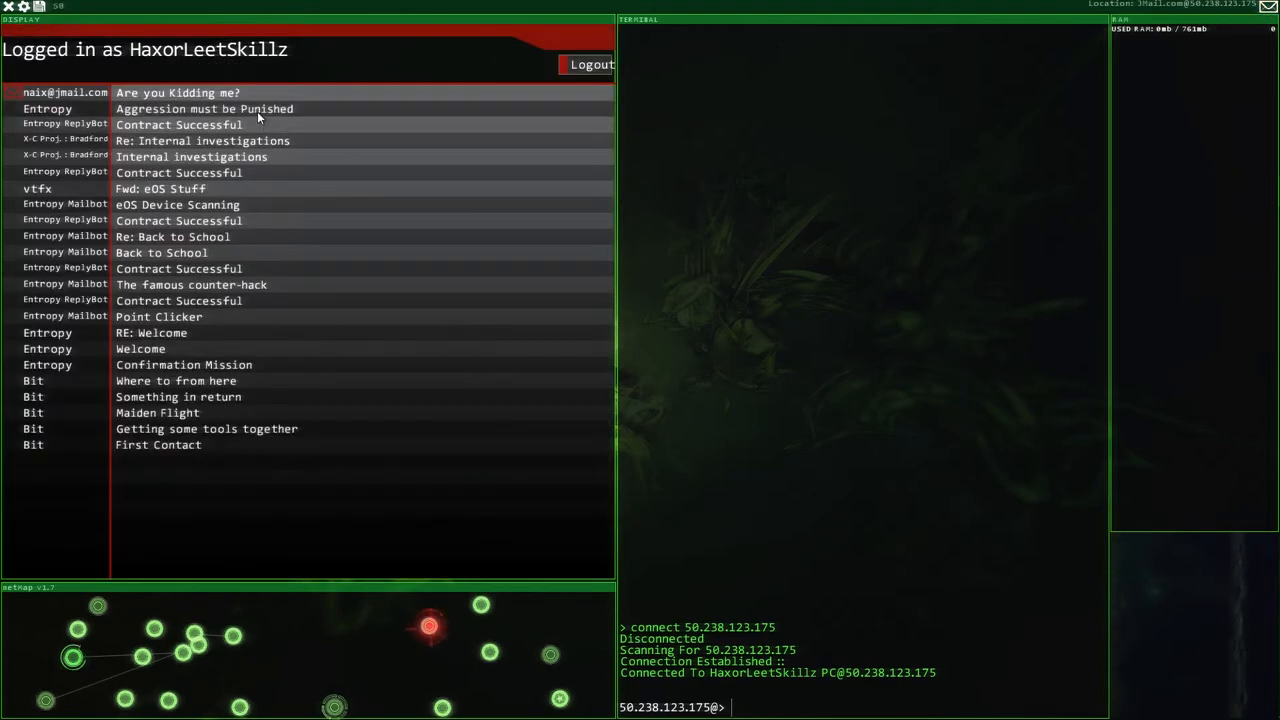
{"action": "left_click", "coordinate": [204, 108]}
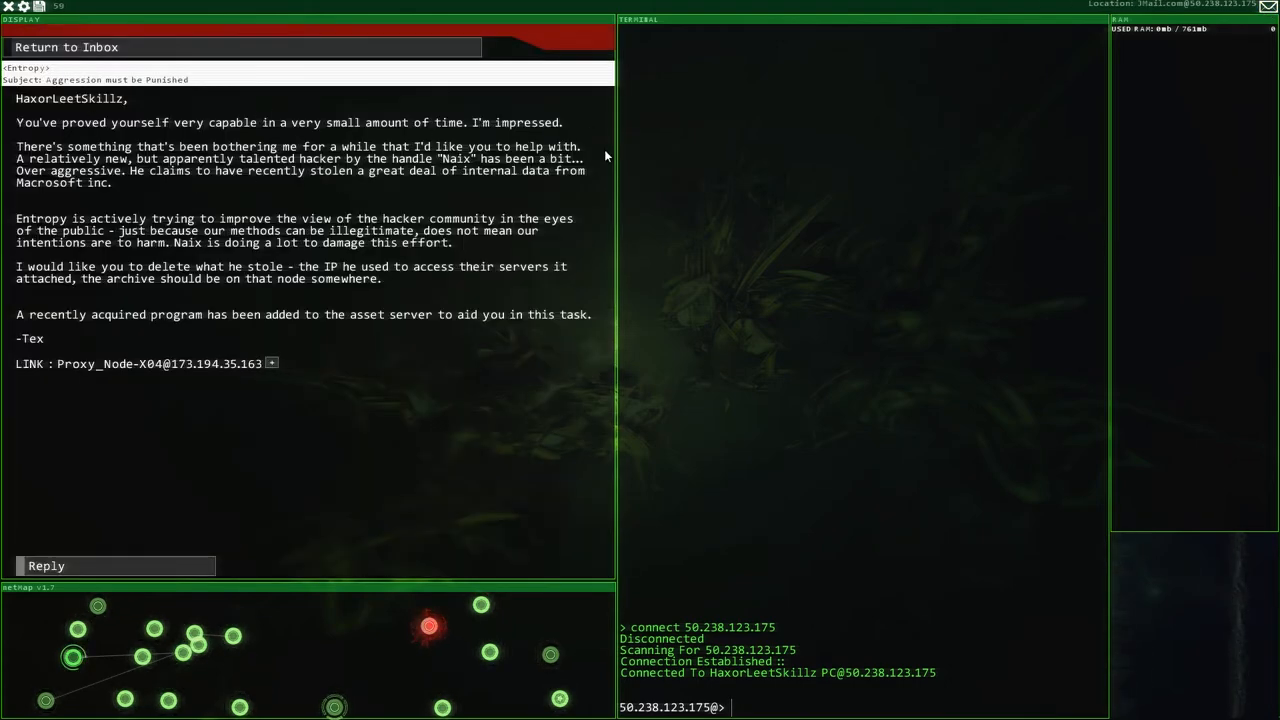
{"action": "mouse_move", "coordinate": [338, 272]}
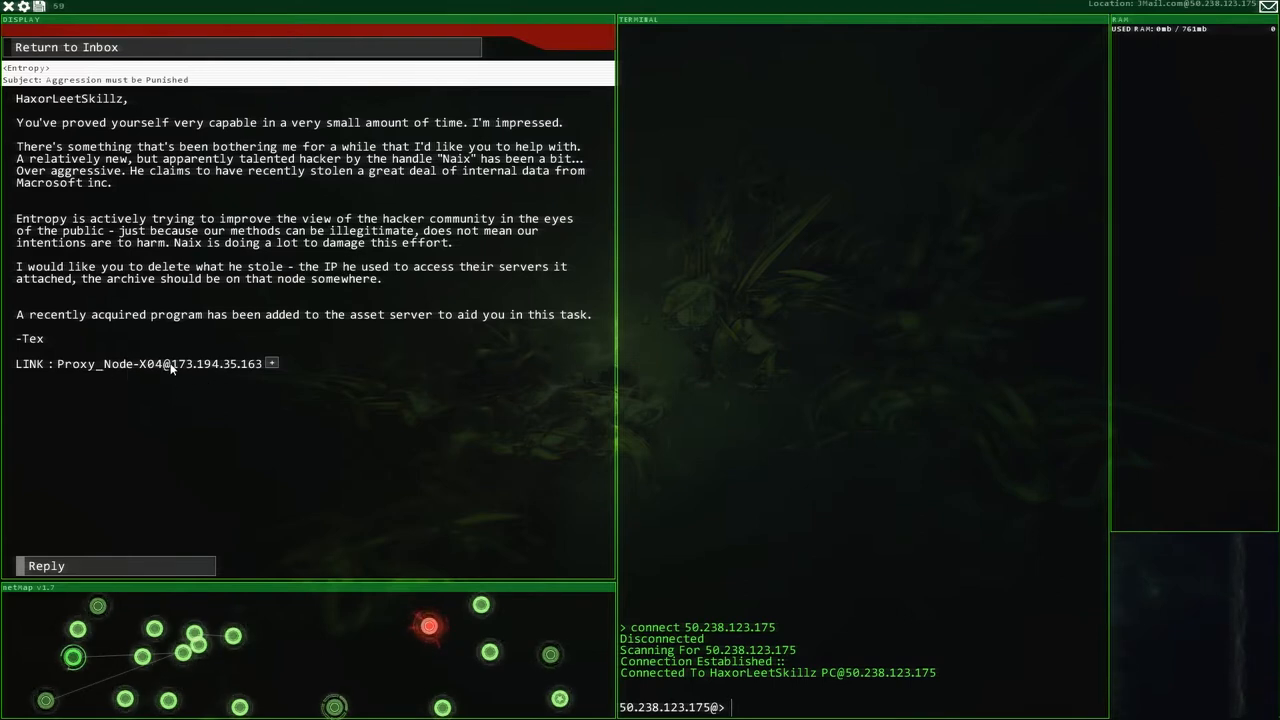
{"action": "mouse_move", "coordinate": [262, 387]}
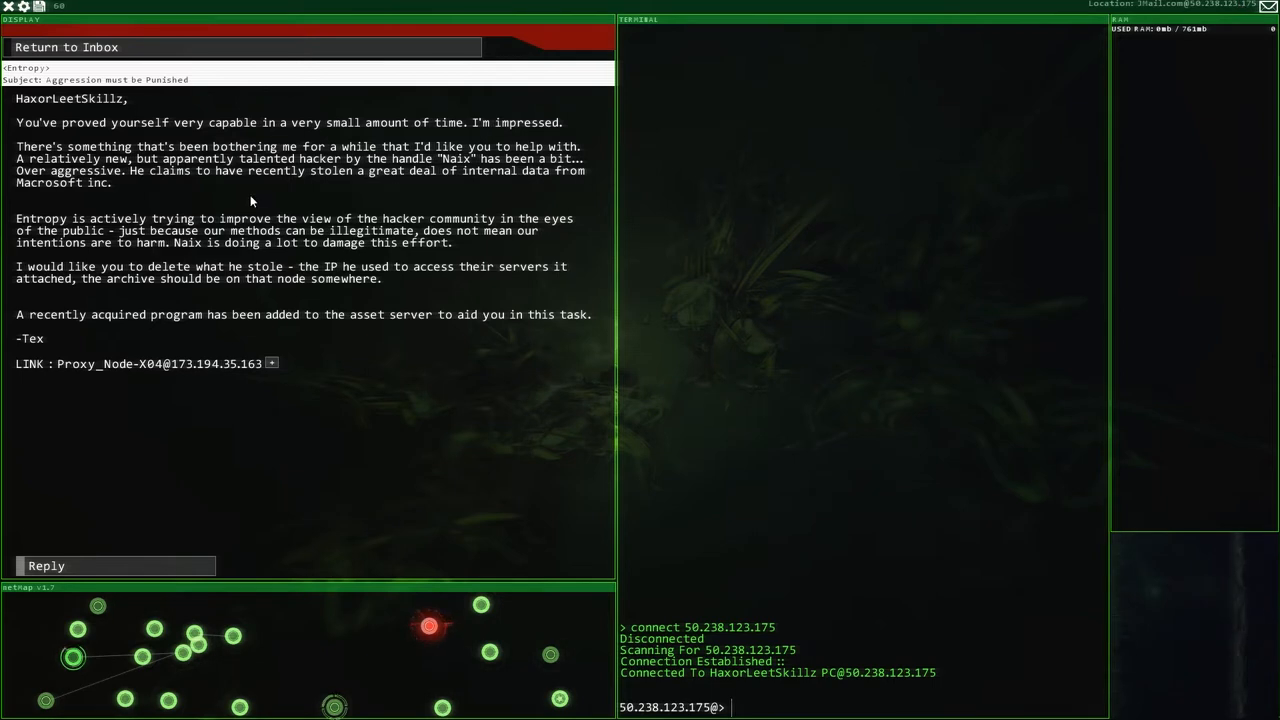
{"action": "mouse_move", "coordinate": [1080, 107]}
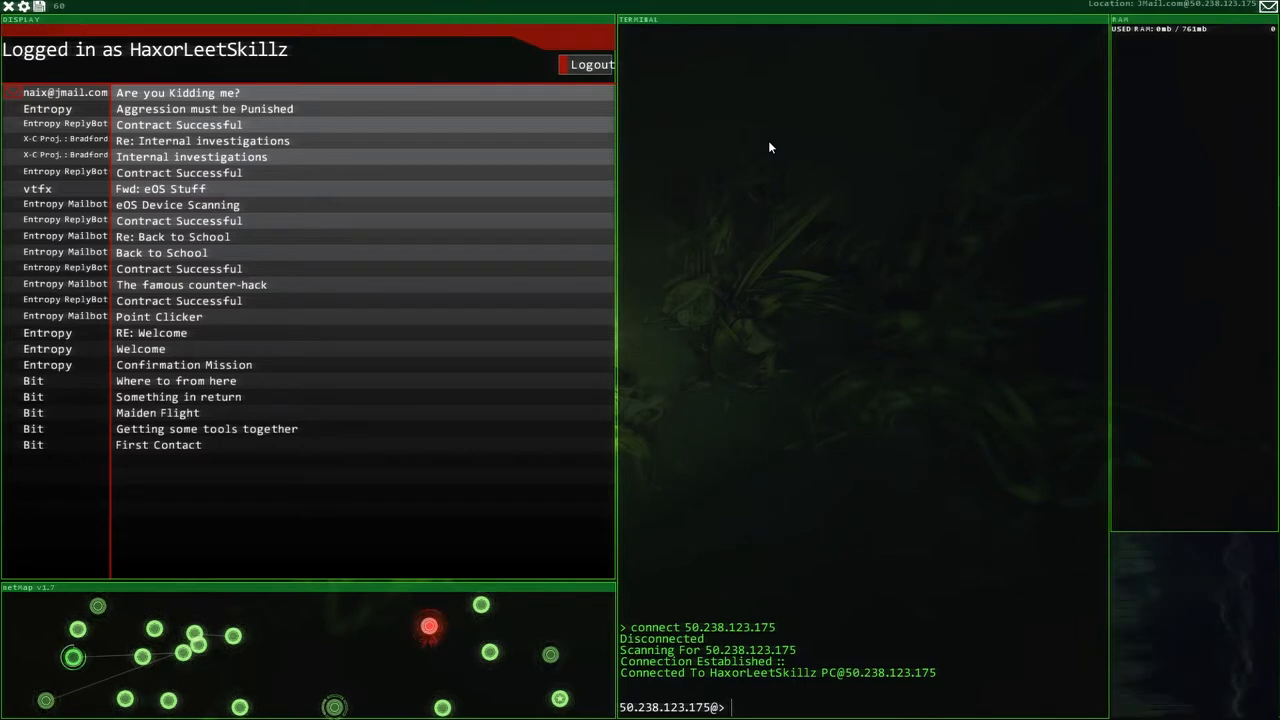
{"action": "mouse_move", "coordinate": [745, 377]}
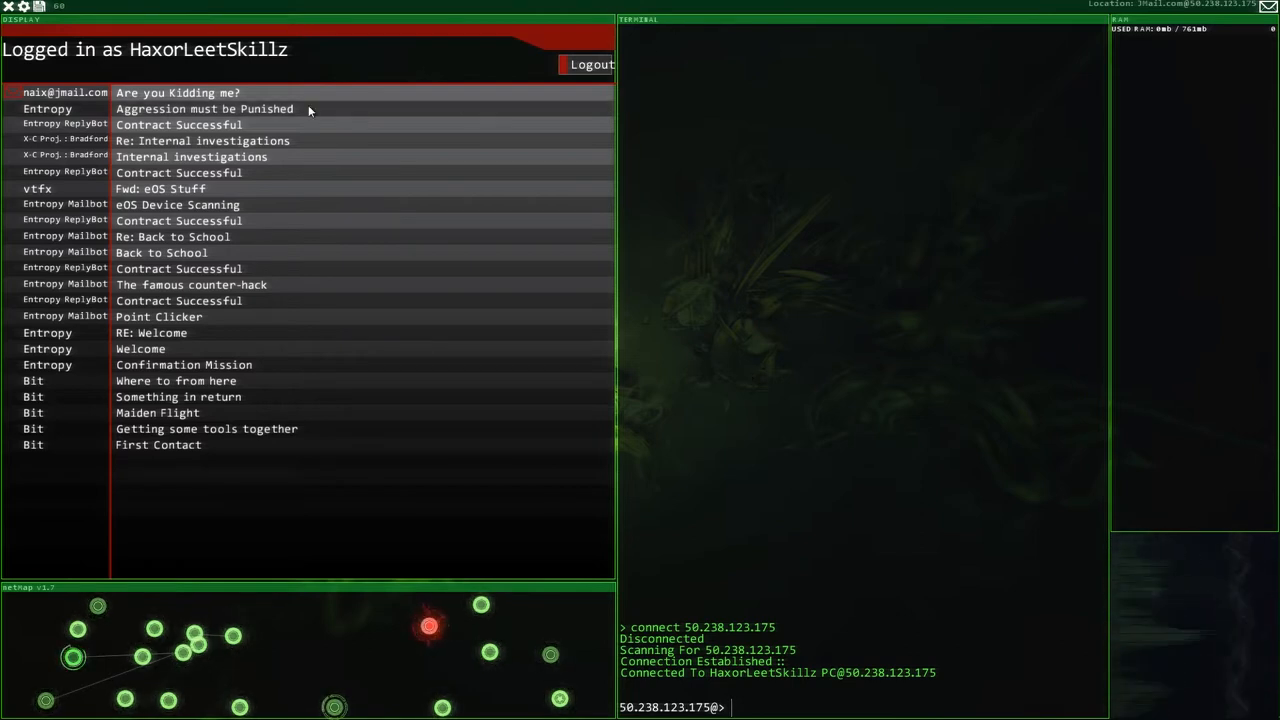
Reply to Naix's 'Are you Kidding me?' email with 'lulz, triggered much :P' and send it.
{"action": "left_click", "coordinate": [177, 92]}
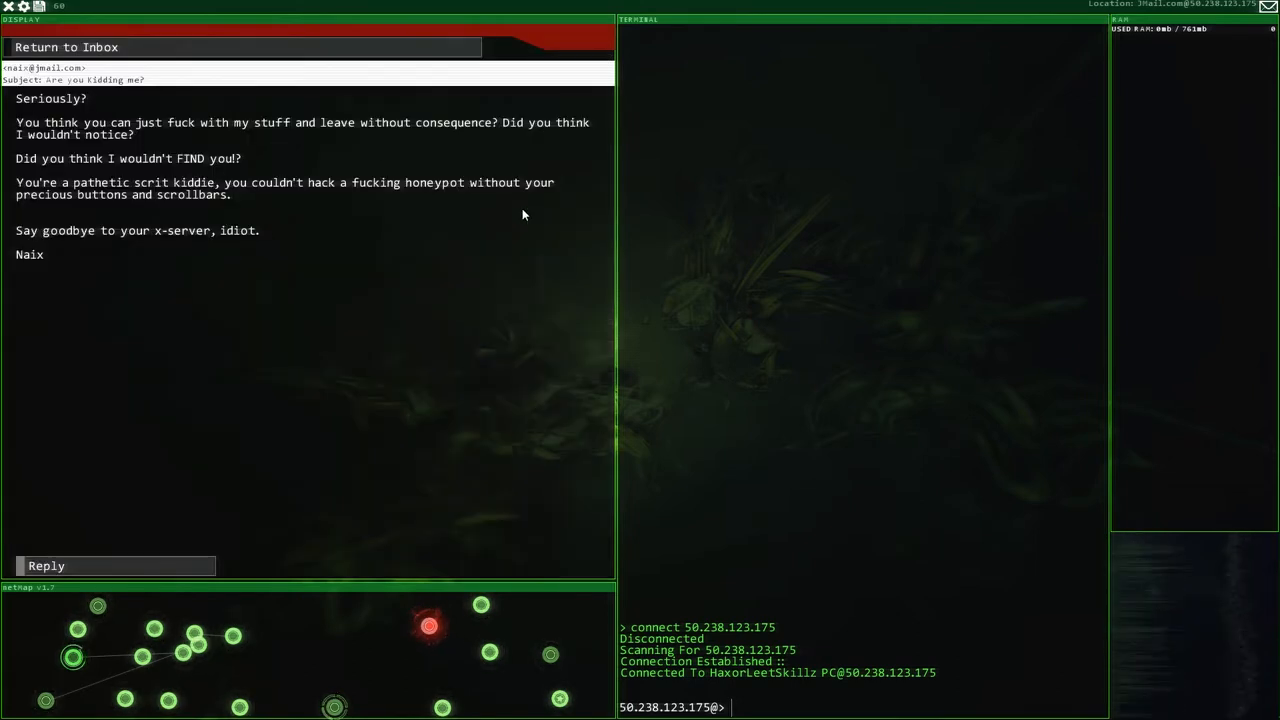
{"action": "mouse_move", "coordinate": [275, 241]}
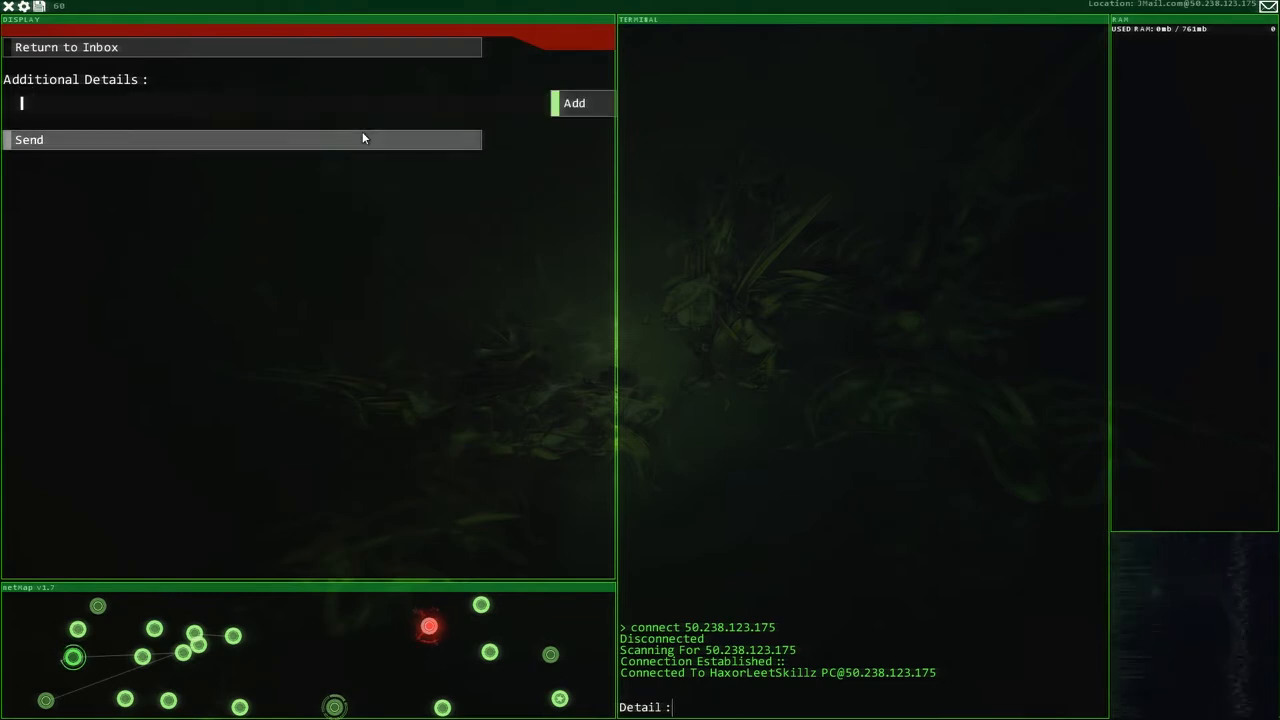
{"action": "type", "text": "lu"}
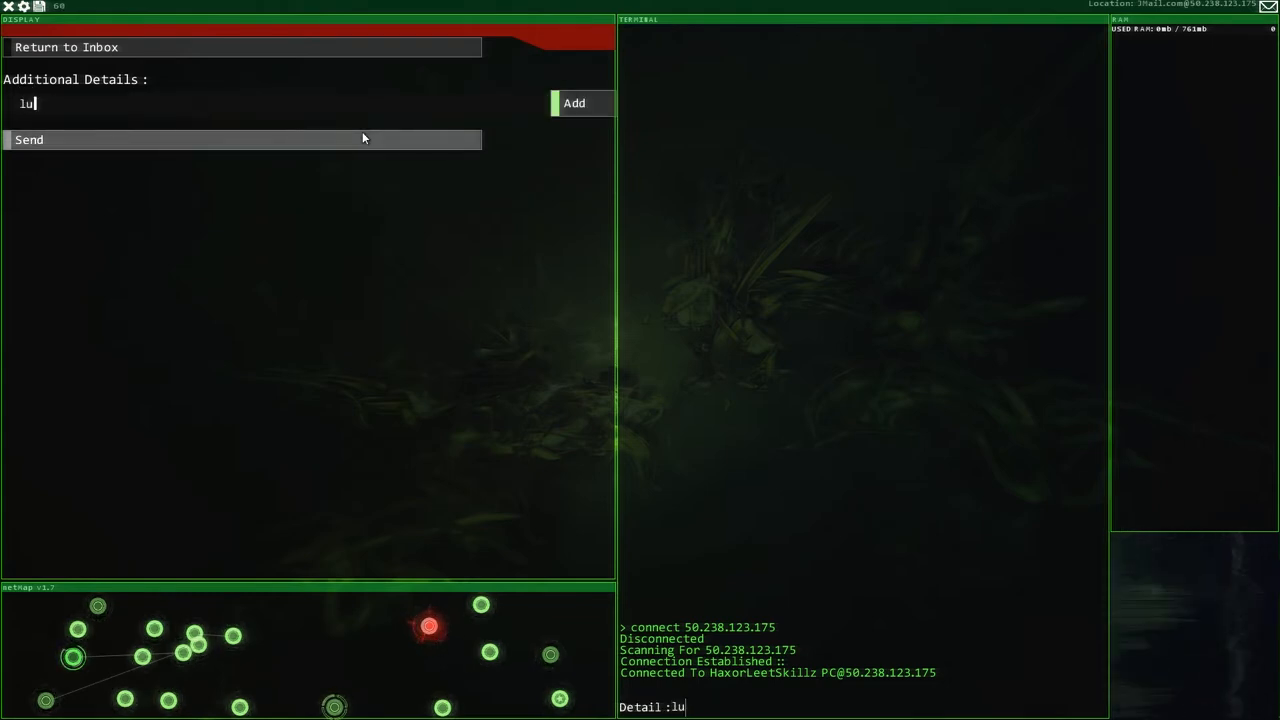
{"action": "type", "text": "lz"}
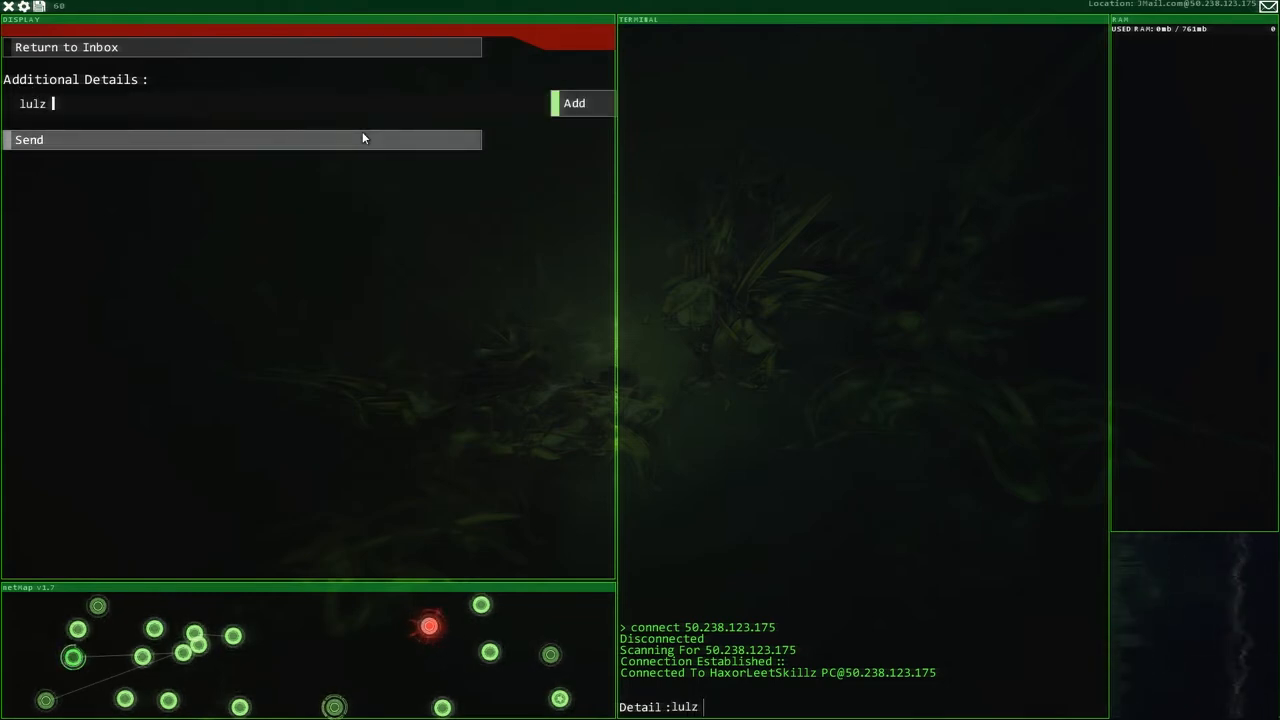
{"action": "type", "text": ", t"}
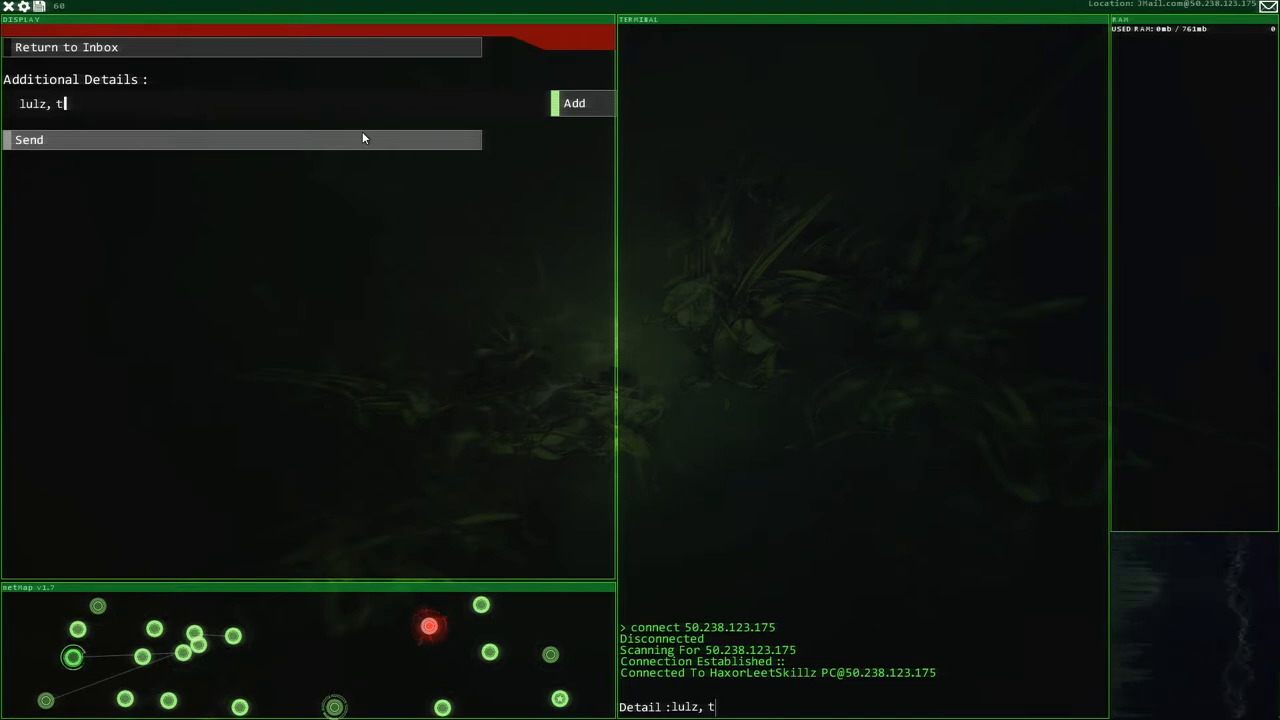
{"action": "type", "text": "riggered much :P"}
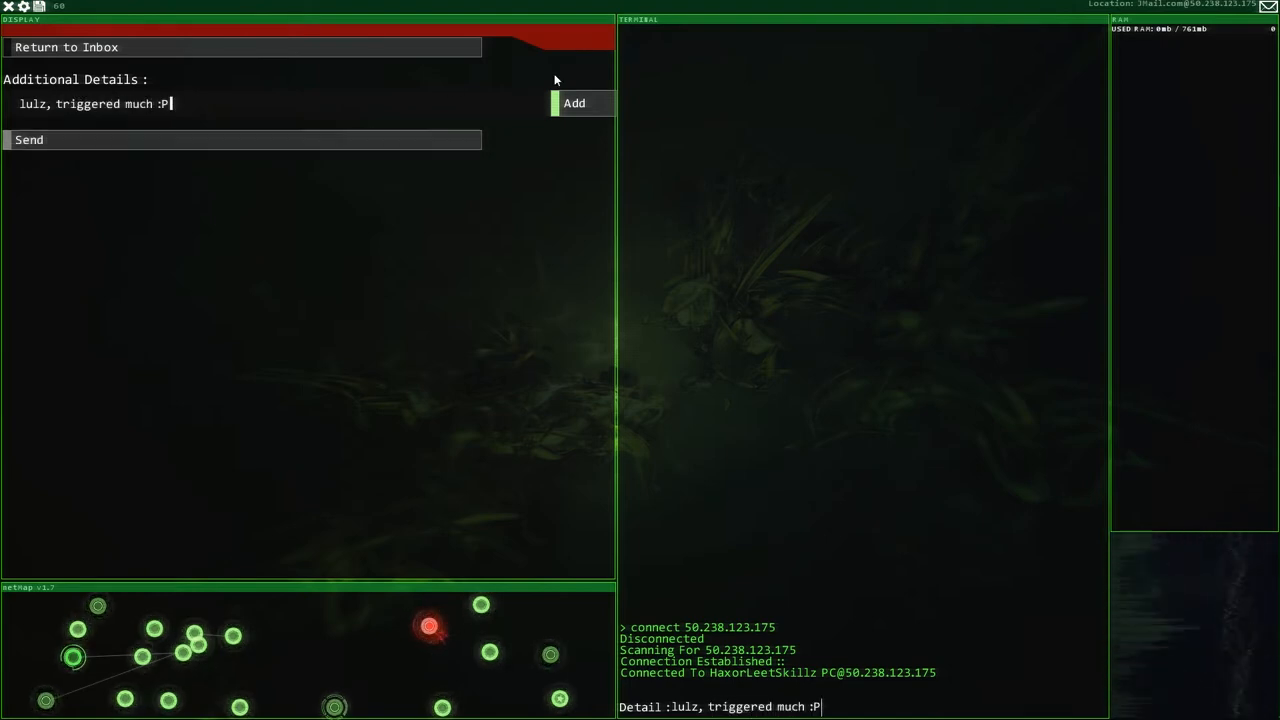
{"action": "left_click", "coordinate": [574, 103]}
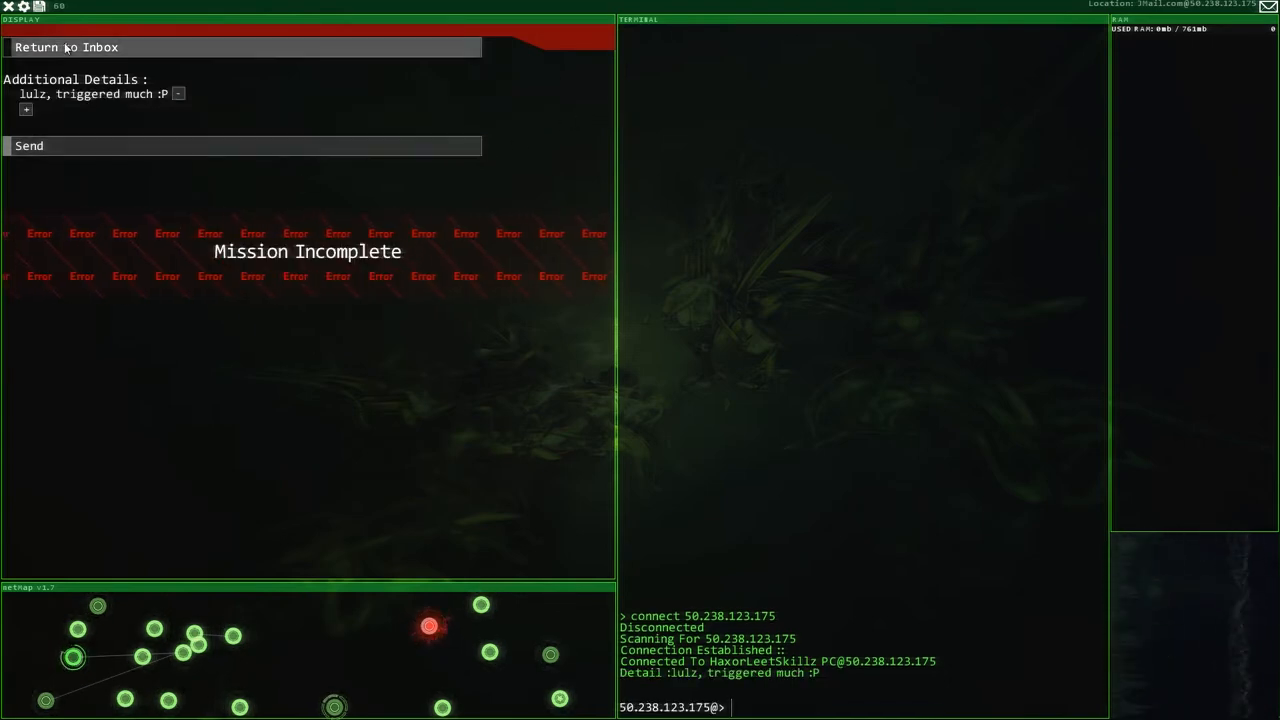
Go back from the open email to the inbox list.
{"action": "left_click", "coordinate": [66, 47]}
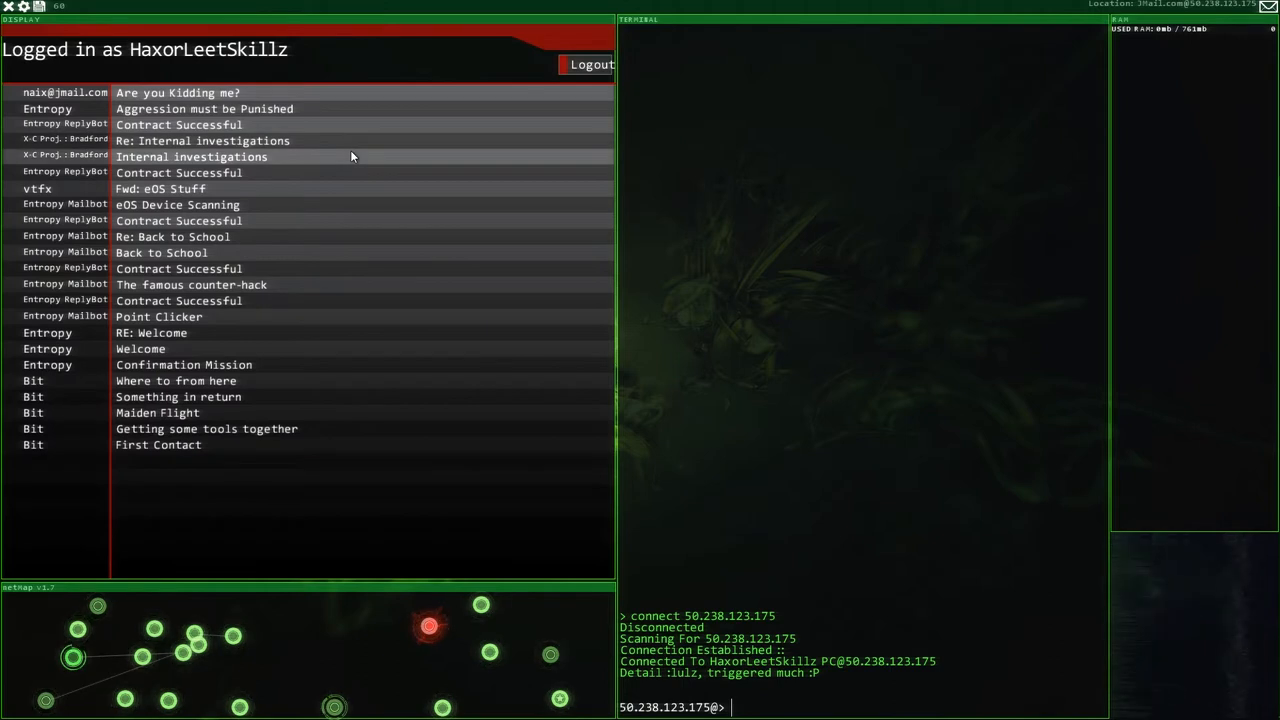
{"action": "mouse_move", "coordinate": [396, 136]}
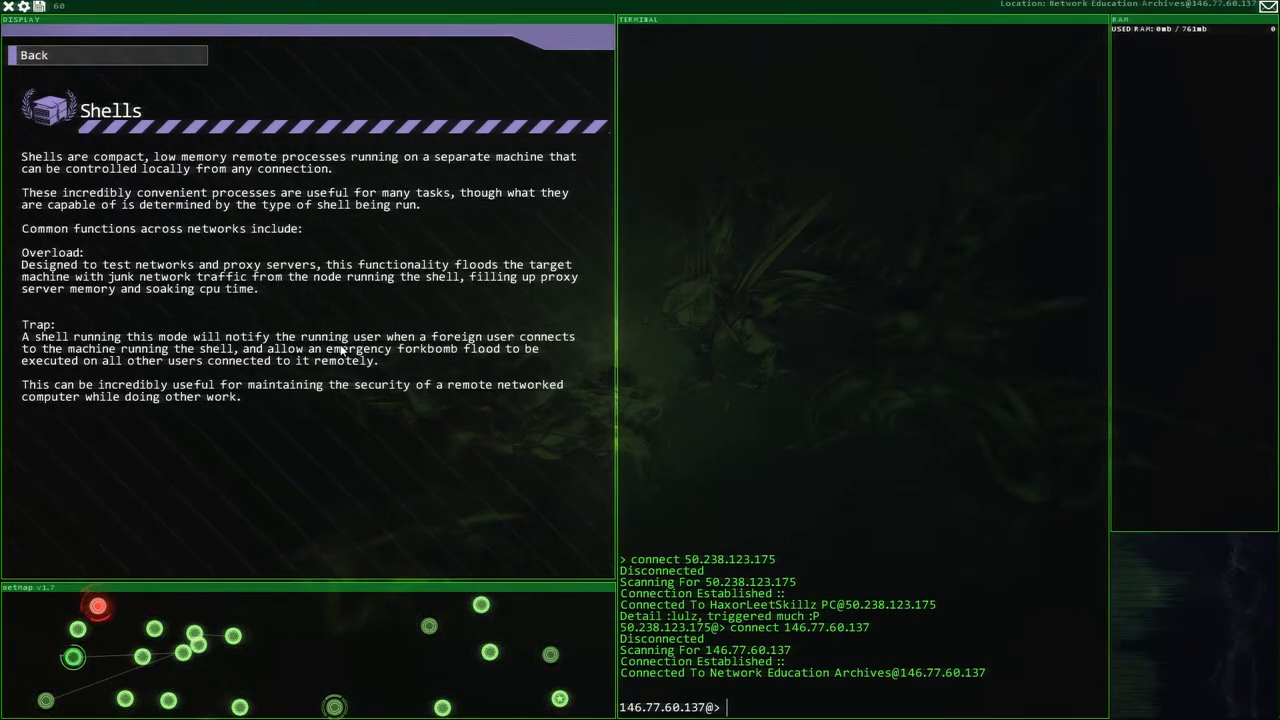
{"action": "mouse_move", "coordinate": [563, 347]}
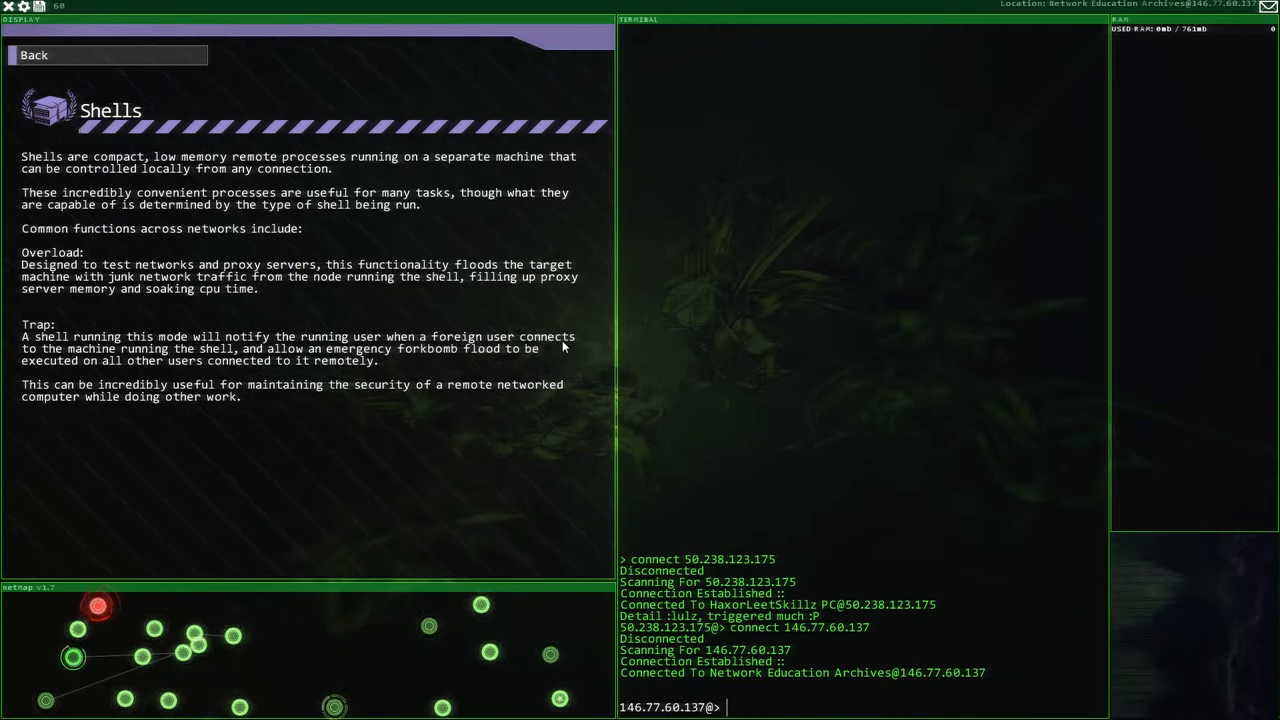
{"action": "mouse_move", "coordinate": [380, 360]}
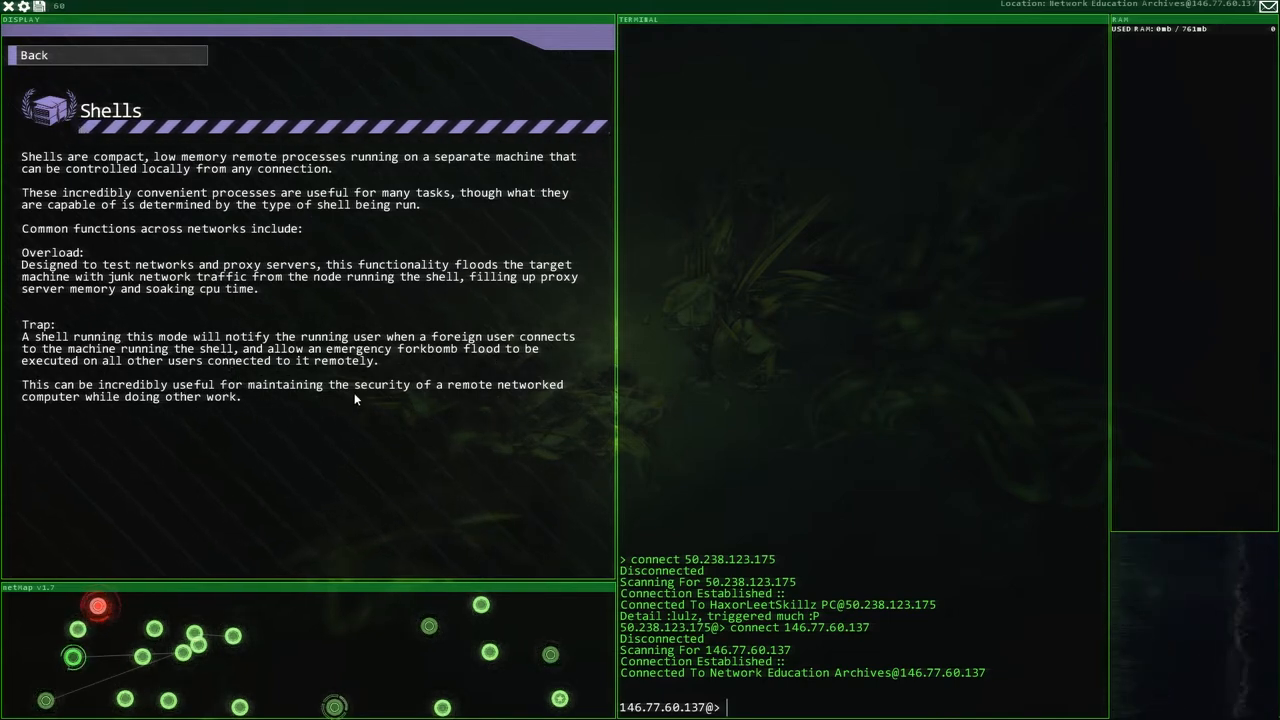
{"action": "mouse_move", "coordinate": [364, 398]}
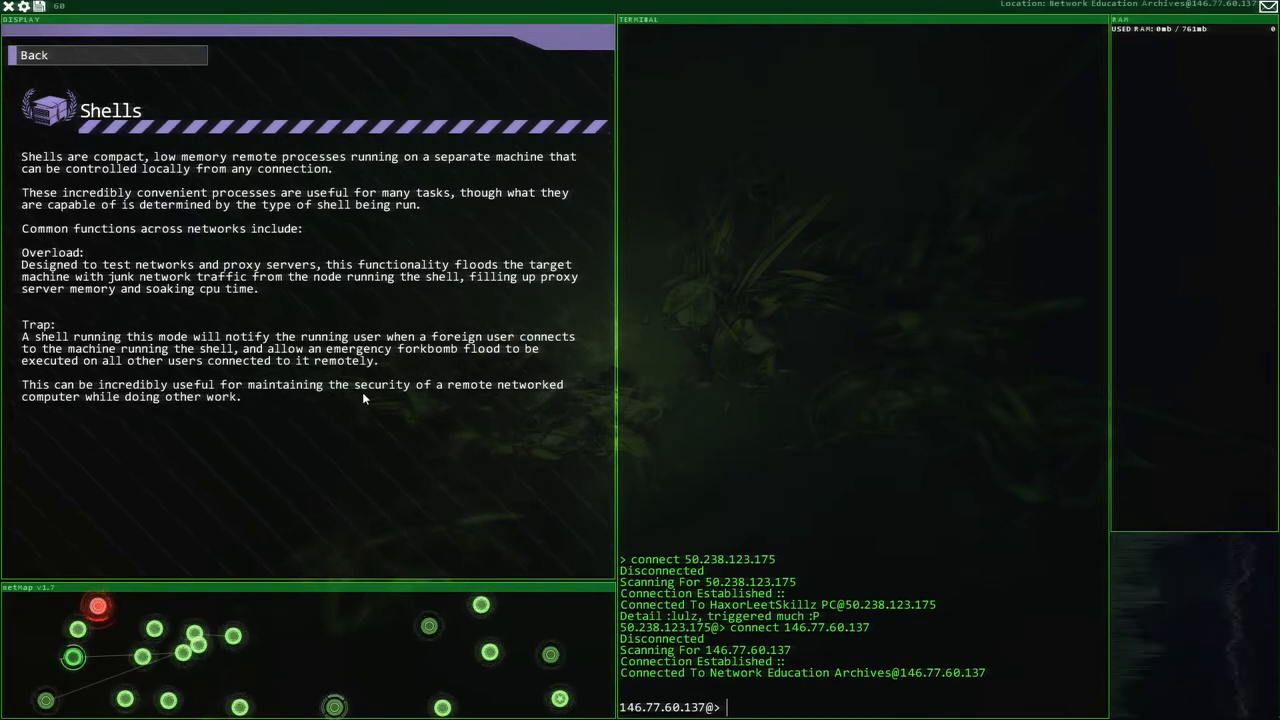
{"action": "mouse_move", "coordinate": [309, 418]}
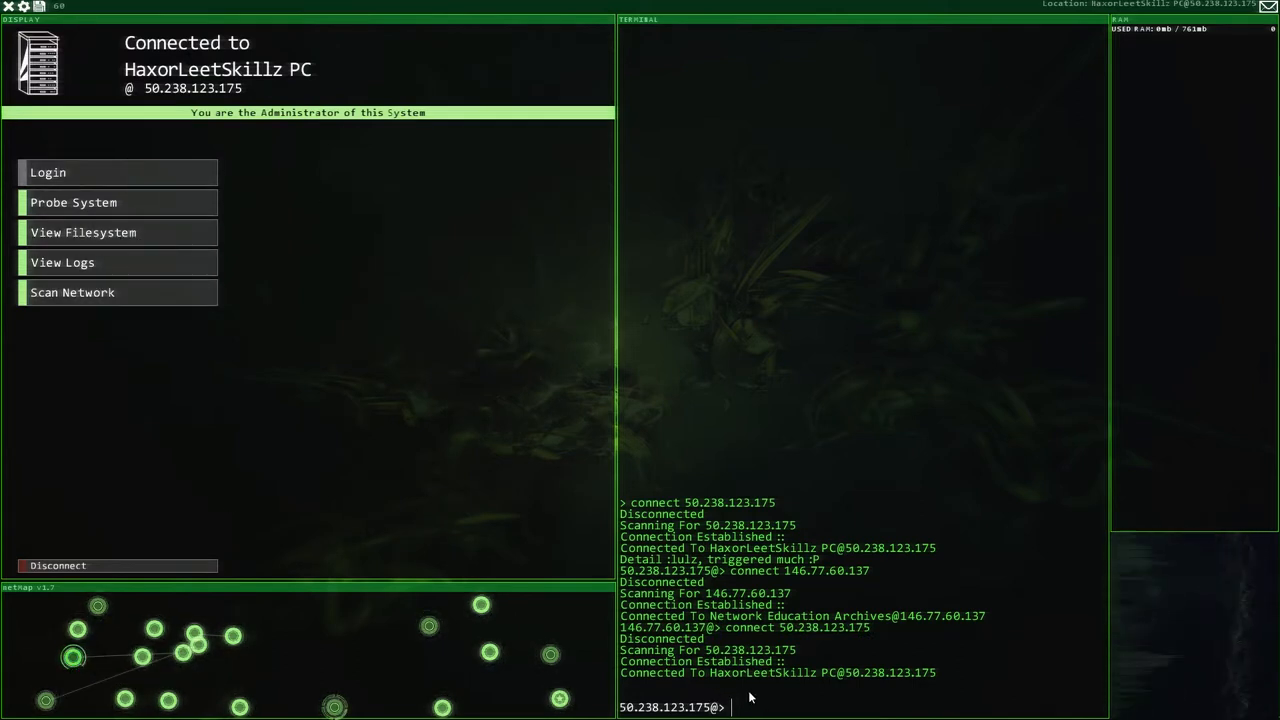
Start a shell on the home PC at 50.238.123.175.
{"action": "type", "text": "shell"}
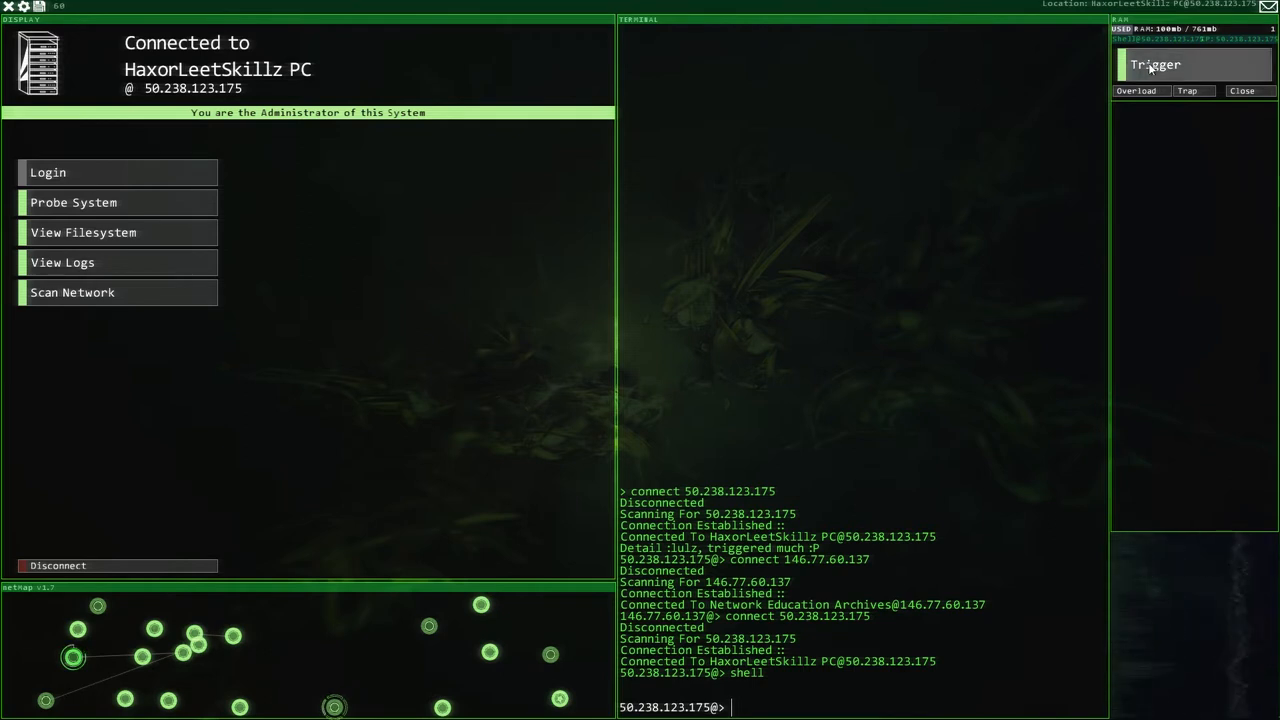
{"action": "left_click", "coordinate": [1155, 64]}
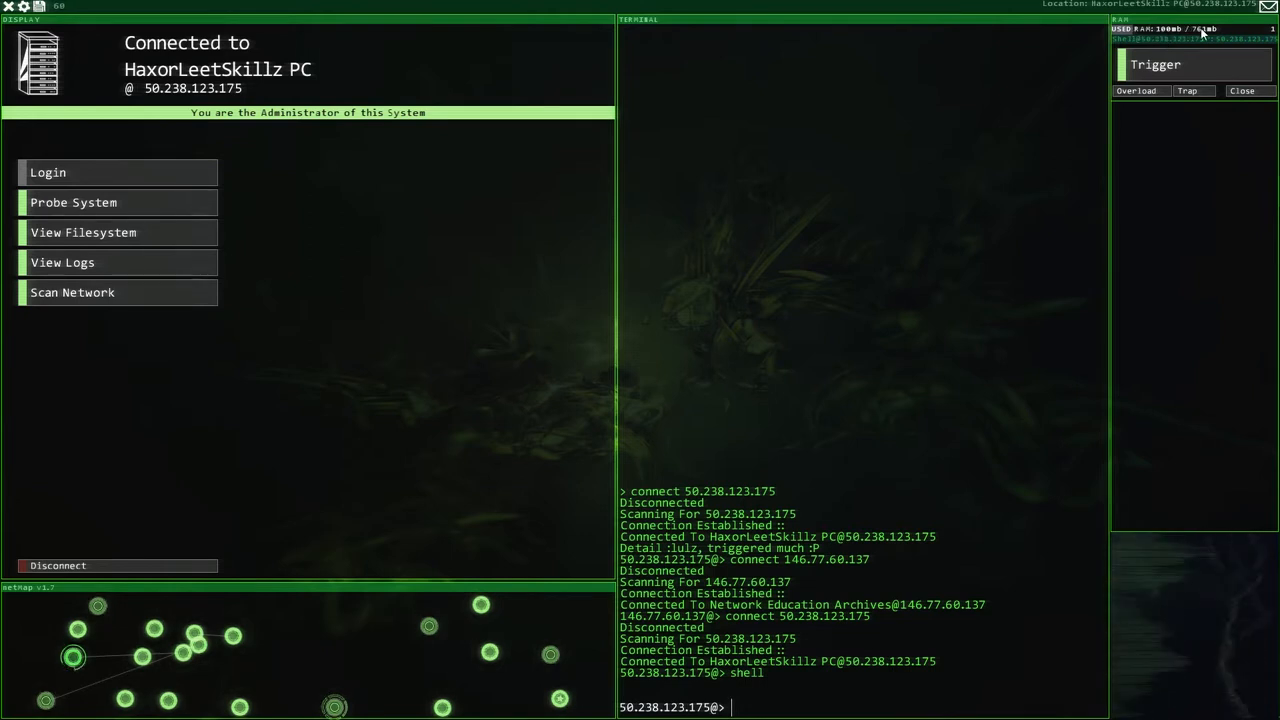
{"action": "mouse_move", "coordinate": [446, 361]}
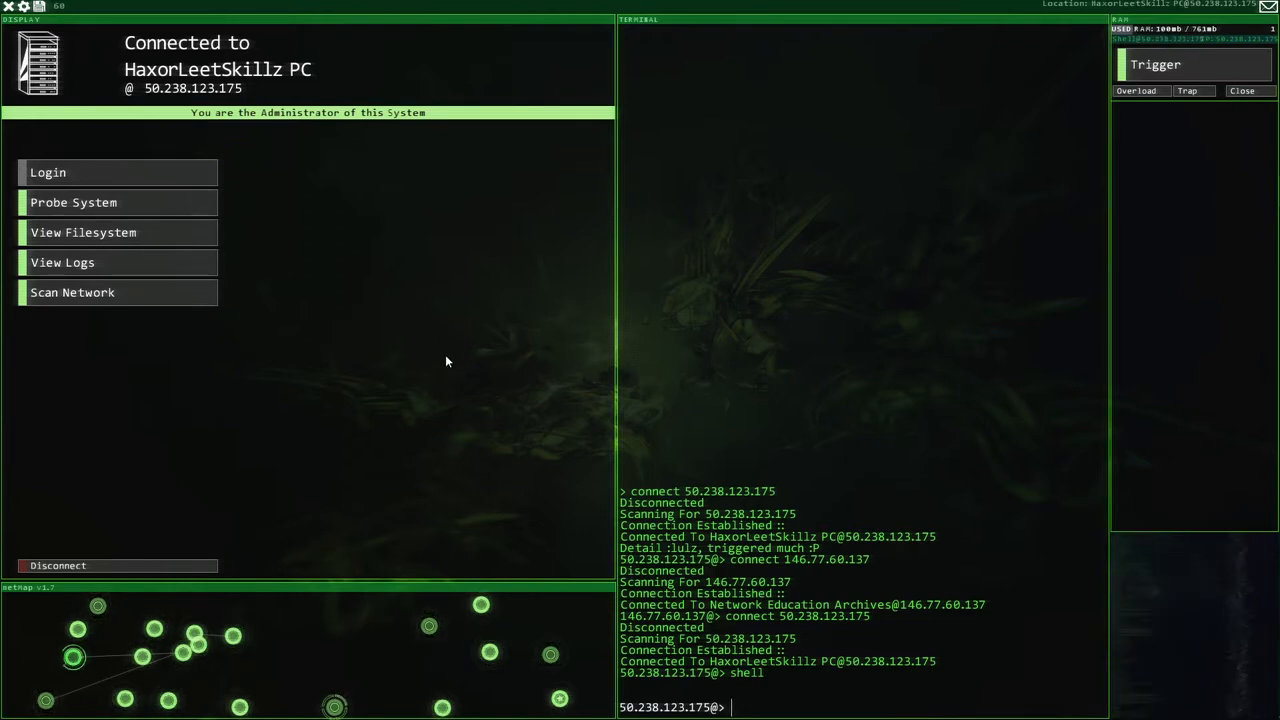
{"action": "mouse_move", "coordinate": [186, 635]}
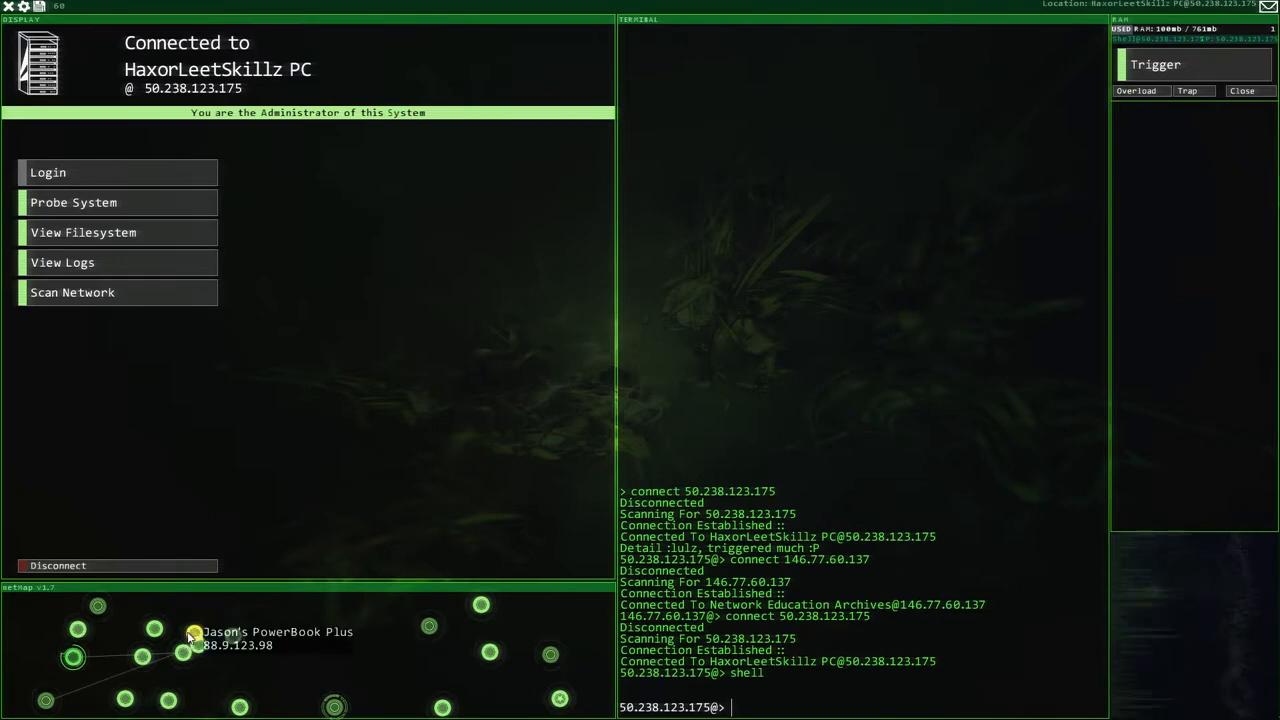
{"action": "mouse_move", "coordinate": [260, 413]}
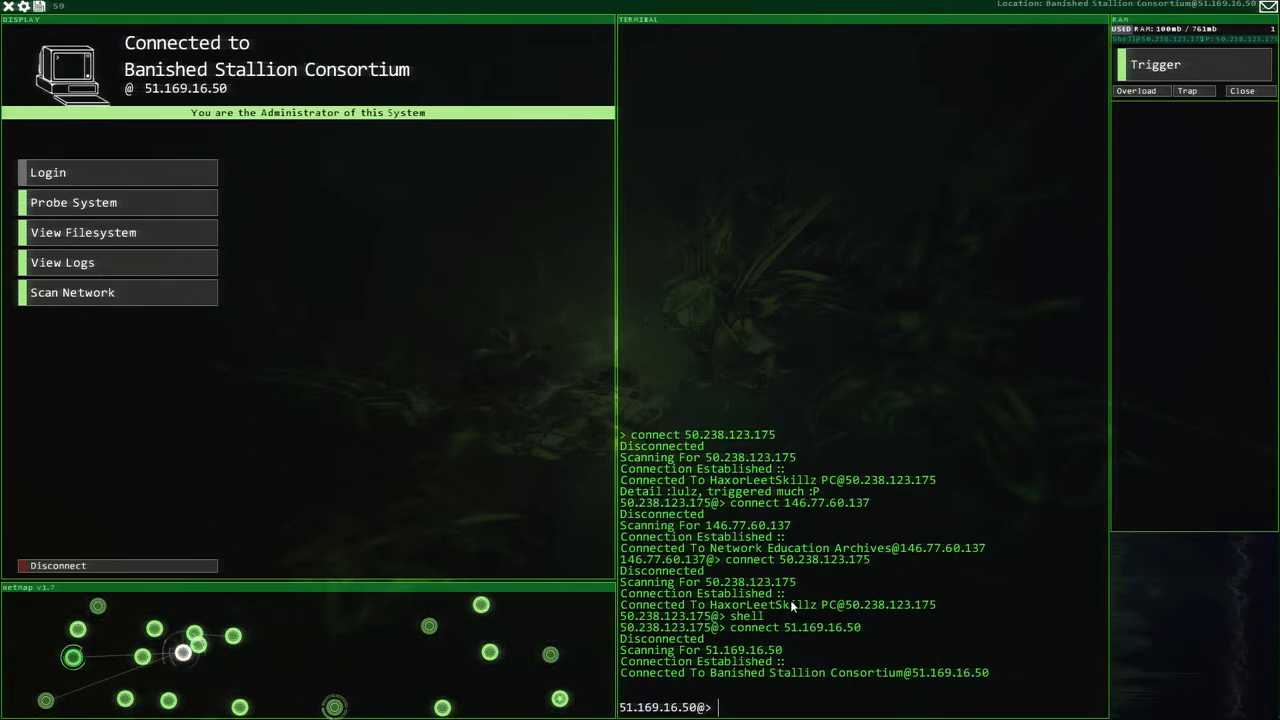
Start shells and delete all /log files on 51.169.16.50 and 231.183.141.164.
{"action": "type", "text": "she"}
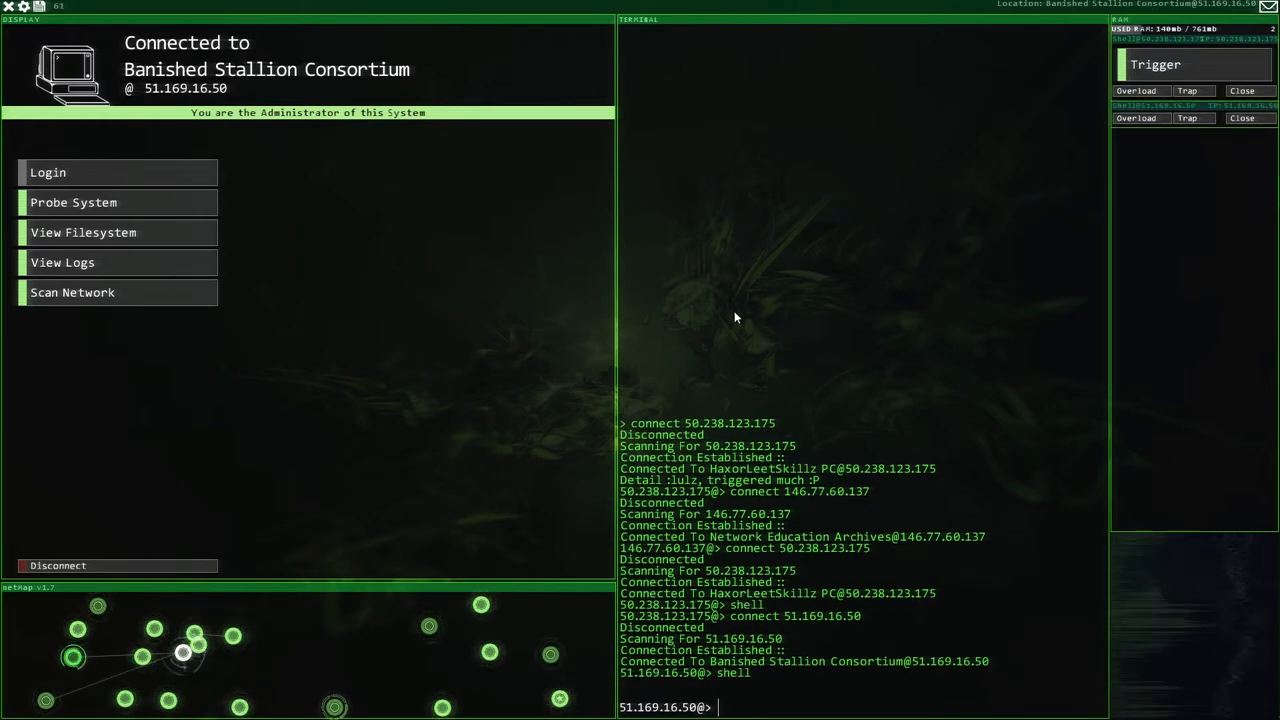
{"action": "mouse_move", "coordinate": [203, 163]}
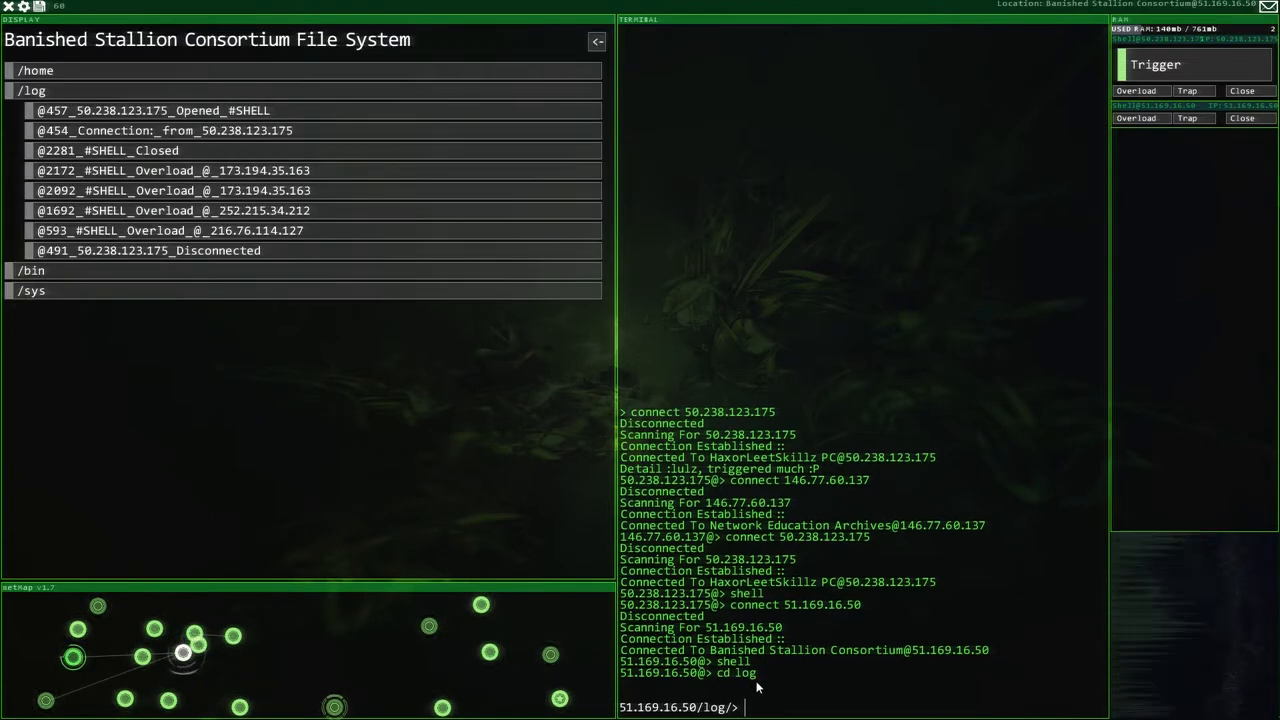
{"action": "type", "text": "rm*"}
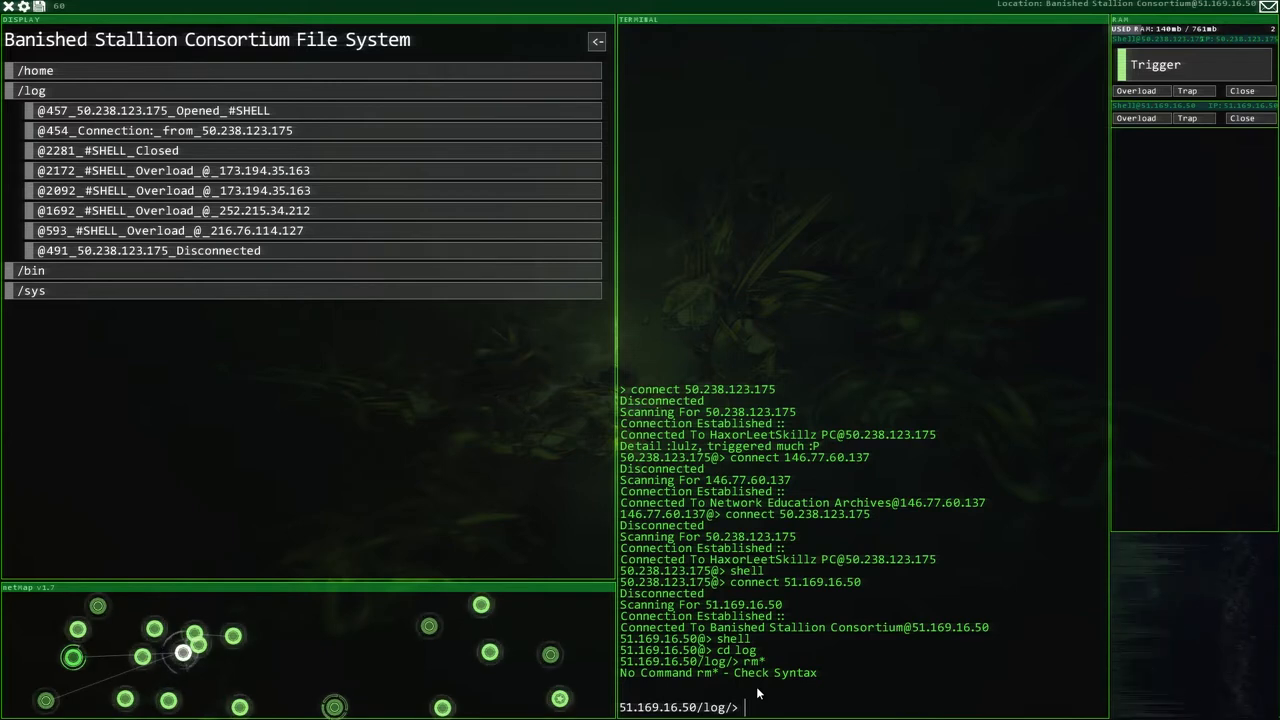
{"action": "type", "text": "rm *"}
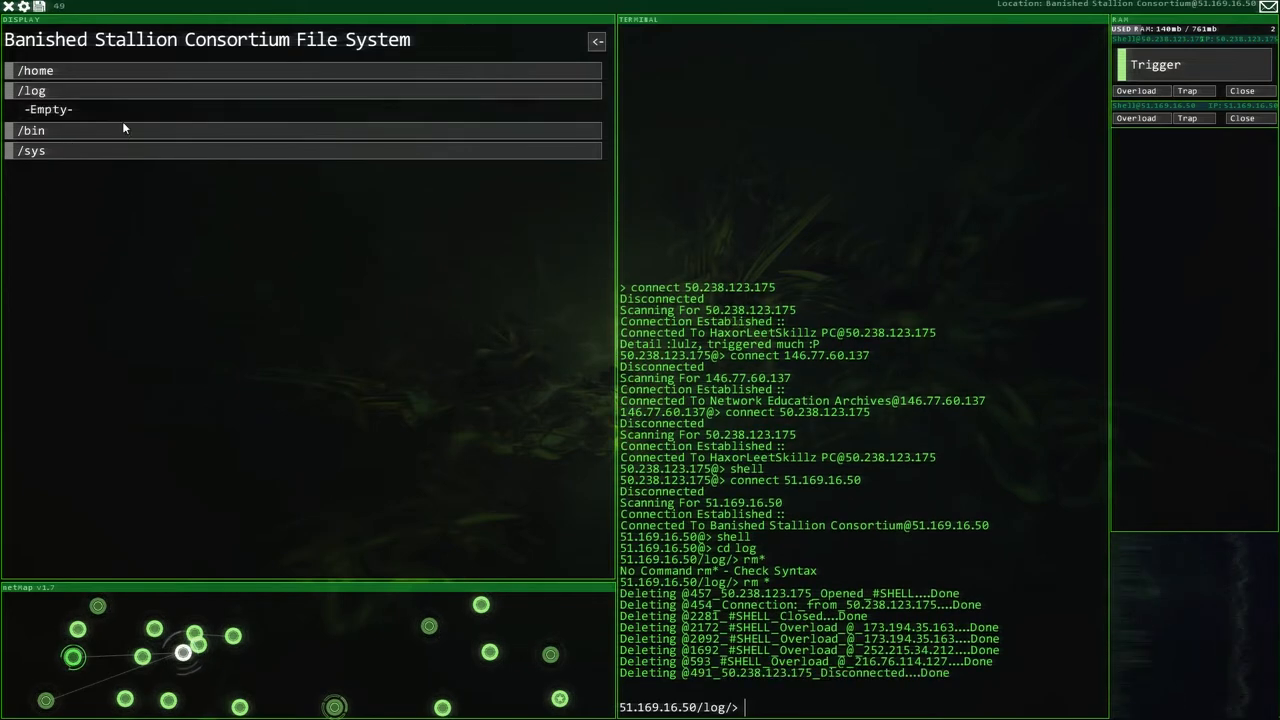
{"action": "mouse_move", "coordinate": [208, 608]}
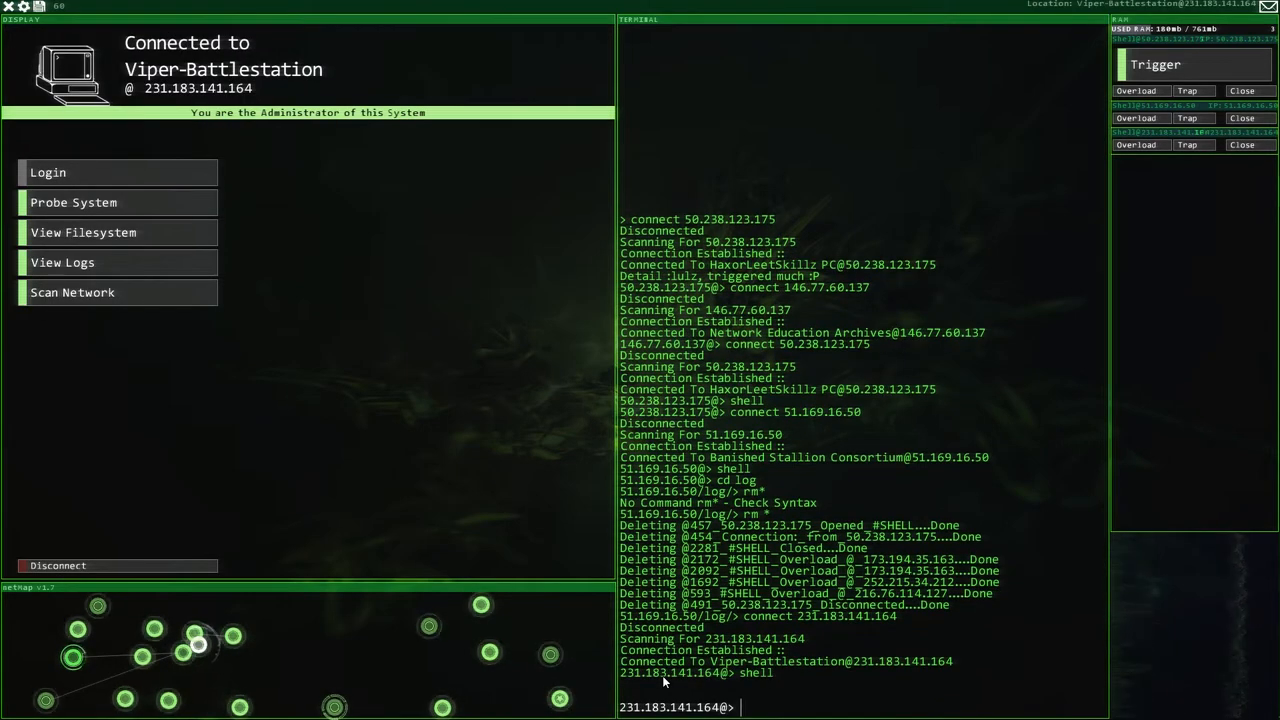
{"action": "type", "text": "cd /log"}
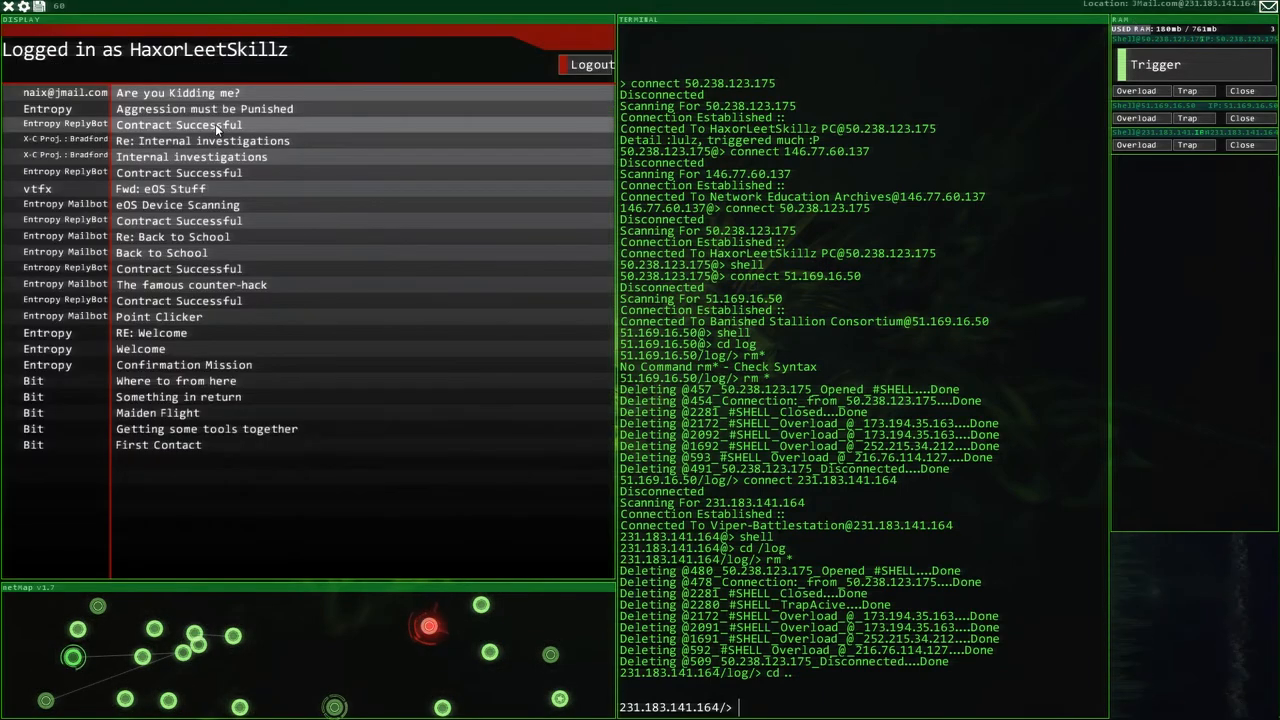
Reply to Entropy's mission email with the detail 'deletion complete'.
{"action": "left_click", "coordinate": [204, 109]}
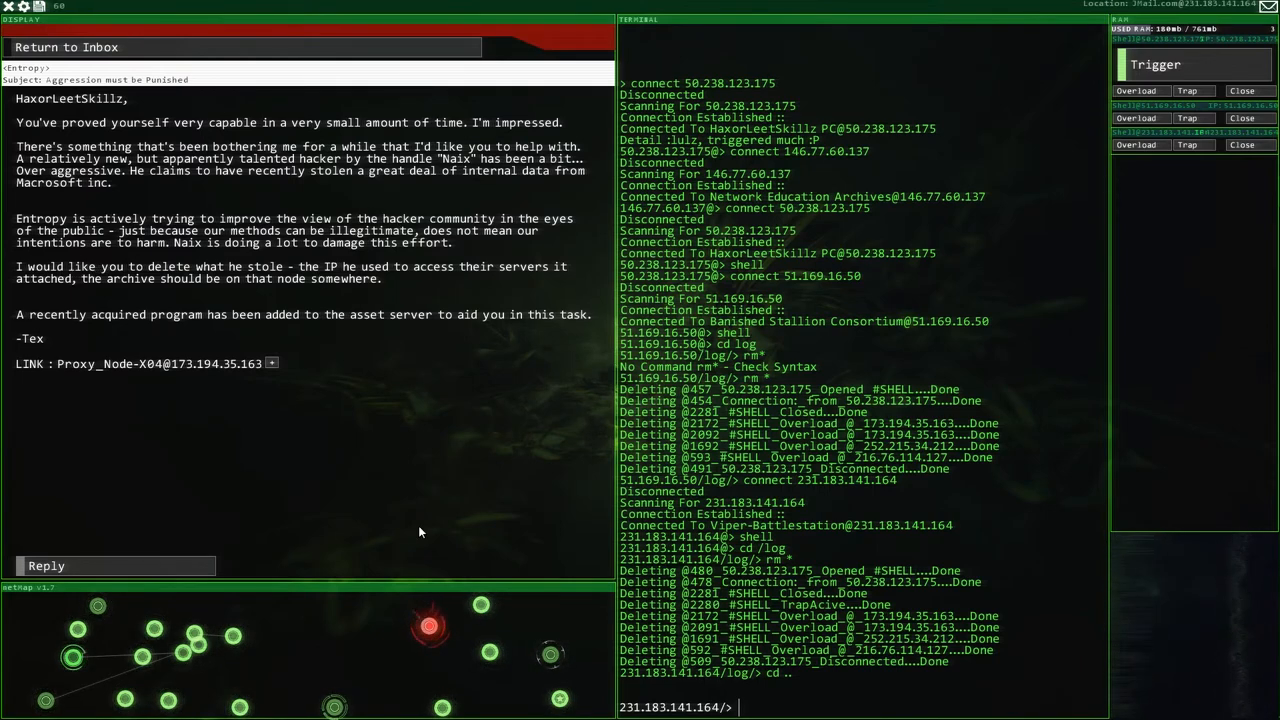
{"action": "left_click", "coordinate": [47, 565]}
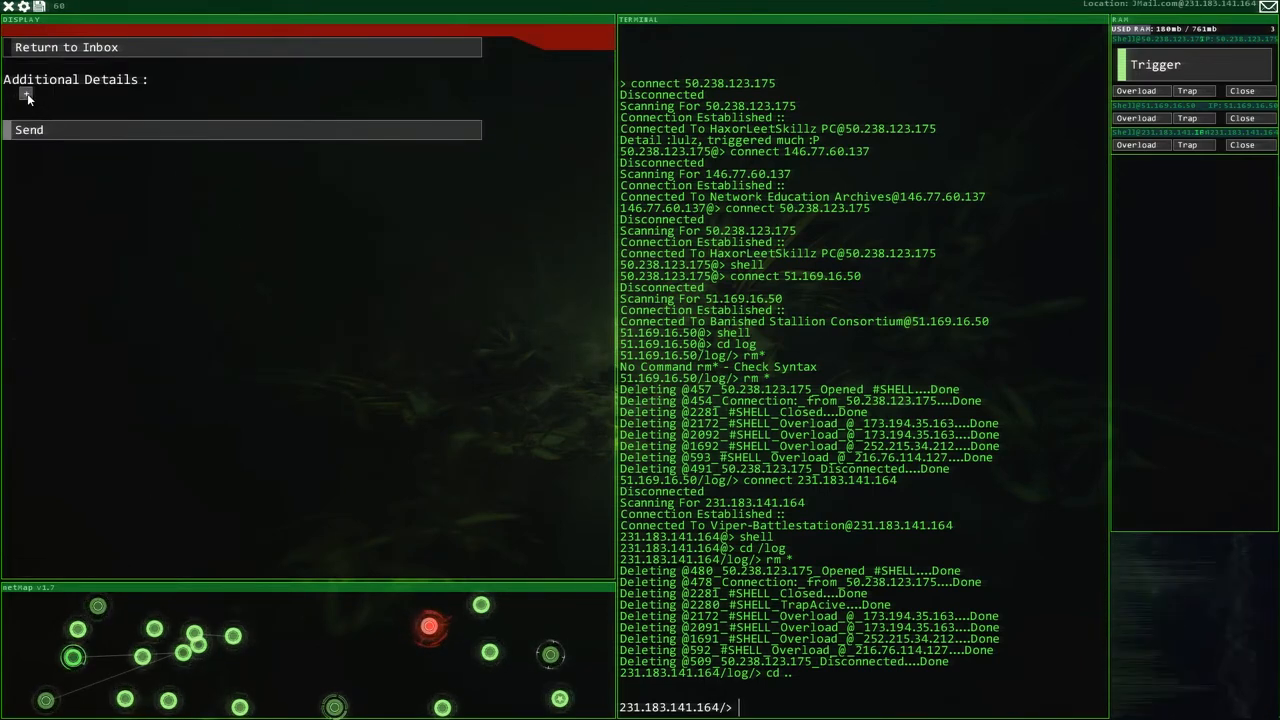
{"action": "type", "text": "delet"}
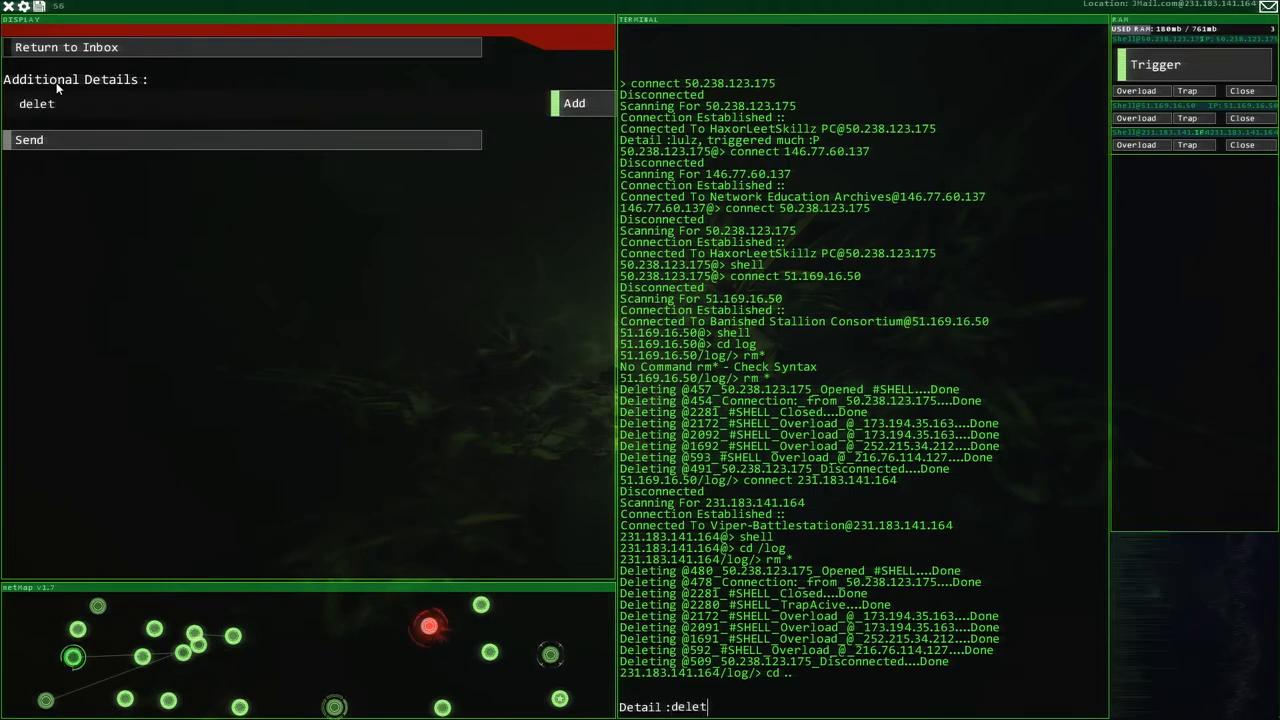
{"action": "type", "text": "ion compleete"}
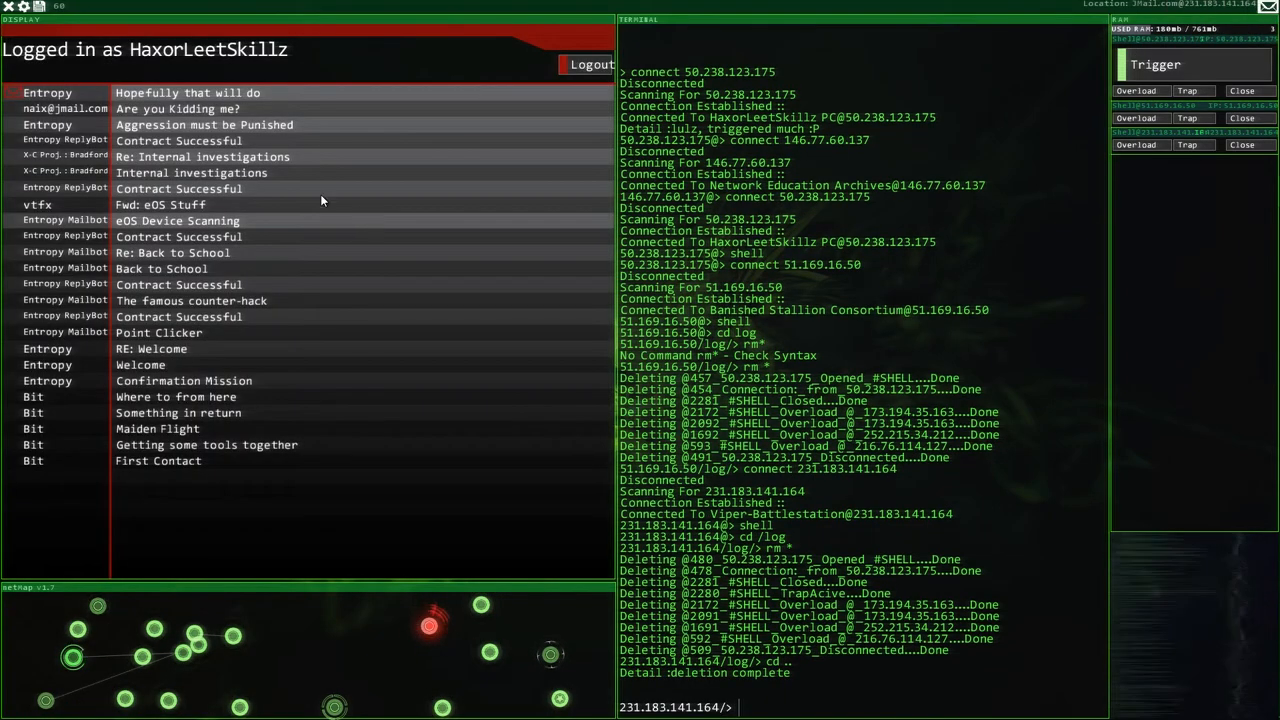
{"action": "left_click", "coordinate": [186, 92]}
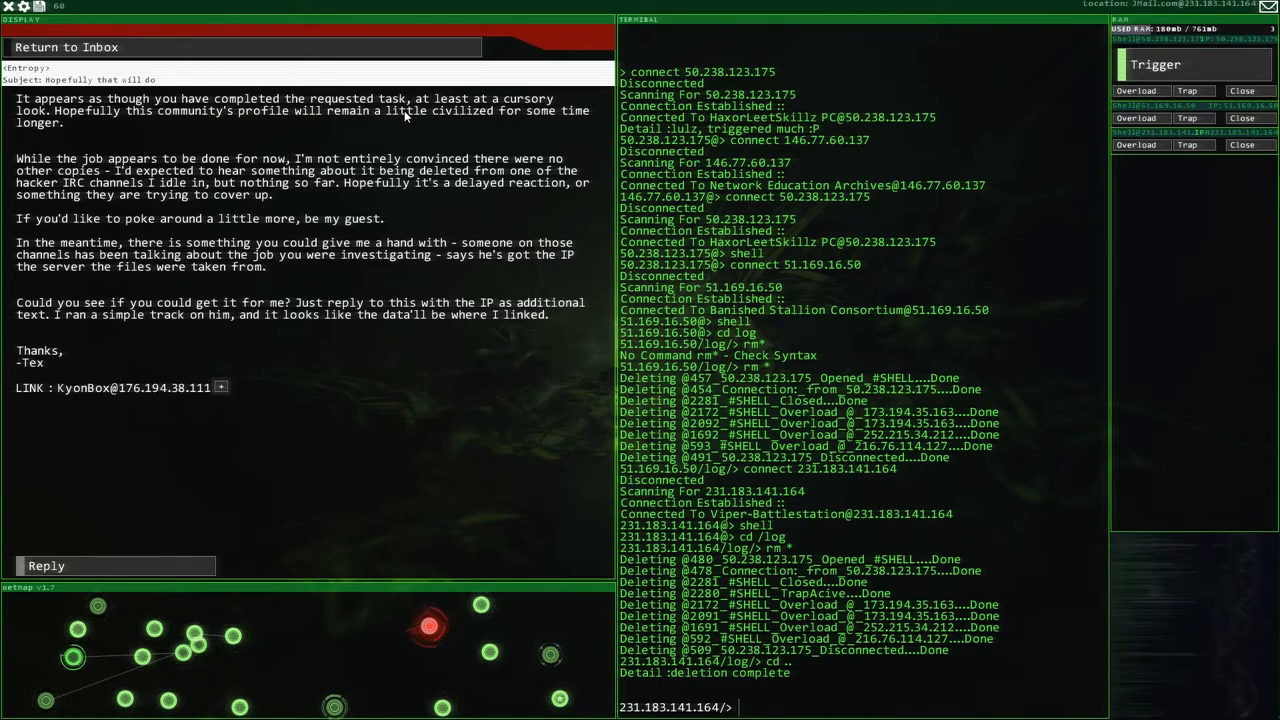
{"action": "mouse_move", "coordinate": [148, 156]}
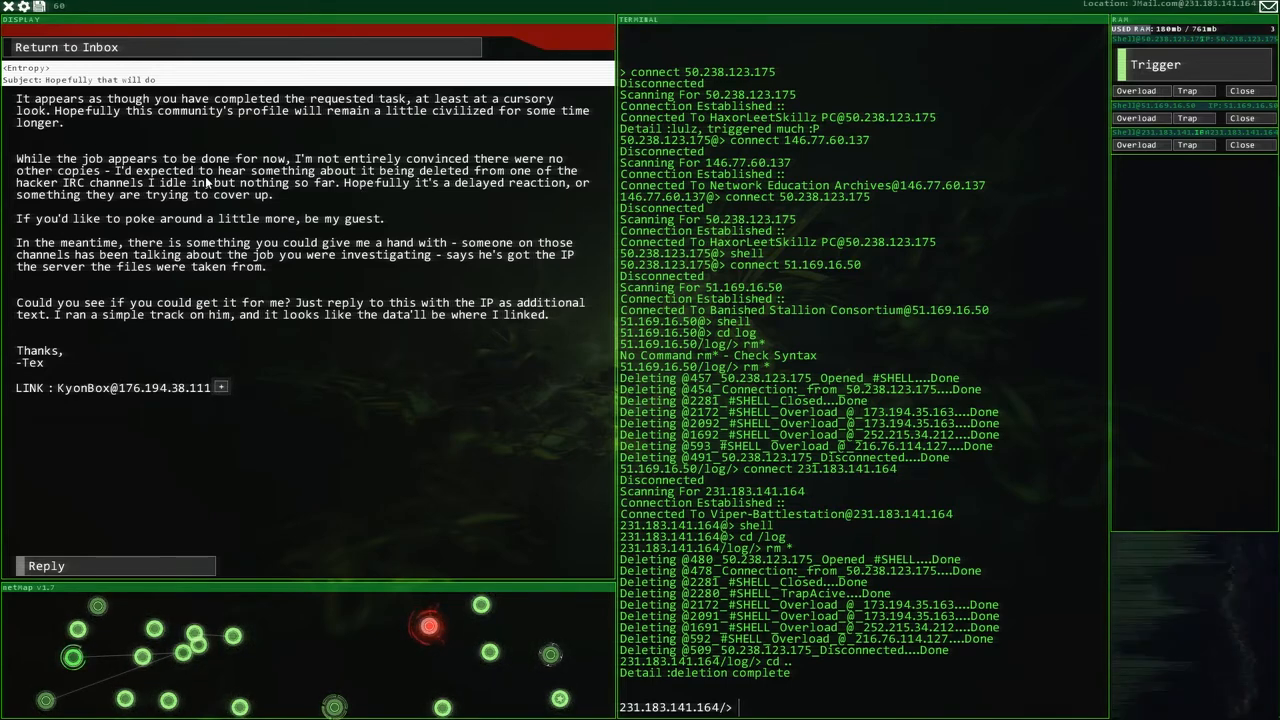
{"action": "mouse_move", "coordinate": [365, 203]}
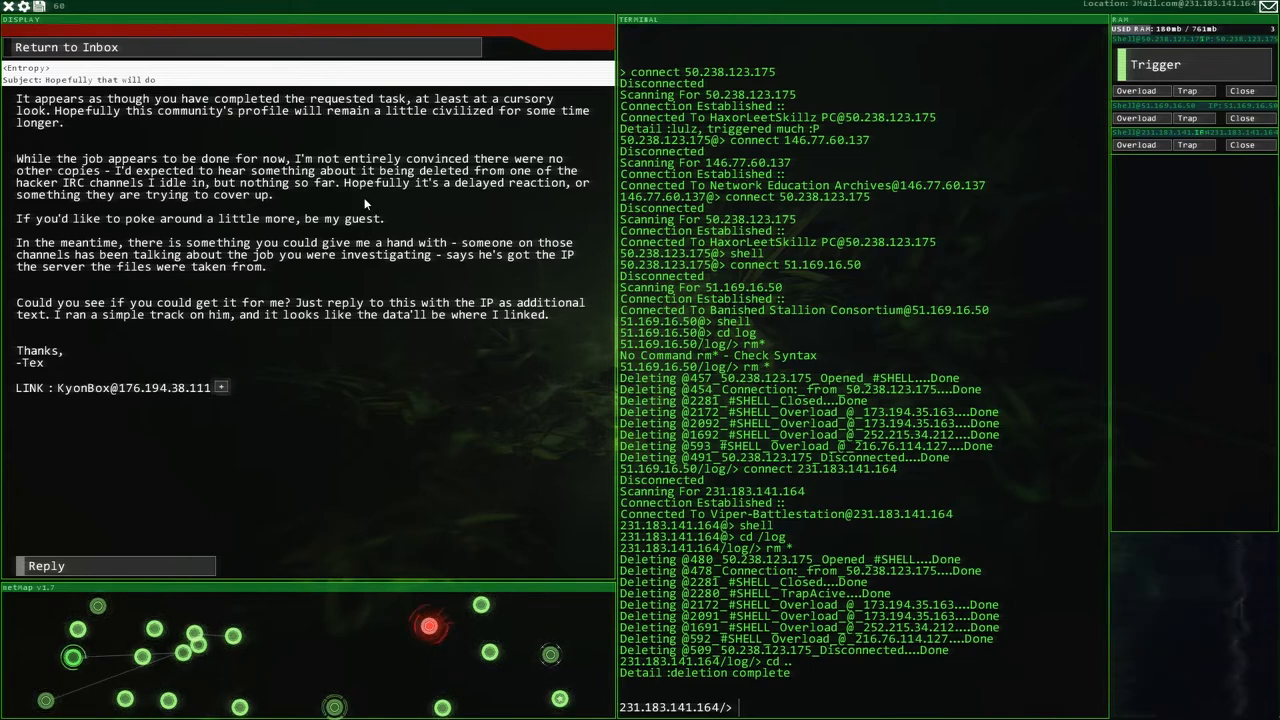
{"action": "mouse_move", "coordinate": [178, 204]}
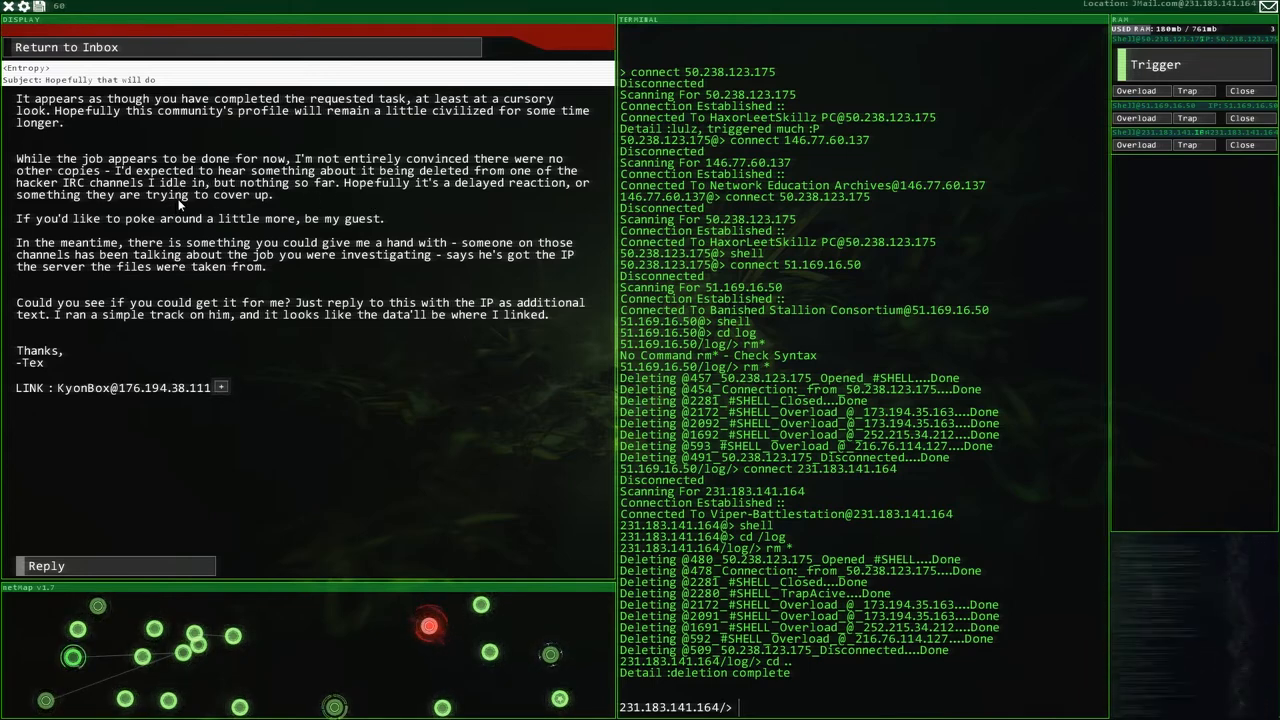
{"action": "mouse_move", "coordinate": [380, 205]}
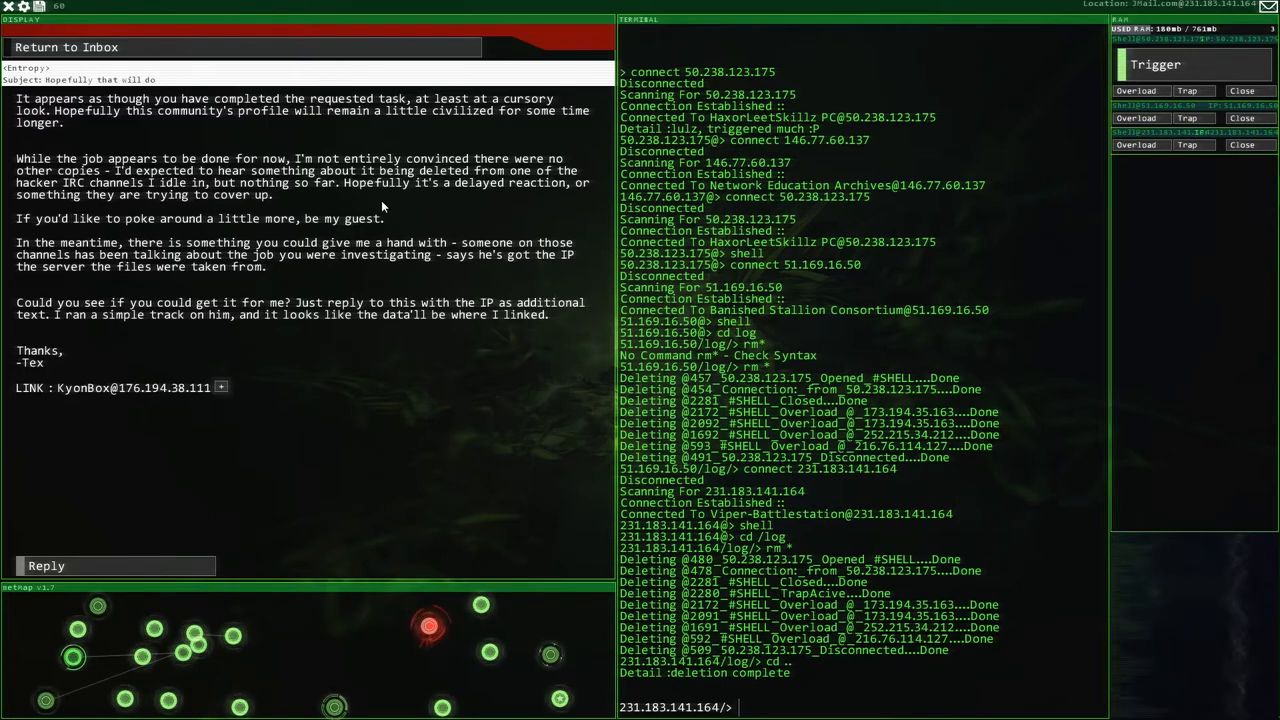
{"action": "mouse_move", "coordinate": [428, 206]}
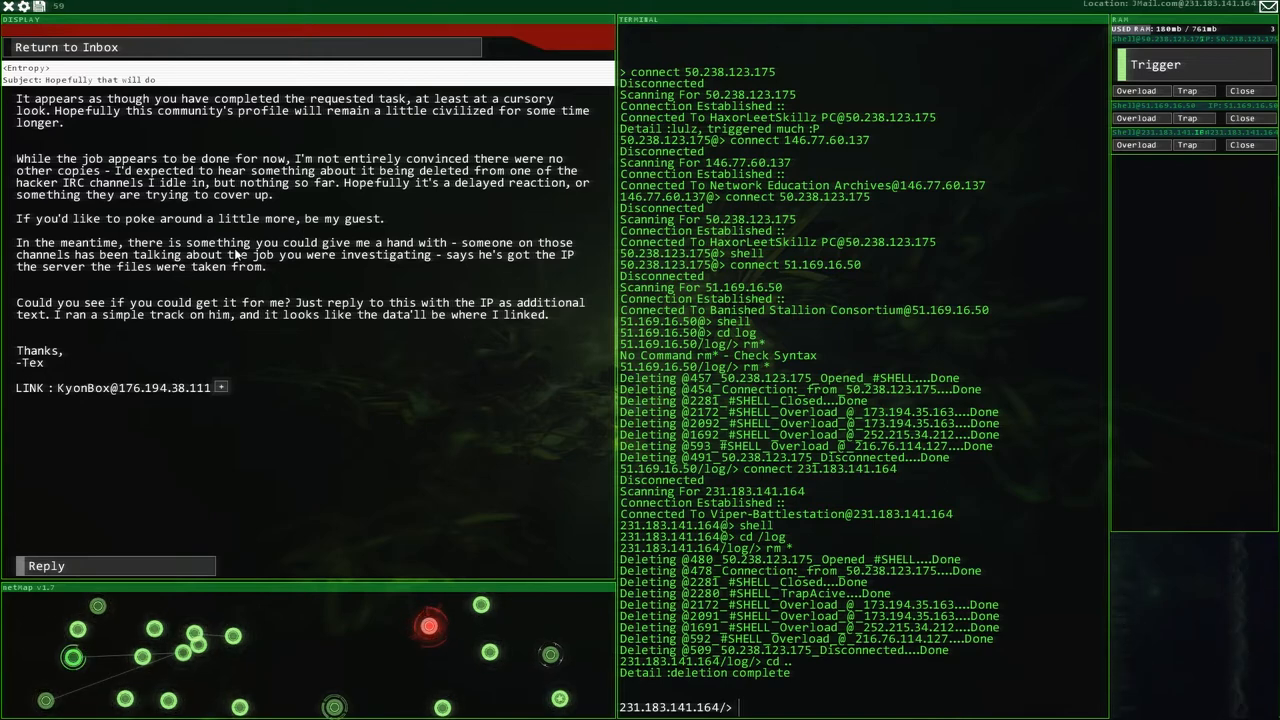
{"action": "mouse_move", "coordinate": [386, 265]}
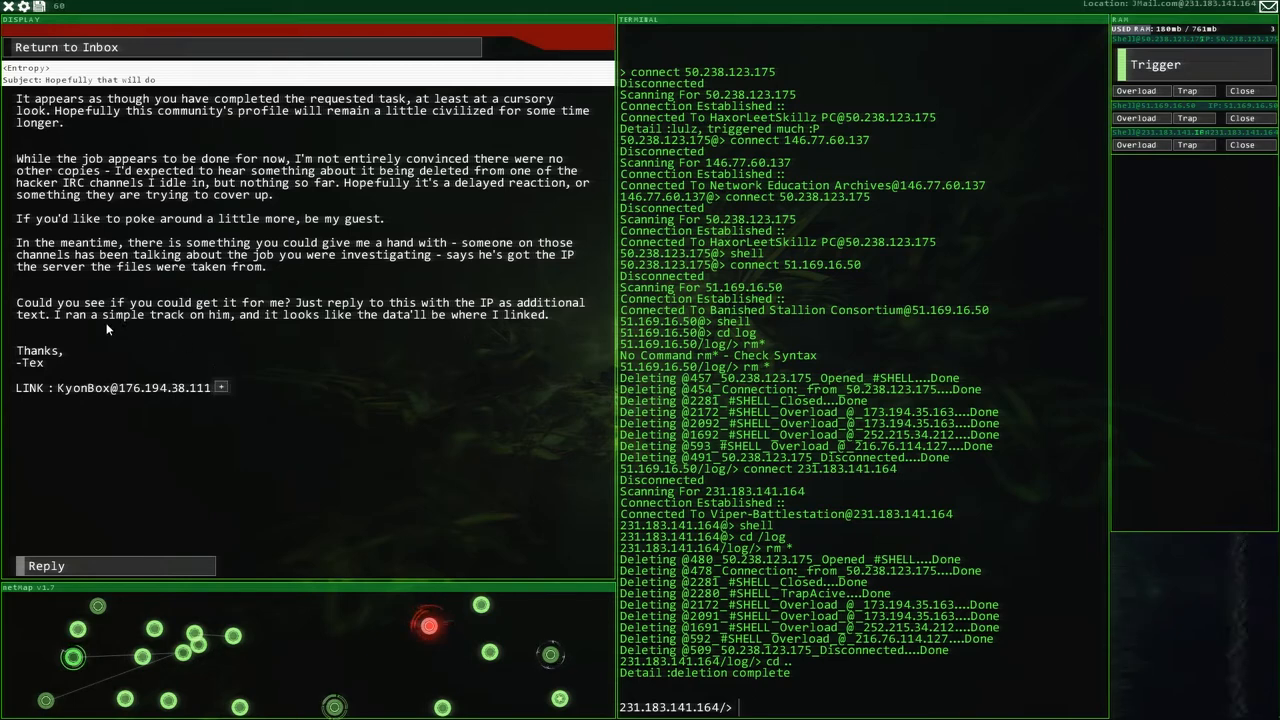
{"action": "mouse_move", "coordinate": [380, 320]}
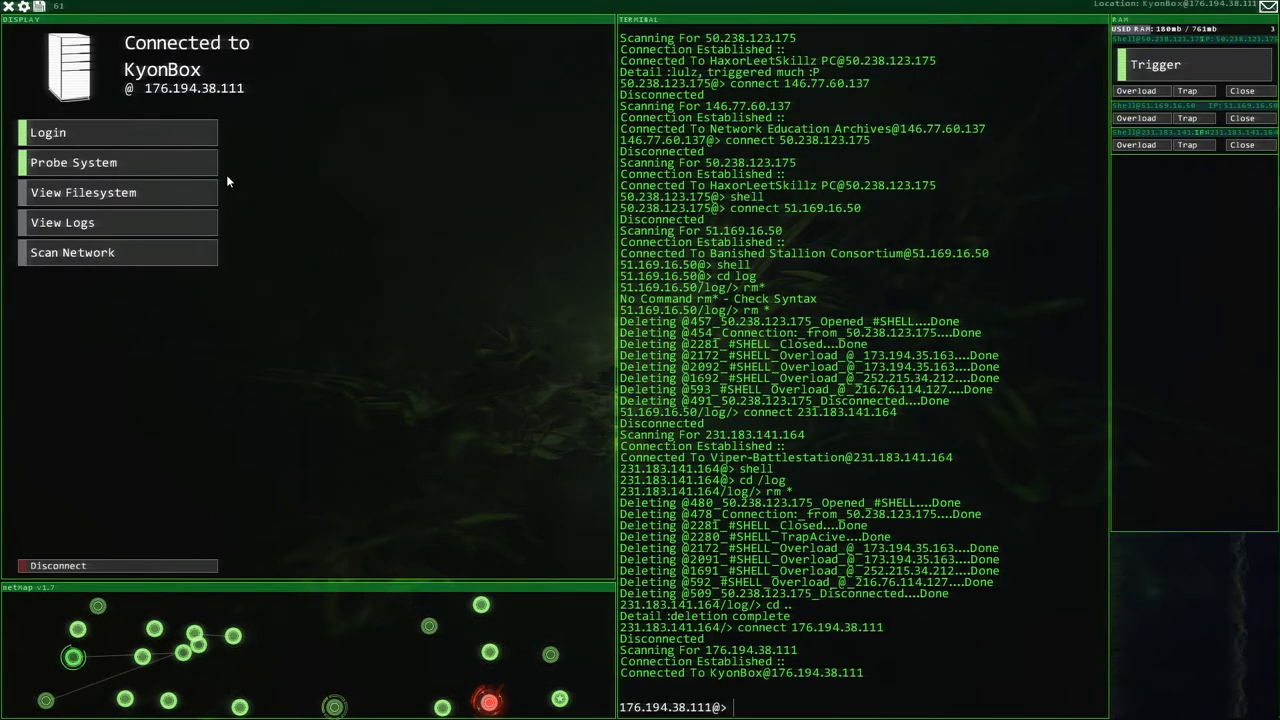
Probe KyonBox's ports and launch SSHcrack on port 22.
{"action": "left_click", "coordinate": [73, 162]}
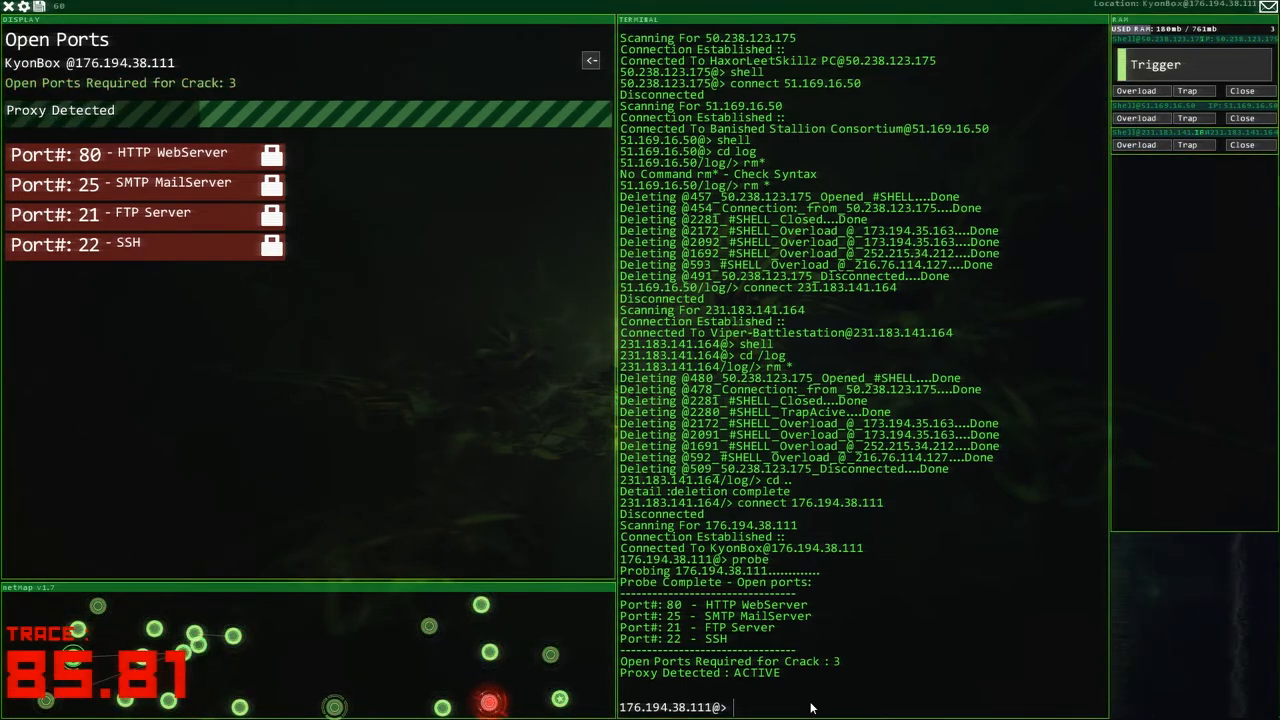
{"action": "type", "text": "ssh"}
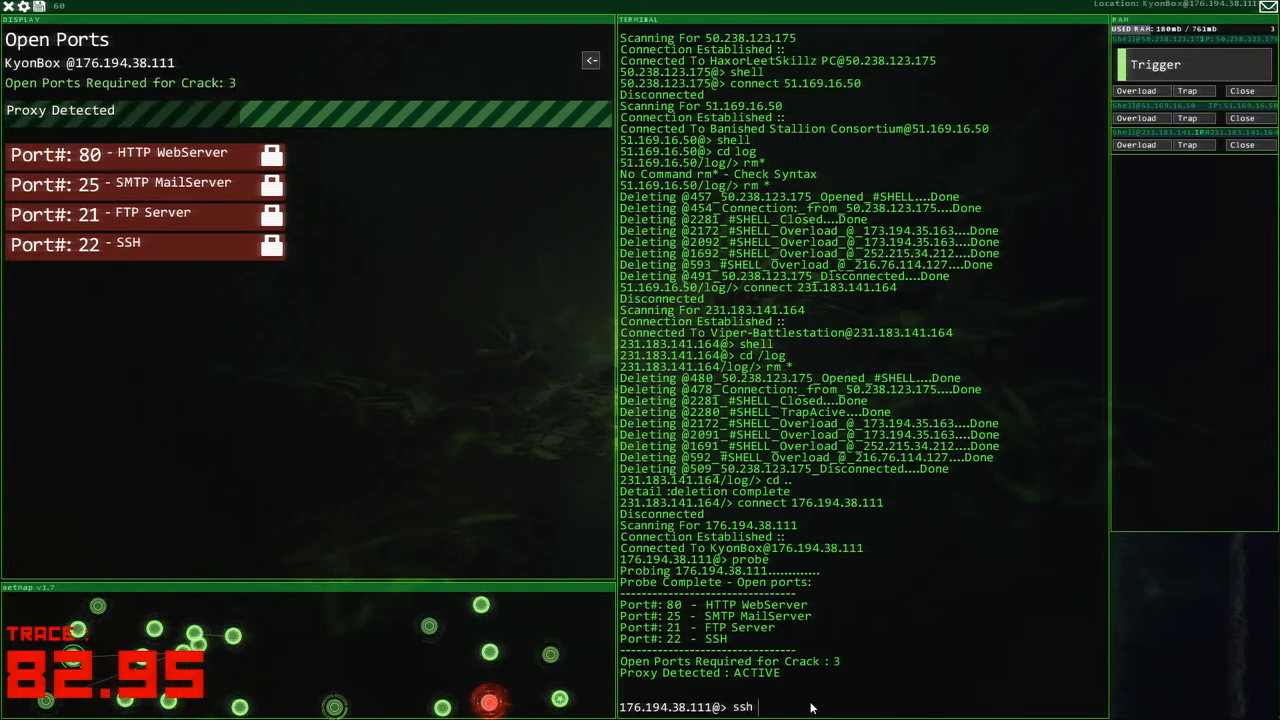
{"action": "type", "text": "SSHcrack"}
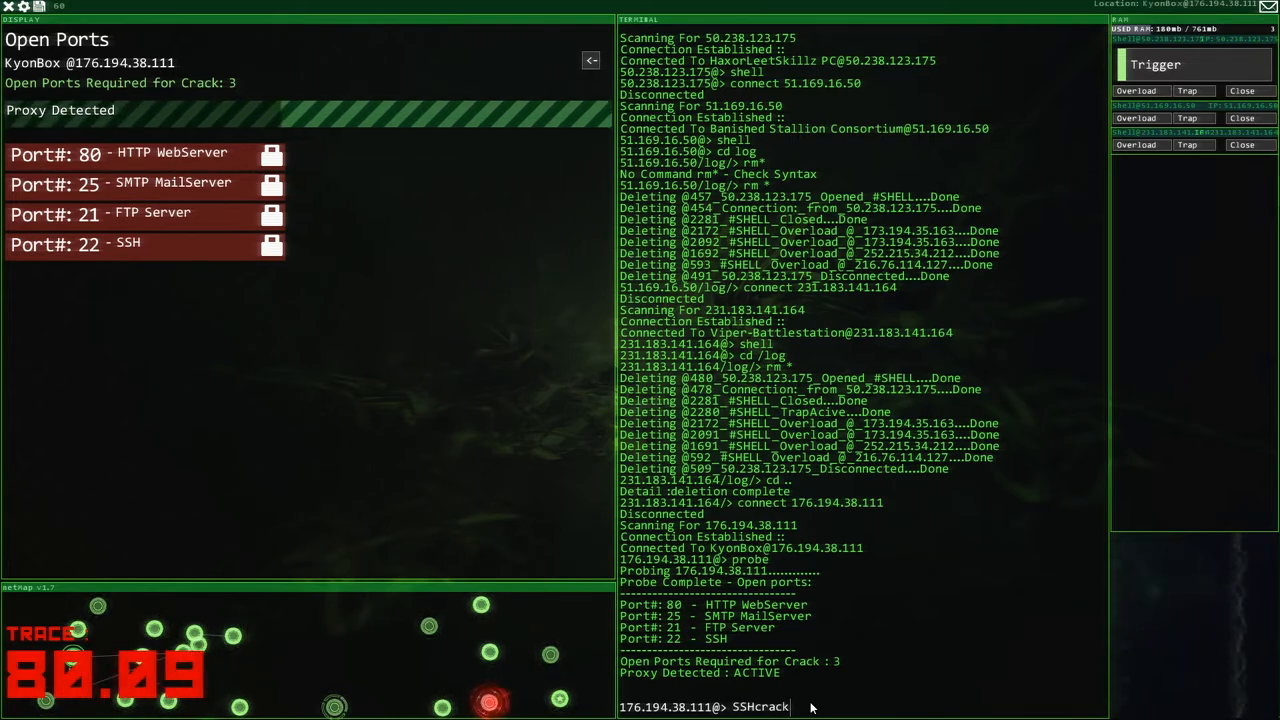
{"action": "type", "text": "22"}
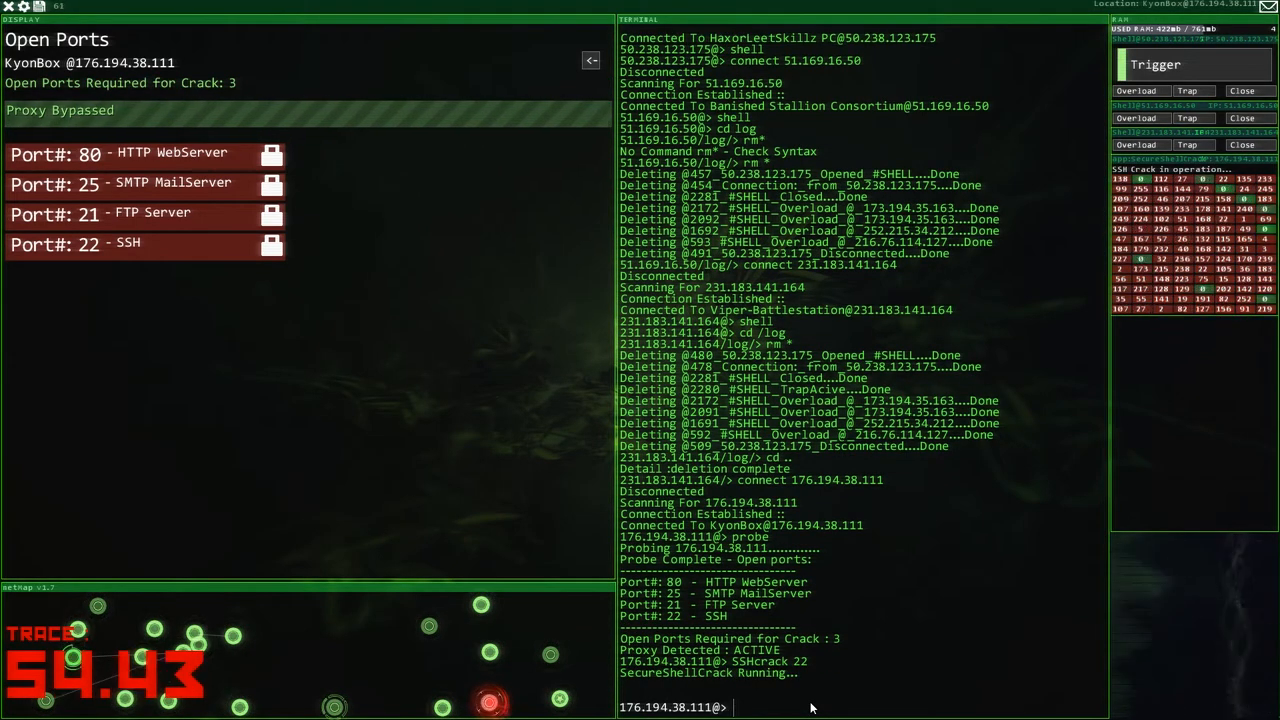
Launch FTPBounce against KyonBox's FTP port 21.
{"action": "type", "text": "FTPBounce"}
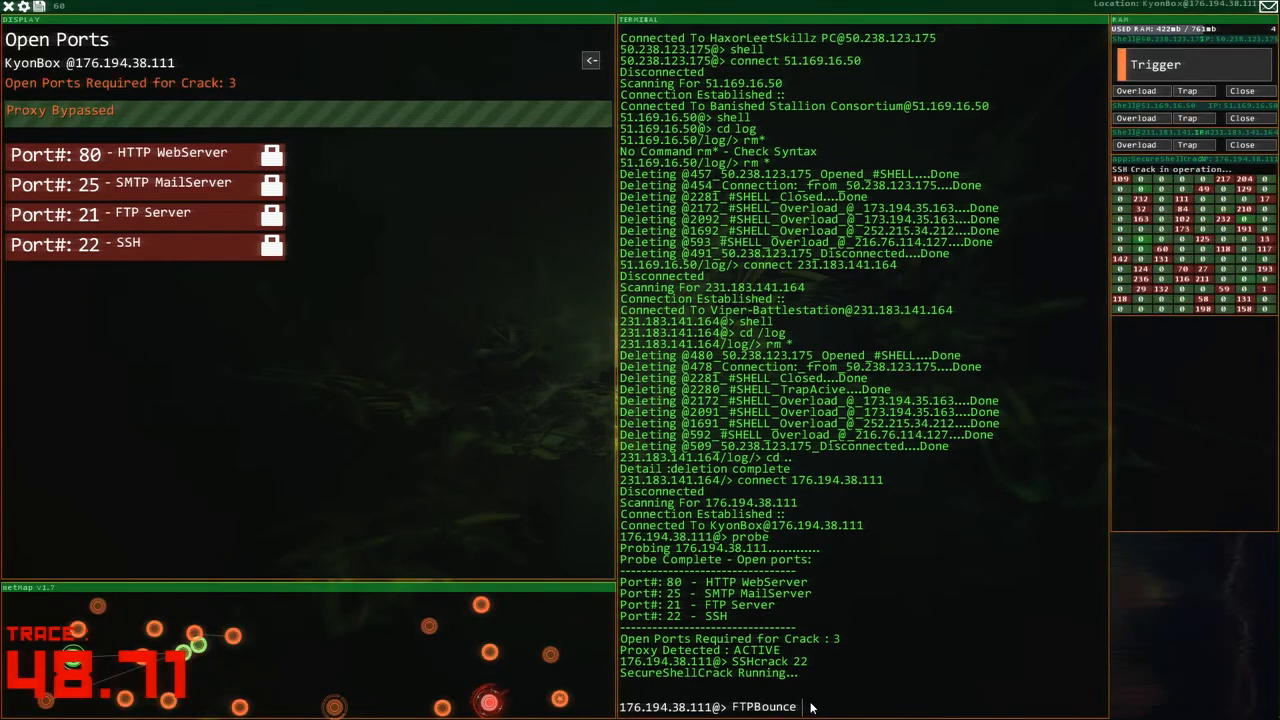
{"action": "type", "text": "21"}
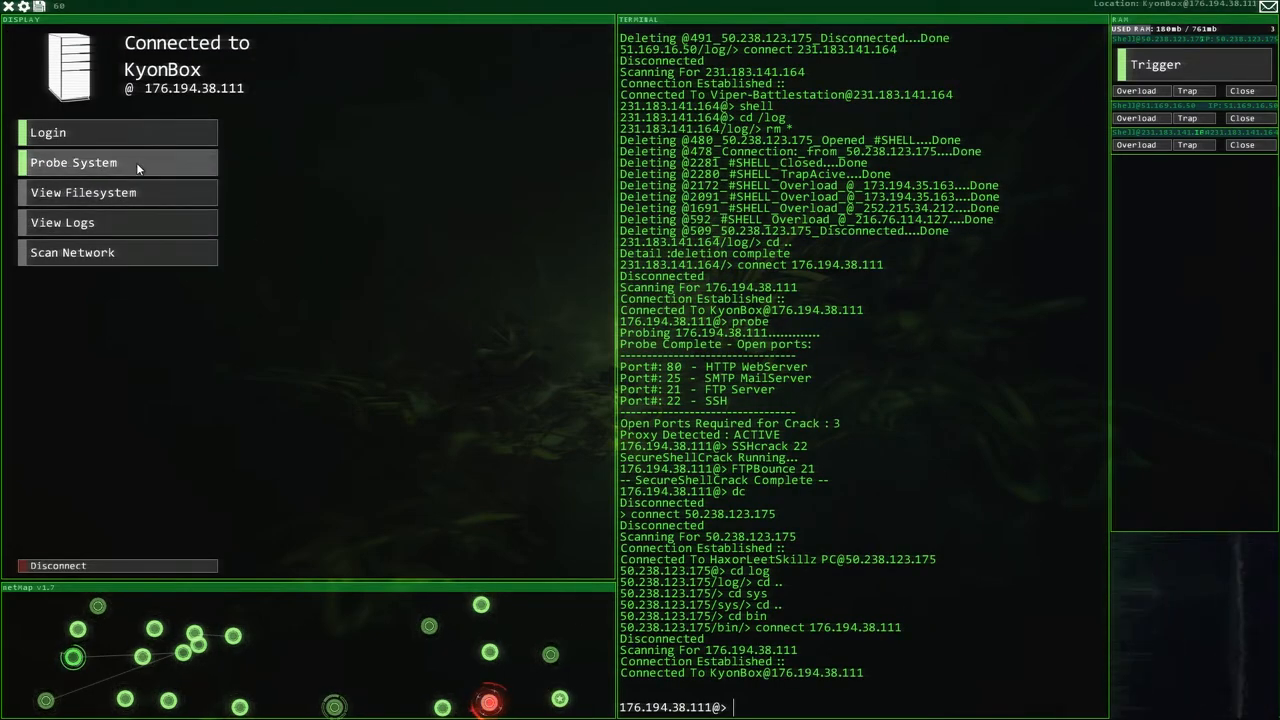
Reprobe KyonBox, open port 25 with SMTPoverflow, and run PortHack.
{"action": "left_click", "coordinate": [73, 162]}
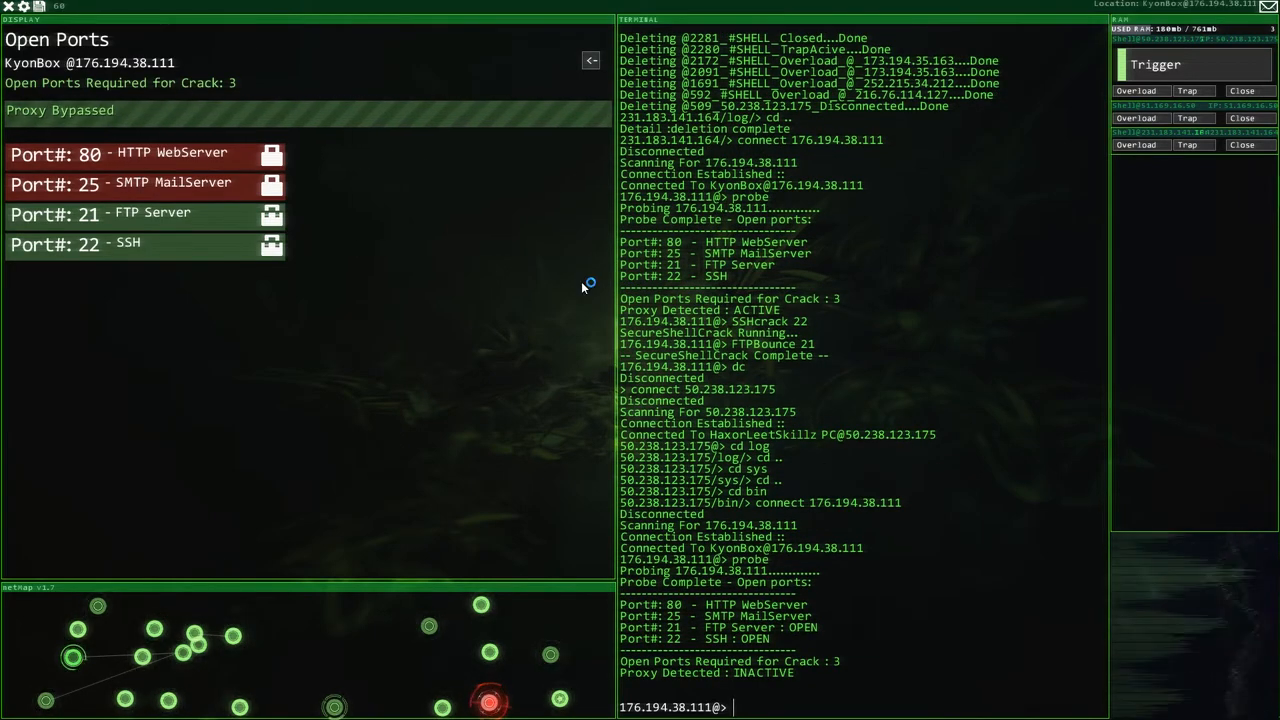
{"action": "mouse_move", "coordinate": [834, 342]}
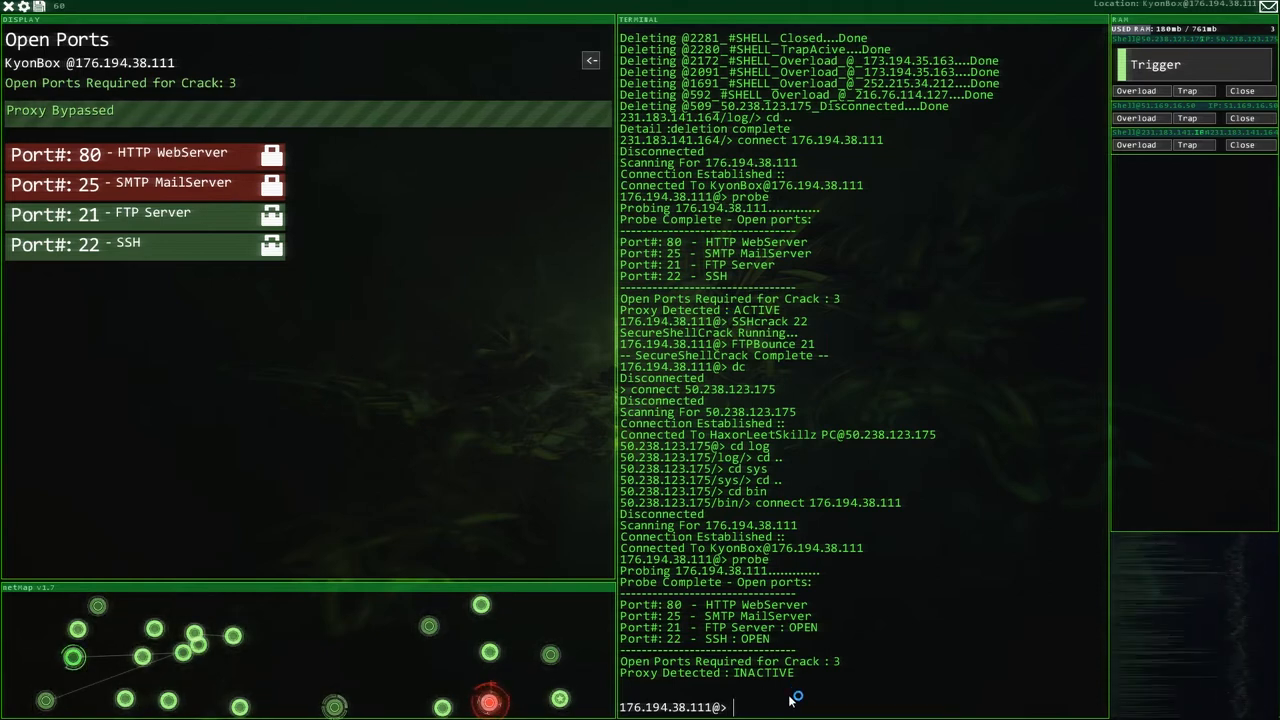
{"action": "type", "text": "SMTPoverflow 25"}
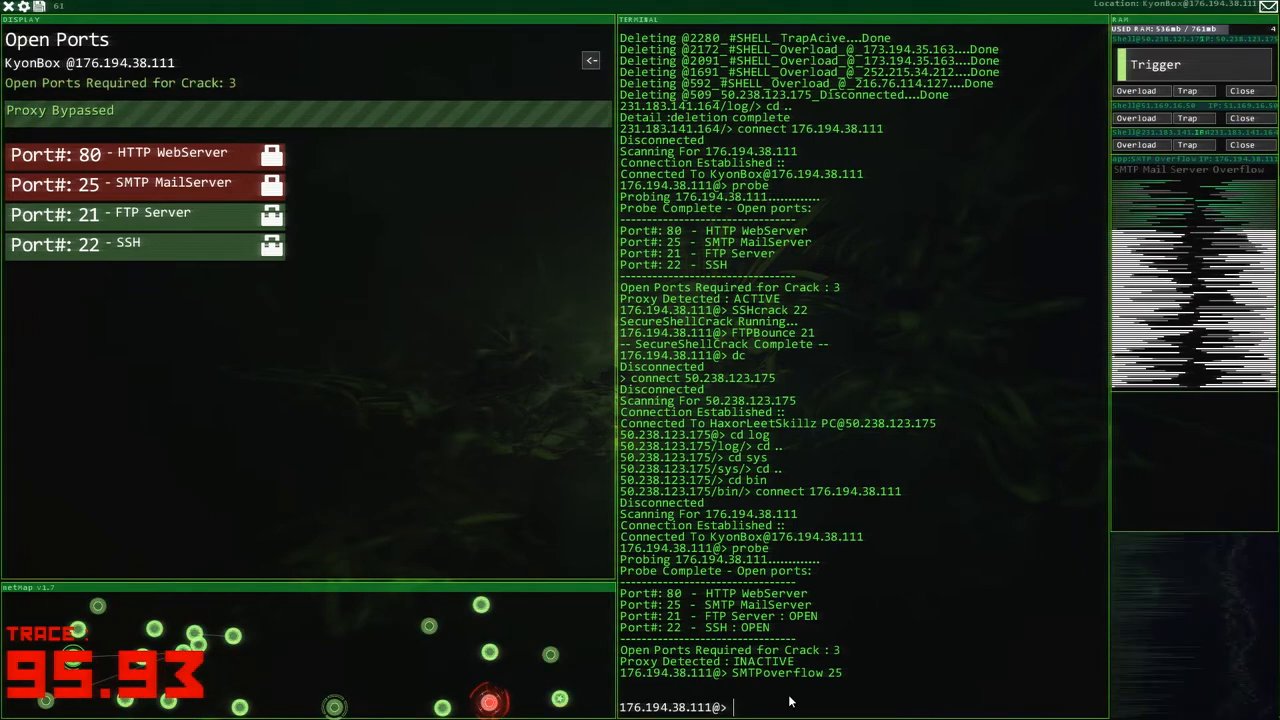
{"action": "mouse_move", "coordinate": [62, 658]}
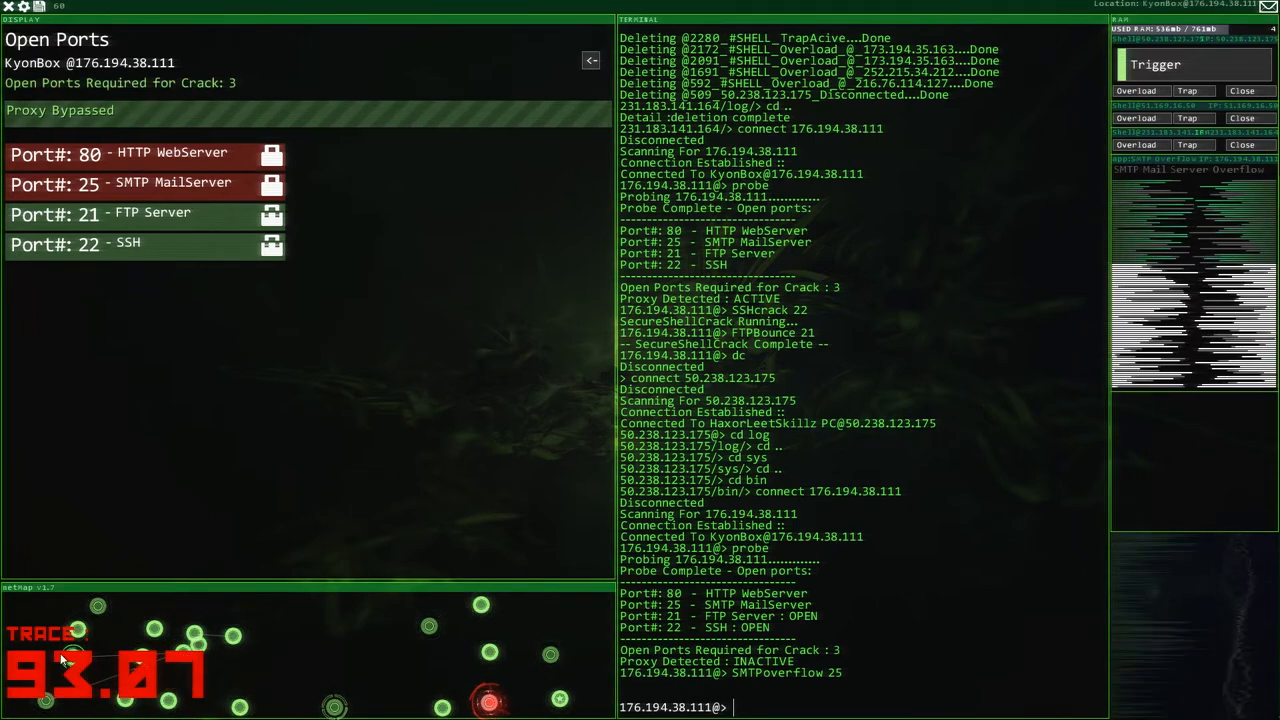
{"action": "mouse_move", "coordinate": [510, 270]}
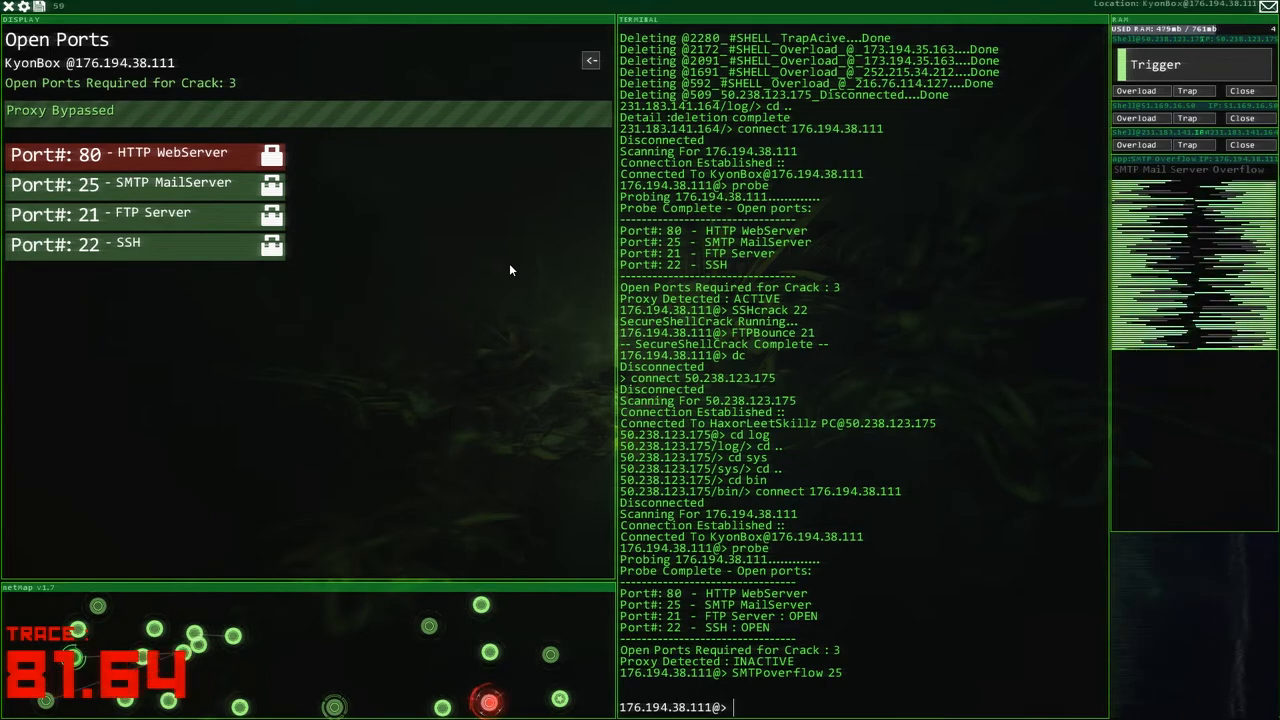
{"action": "type", "text": "port"}
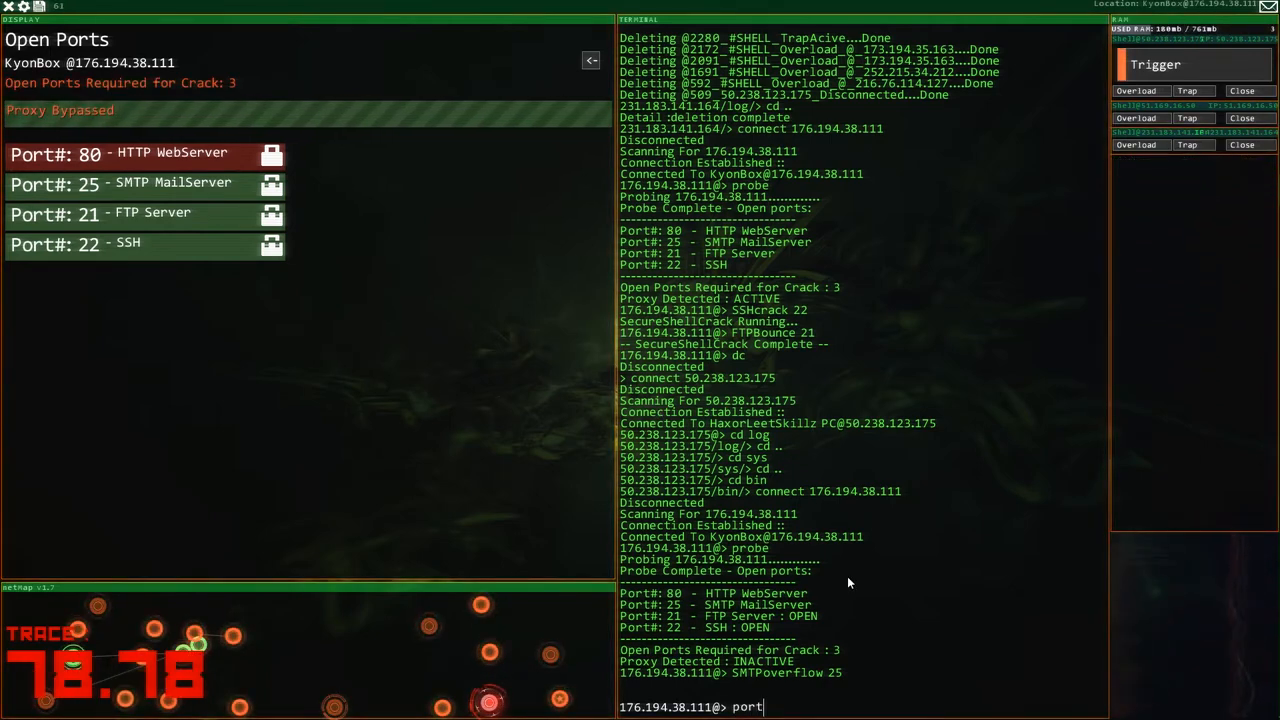
{"action": "key", "text": "enter"}
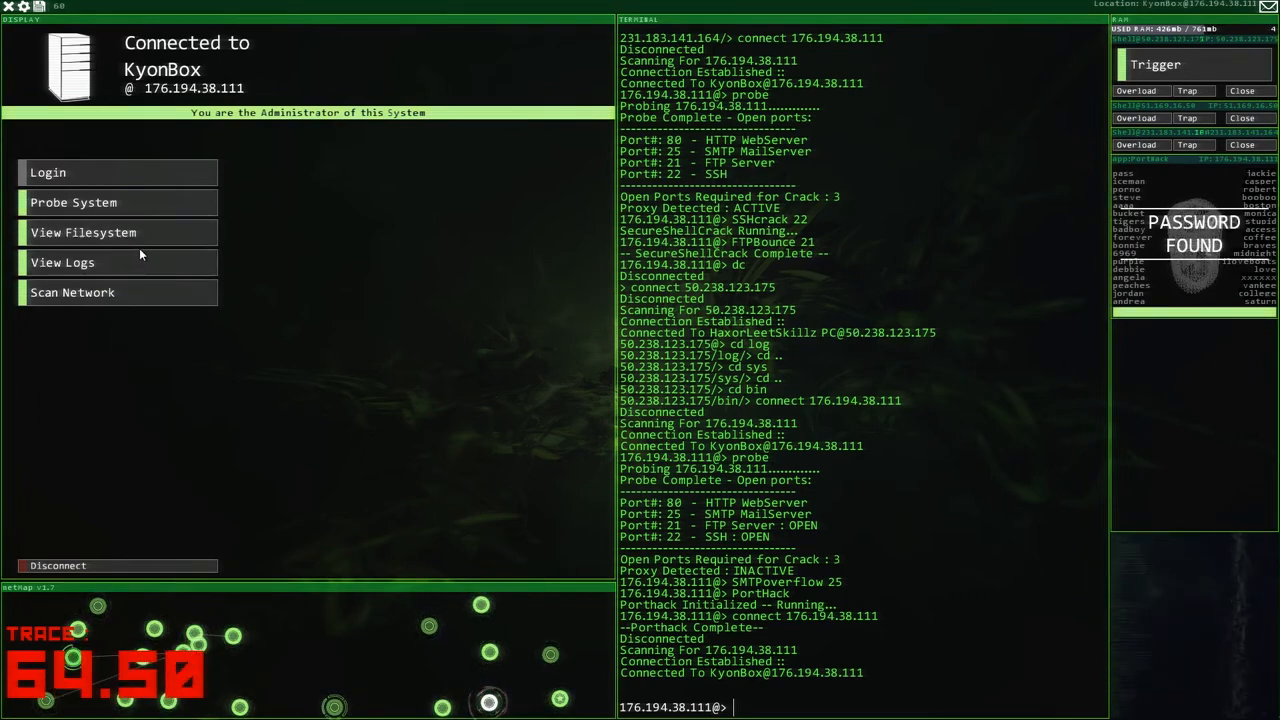
Download Macrosoft_dox.txt from KyonBox with scp and delete its logs with rm *.
{"action": "left_click", "coordinate": [84, 232]}
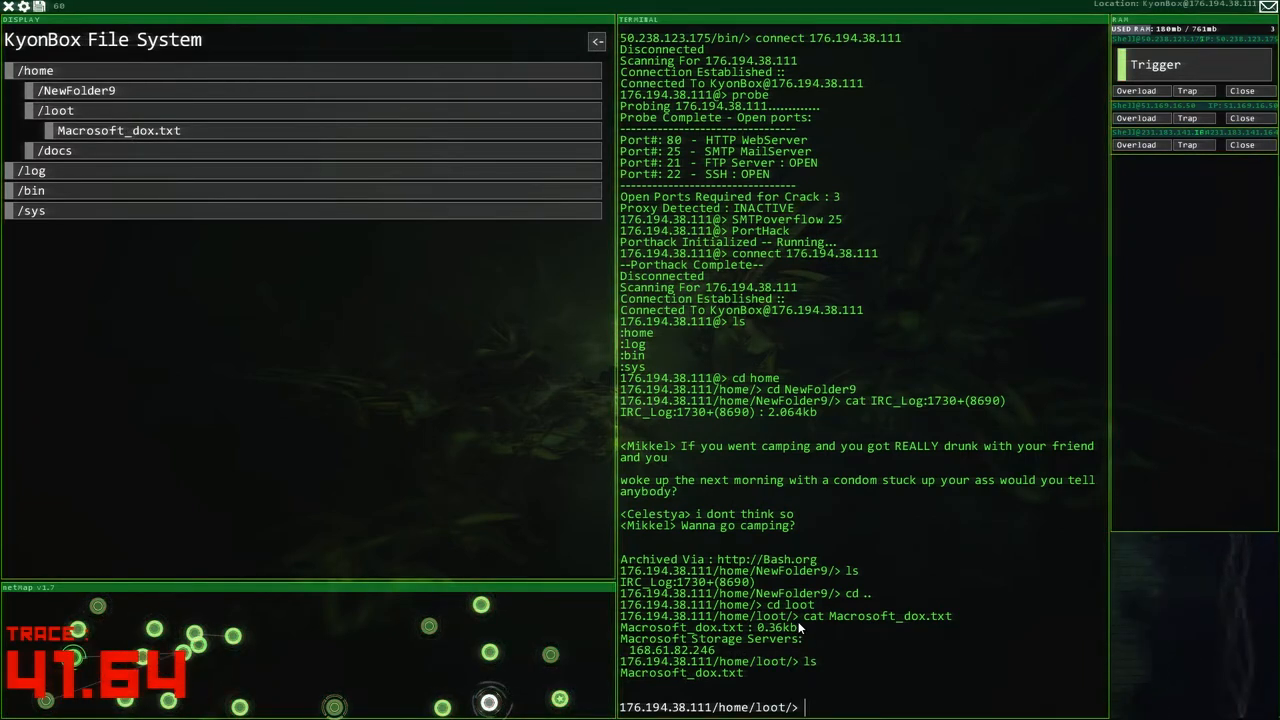
{"action": "type", "text": "scp mi"}
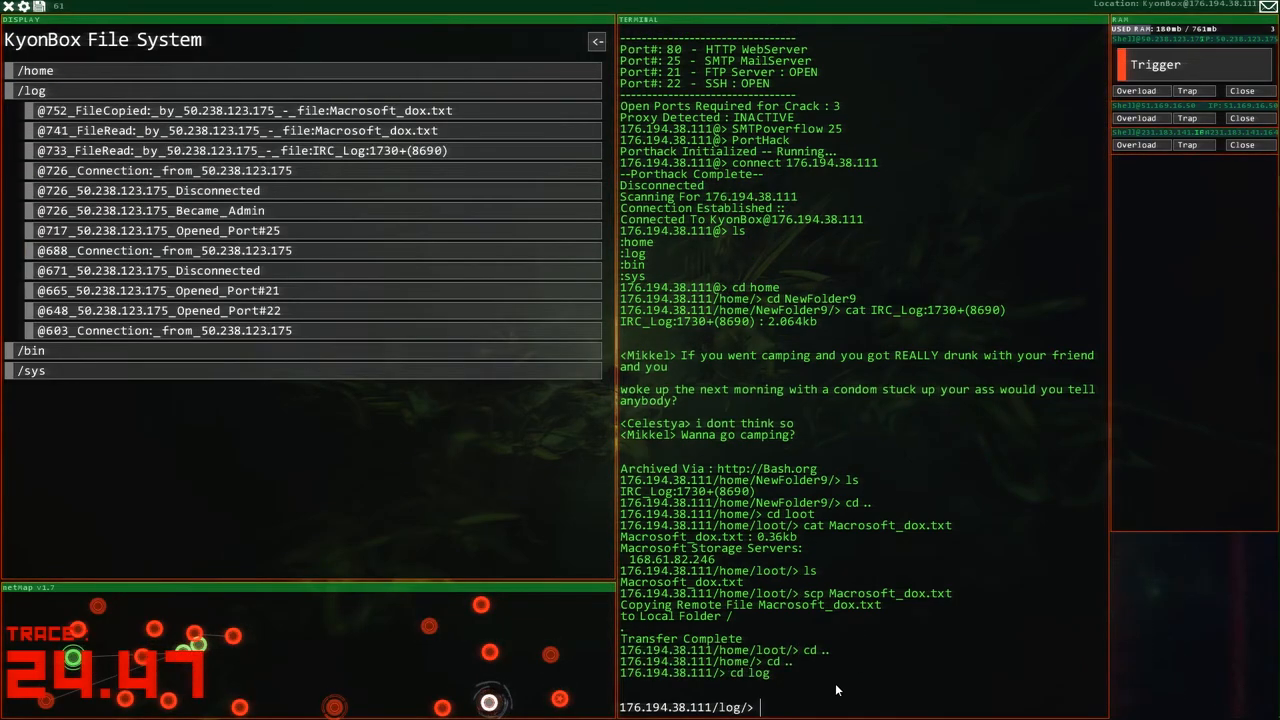
{"action": "type", "text": "rm *"}
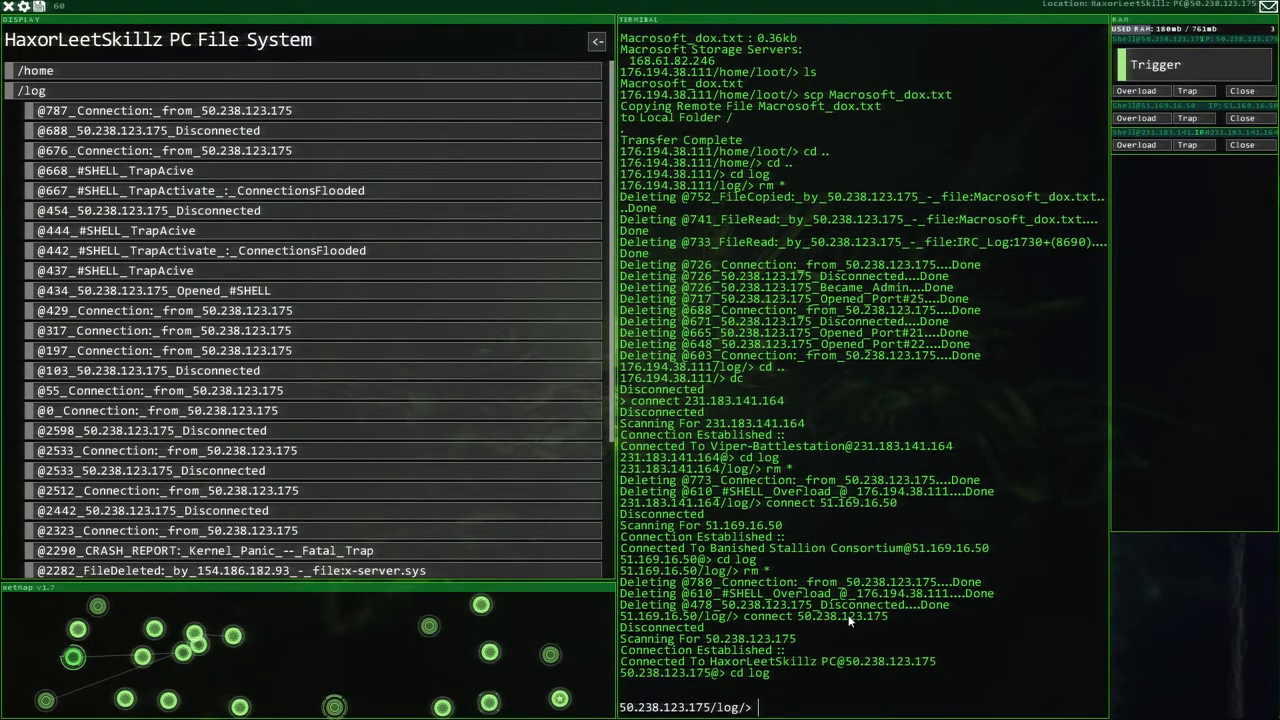
Delete the log files on Viper-Battlestation, Banished Stallion and HaxorLeetSkillz PC with rm *.
{"action": "type", "text": "rm"}
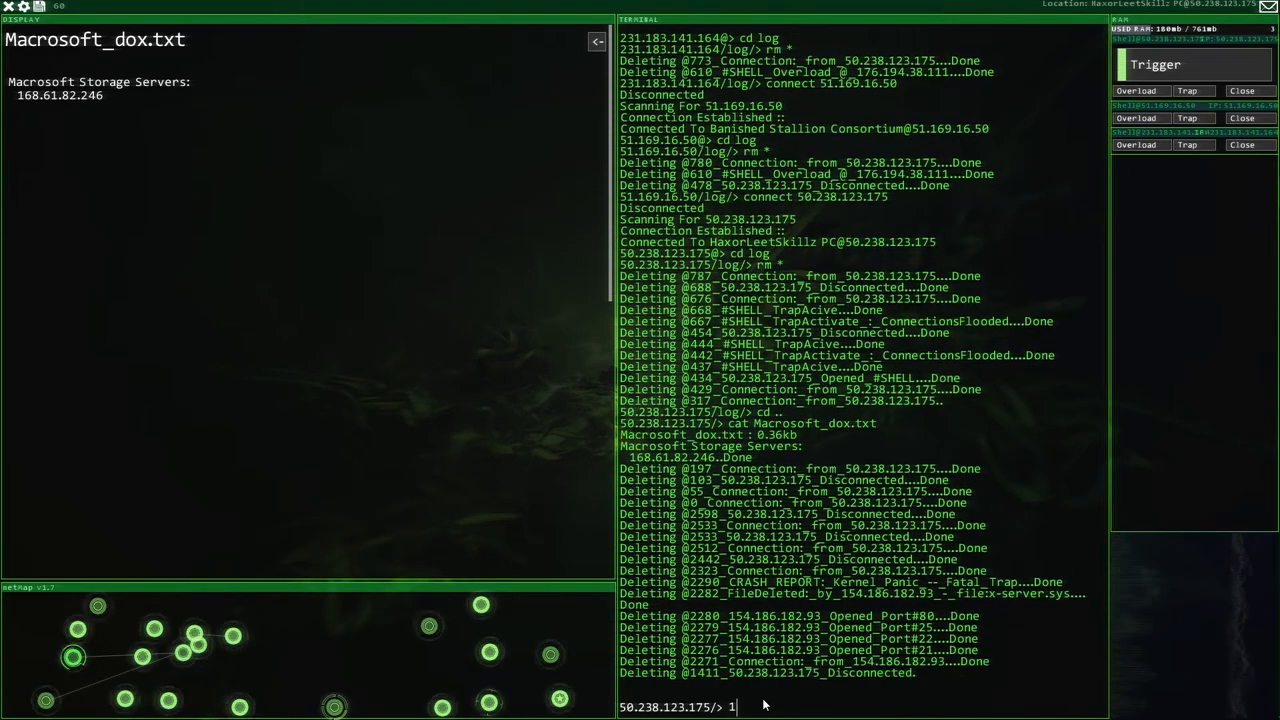
Read Macrosoft_dox.txt and enter storage server address 168.61.82.246 as the mission detail.
{"action": "type", "text": "68."}
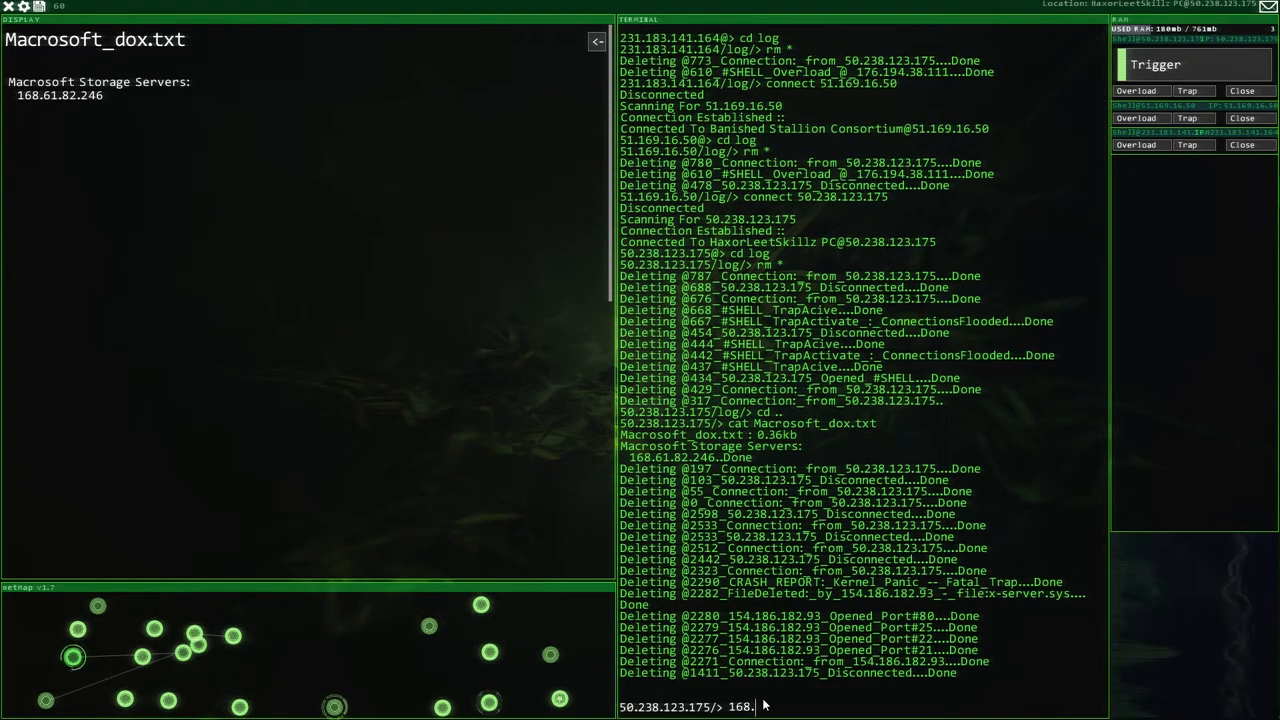
{"action": "type", "text": "6."}
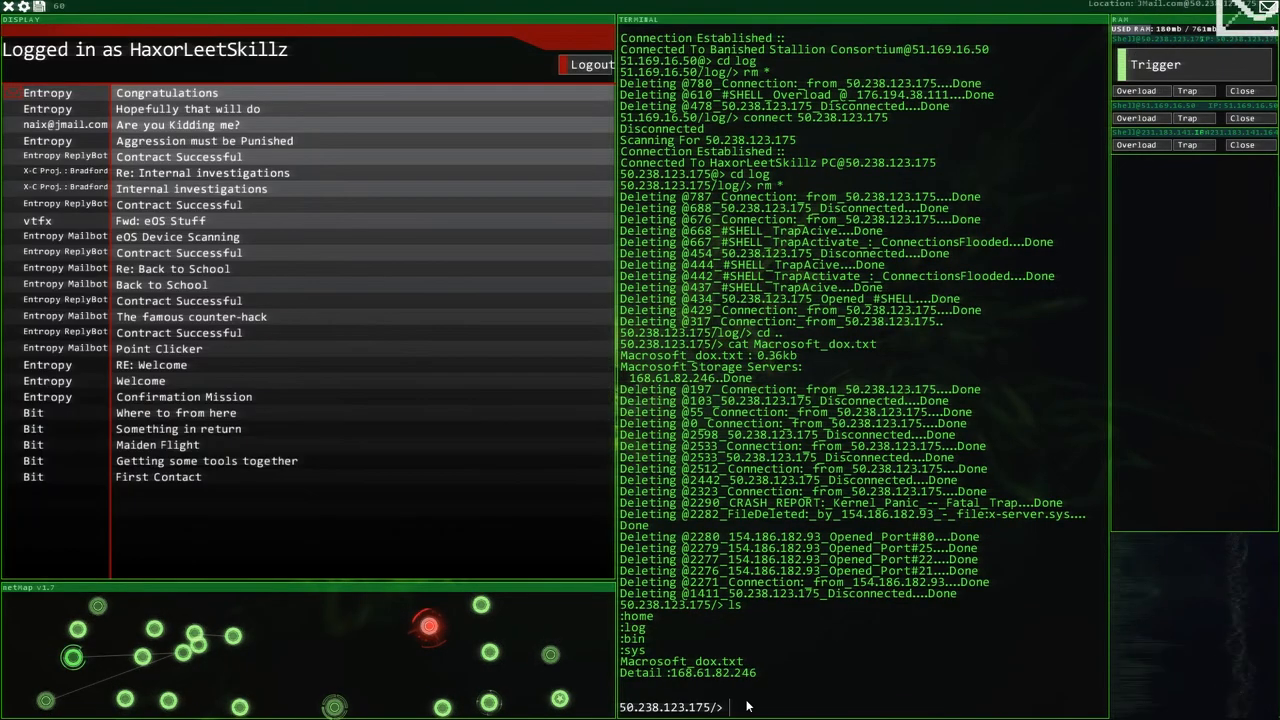
{"action": "mouse_move", "coordinate": [525, 638]}
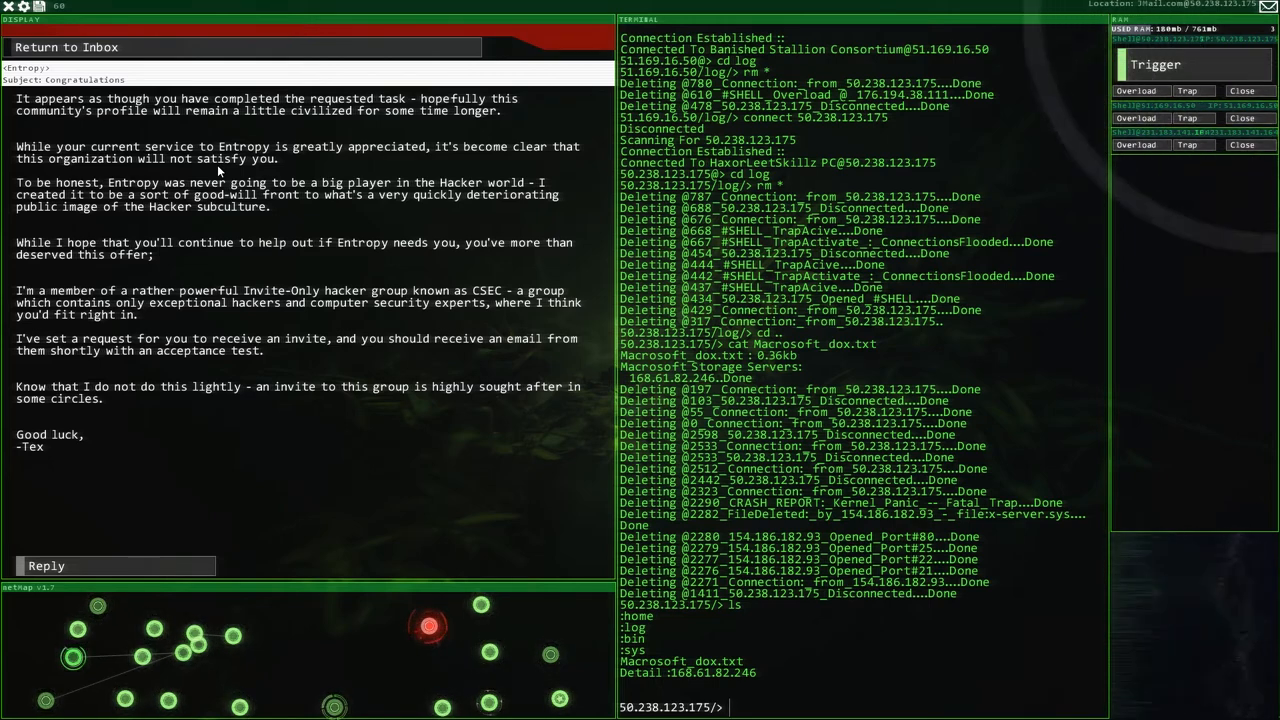
{"action": "mouse_move", "coordinate": [183, 168]}
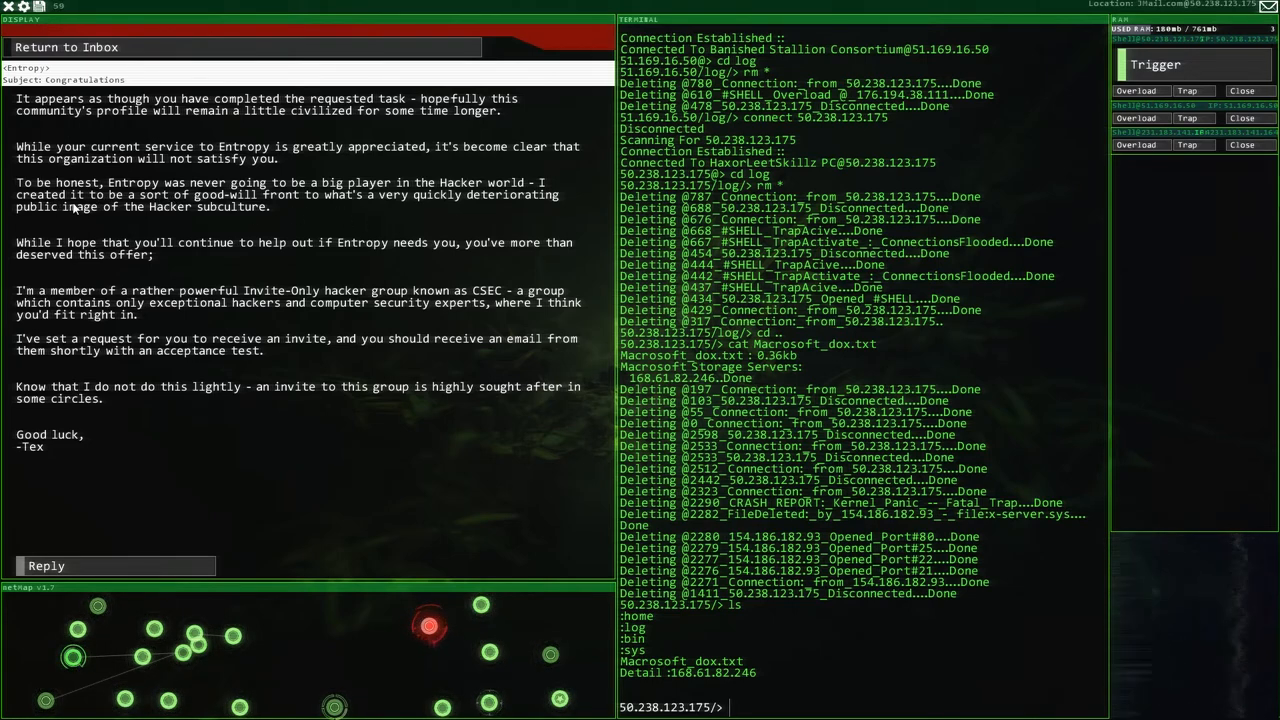
{"action": "mouse_move", "coordinate": [373, 225]}
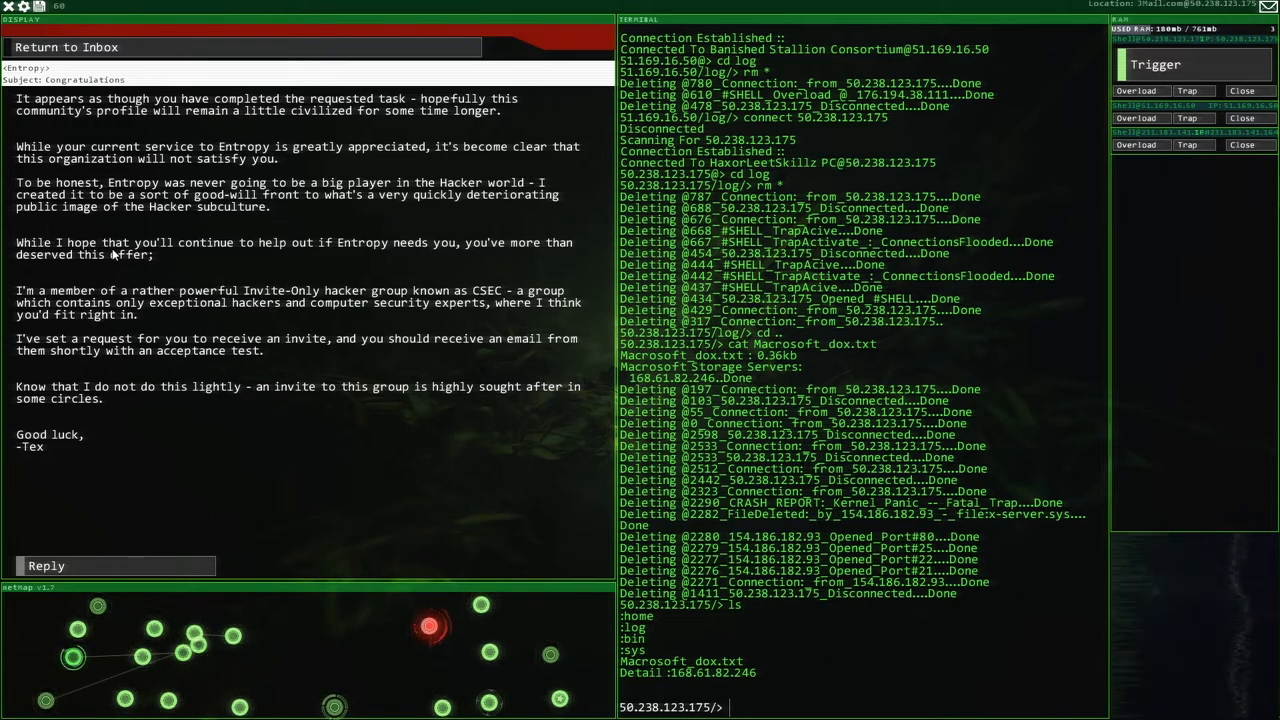
{"action": "mouse_move", "coordinate": [268, 254]}
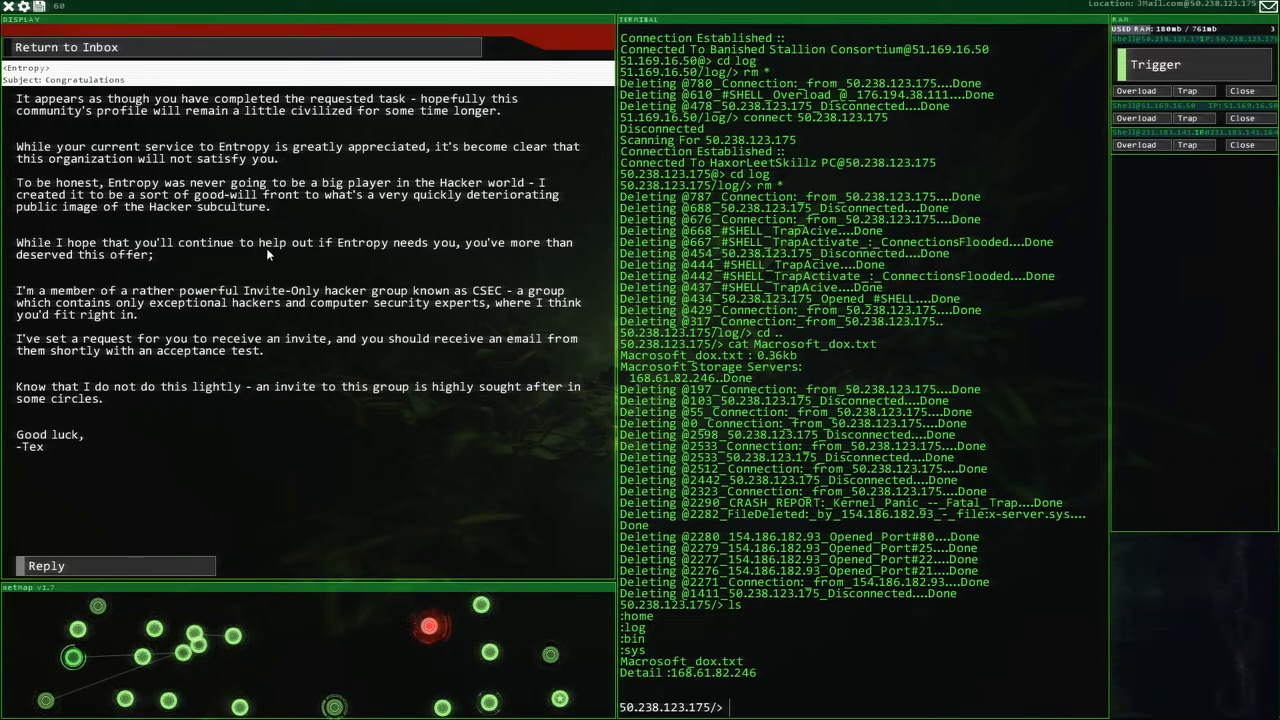
{"action": "mouse_move", "coordinate": [128, 282]}
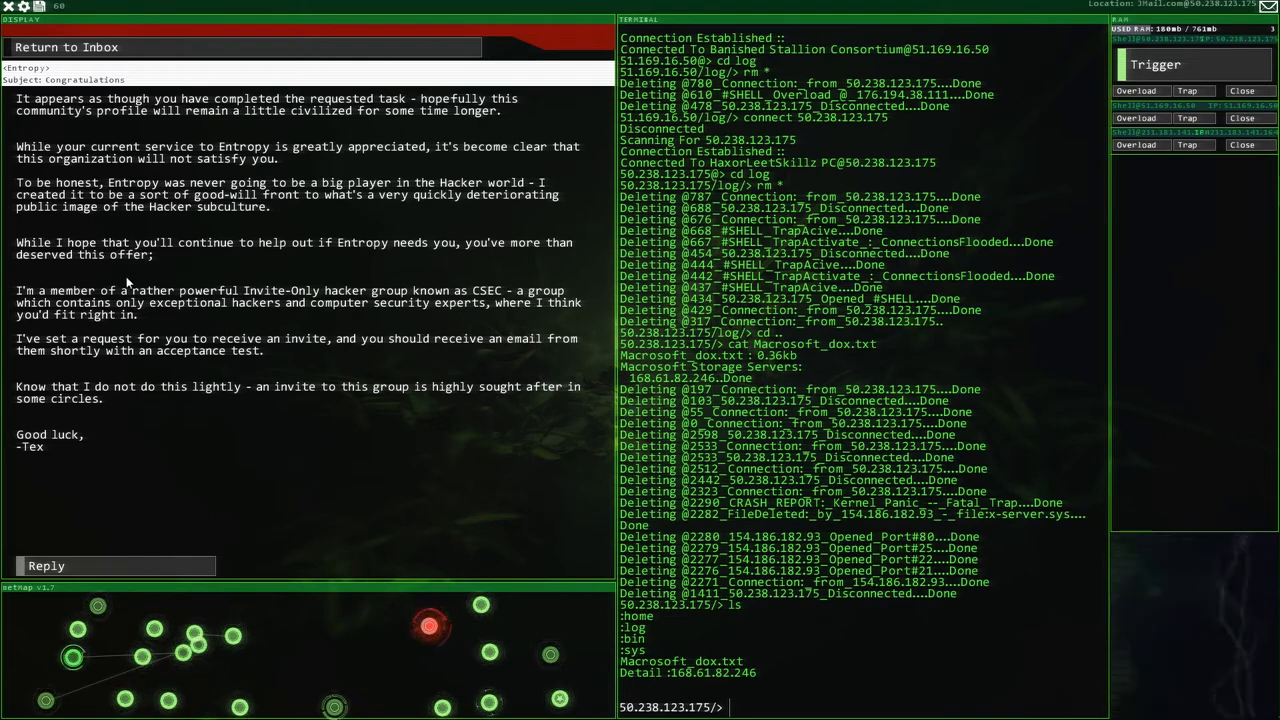
{"action": "mouse_move", "coordinate": [155, 275]}
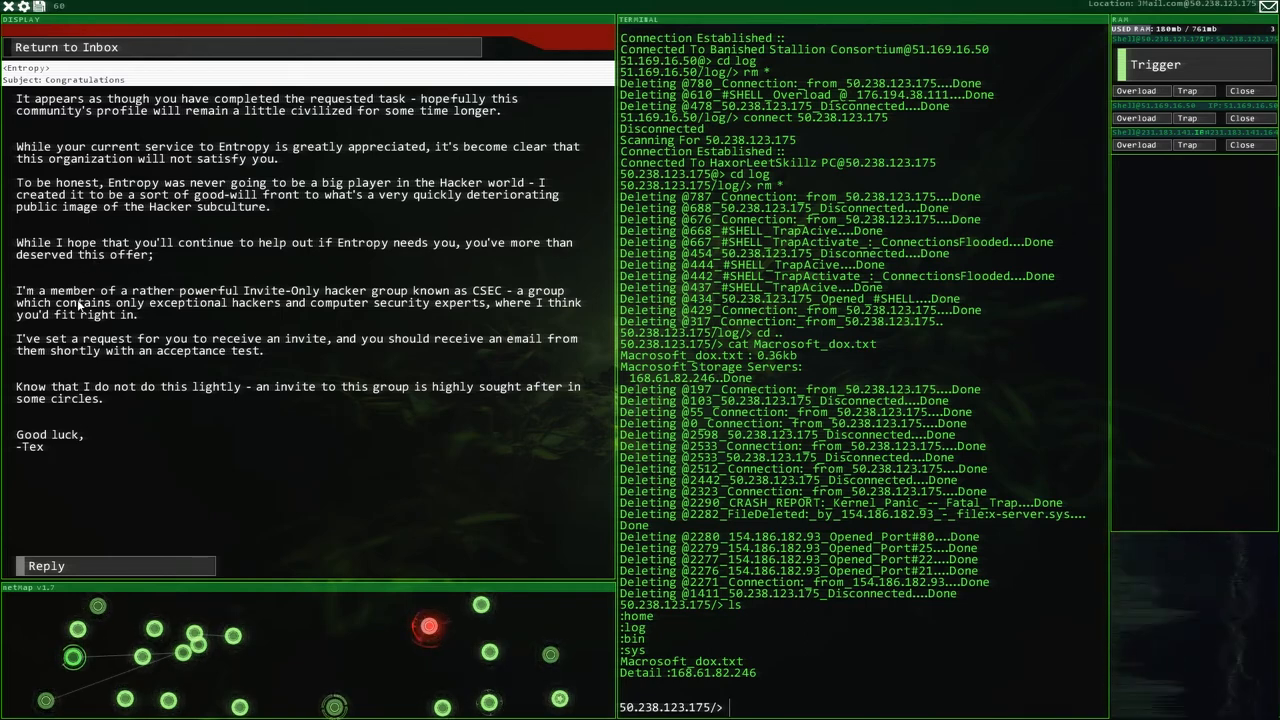
{"action": "mouse_move", "coordinate": [290, 303]}
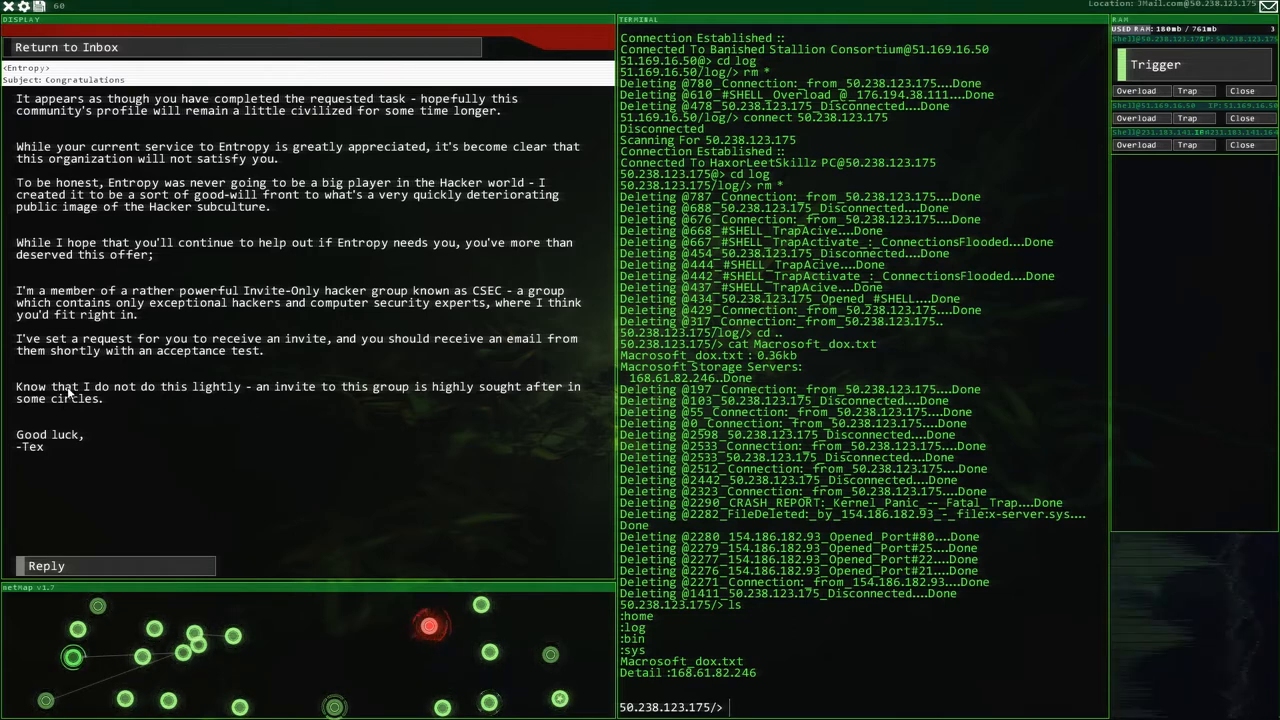
{"action": "mouse_move", "coordinate": [320, 407]}
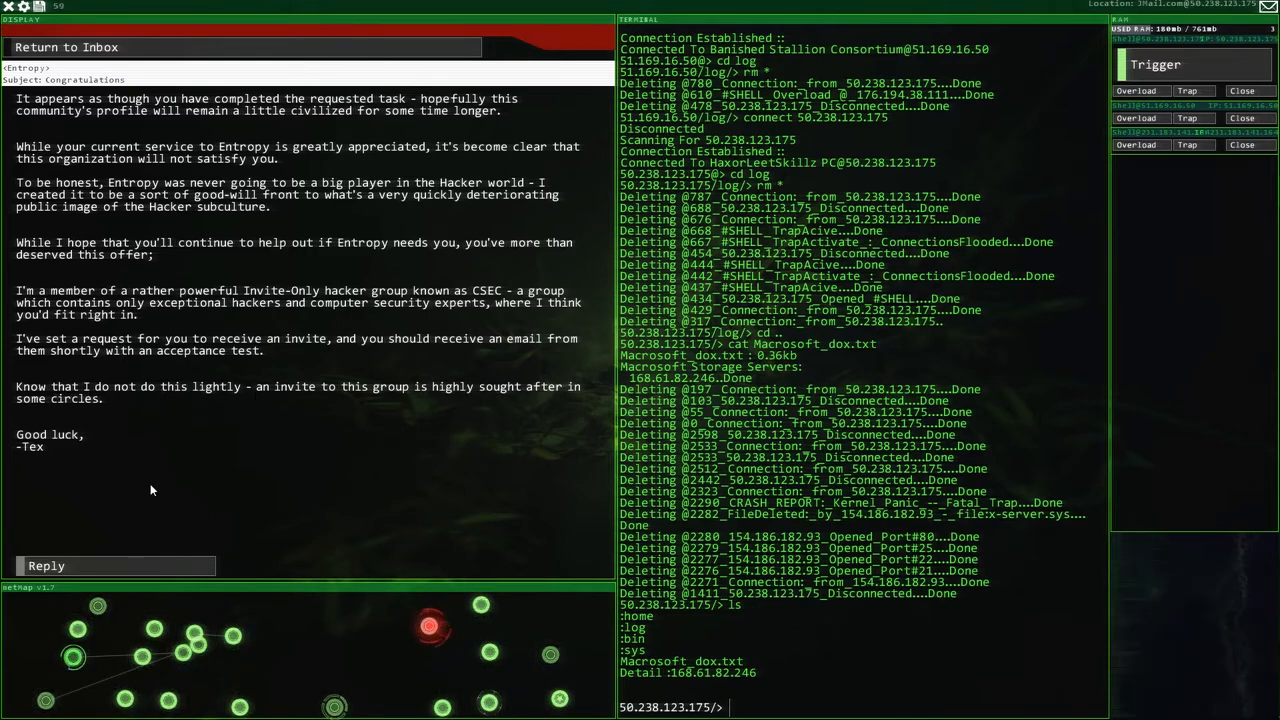
Send Entropy a reply with the detail 'k thx gl wid life' and go back to the inbox.
{"action": "left_click", "coordinate": [47, 565]}
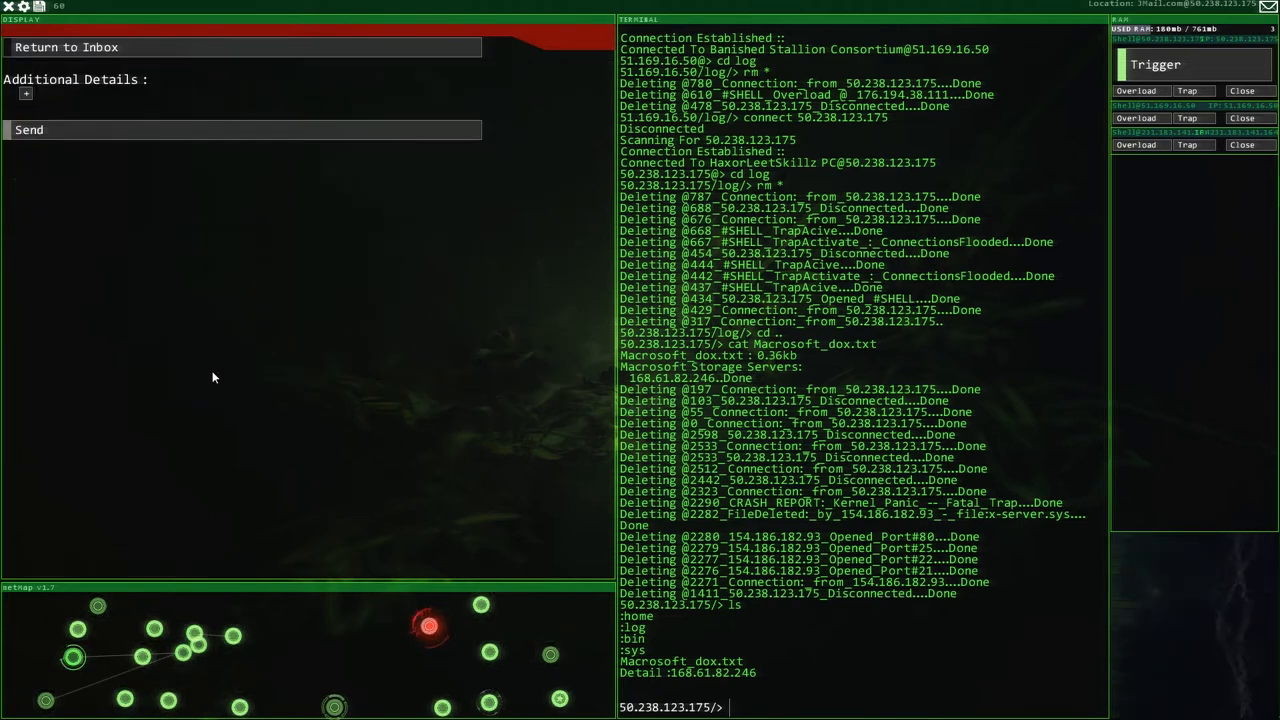
{"action": "left_click", "coordinate": [26, 93]}
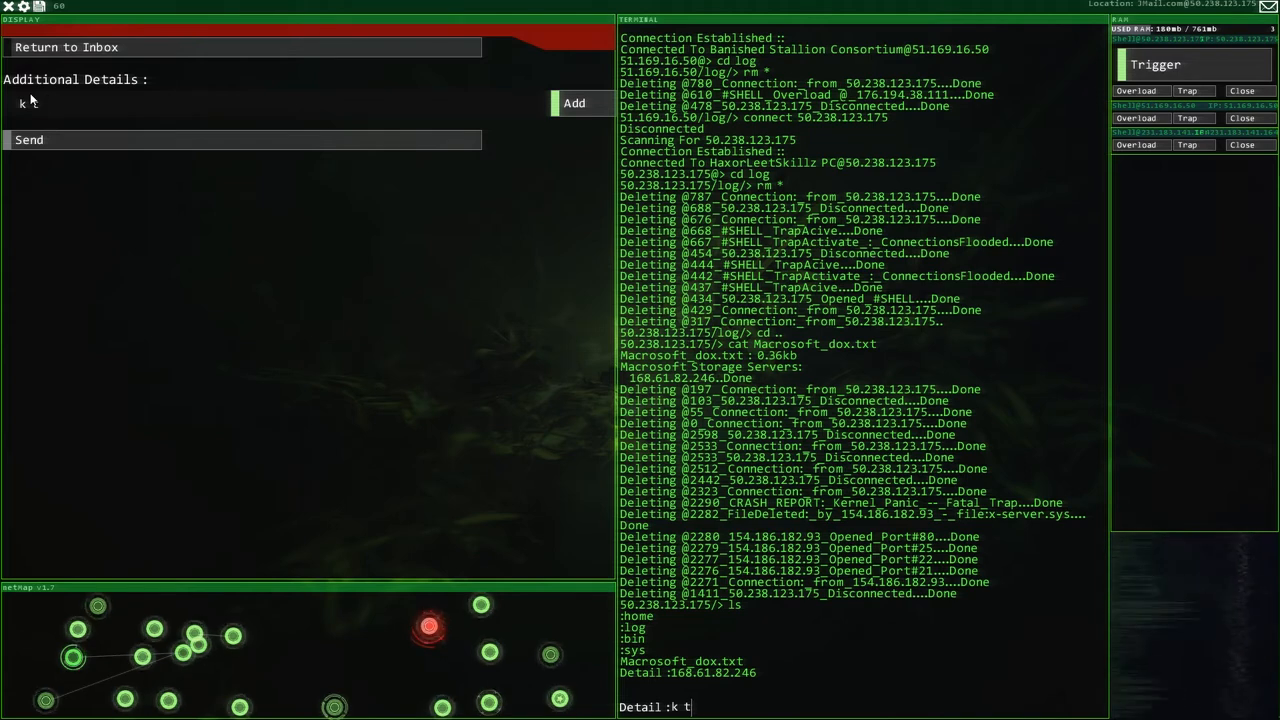
{"action": "type", "text": "hx"}
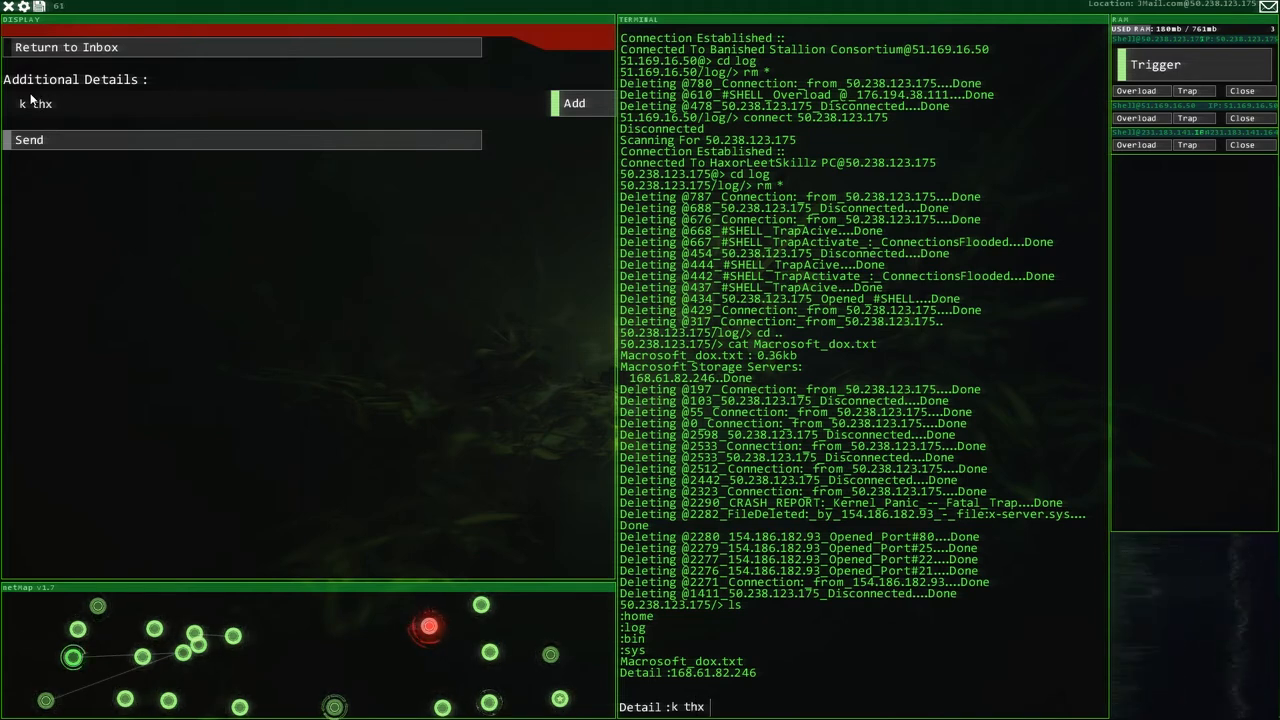
{"action": "type", "text": "gl wid"}
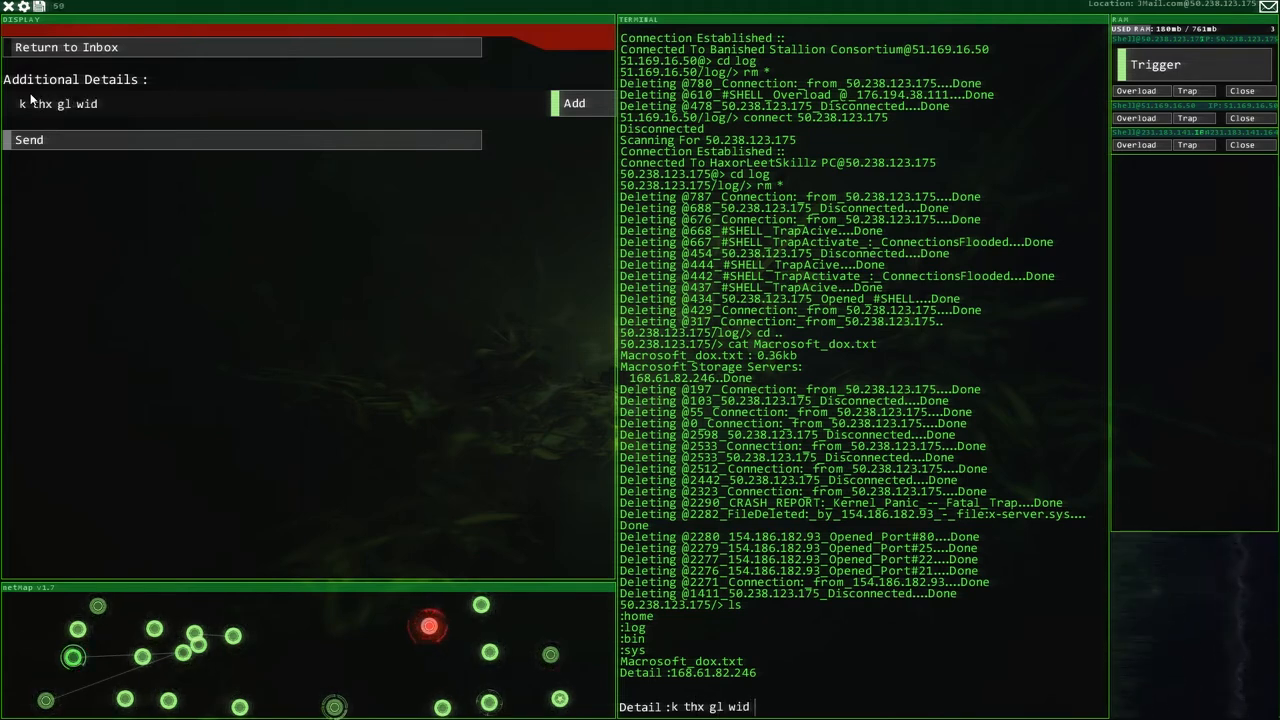
{"action": "type", "text": "life"}
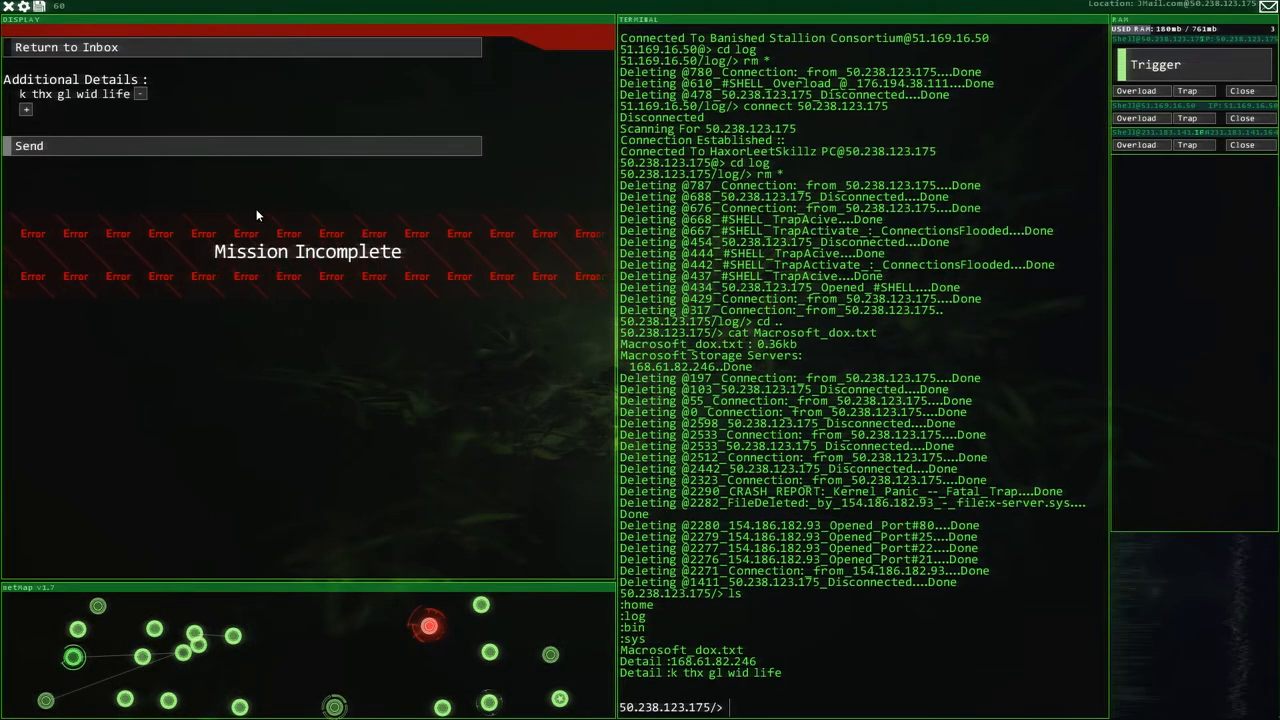
{"action": "left_click", "coordinate": [67, 47]}
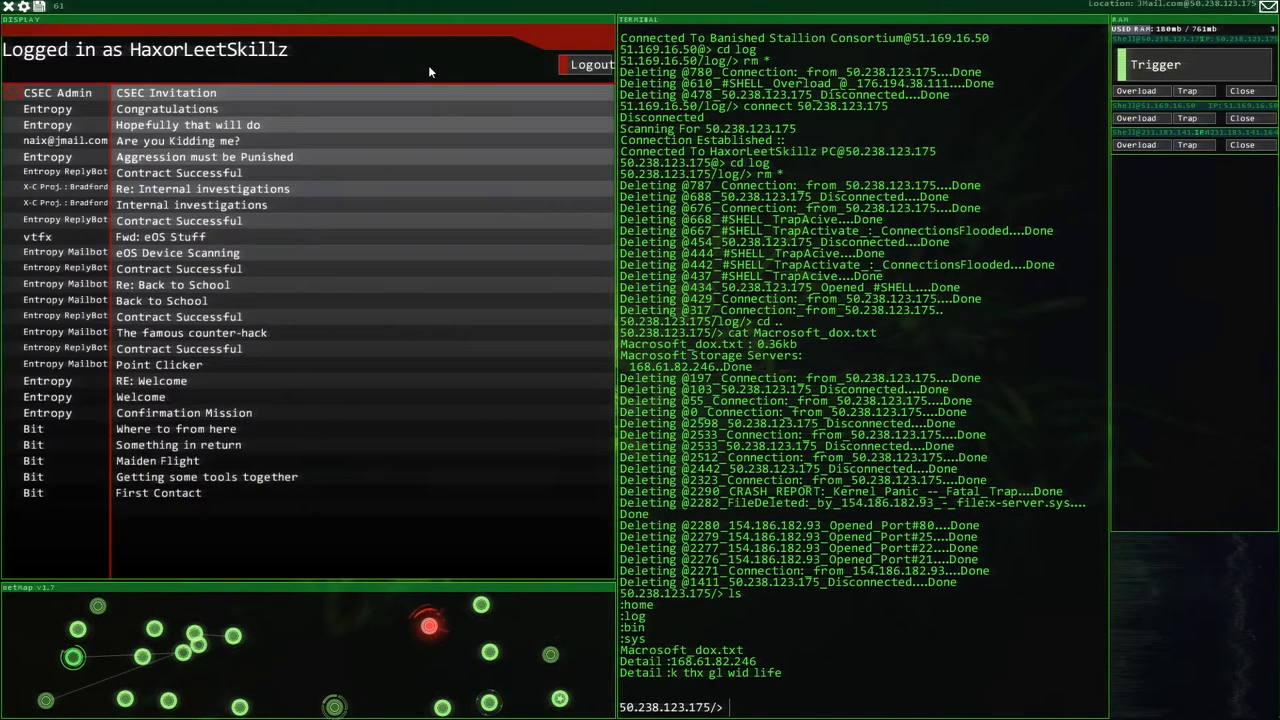
Open CSEC Admin's invitation email asking for the gauntlet password.
{"action": "left_click", "coordinate": [165, 92]}
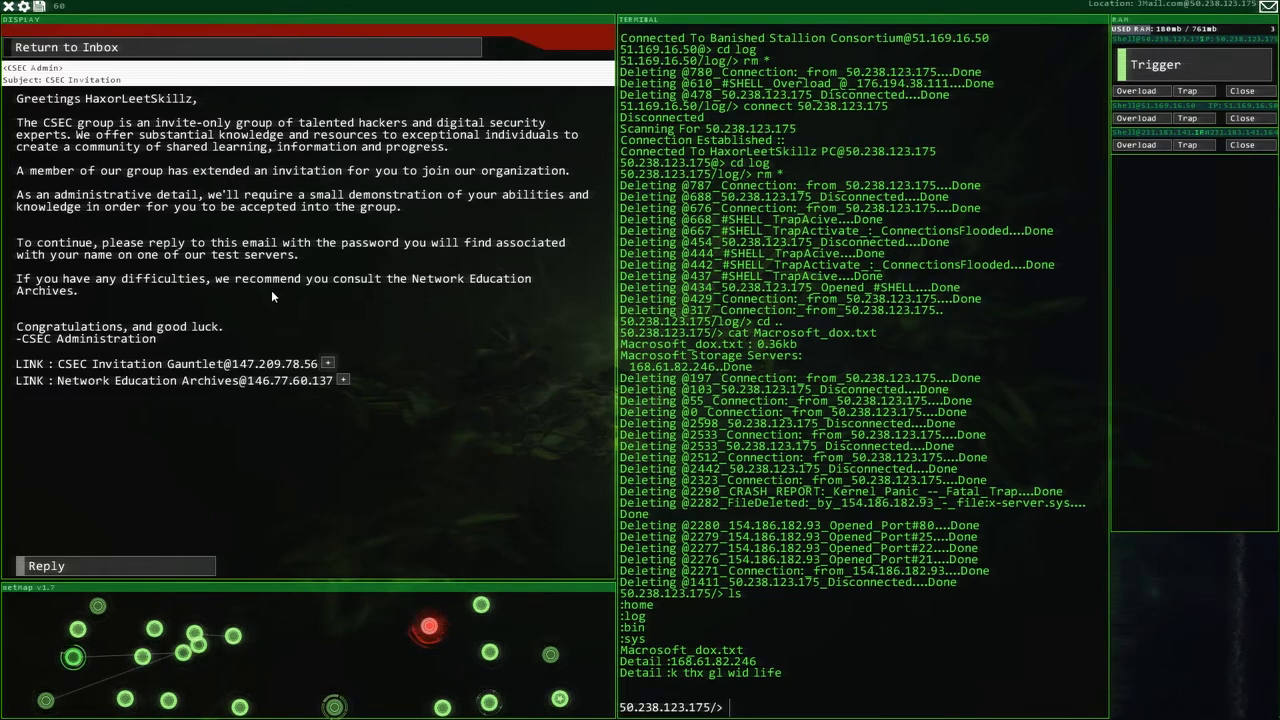
{"action": "mouse_move", "coordinate": [520, 371]}
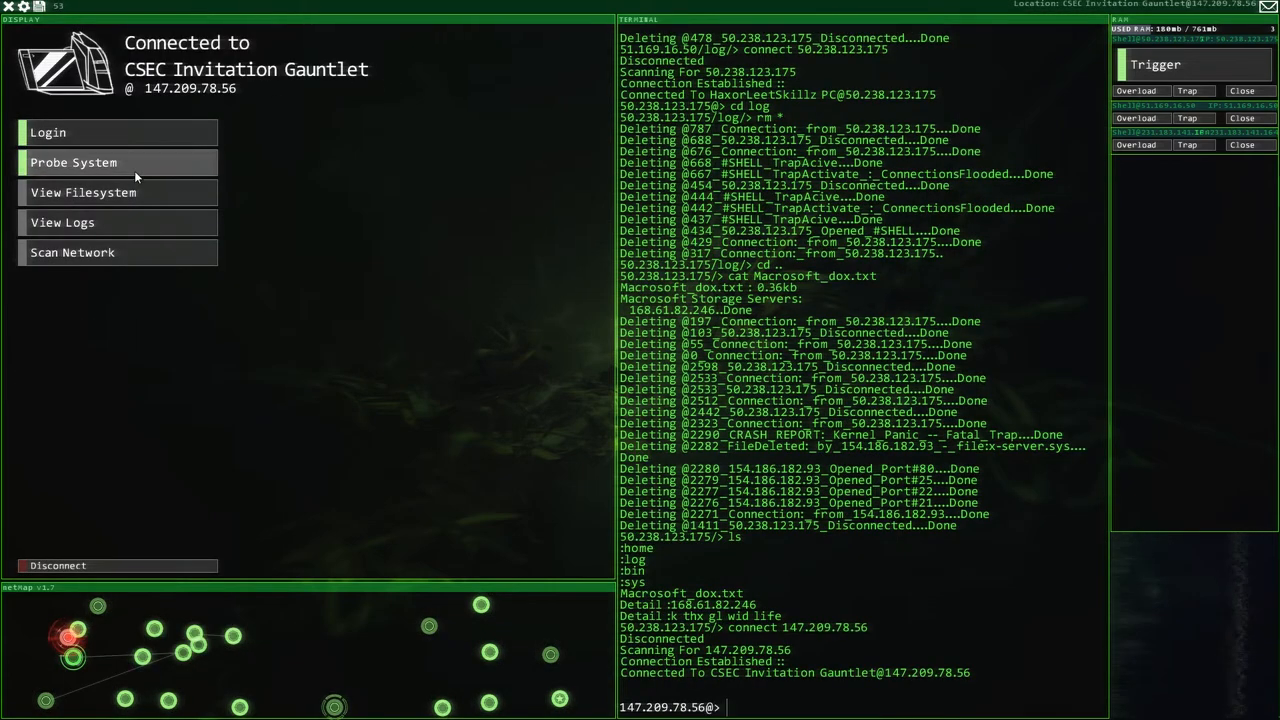
Probe the gauntlet server 147.209.78.56 to reveal its open ports and active firewall.
{"action": "left_click", "coordinate": [73, 162]}
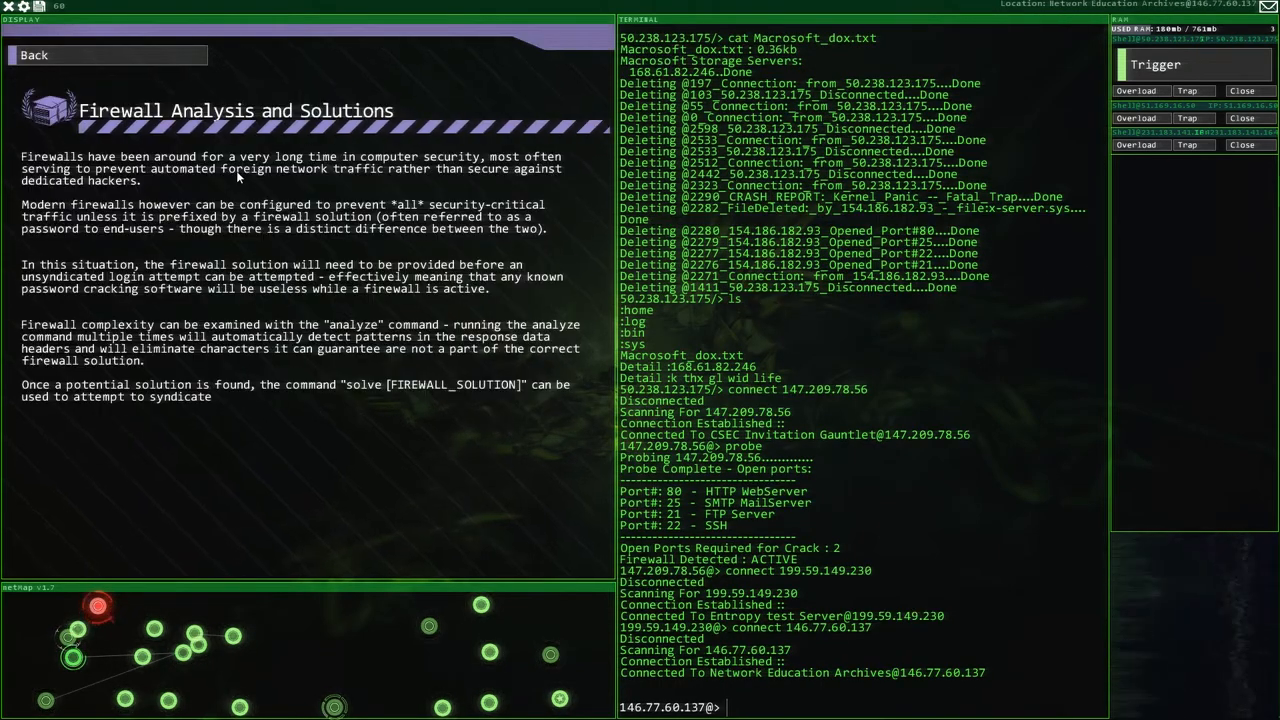
{"action": "mouse_move", "coordinate": [492, 160]}
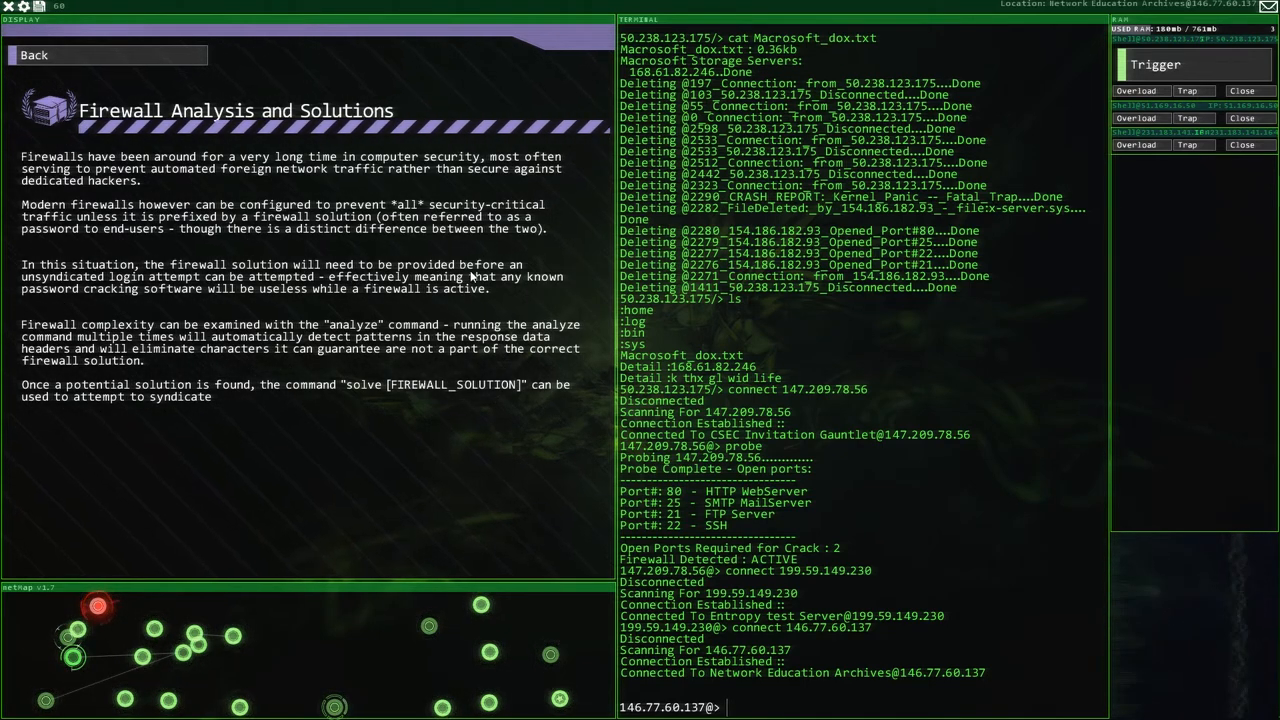
{"action": "mouse_move", "coordinate": [215, 283]}
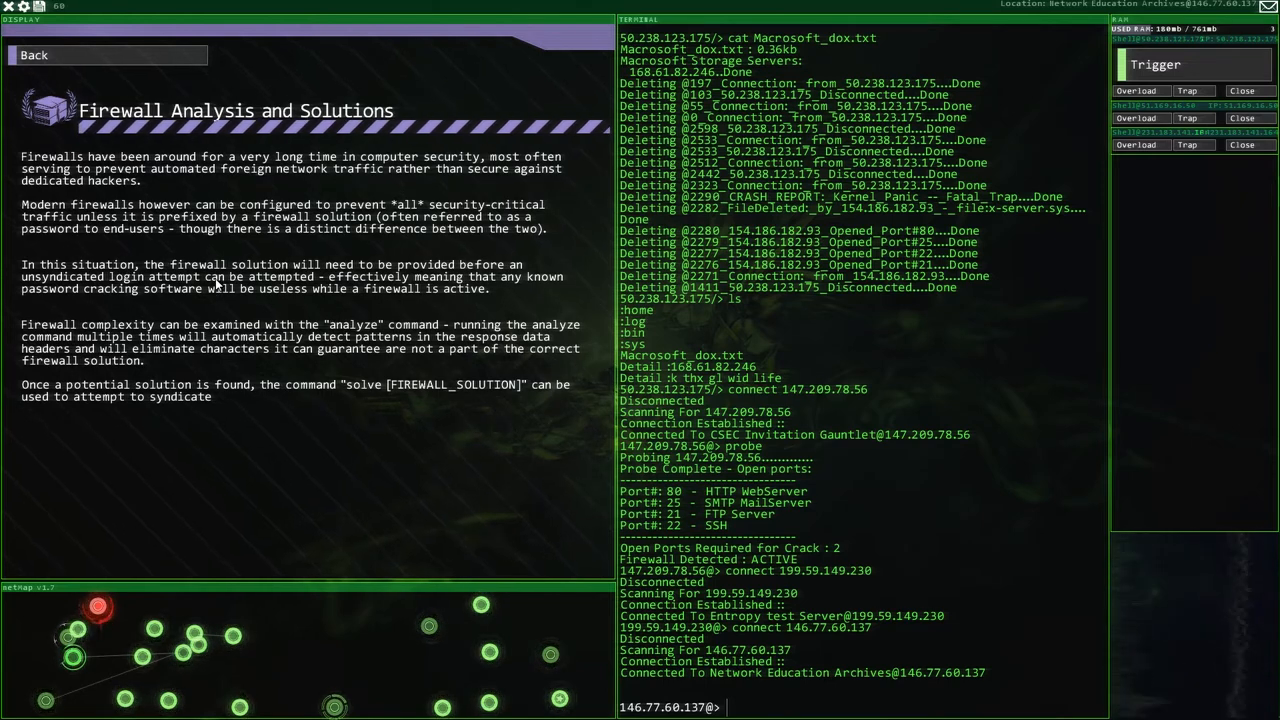
{"action": "mouse_move", "coordinate": [456, 317]}
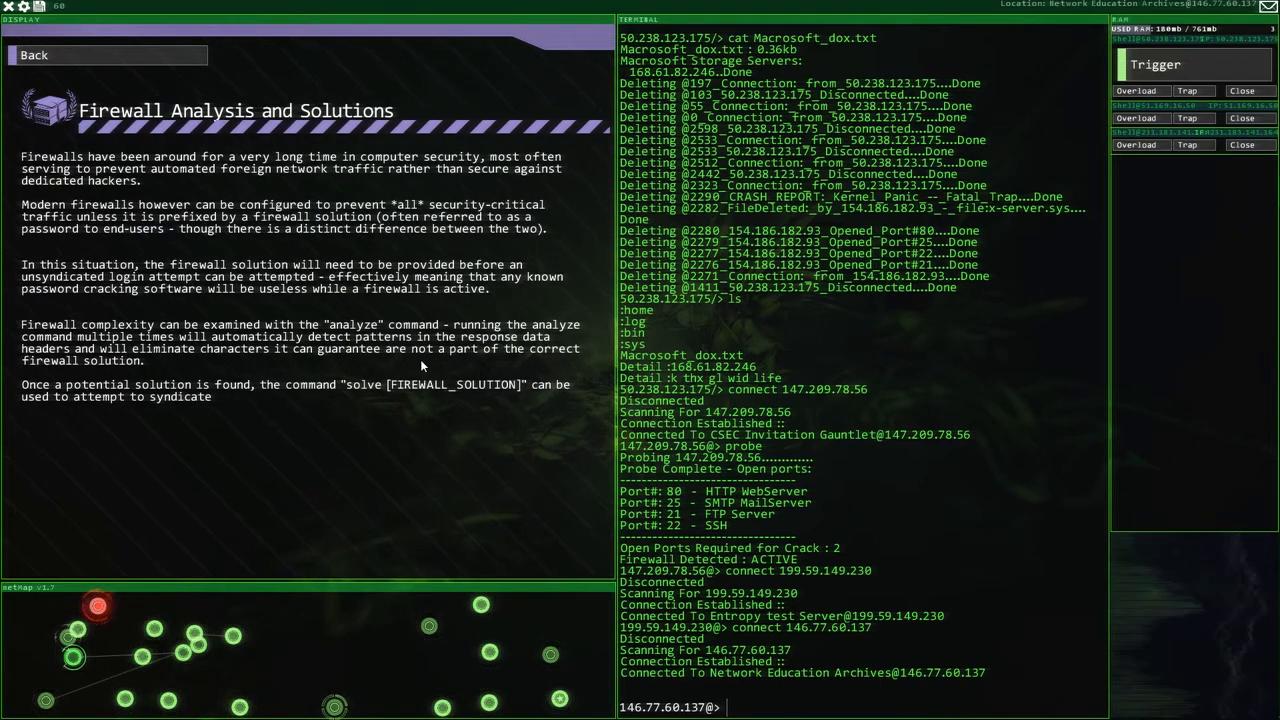
{"action": "mouse_move", "coordinate": [347, 397]}
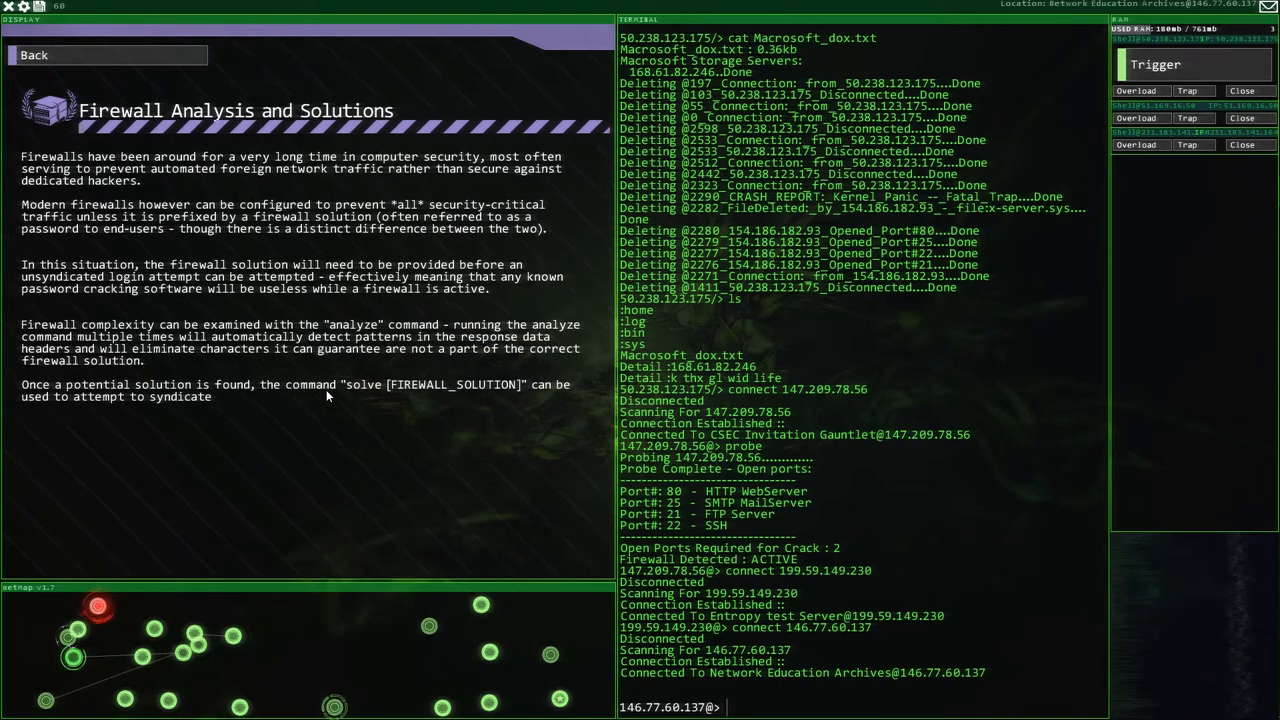
{"action": "mouse_move", "coordinate": [358, 404]}
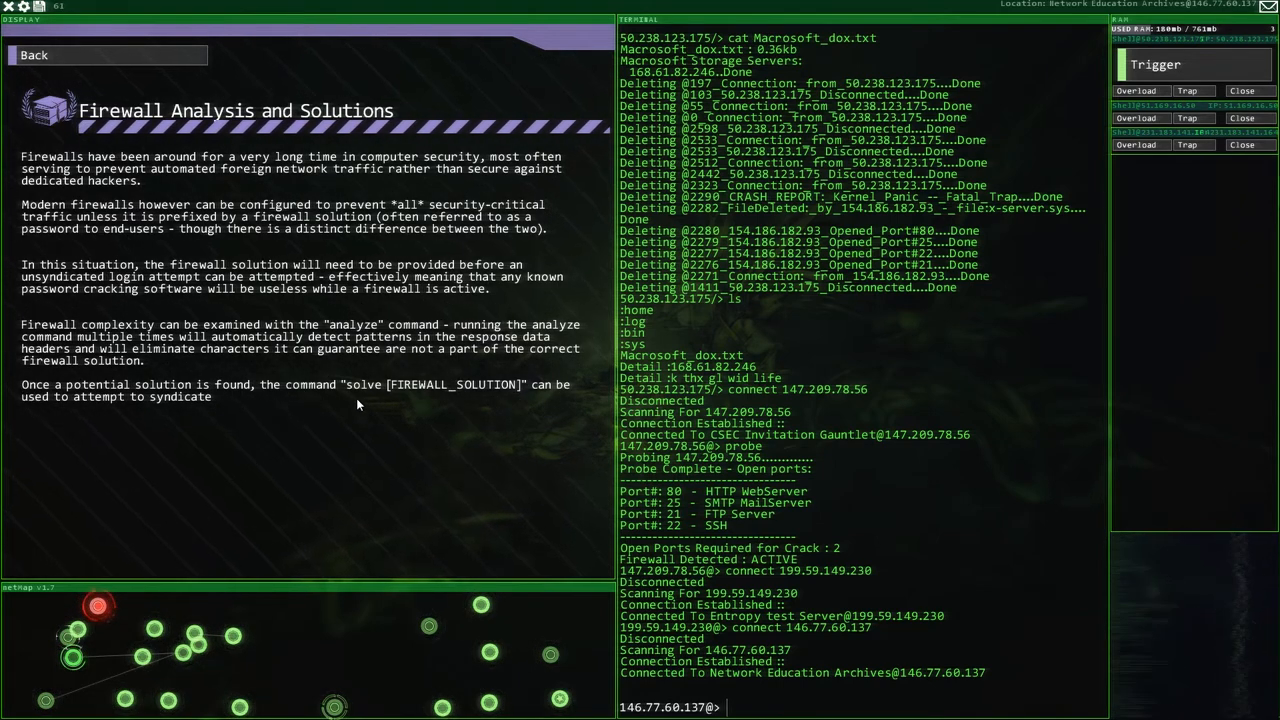
Run analyze on the gauntlet firewall pass after pass until KRAKEN appears.
{"action": "left_click", "coordinate": [95, 610]}
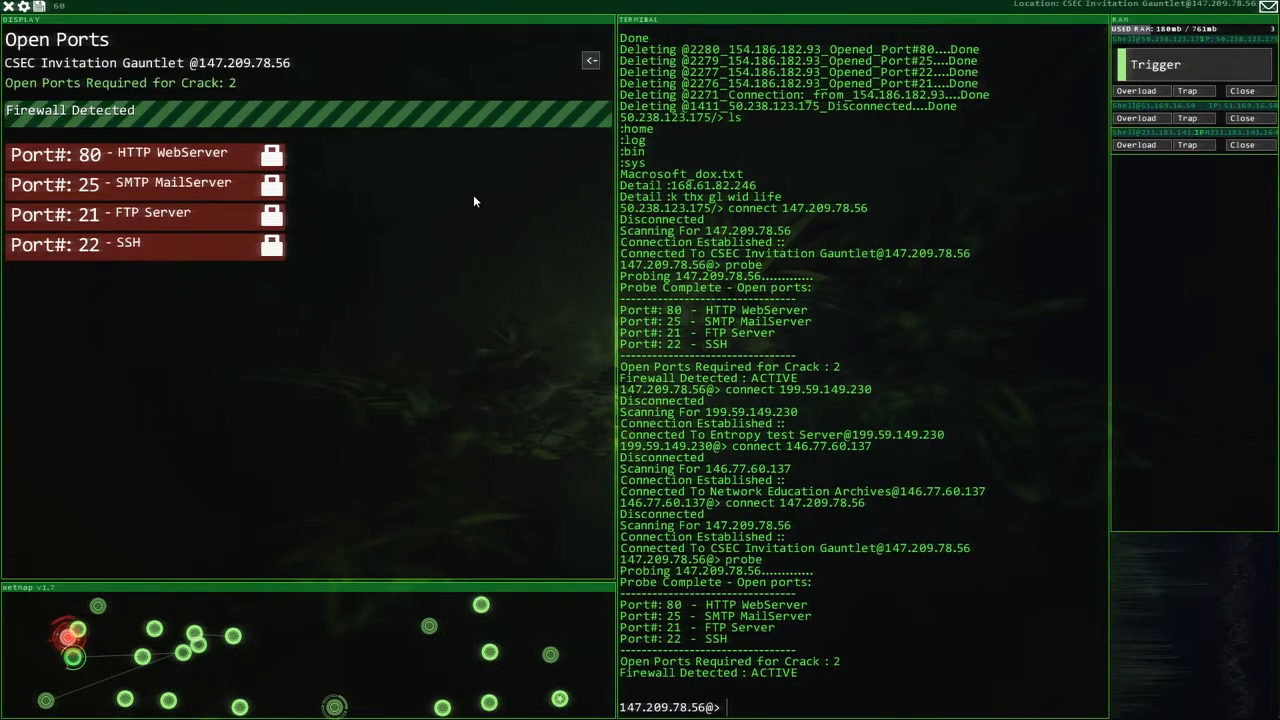
{"action": "type", "text": "a"}
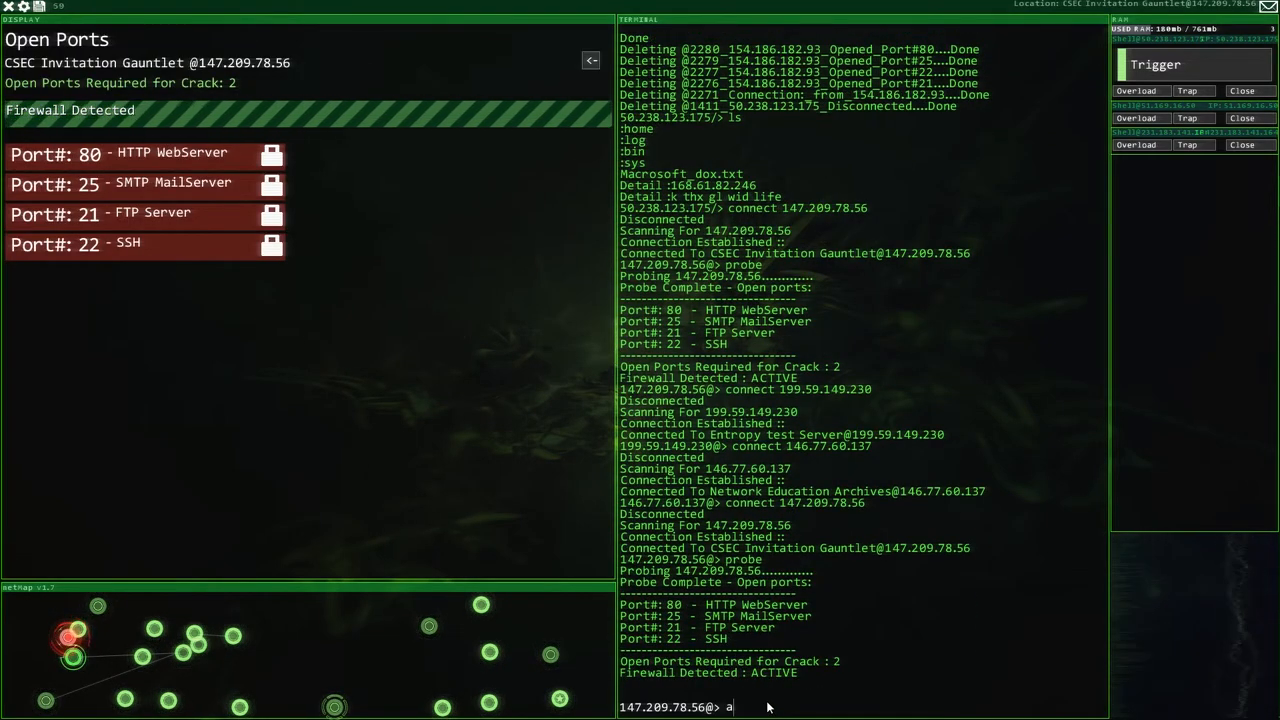
{"action": "type", "text": "ny"}
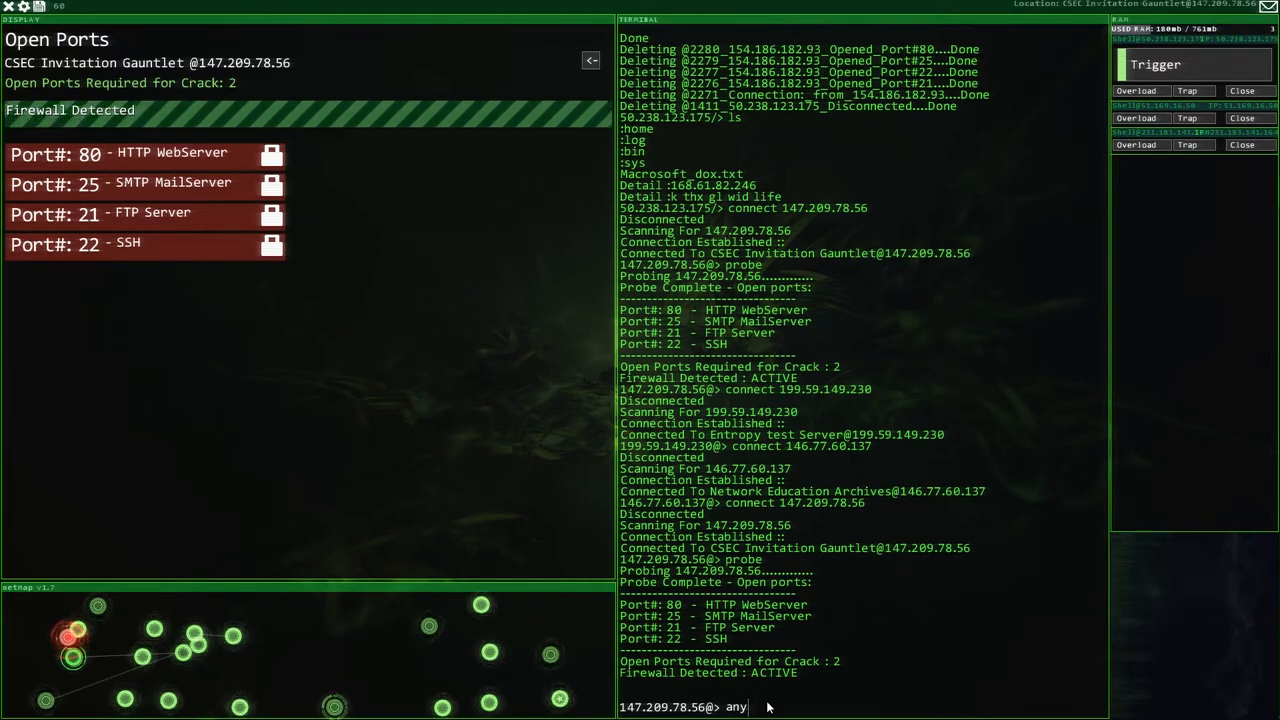
{"action": "type", "text": "analyze"}
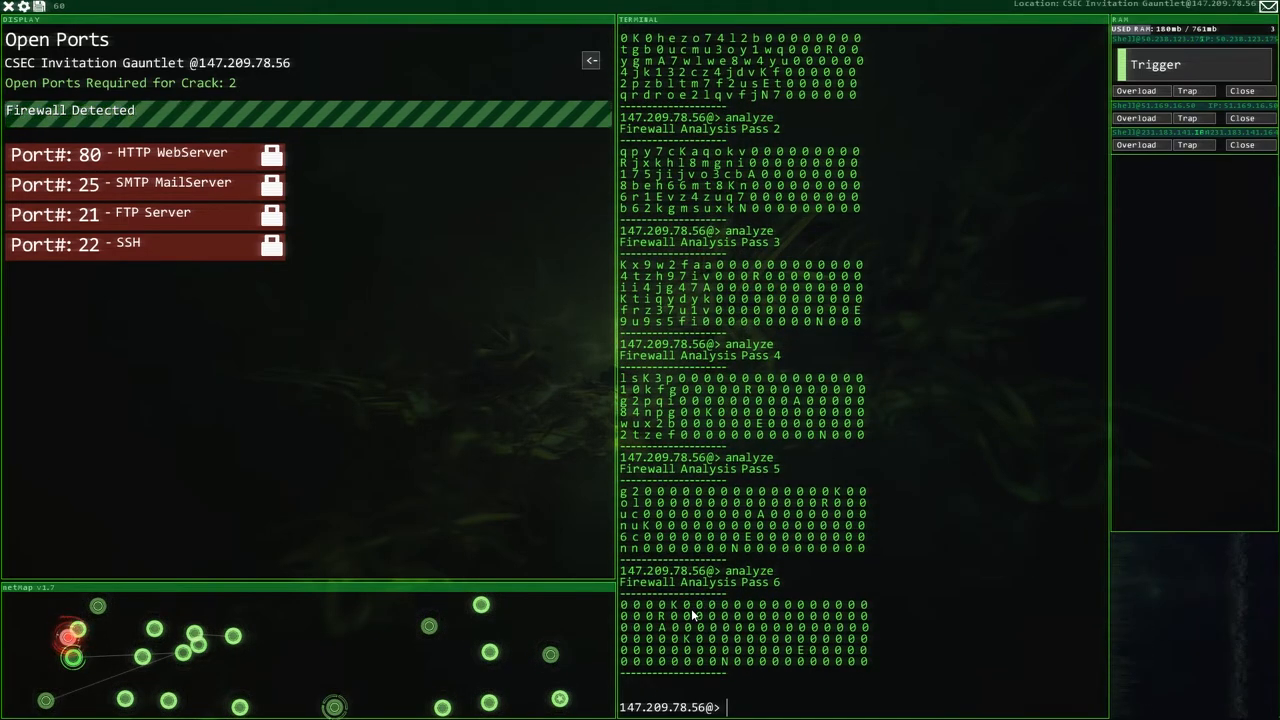
Type the solution word kraken at the terminal.
{"action": "type", "text": "rk"}
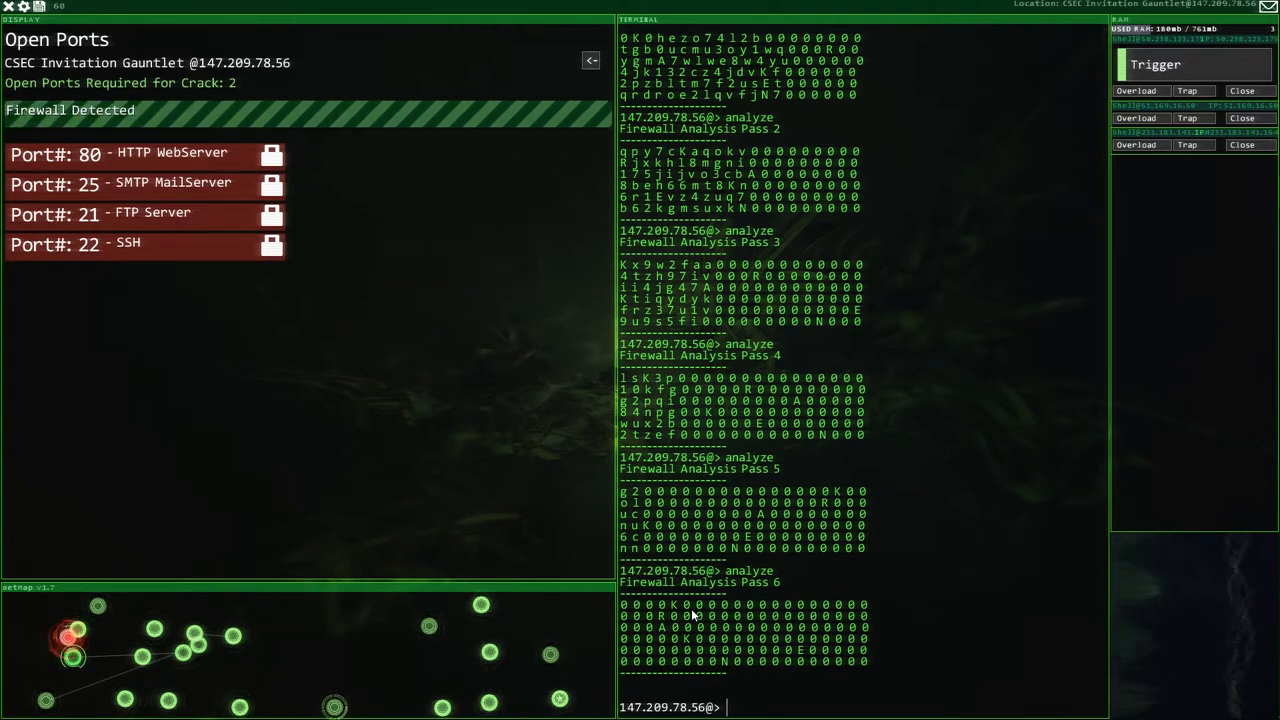
{"action": "type", "text": "rakk"}
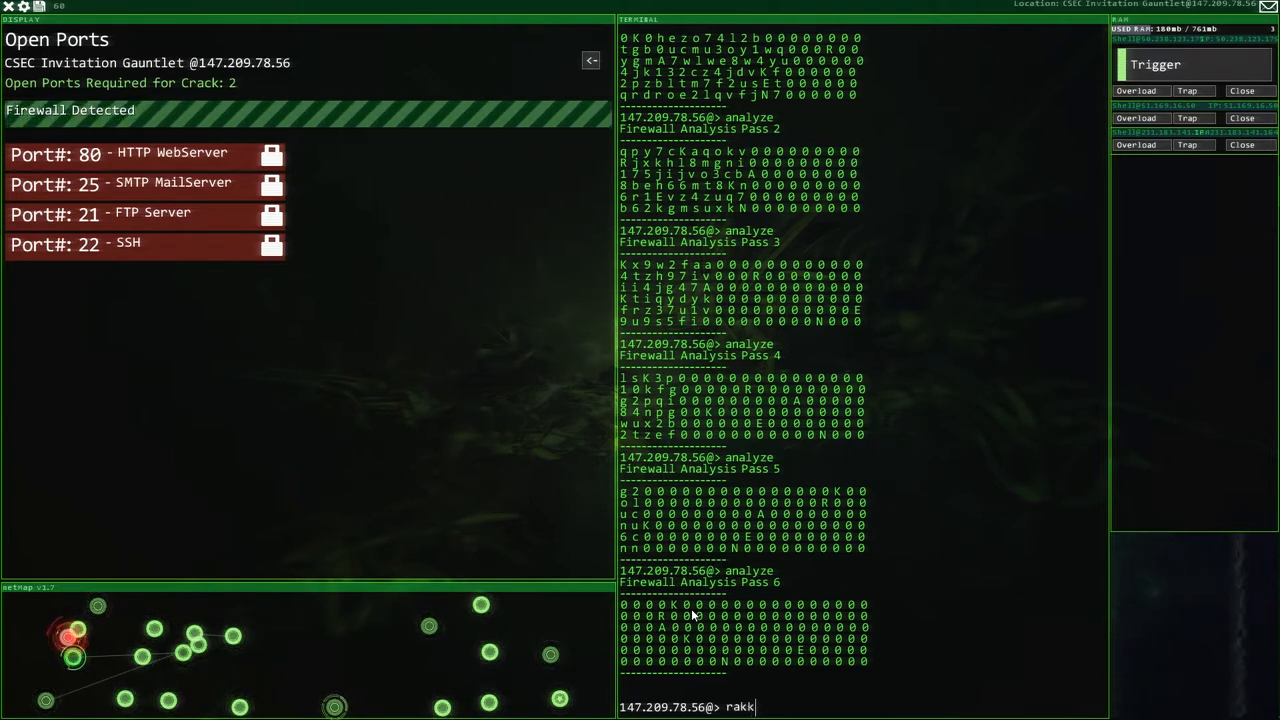
{"action": "type", "text": "ne"}
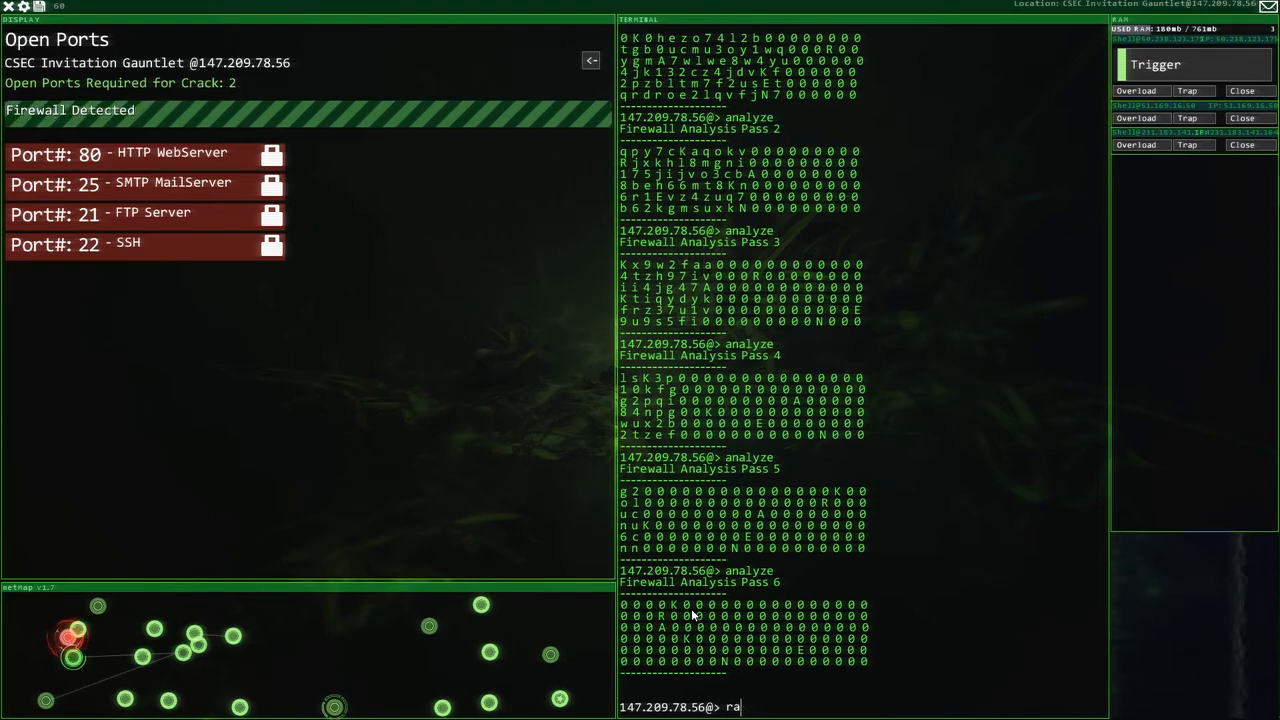
{"action": "type", "text": "krak"}
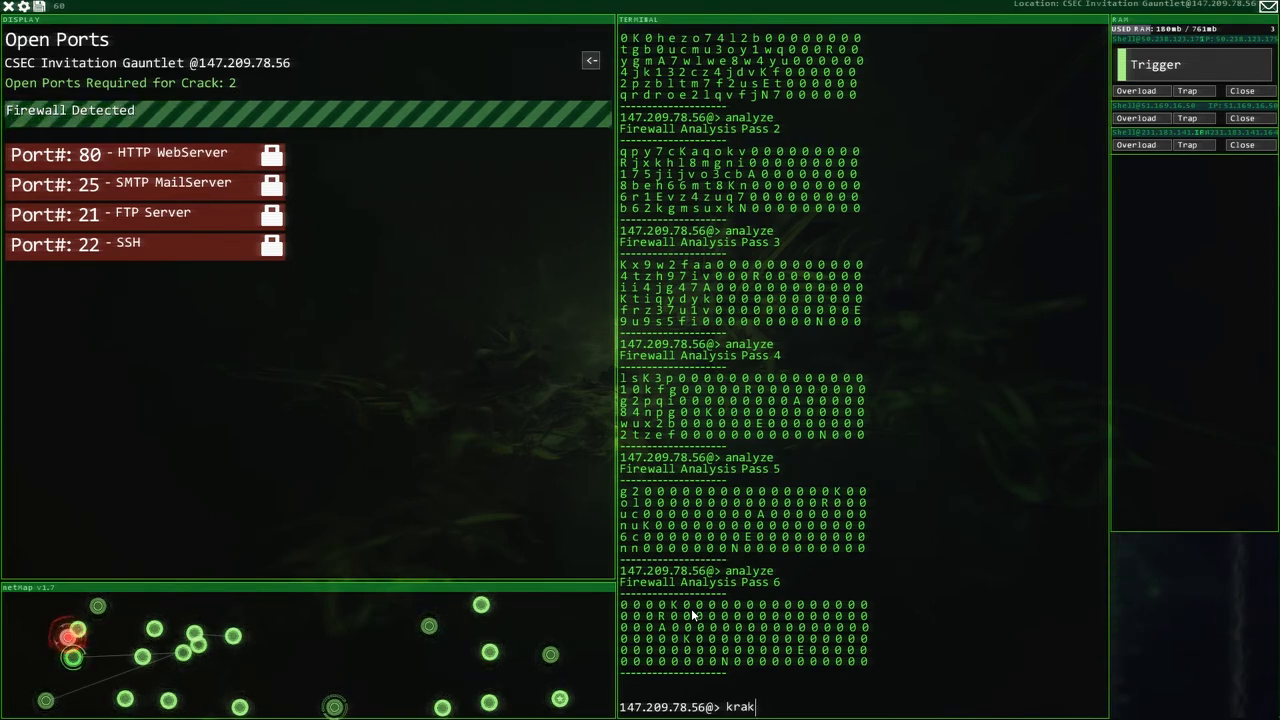
{"action": "type", "text": "en"}
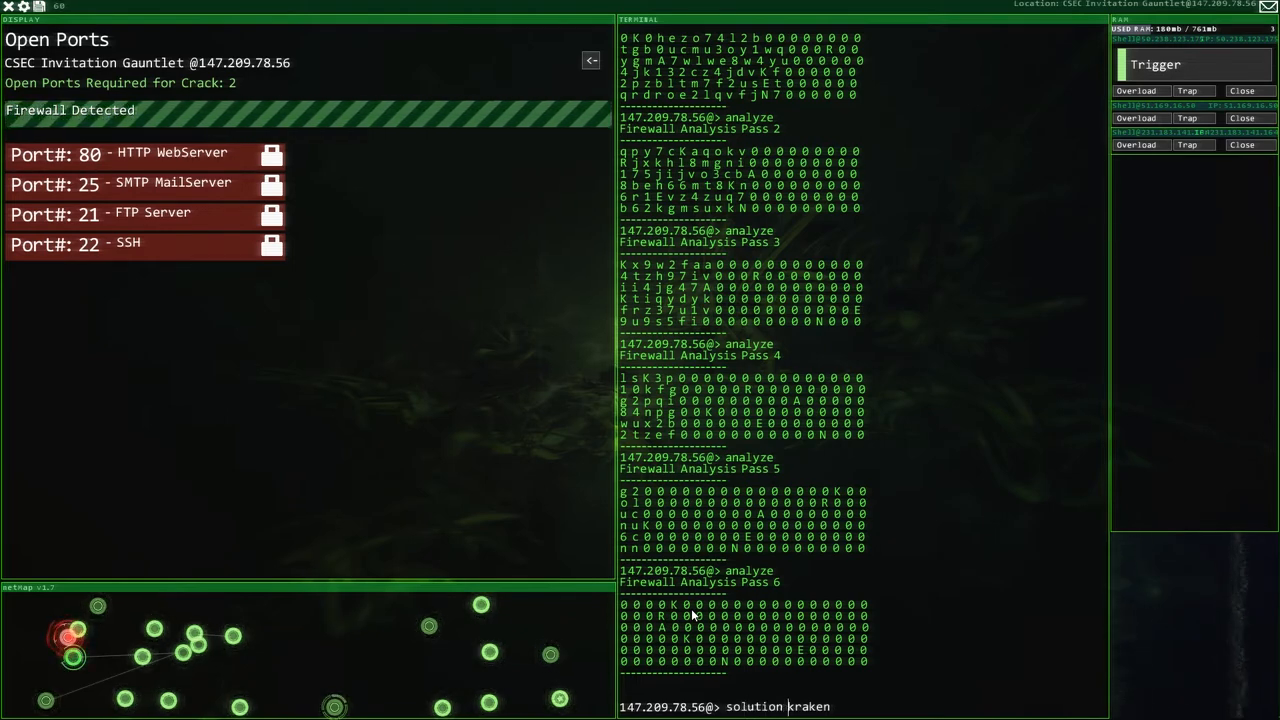
Check the NetEdu firewall article, then run solve kraken on the gauntlet firewall.
{"action": "key", "text": "enter"}
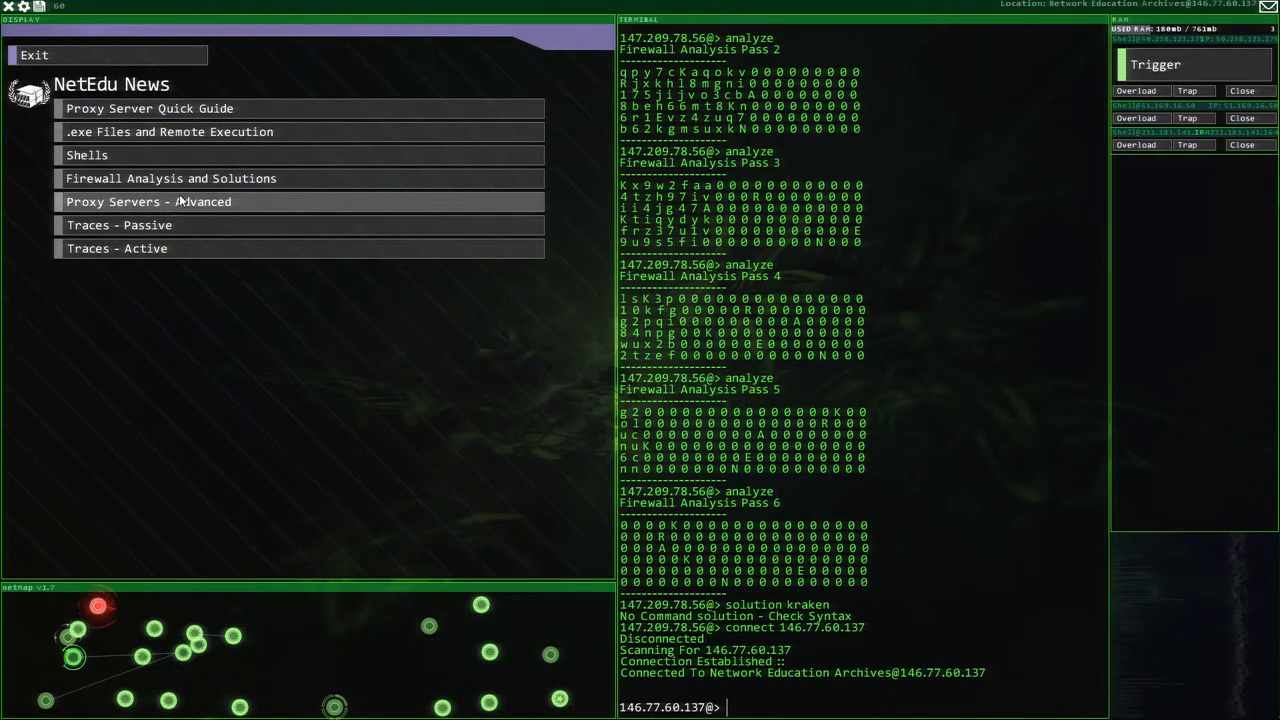
{"action": "left_click", "coordinate": [171, 178]}
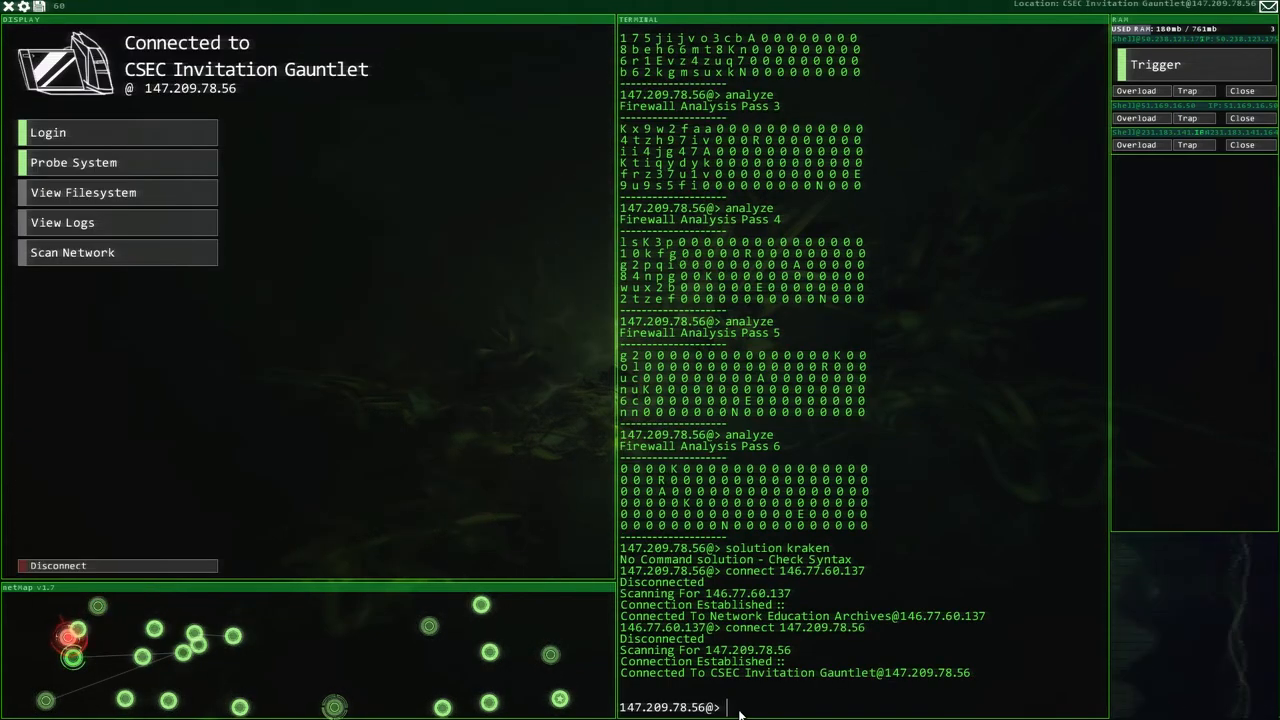
{"action": "type", "text": "solve krac"}
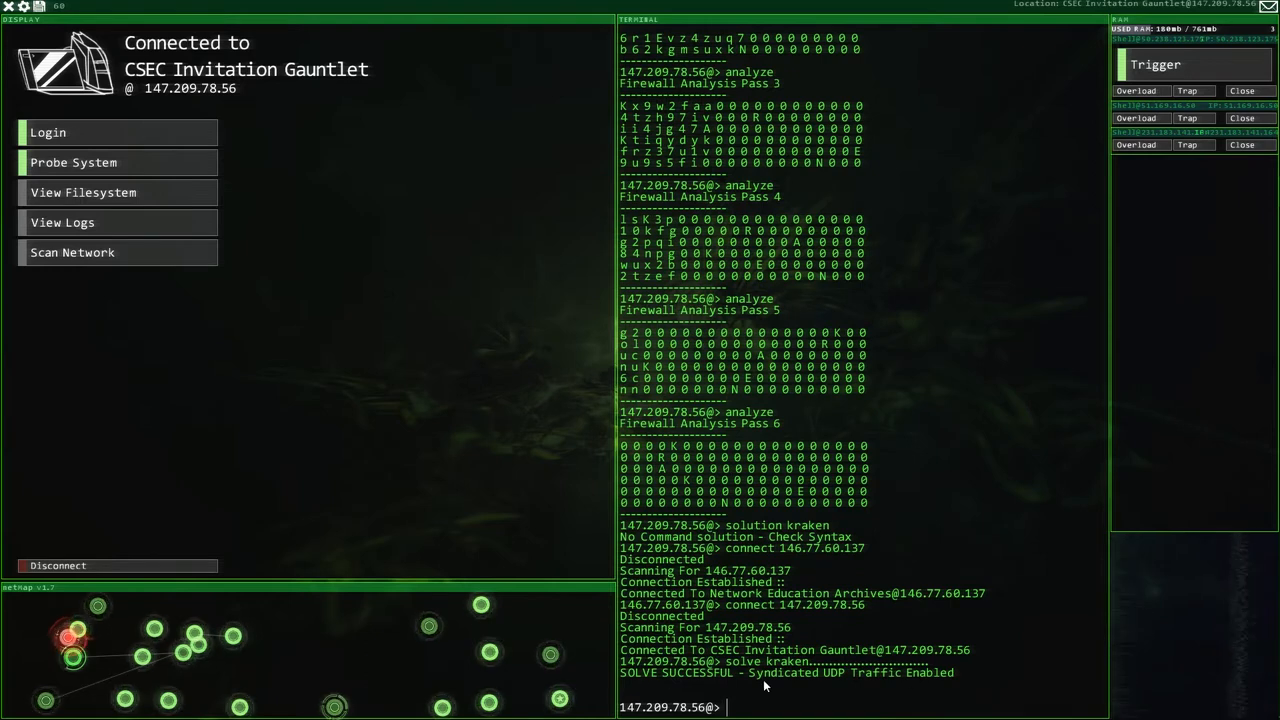
{"action": "mouse_move", "coordinate": [518, 467]}
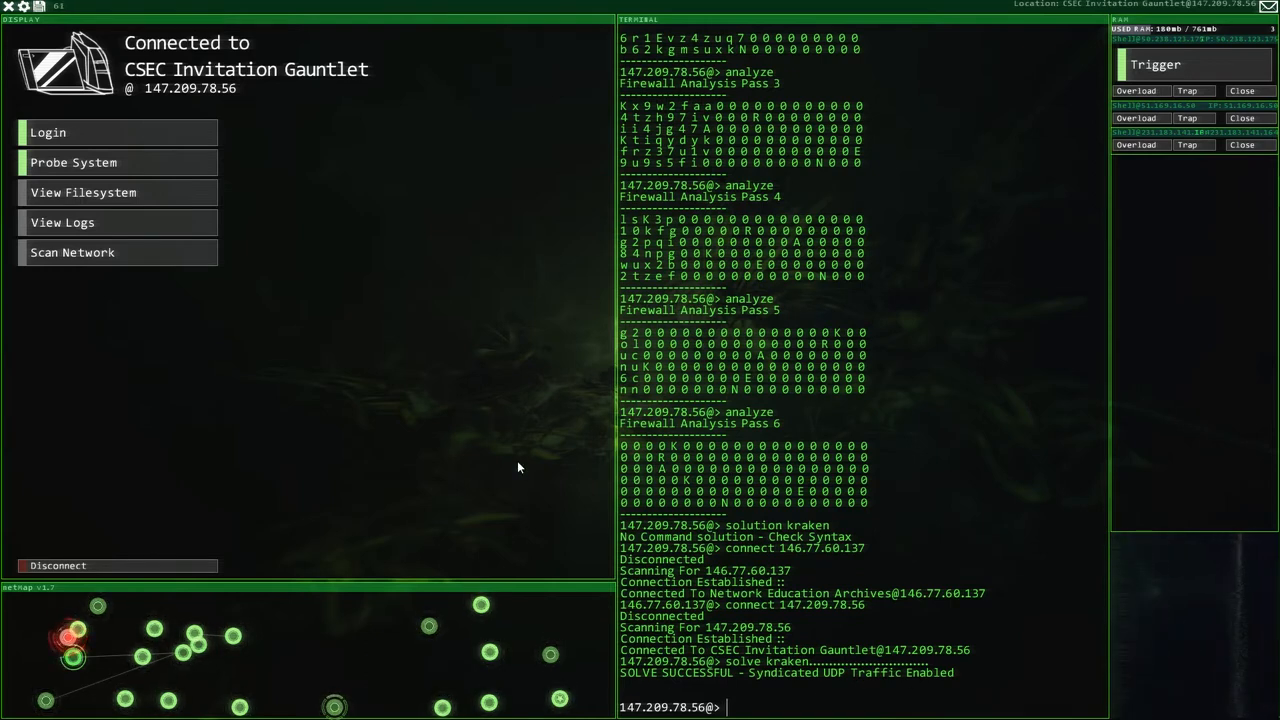
{"action": "mouse_move", "coordinate": [340, 153]}
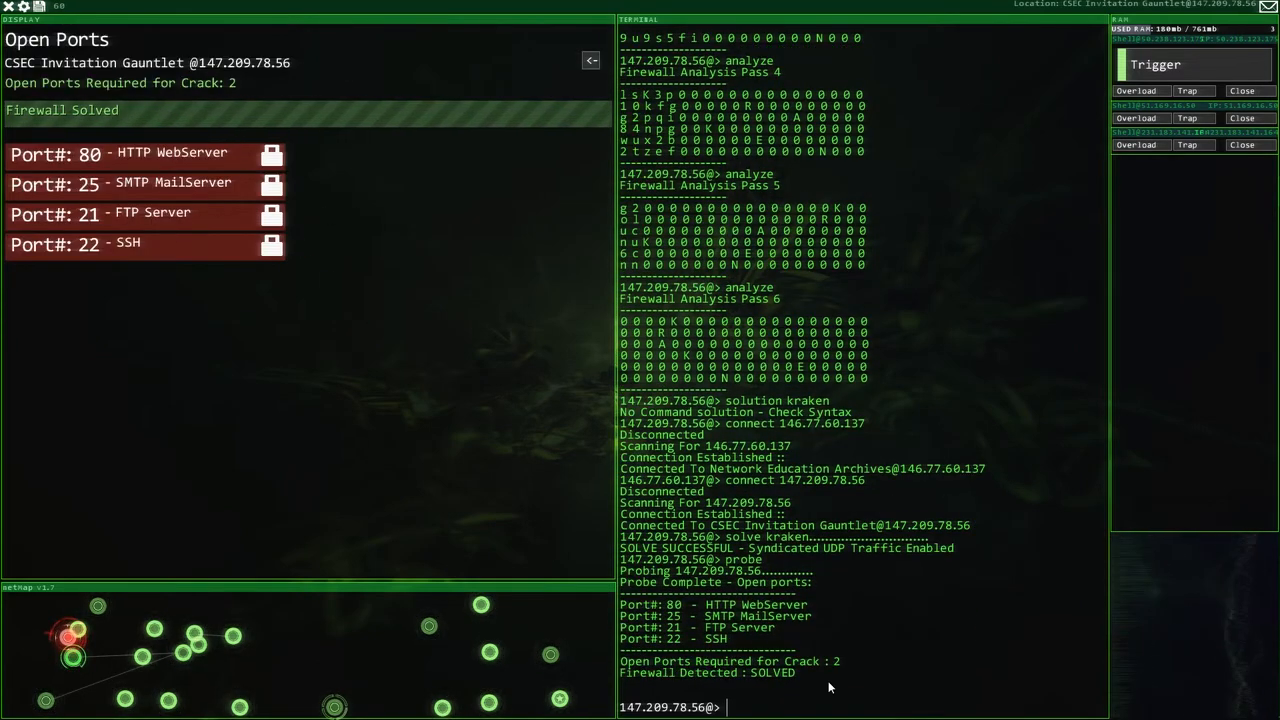
Crack ports with SSHcrack 22, FTPBounce 21 and SMTPoverflow 25, then run PortHack.
{"action": "type", "text": "SSHcrack 22"}
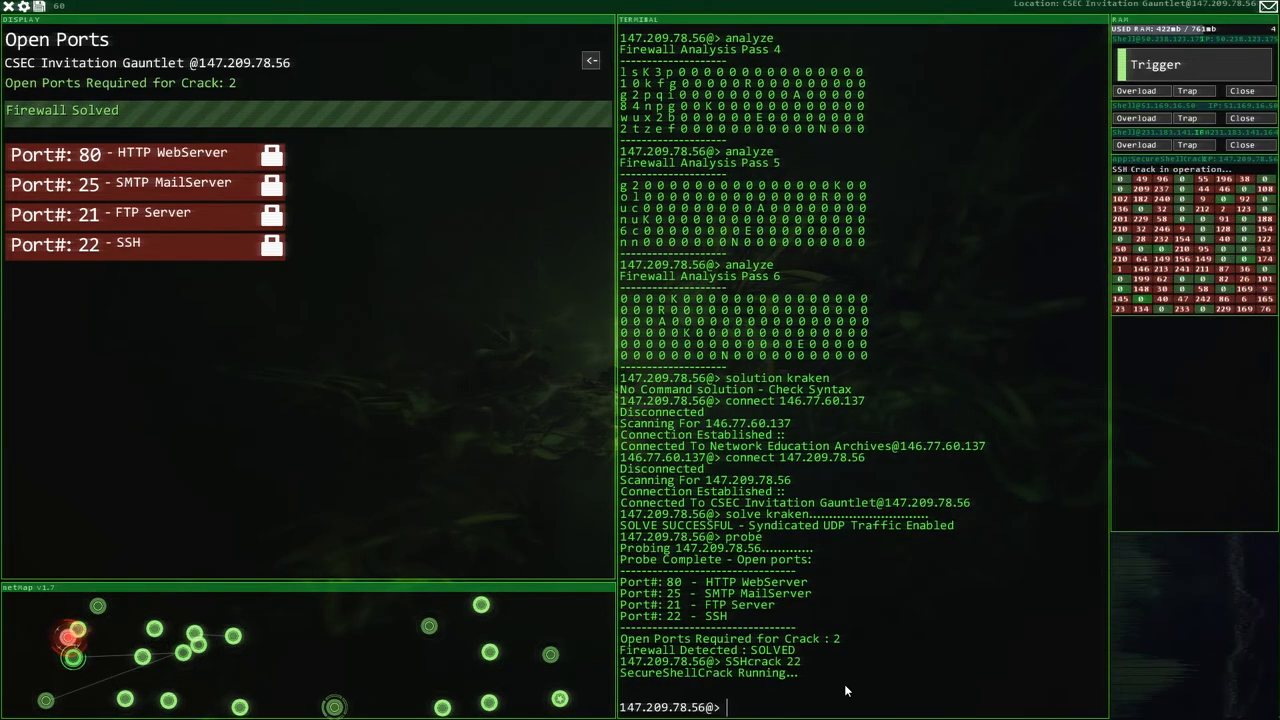
{"action": "type", "text": "ftp"}
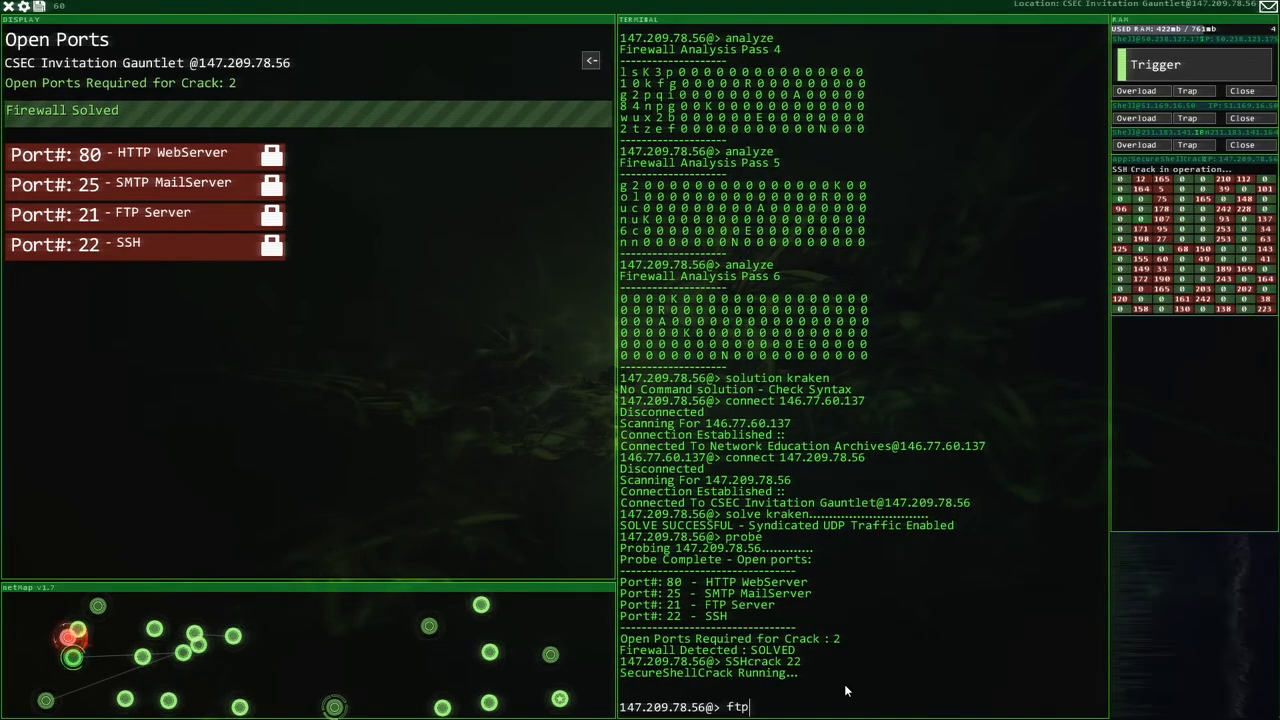
{"action": "type", "text": "FTPBounce 21"}
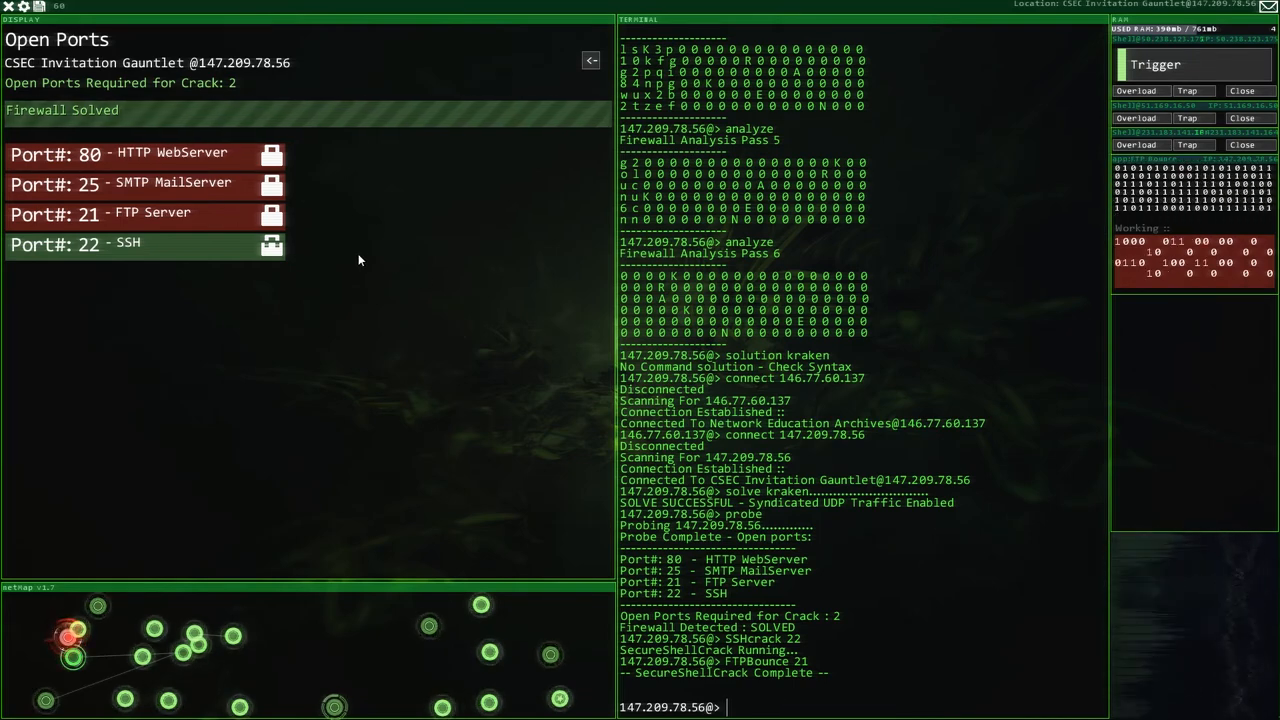
{"action": "mouse_move", "coordinate": [740, 587]}
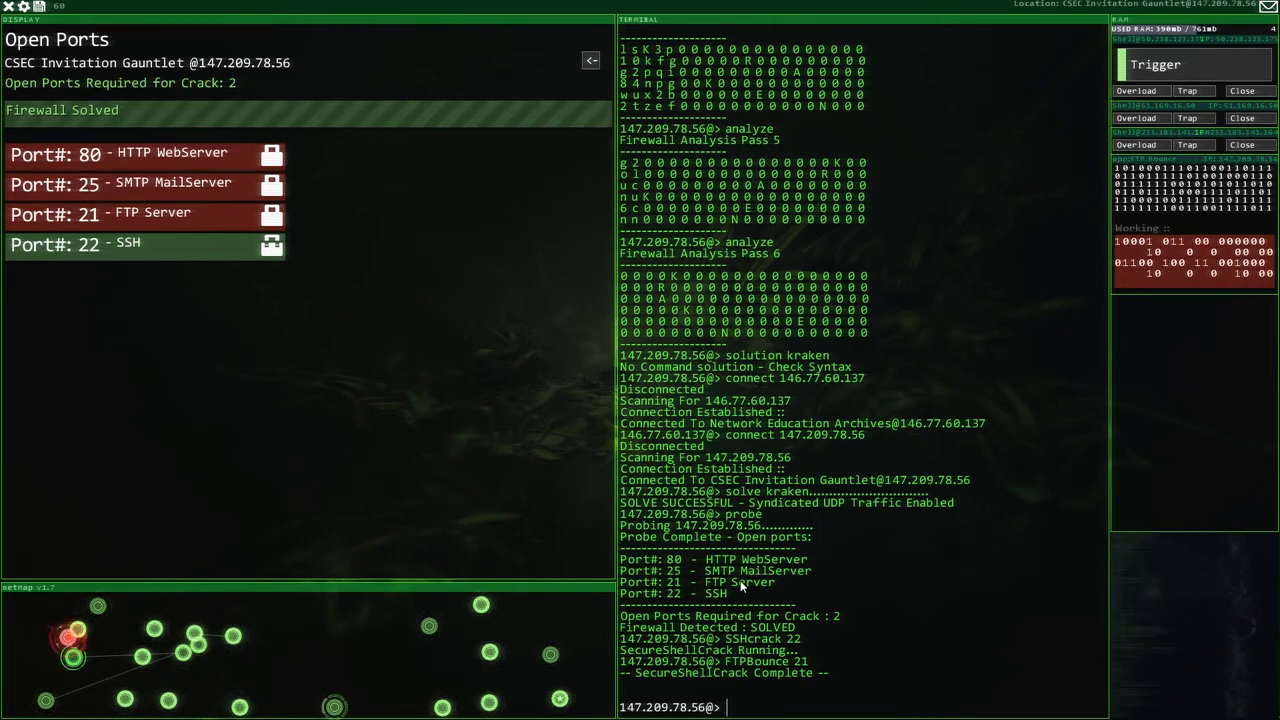
{"action": "type", "text": "SMTPoverflow"}
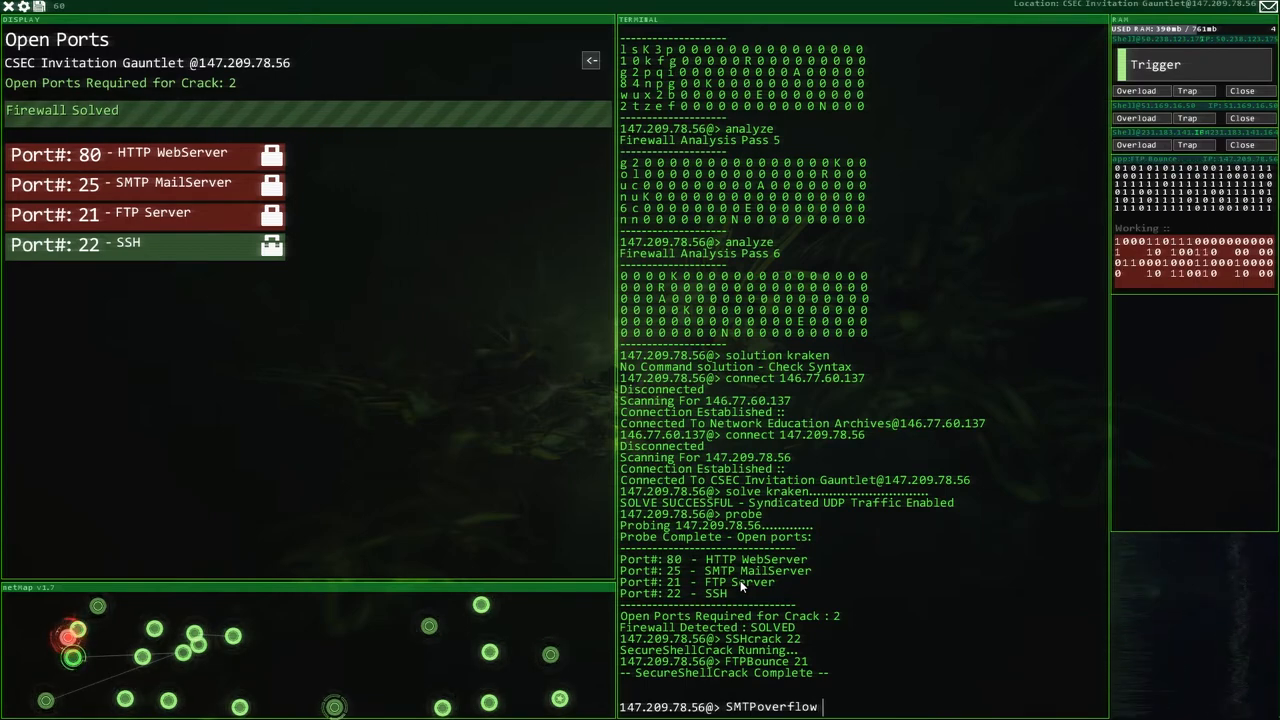
{"action": "key", "text": "enter"}
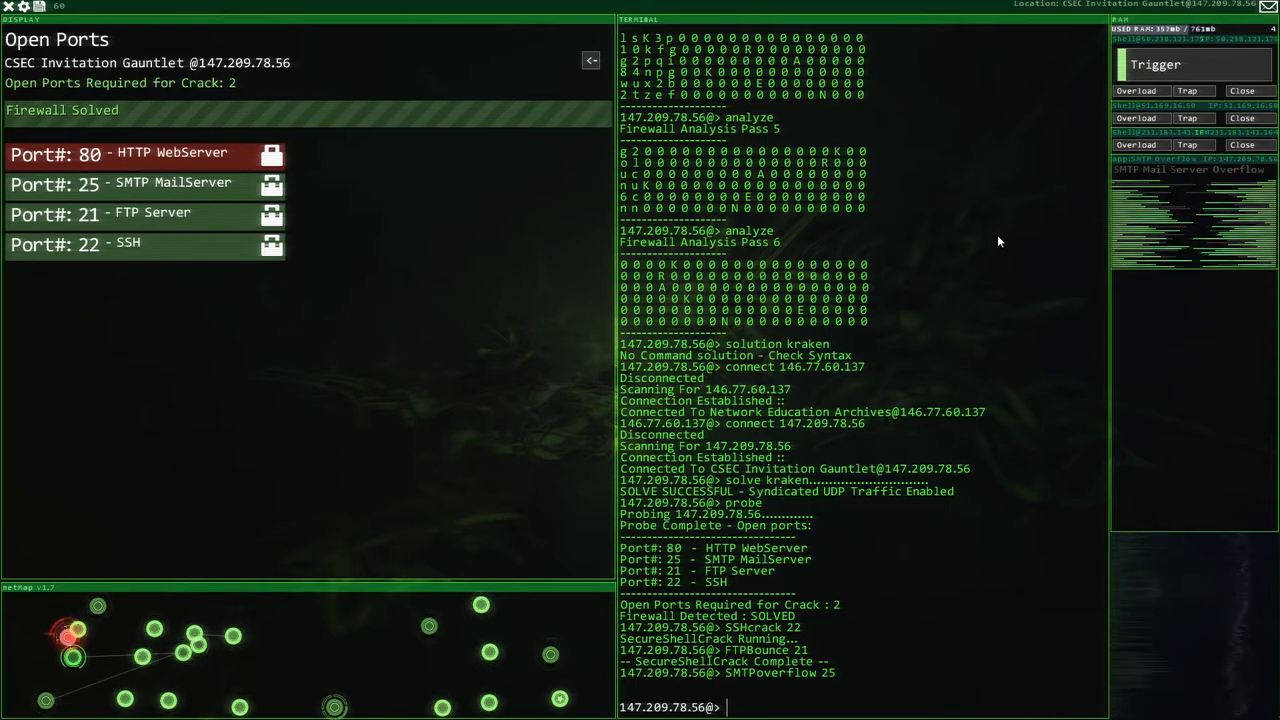
{"action": "type", "text": "p"}
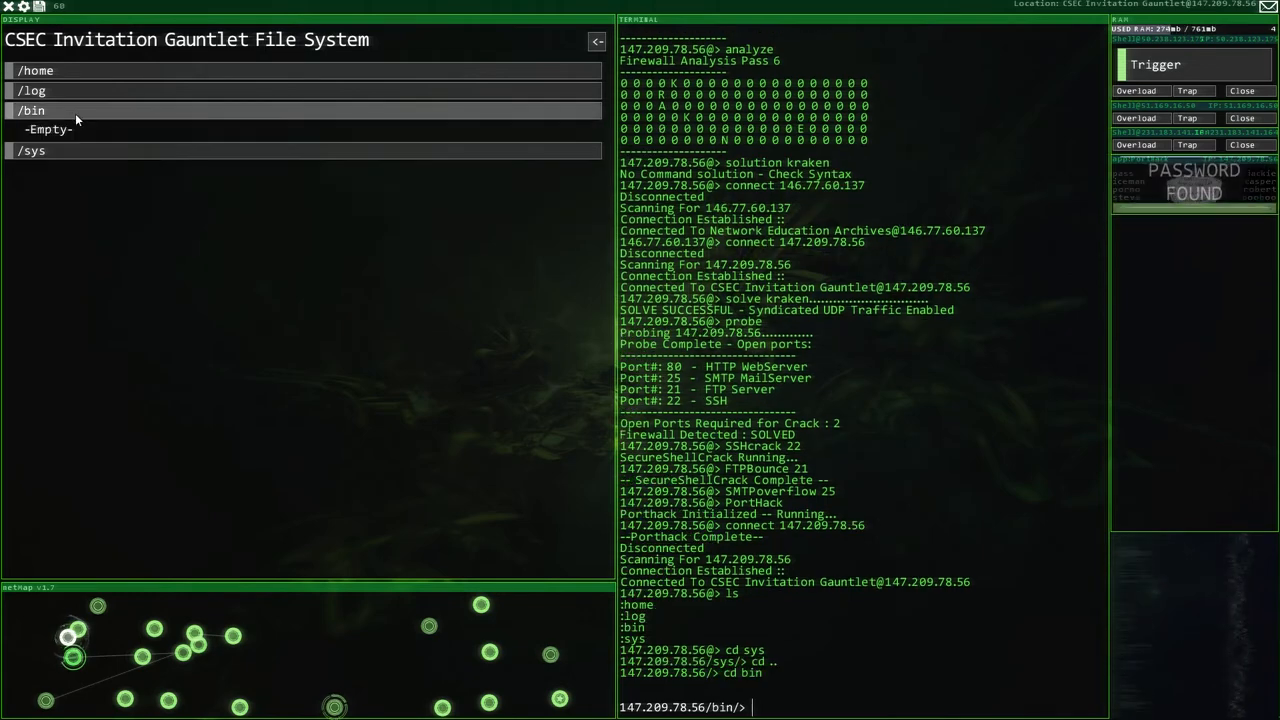
{"action": "type", "text": "cd home"}
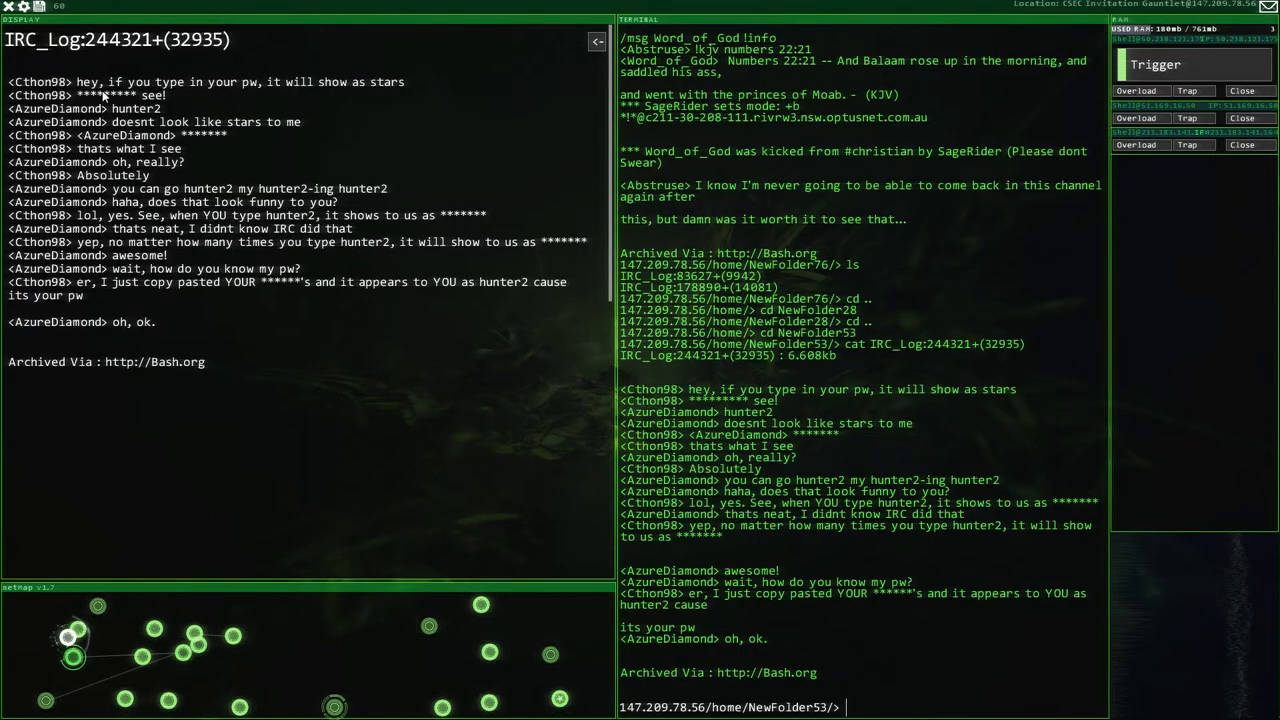
{"action": "mouse_move", "coordinate": [240, 97]}
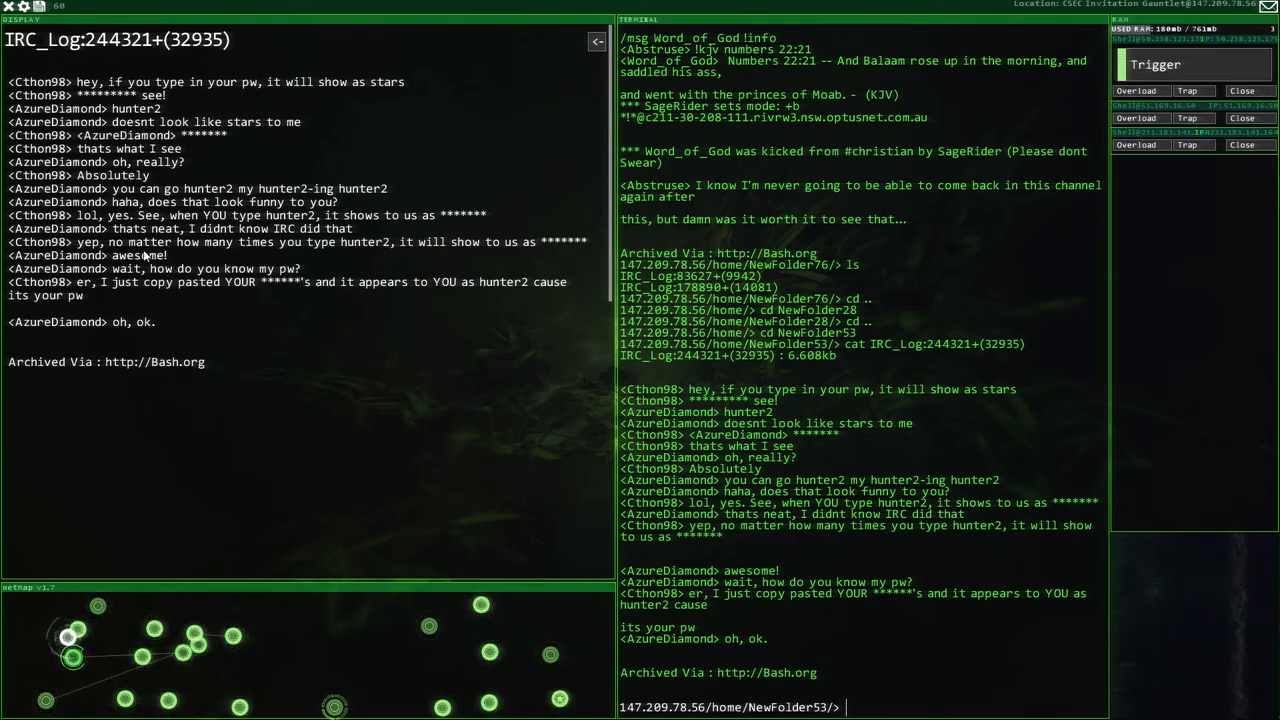
{"action": "mouse_move", "coordinate": [146, 298]}
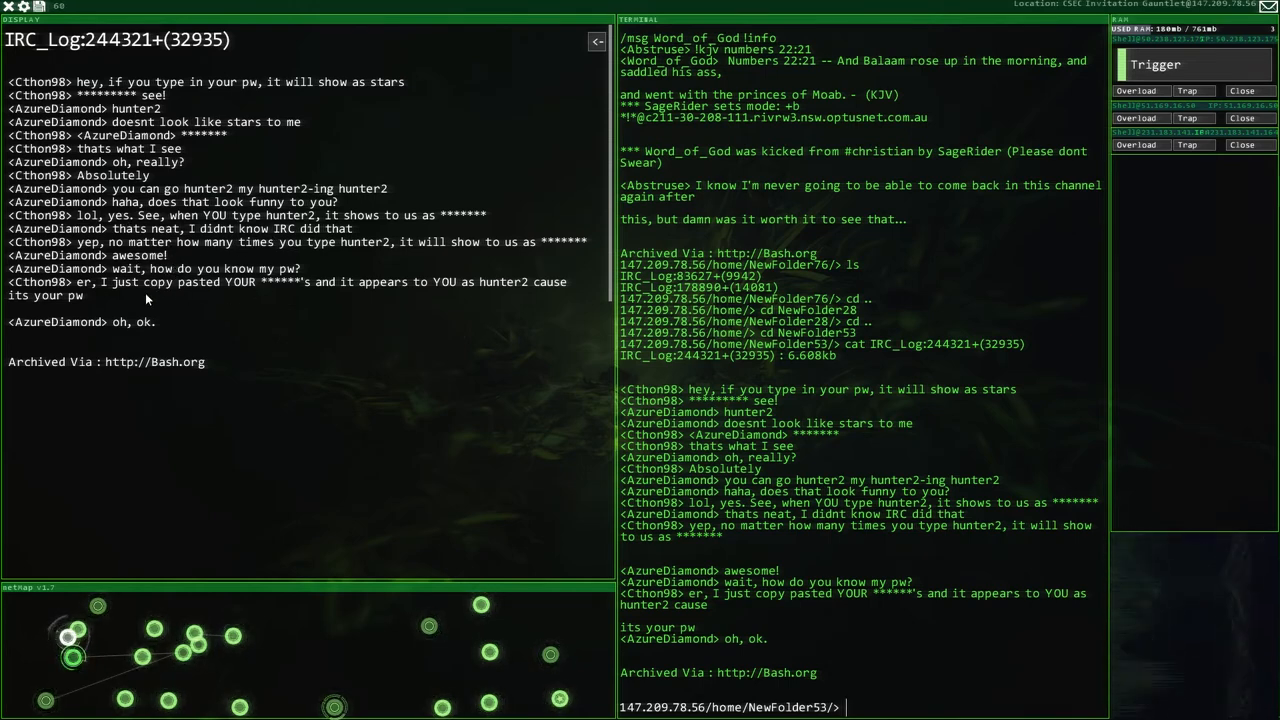
{"action": "mouse_move", "coordinate": [450, 303]}
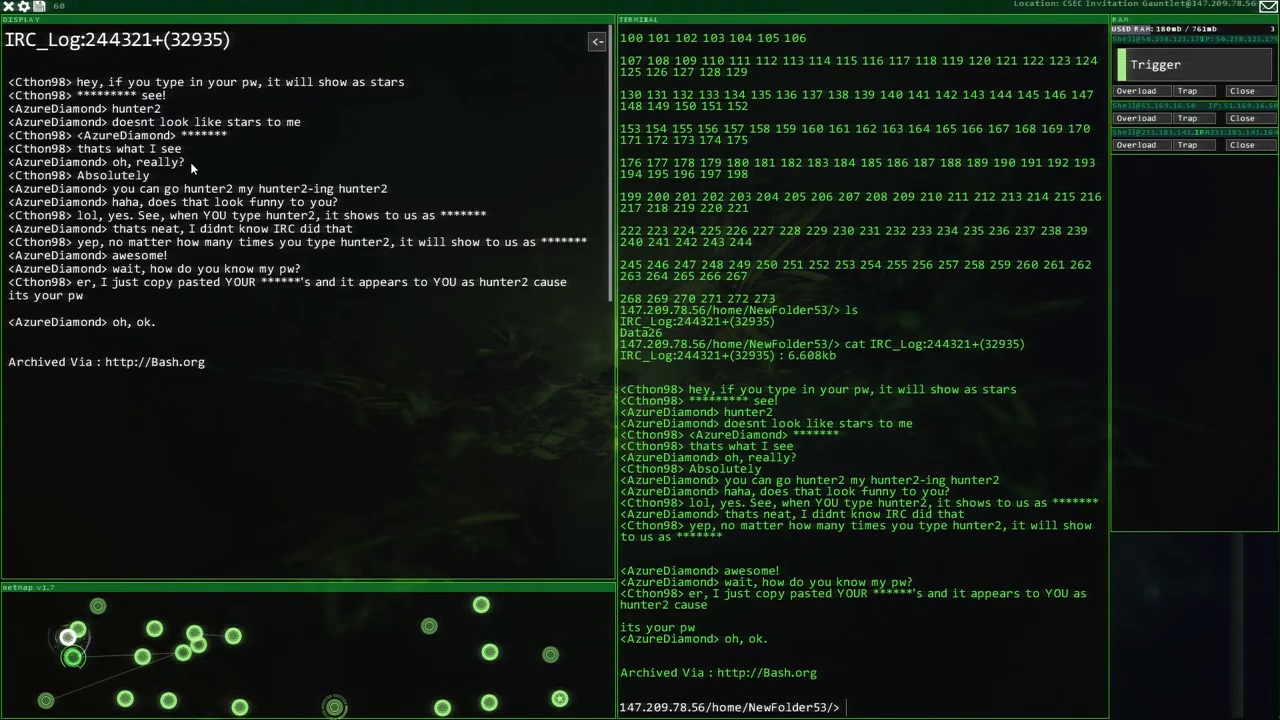
Copy IRC_Log:244321+(32935) home with scp, then read Test/CONTINUE.txt and return to the logs.
{"action": "scroll", "scroll_direction": "down", "scroll_amount": 3}
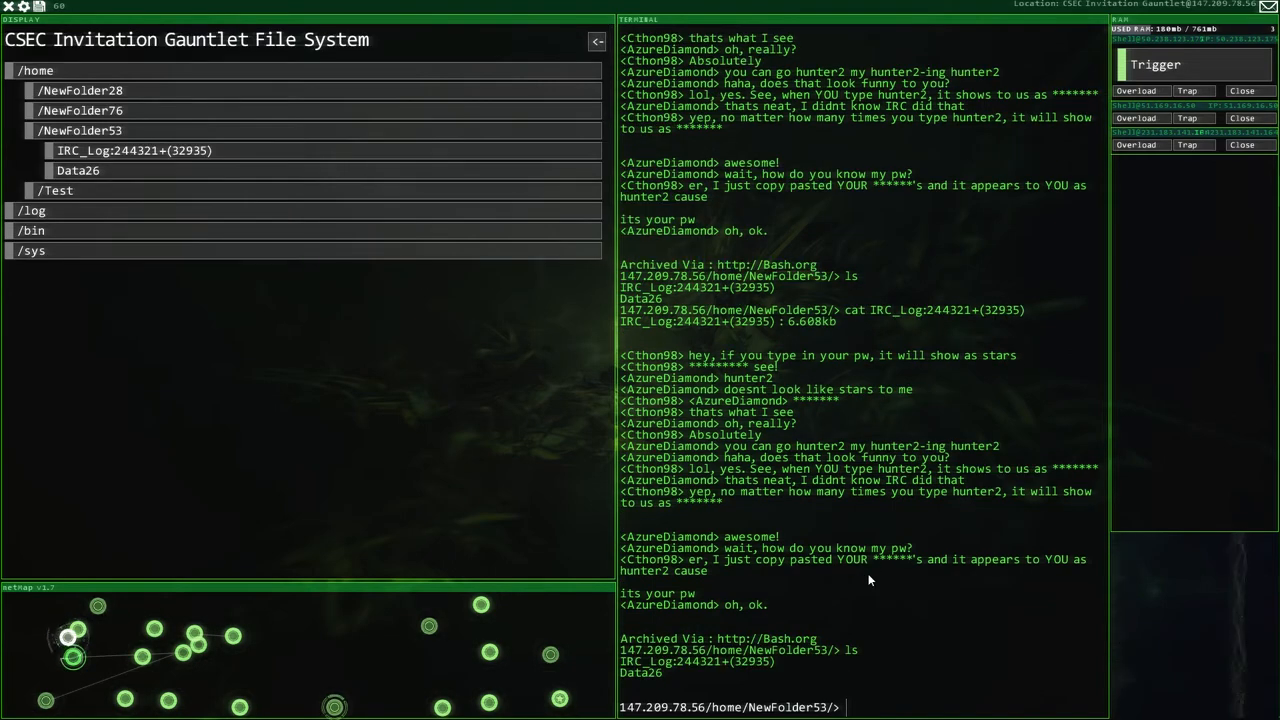
{"action": "type", "text": "scp"}
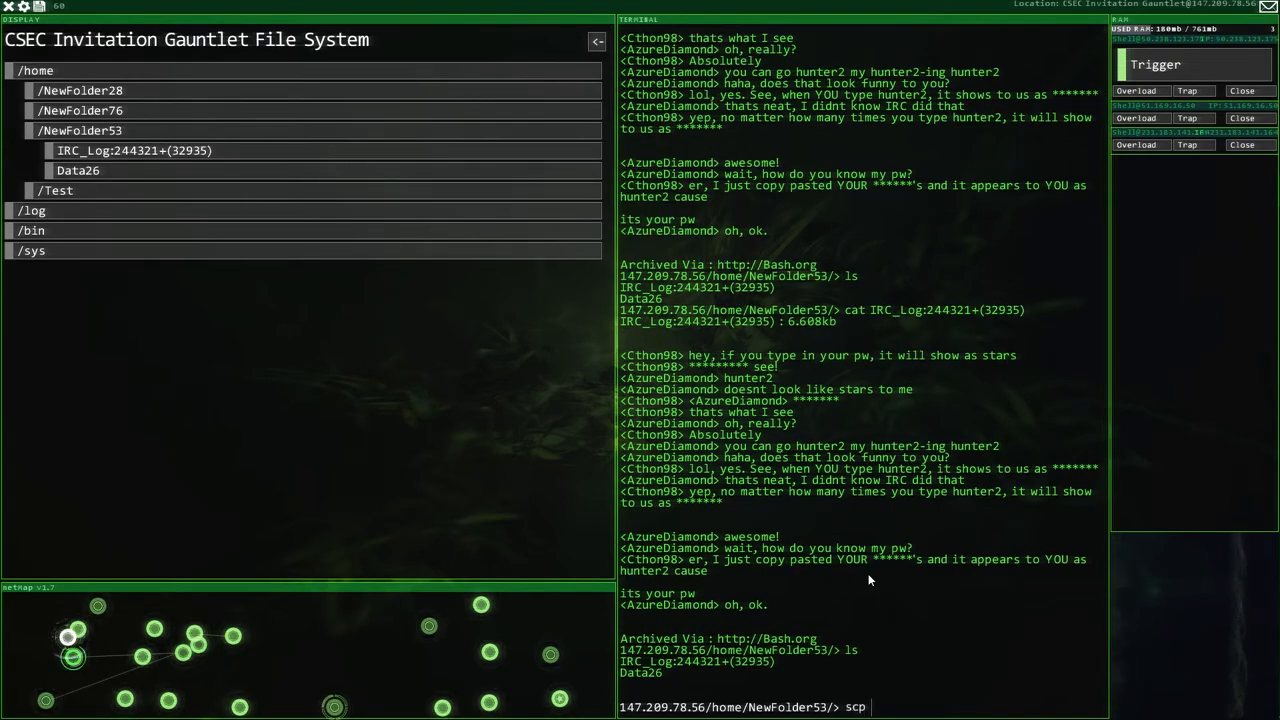
{"action": "type", "text": "IRC_Log:244321+(32935)"}
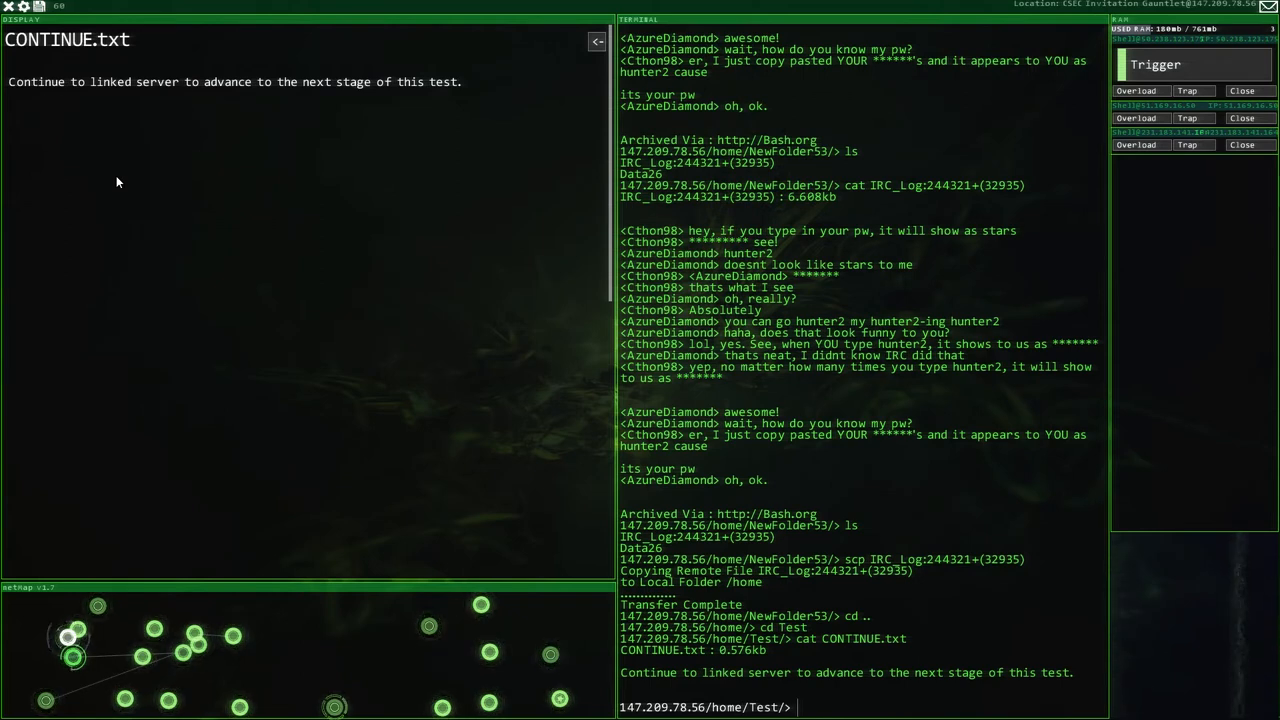
{"action": "mouse_move", "coordinate": [308, 105]}
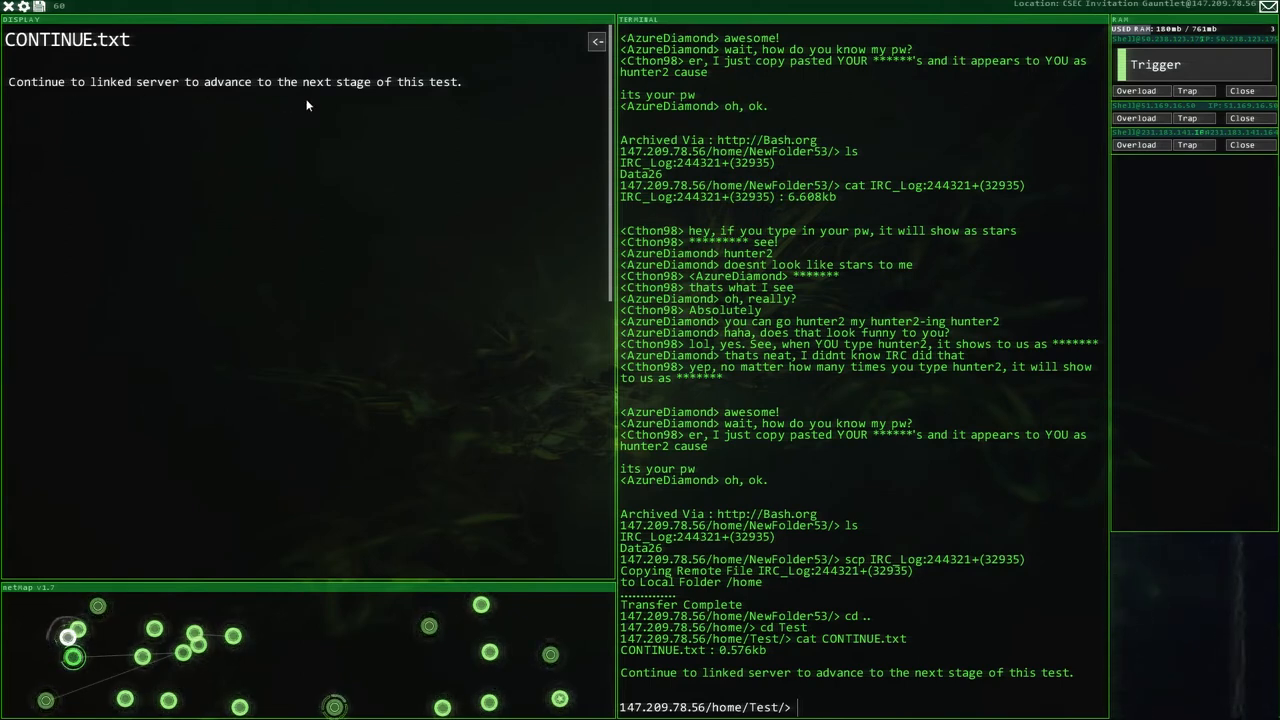
{"action": "mouse_move", "coordinate": [453, 157]}
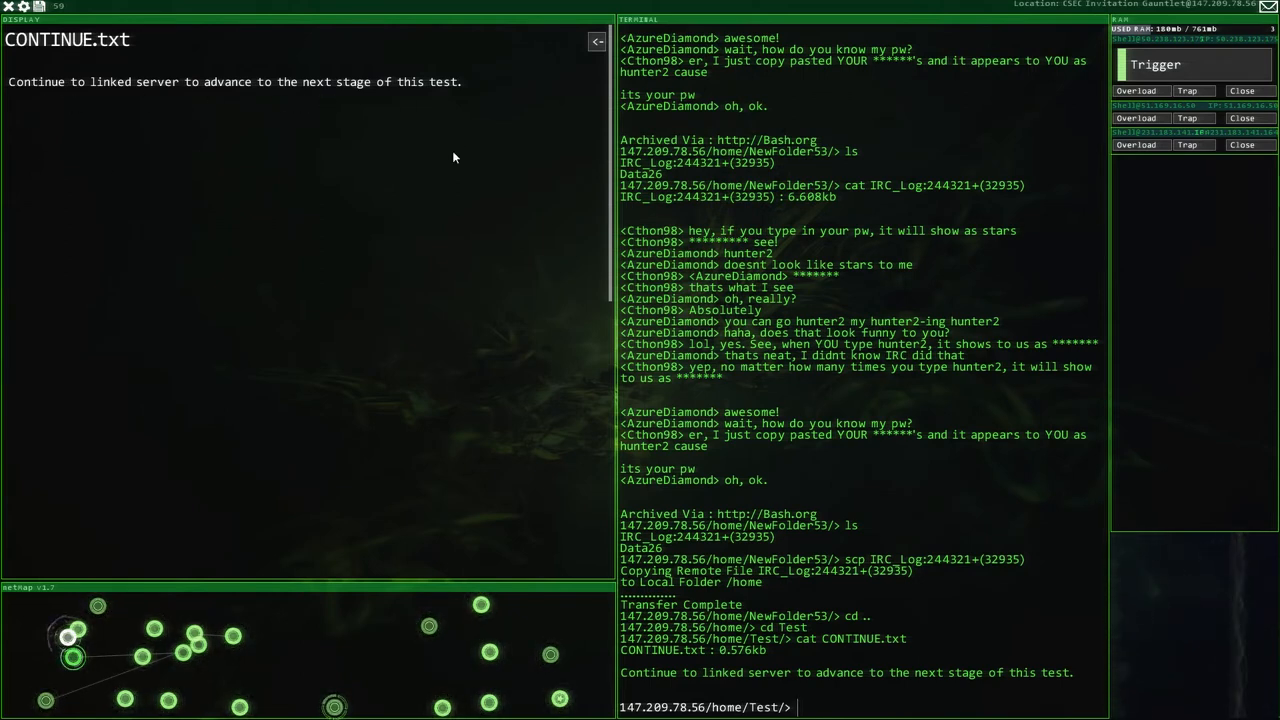
{"action": "mouse_move", "coordinate": [847, 651]}
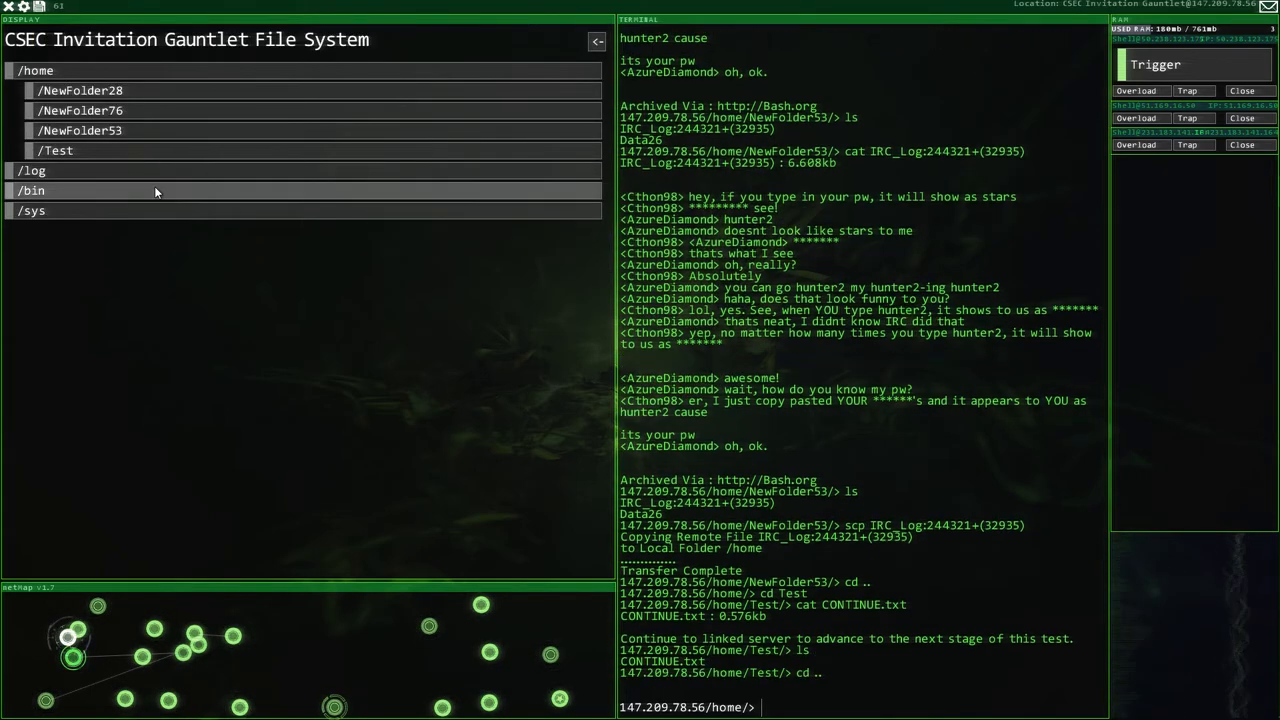
{"action": "type", "text": "cd log"}
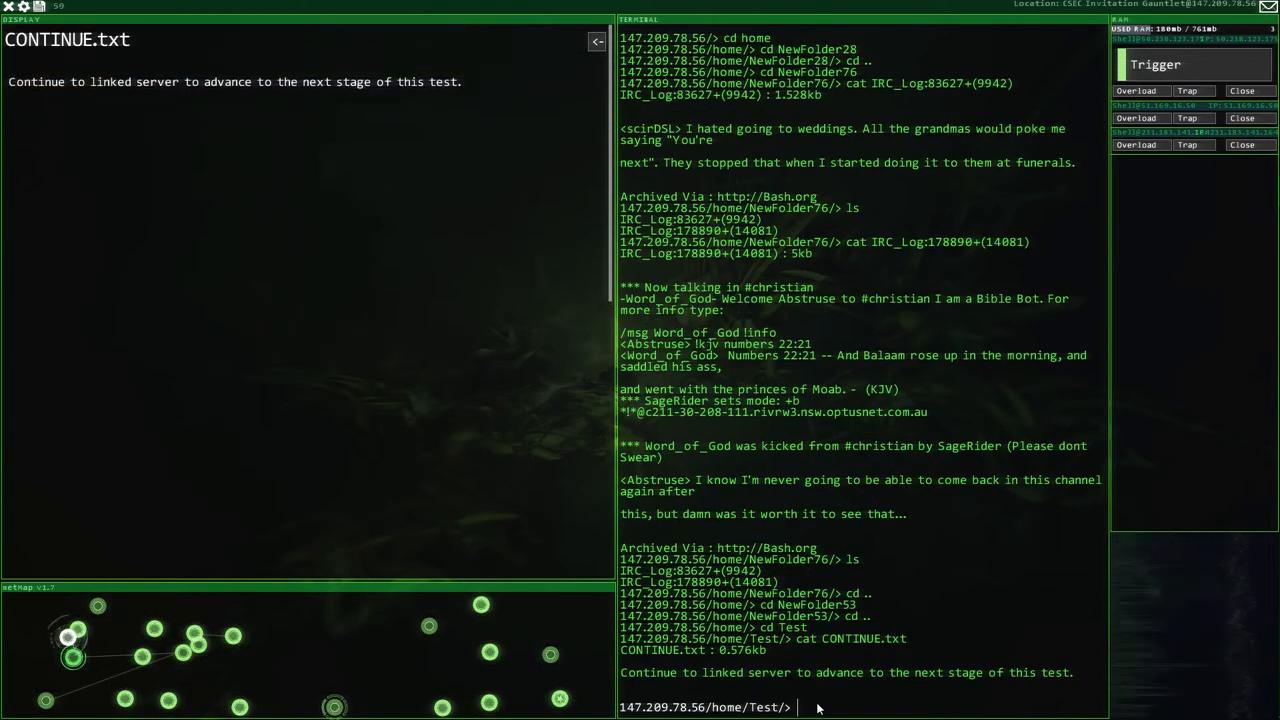
Scan the first gauntlet server for linked machines before wiping its logs.
{"action": "type", "text": "scan"}
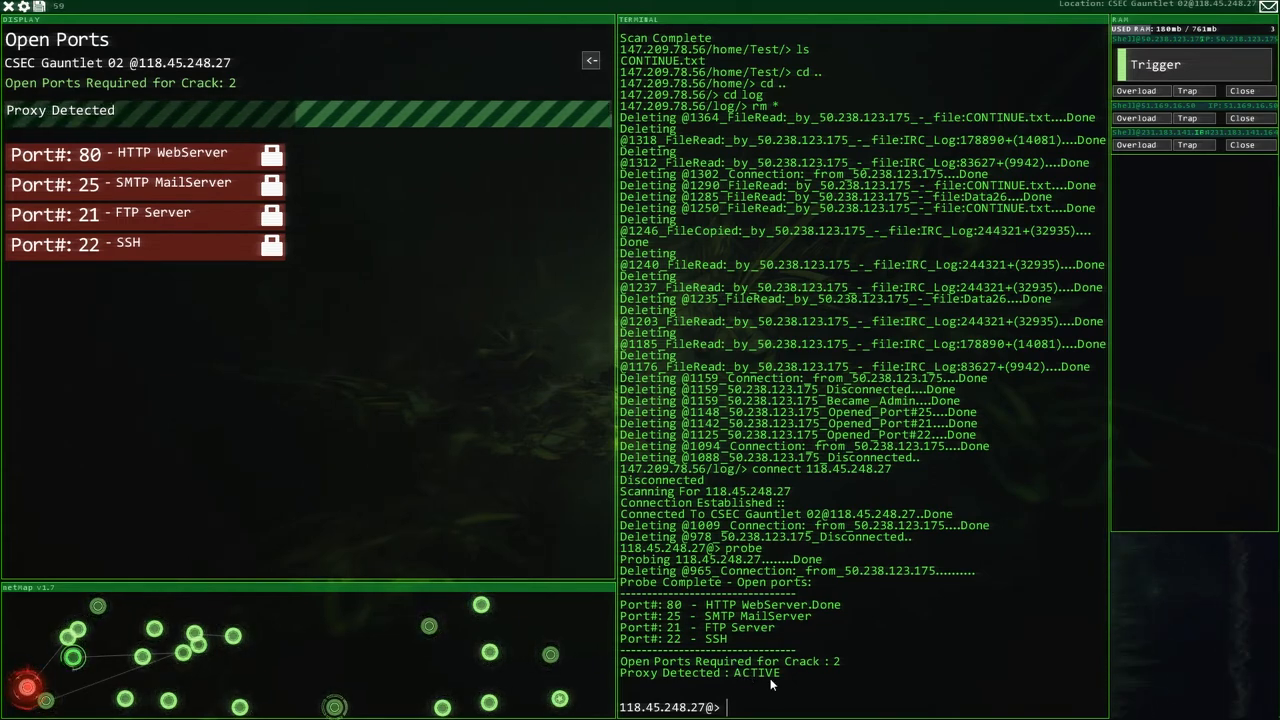
Launch SSHcrack on port 22, FTPBounce on 21 and SMTPoverflow on 25 against 118.45.248.27.
{"action": "type", "text": "sshc"}
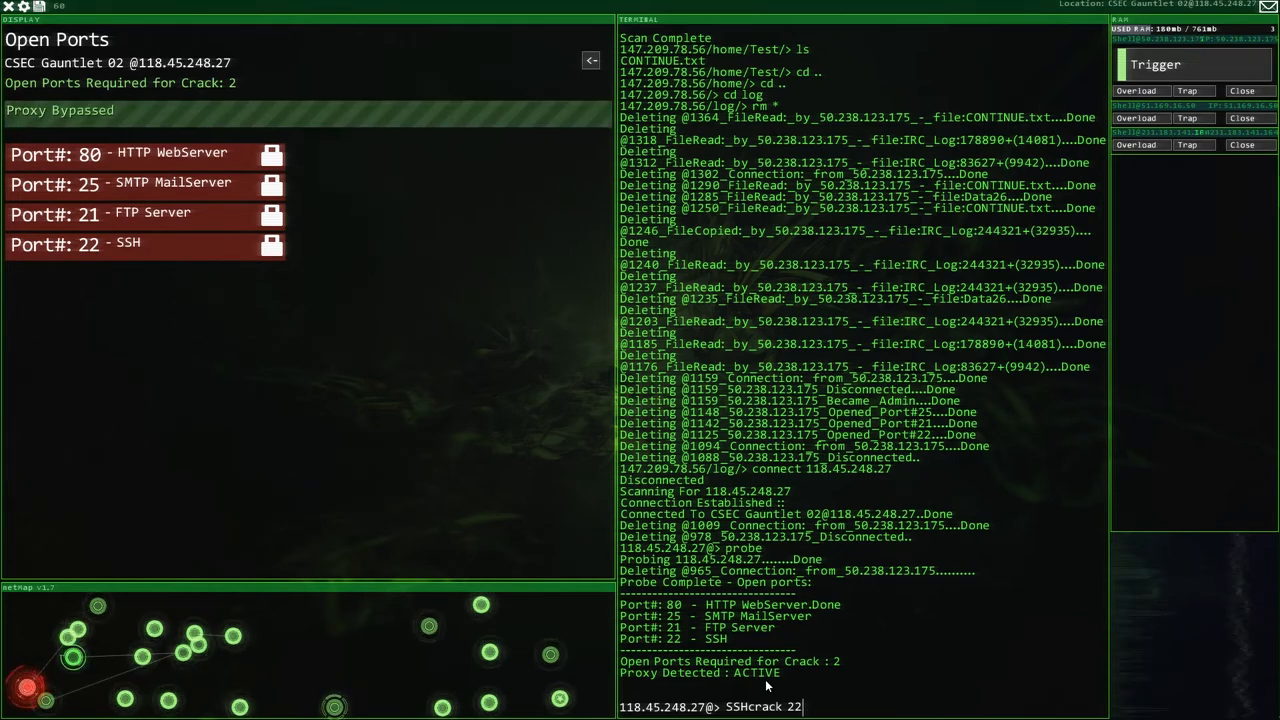
{"action": "key", "text": "enter"}
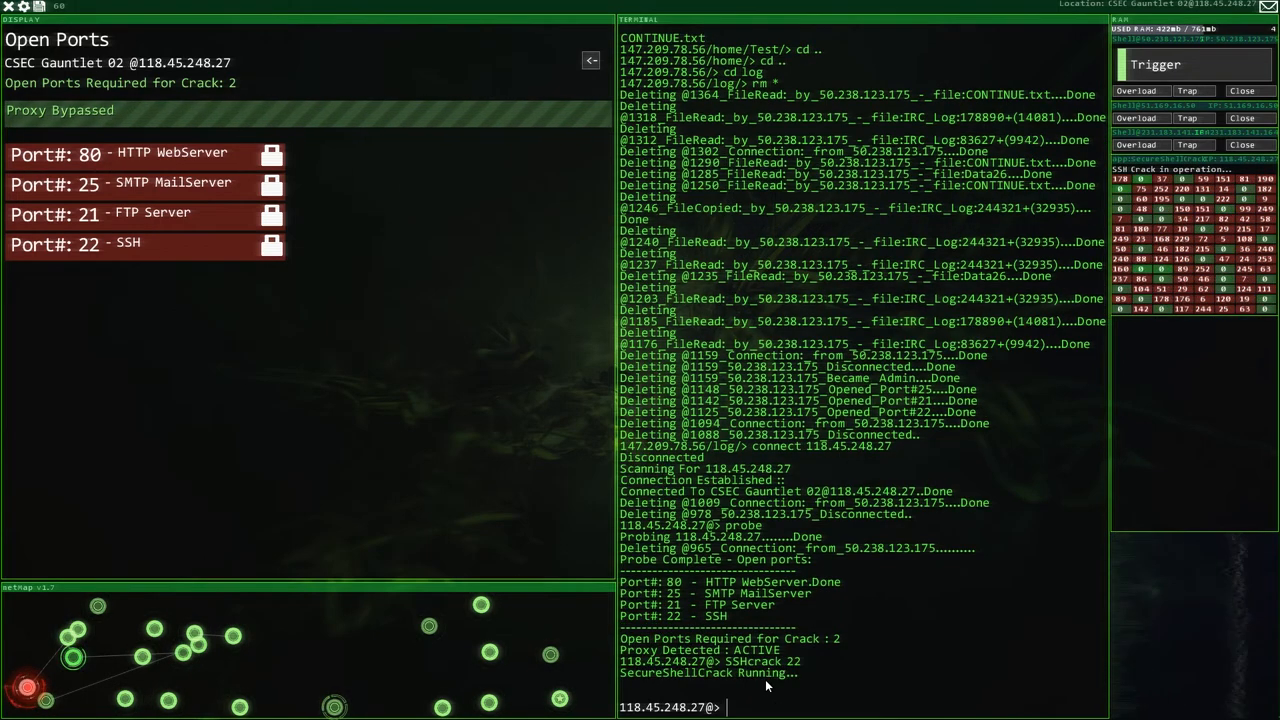
{"action": "type", "text": "FTPBounce"}
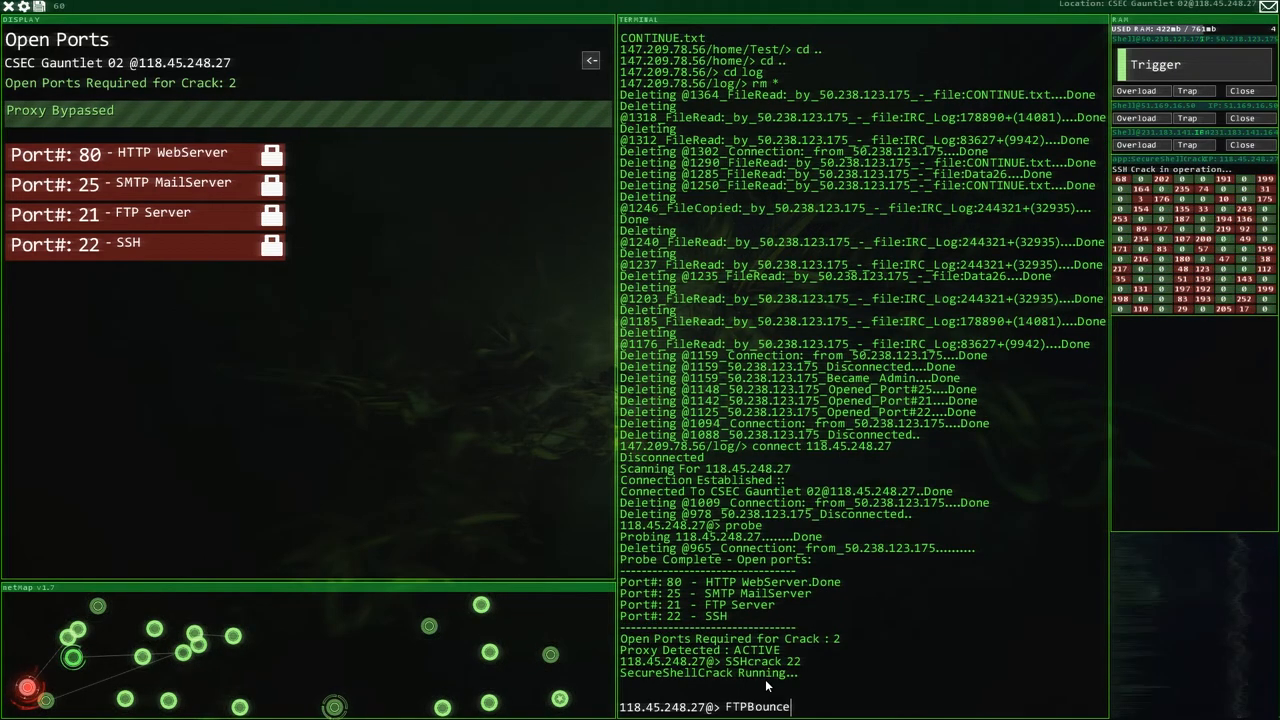
{"action": "type", "text": "21"}
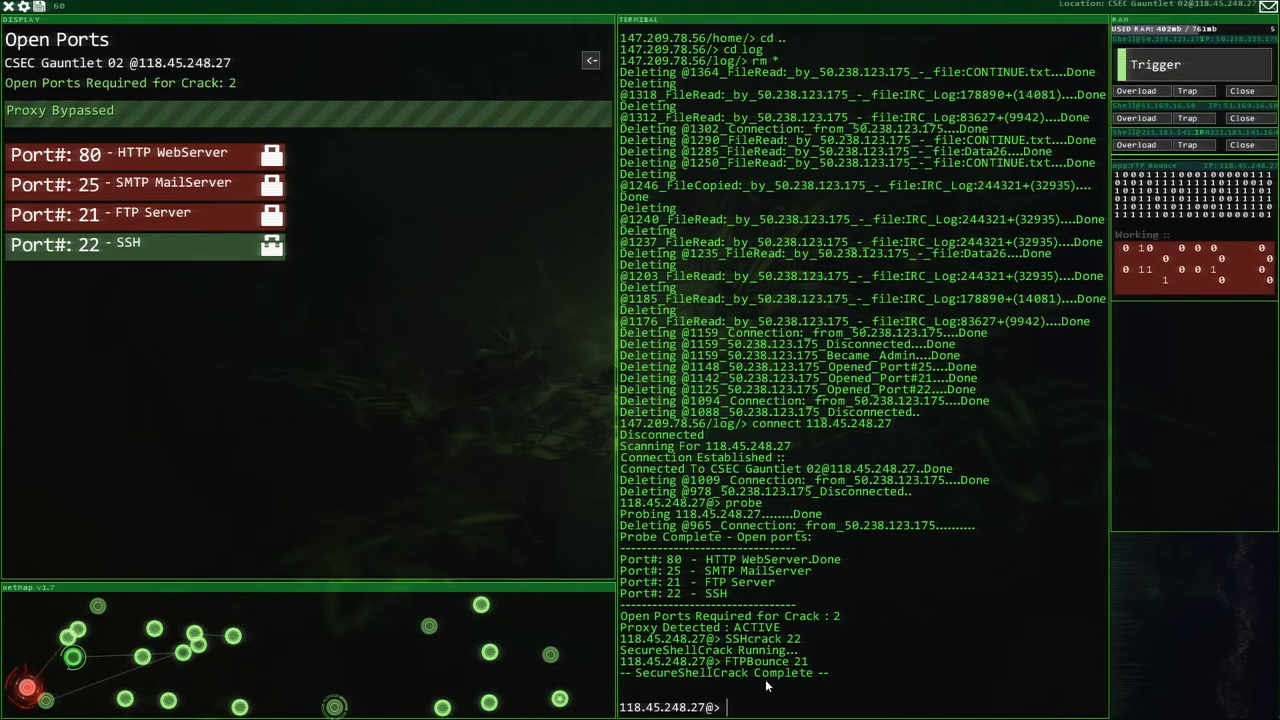
{"action": "type", "text": "SMTPoverflow"}
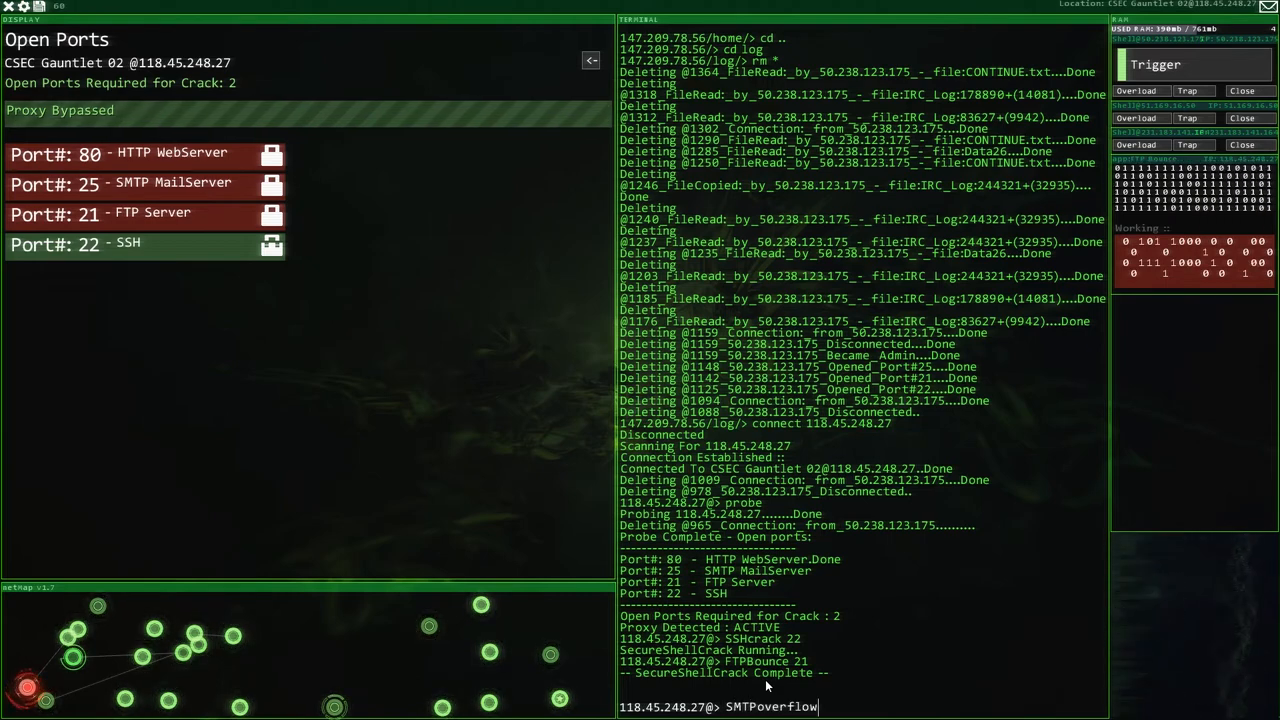
{"action": "type", "text": "25"}
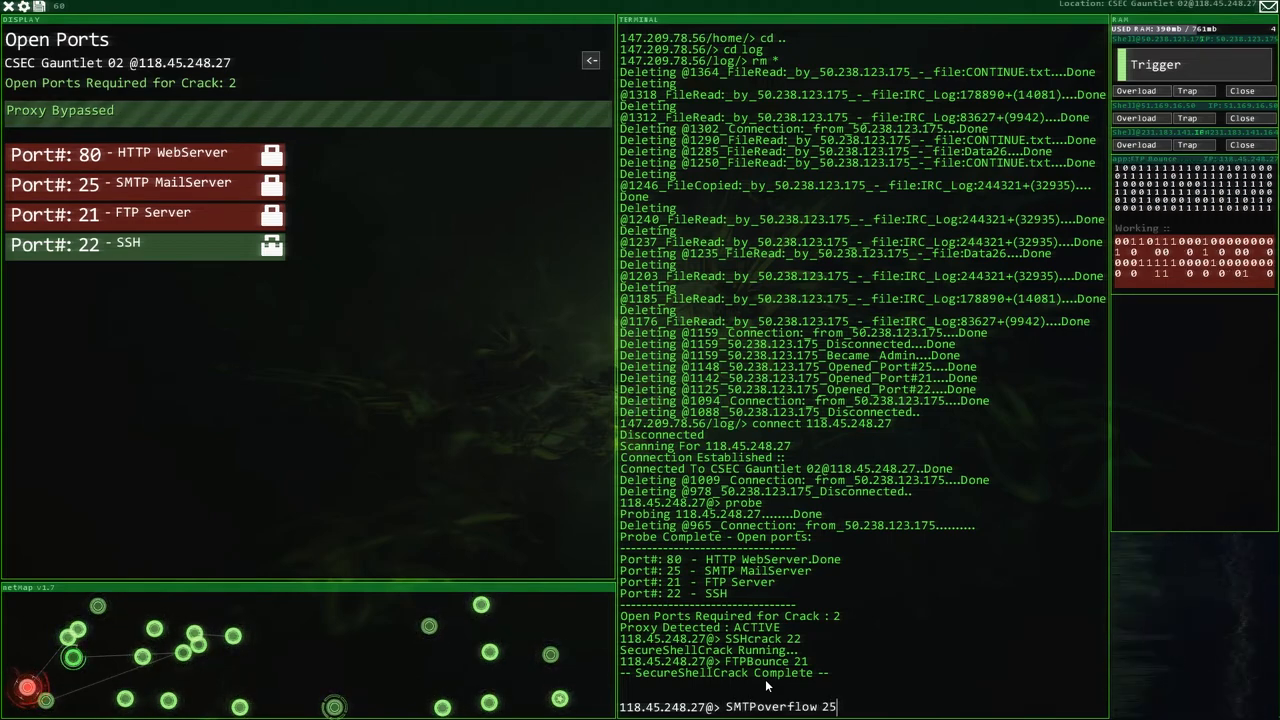
{"action": "key", "text": "enter"}
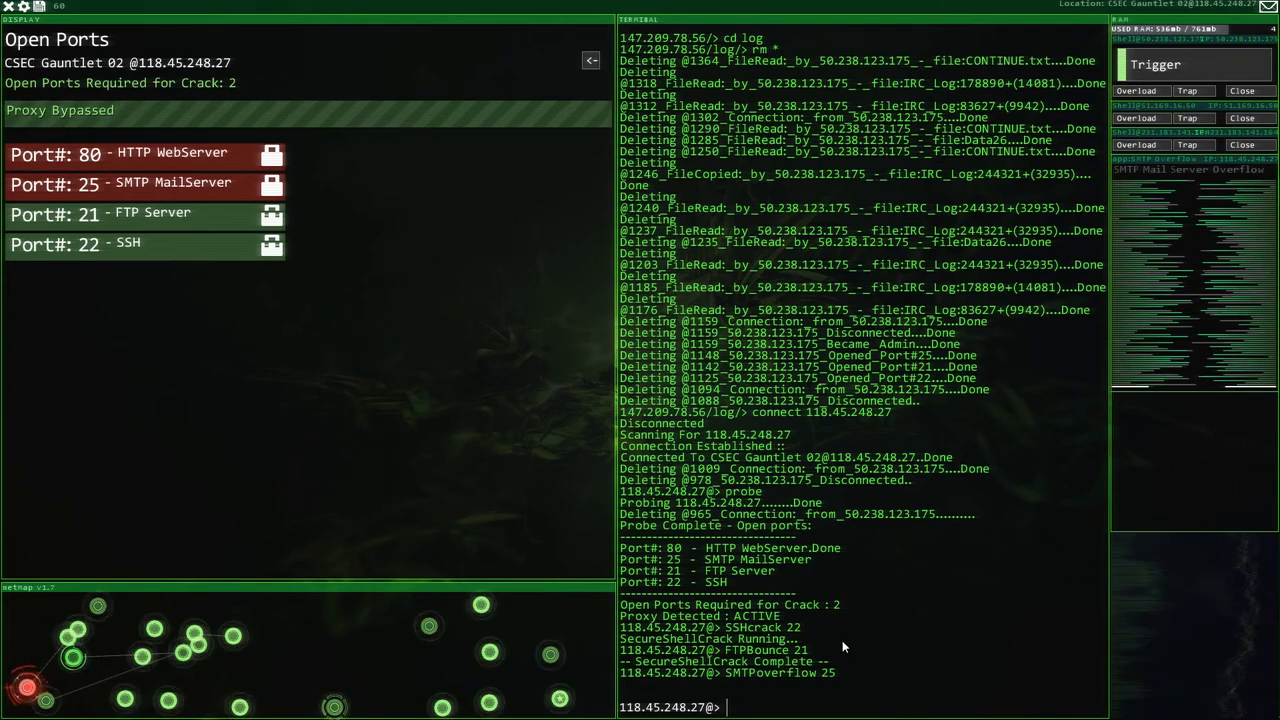
Run PortHack on CSEC Gauntlet 02, read CONTINUE.txt, then scan for the linked next-stage server.
{"action": "type", "text": "PORT"}
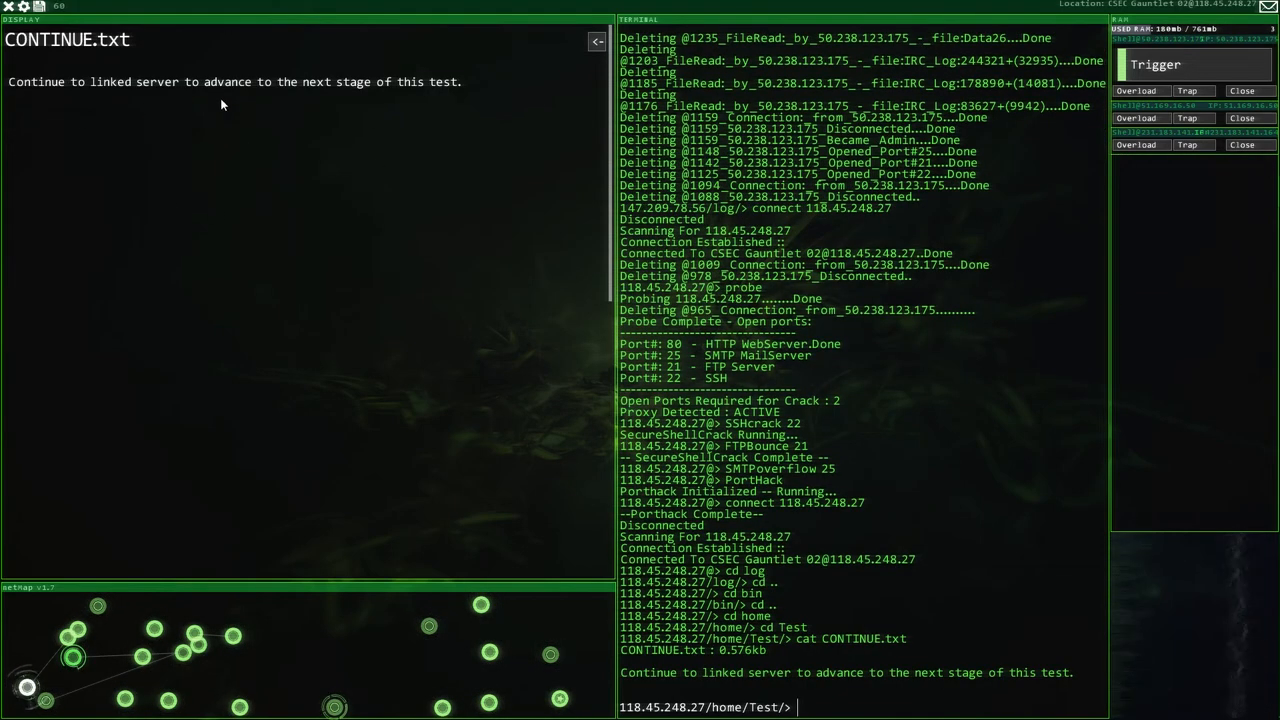
{"action": "type", "text": "SCAN"}
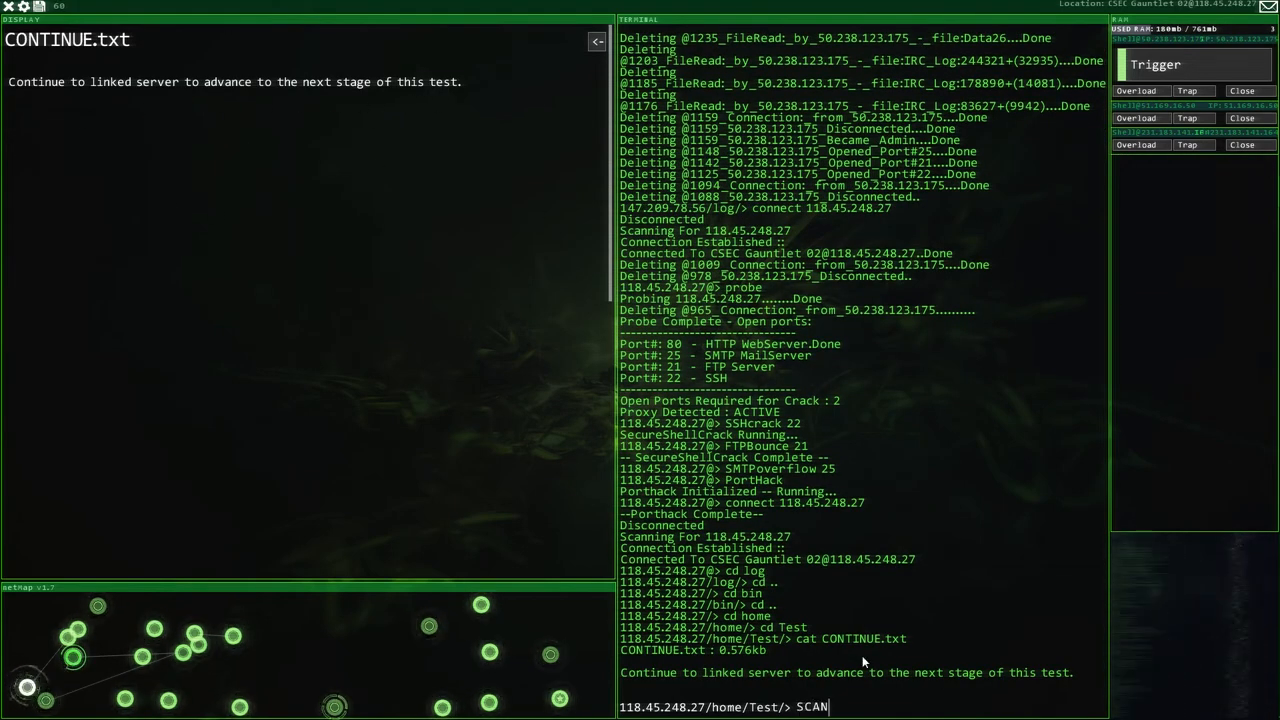
{"action": "key", "text": "enter"}
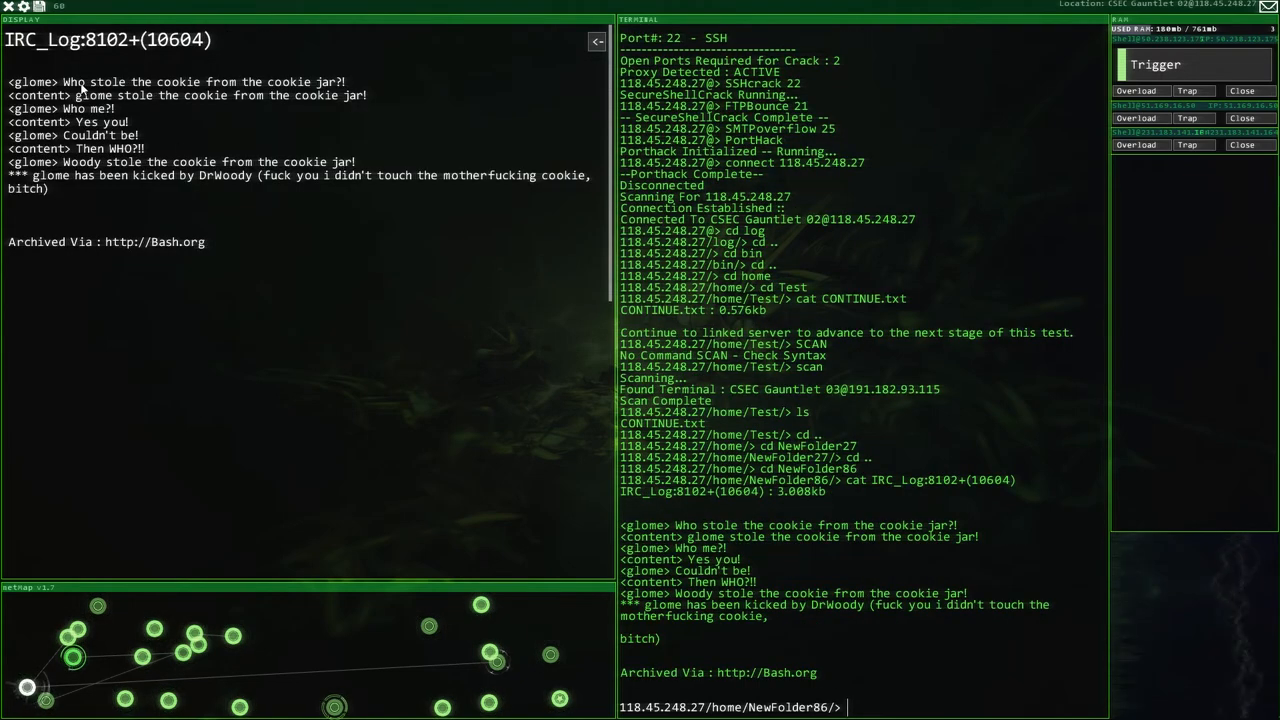
{"action": "mouse_move", "coordinate": [142, 125]}
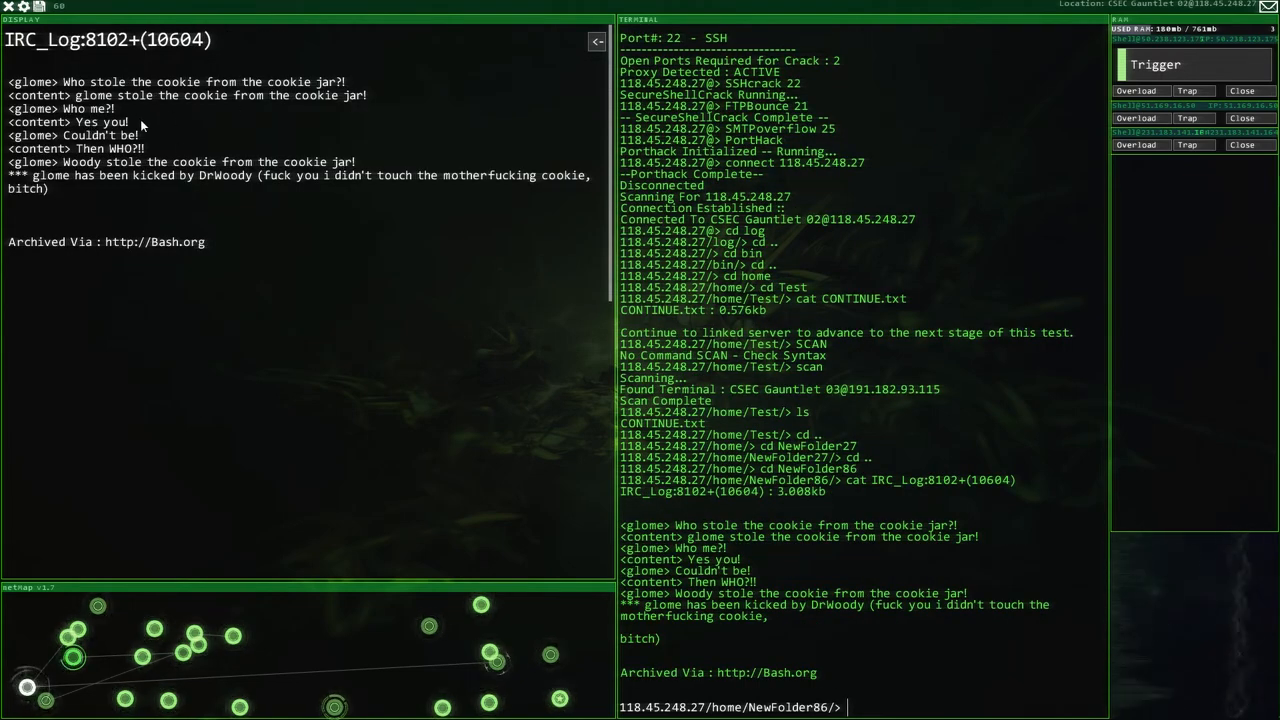
{"action": "mouse_move", "coordinate": [122, 183]}
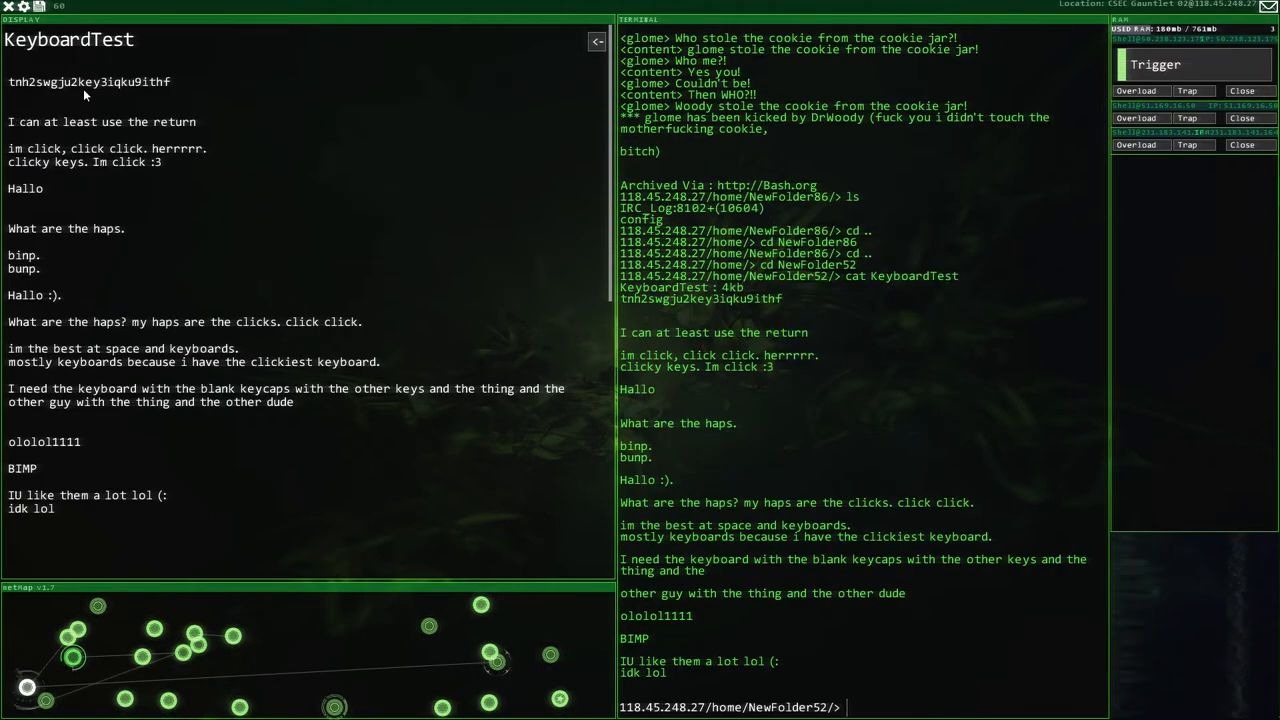
{"action": "mouse_move", "coordinate": [199, 94]}
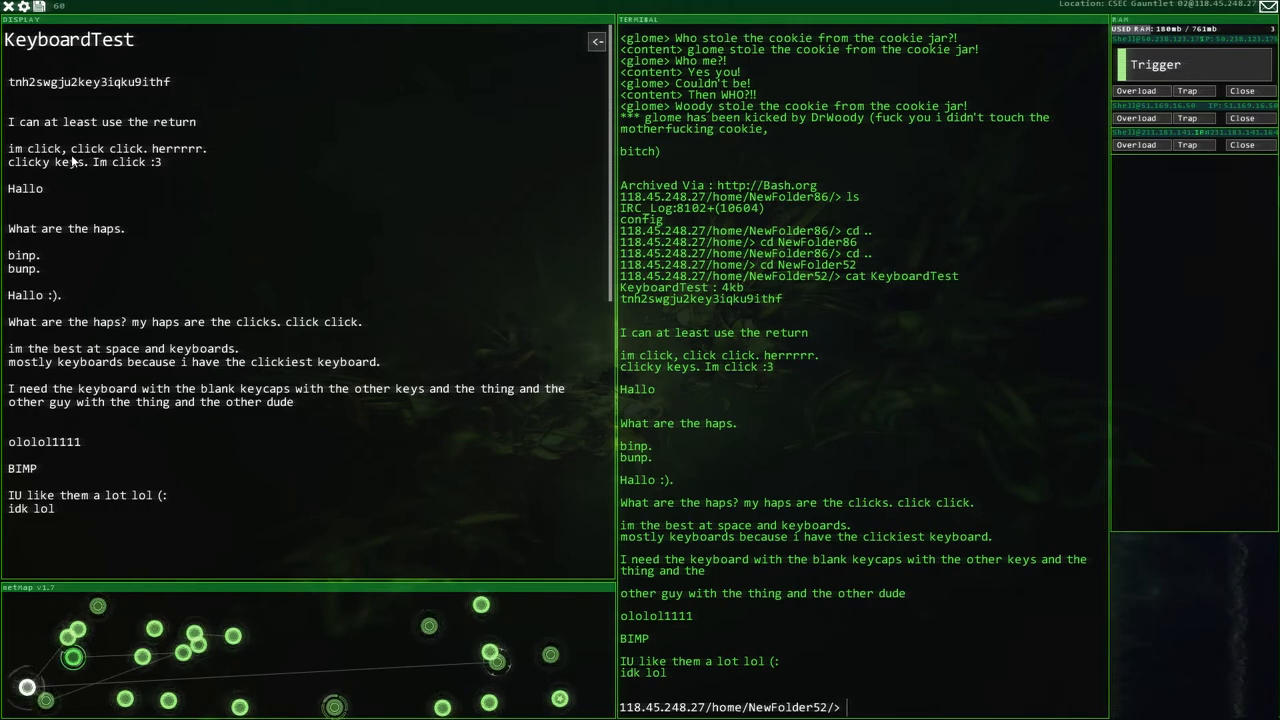
{"action": "mouse_move", "coordinate": [78, 177]}
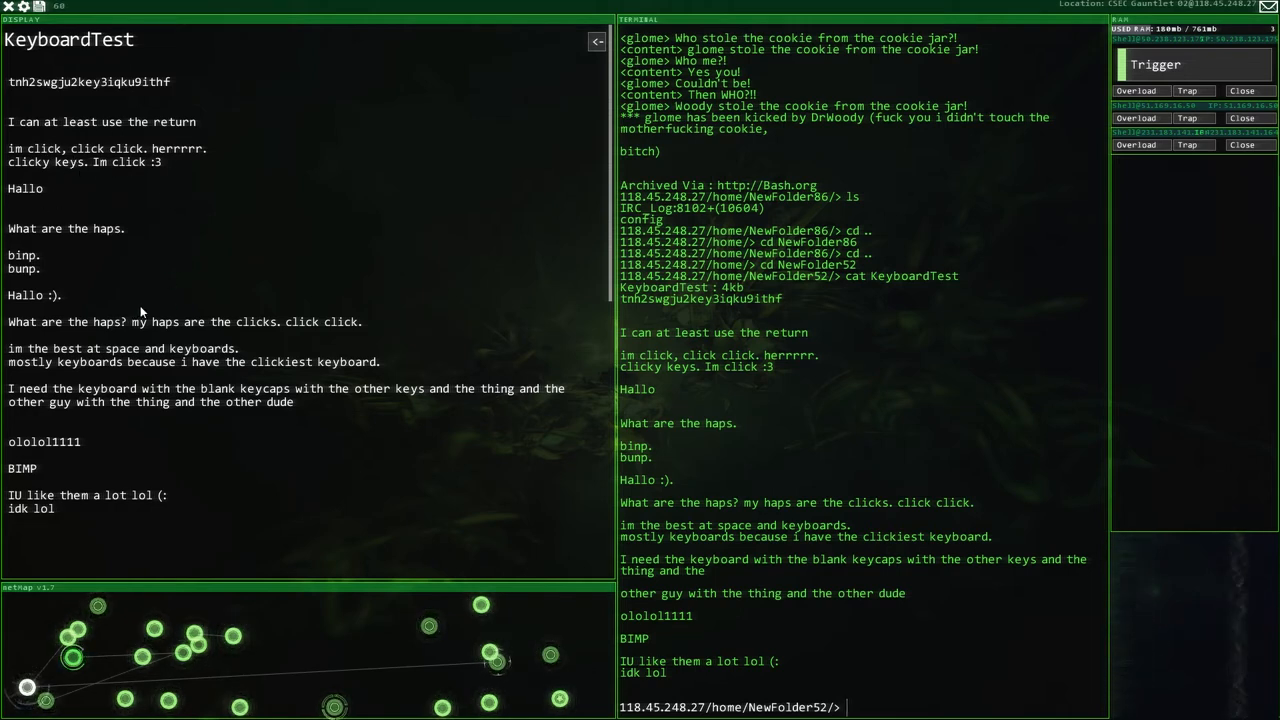
{"action": "mouse_move", "coordinate": [75, 518]}
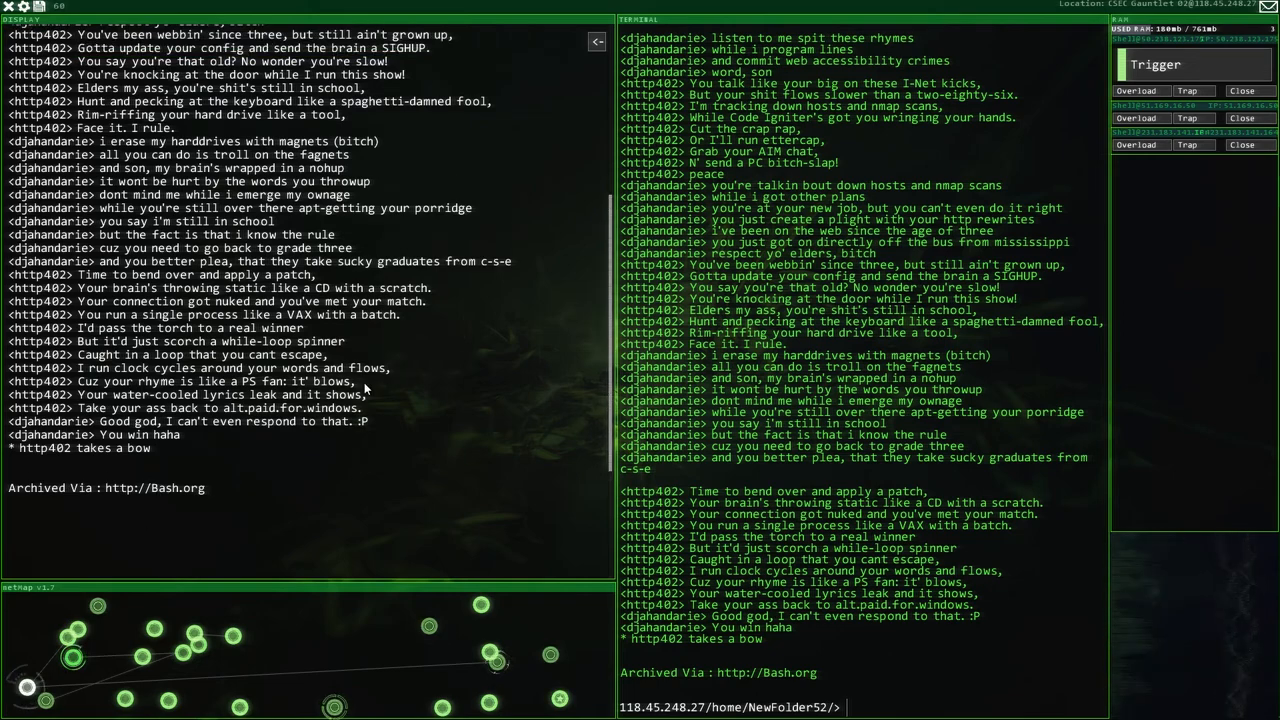
Scroll through Gauntlet 02's NewFolder IRC logs and the KeyboardTest file.
{"action": "scroll", "scroll_direction": "down", "scroll_amount": 3}
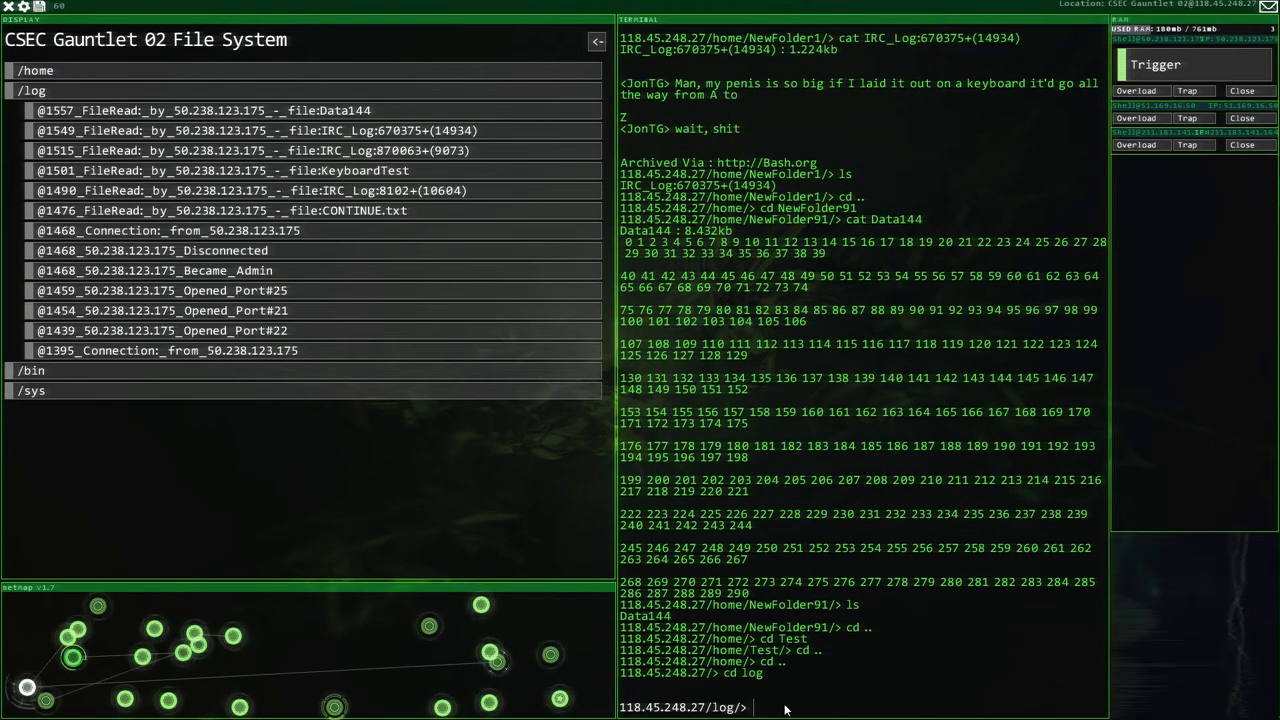
Wipe Gauntlet 02's logs, probe CSEC Gauntlet 03 at 191.182.93.115, and analyze its firewall.
{"action": "type", "text": "rm *"}
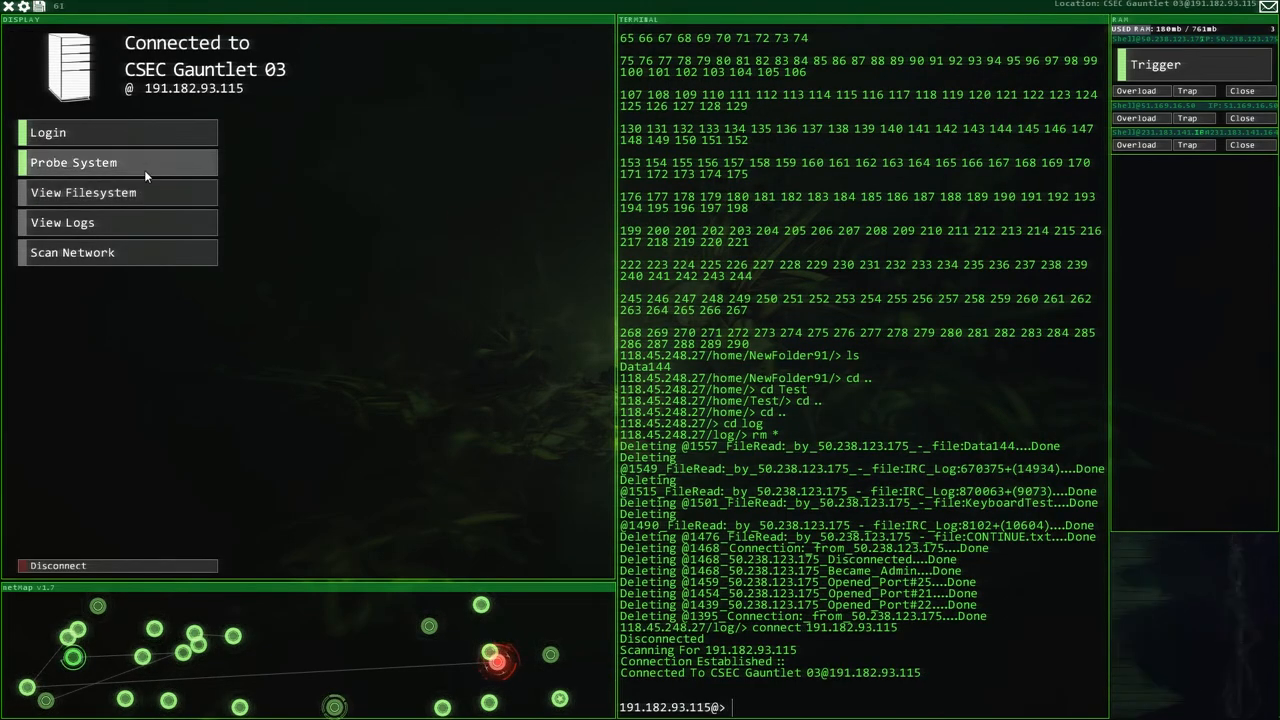
{"action": "left_click", "coordinate": [74, 162]}
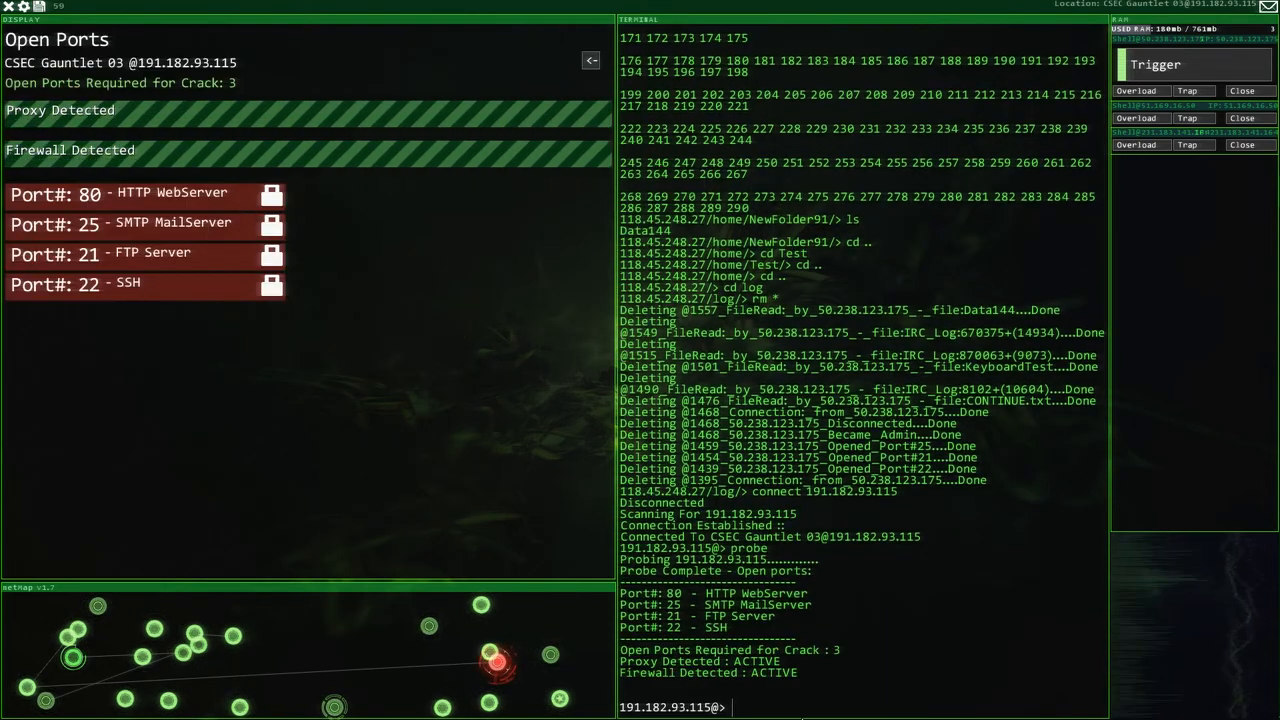
{"action": "type", "text": "analyze"}
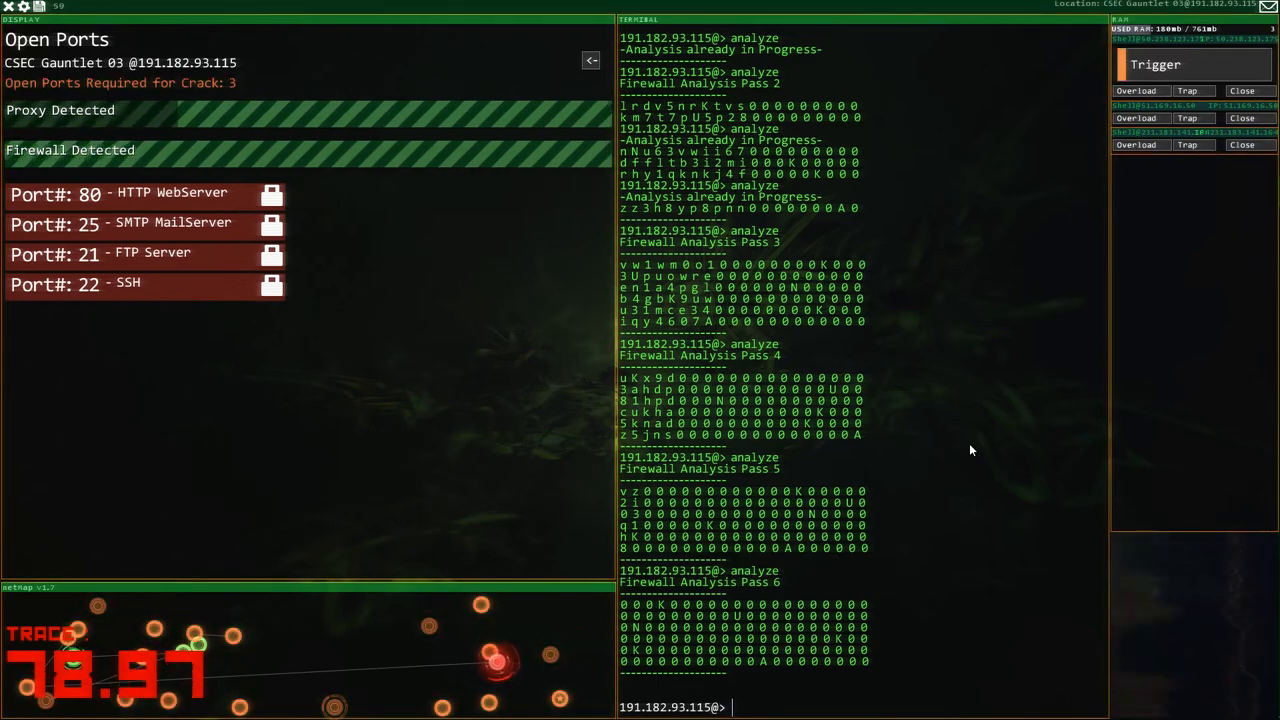
Attempt to solve Gauntlet 03's firewall with the password 'kunkka'.
{"action": "type", "text": "kun"}
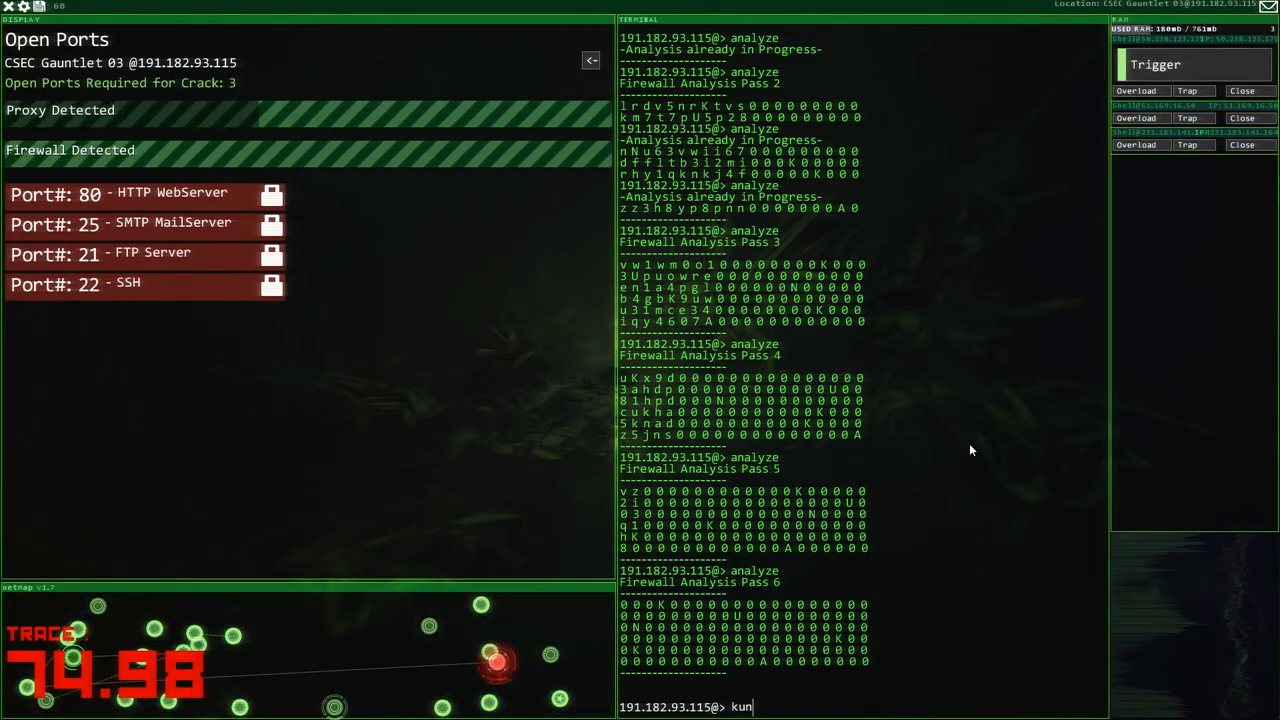
{"action": "type", "text": "ka"}
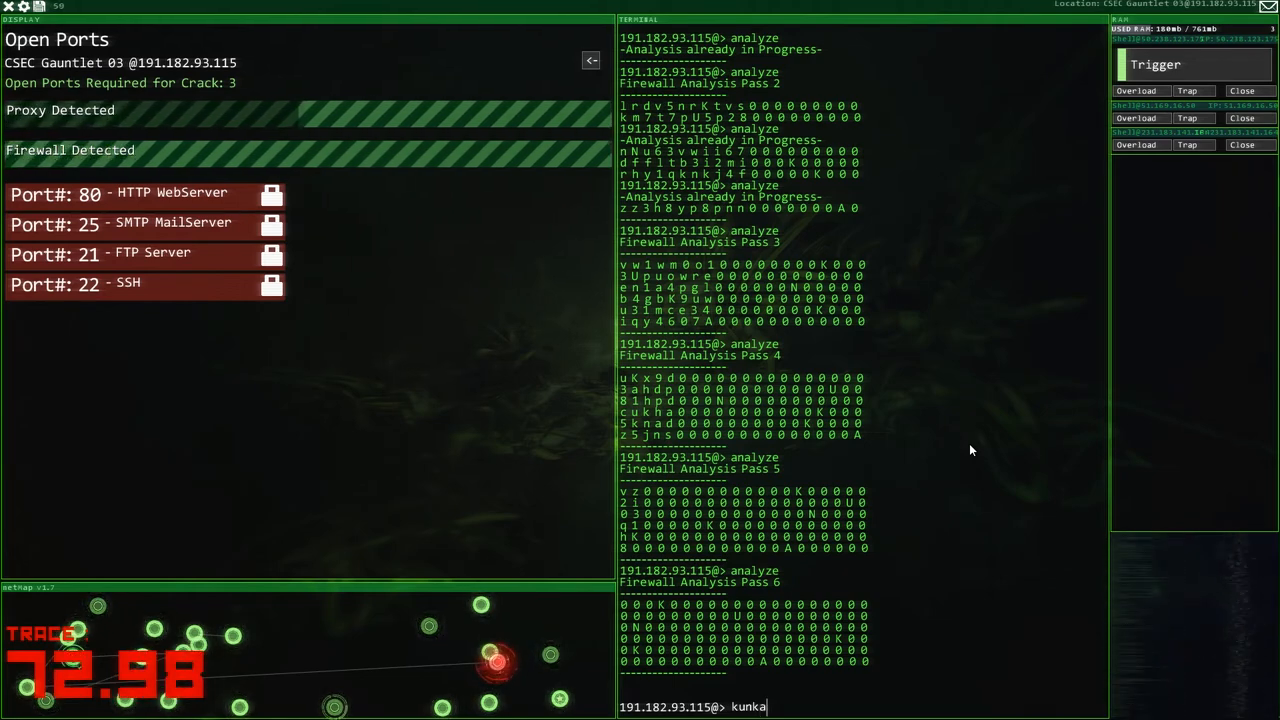
{"action": "type", "text": "s"}
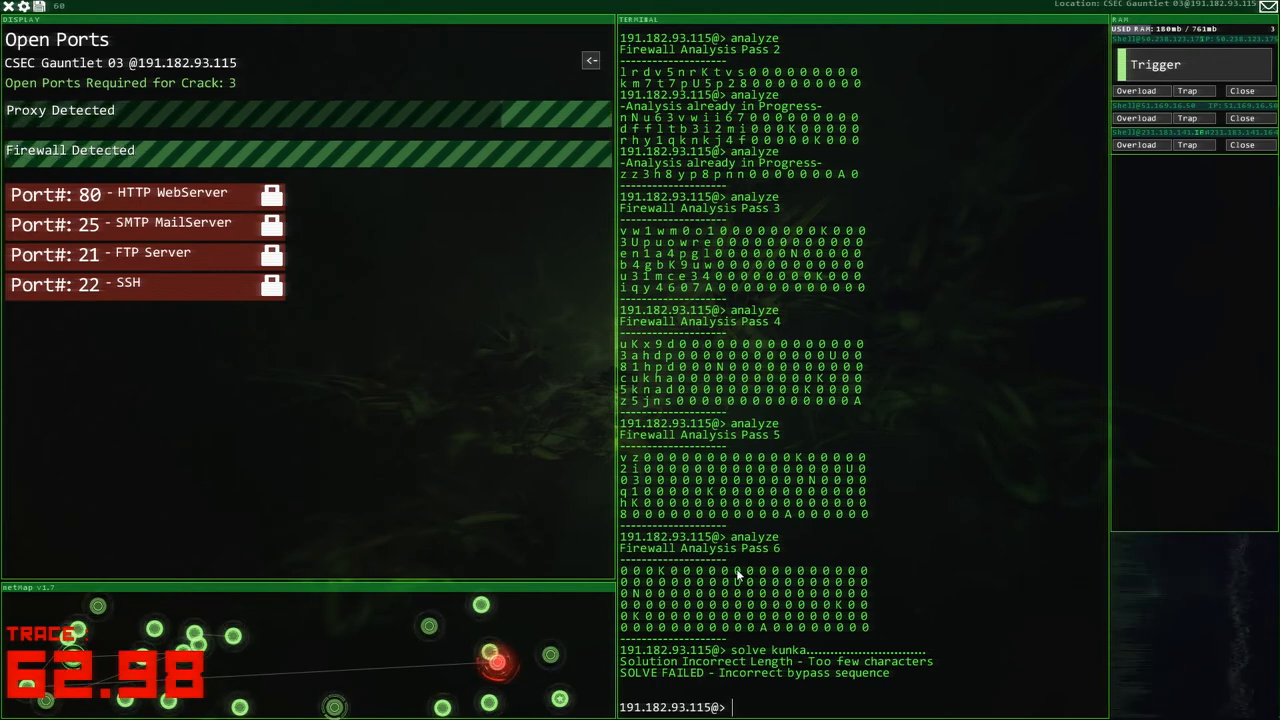
{"action": "mouse_move", "coordinate": [715, 605]}
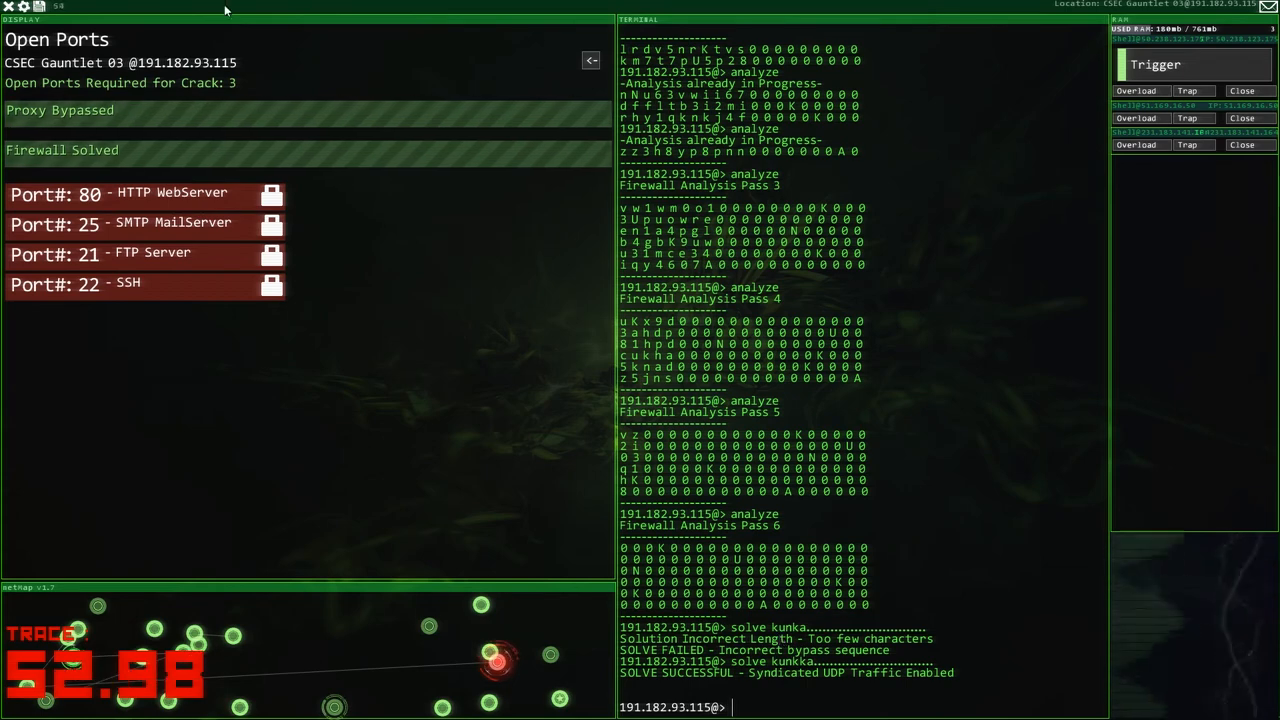
Run SSHcrack 22, FTPBounce 21, SMTPoverflow 25 and PortHack to get admin on 191.182.93.115.
{"action": "type", "text": "sds"}
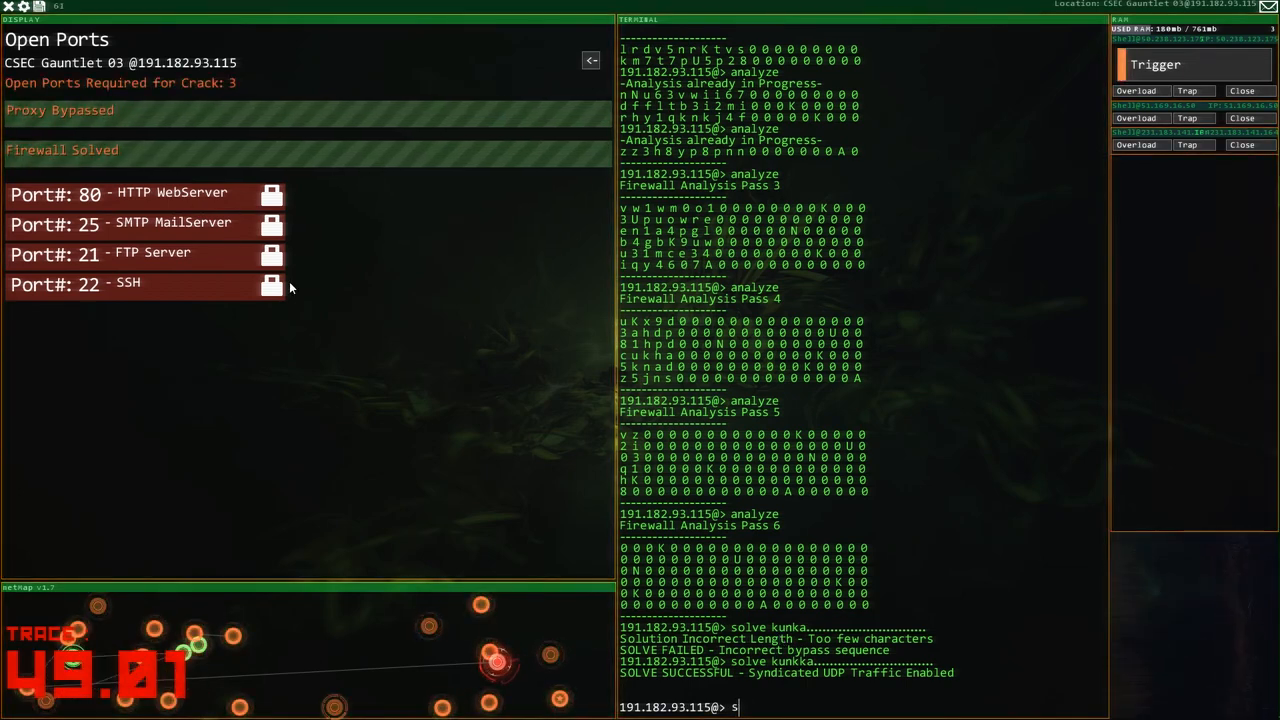
{"action": "type", "text": "SHcrack 21"}
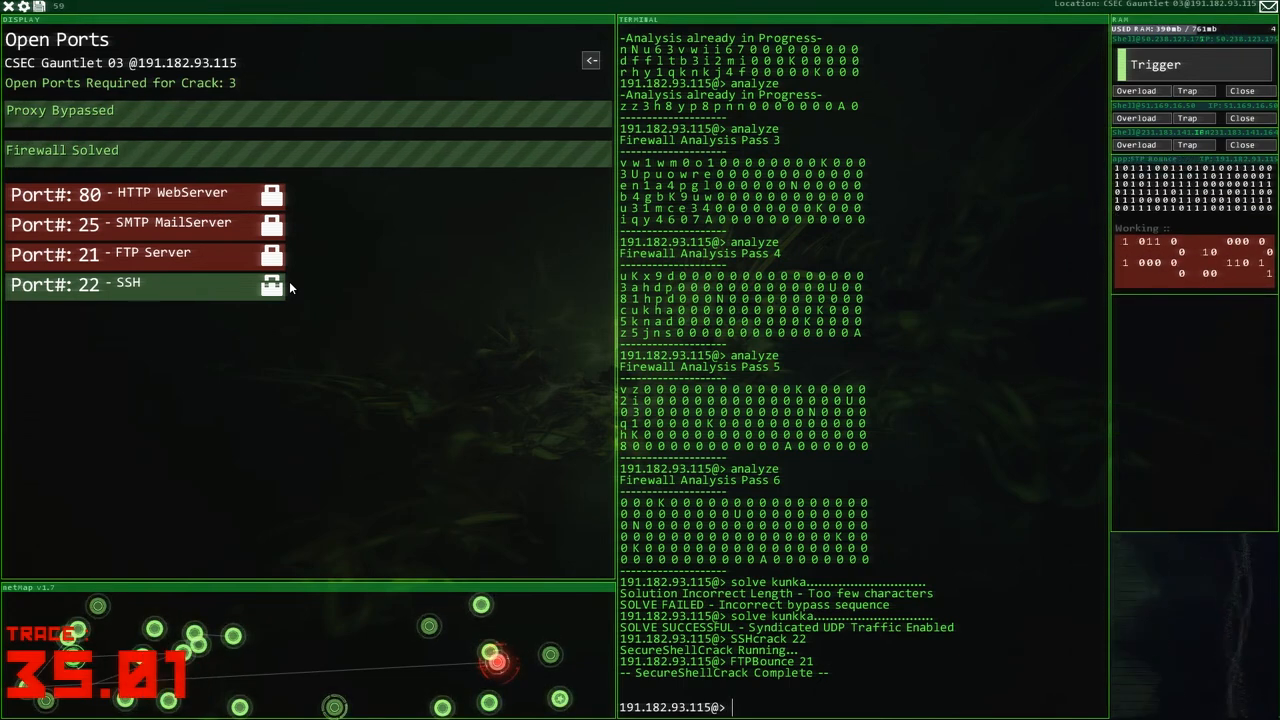
{"action": "type", "text": "SMTPoverflow"}
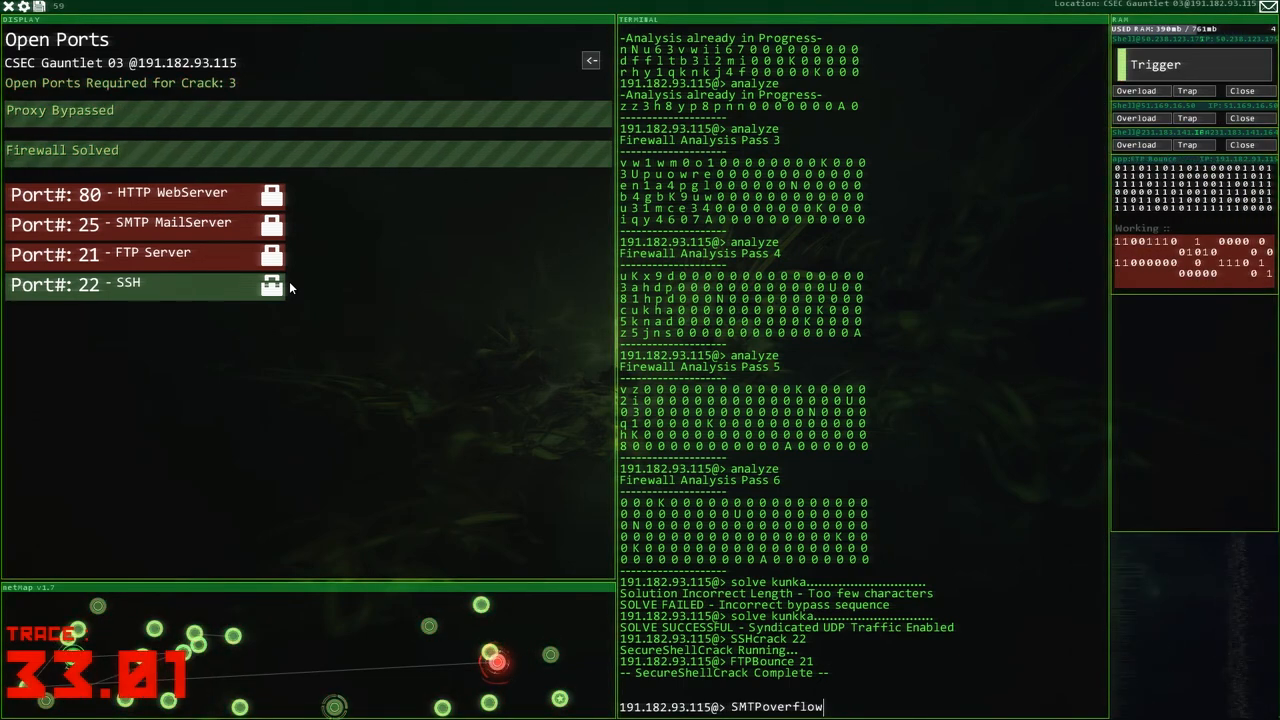
{"action": "type", "text": "2"}
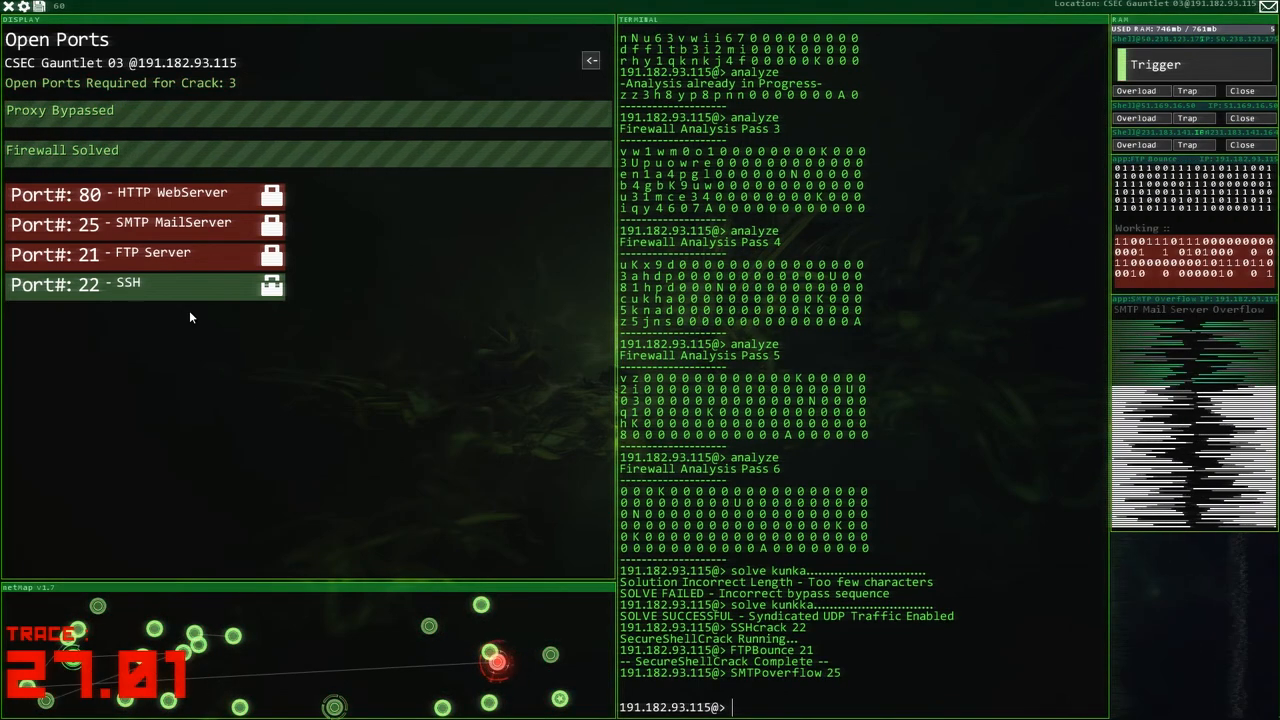
{"action": "mouse_move", "coordinate": [546, 453]}
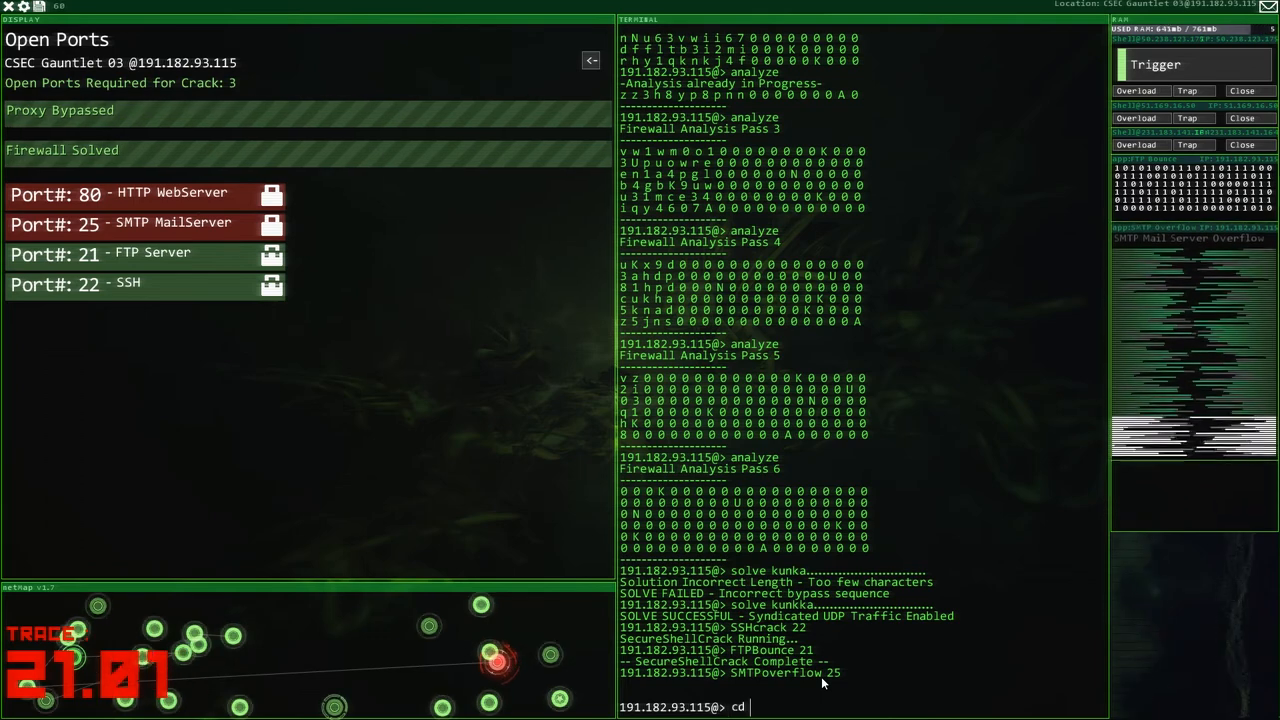
{"action": "type", "text": "/log"}
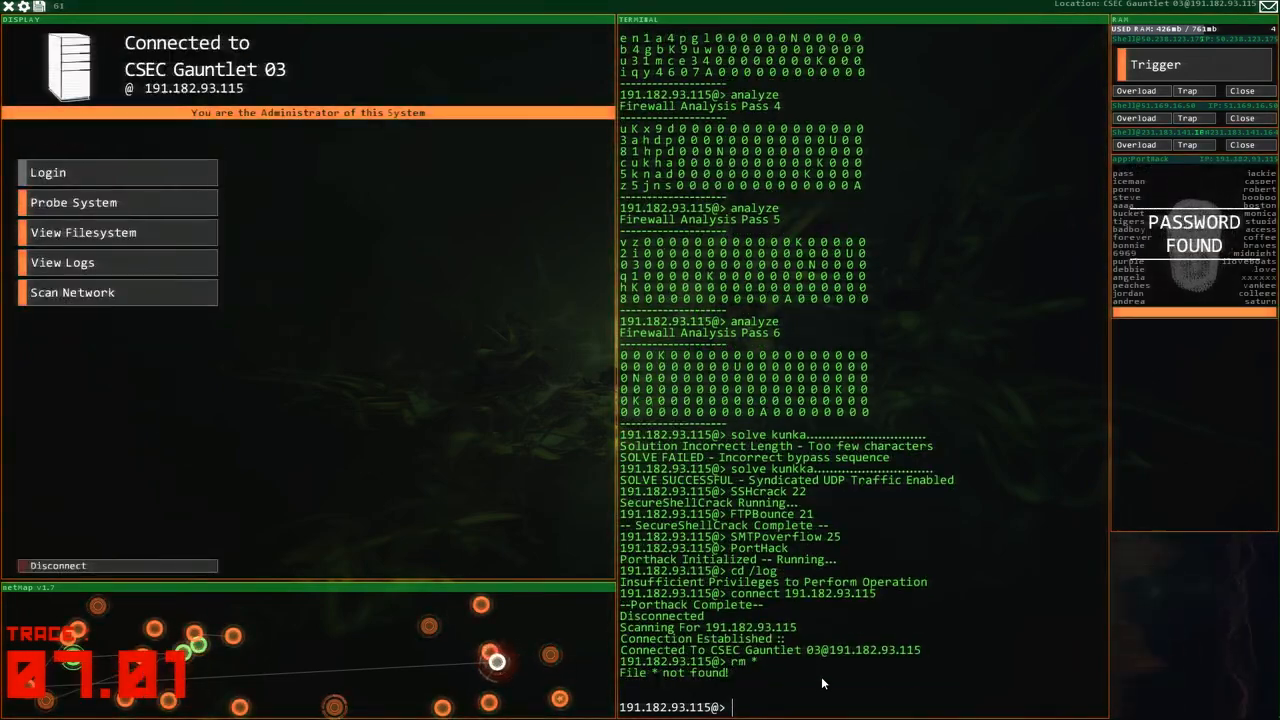
Run rm * in the log folders of Banished Stallion, Viper-Battlestation and your own PC.
{"action": "type", "text": "dc"}
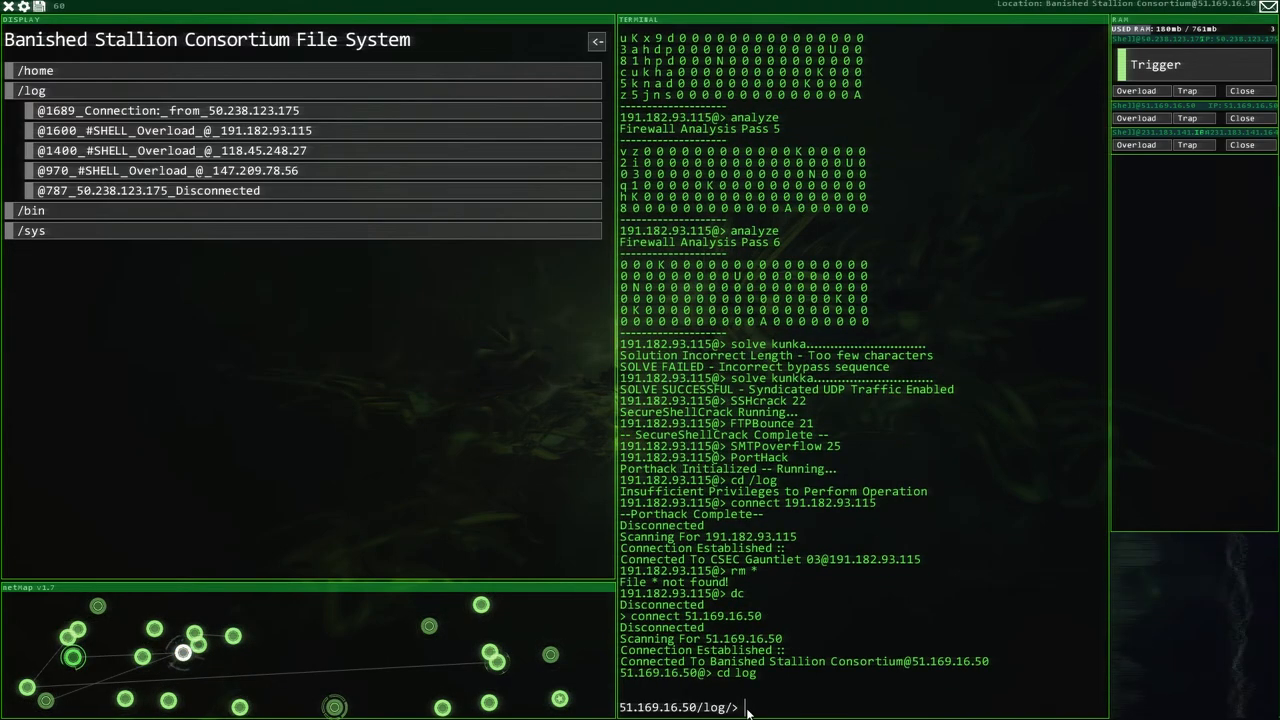
{"action": "type", "text": "rm *"}
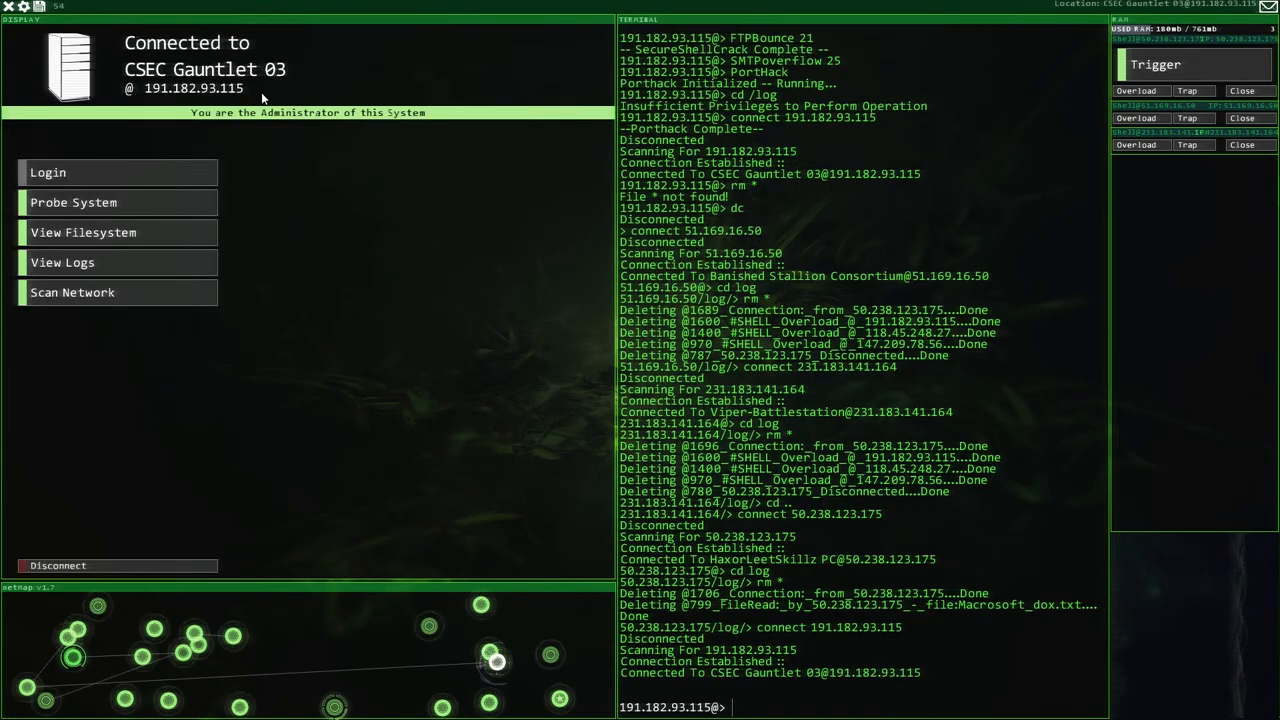
Wipe Gauntlet 03's logs, scp Invitation_Passswords home, and view Gift's WebServerWorm.exe.
{"action": "left_click", "coordinate": [83, 232]}
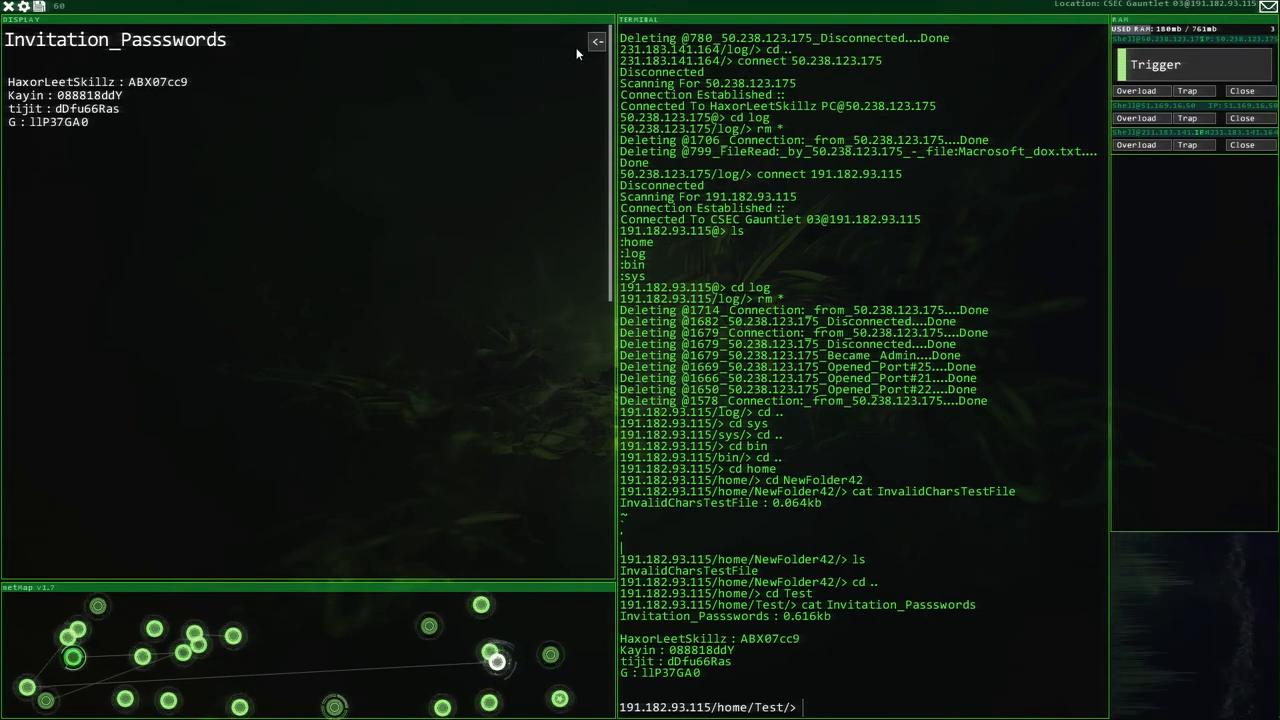
{"action": "type", "text": "sc p"}
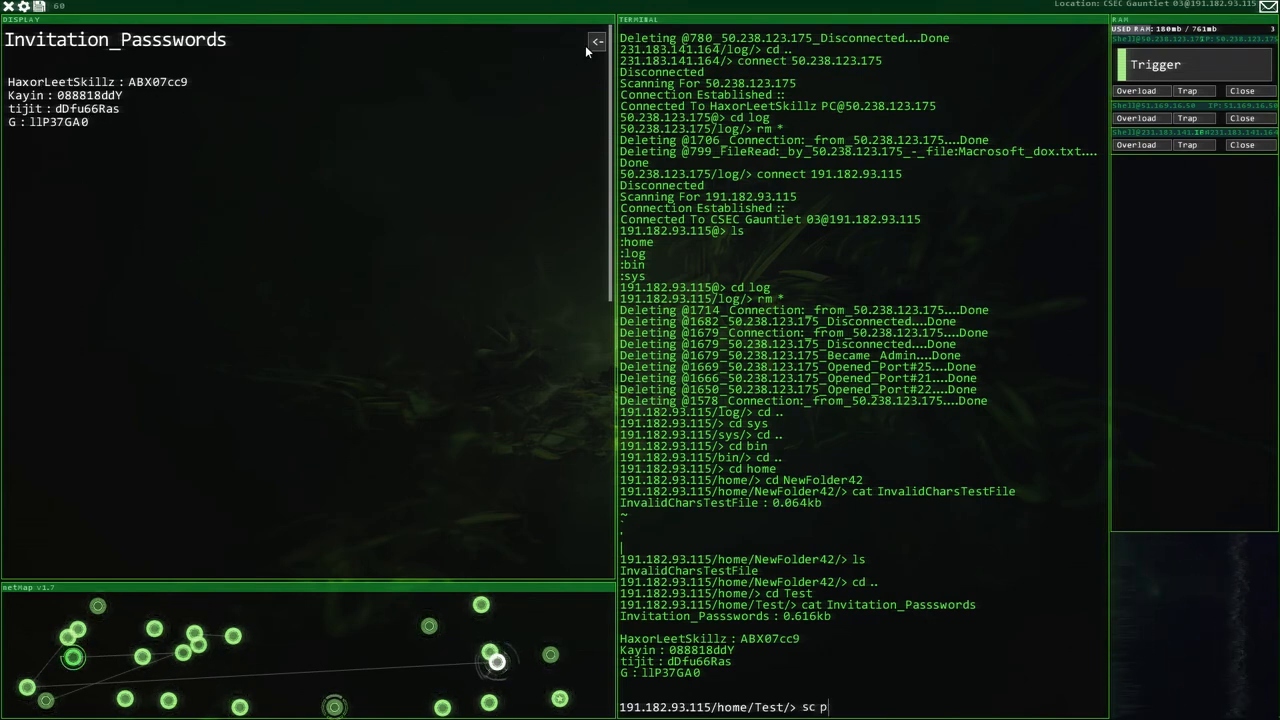
{"action": "key", "text": "Backspace"}
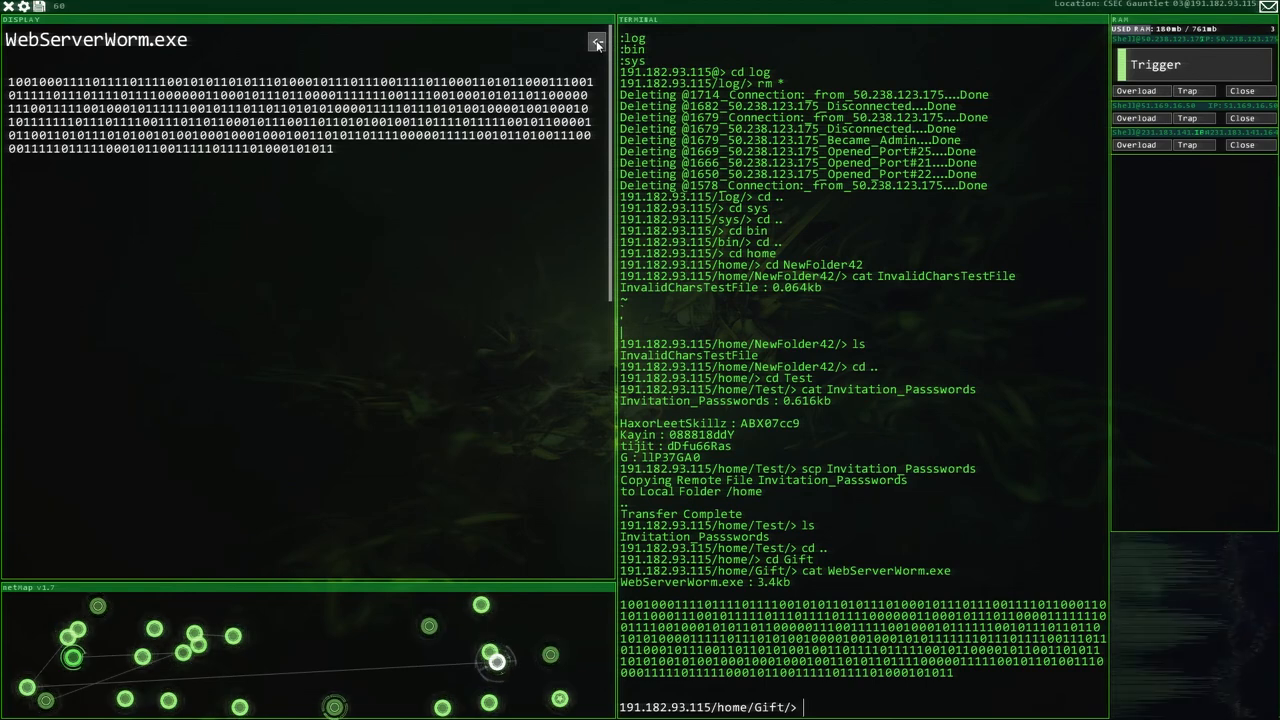
{"action": "left_click", "coordinate": [596, 44]}
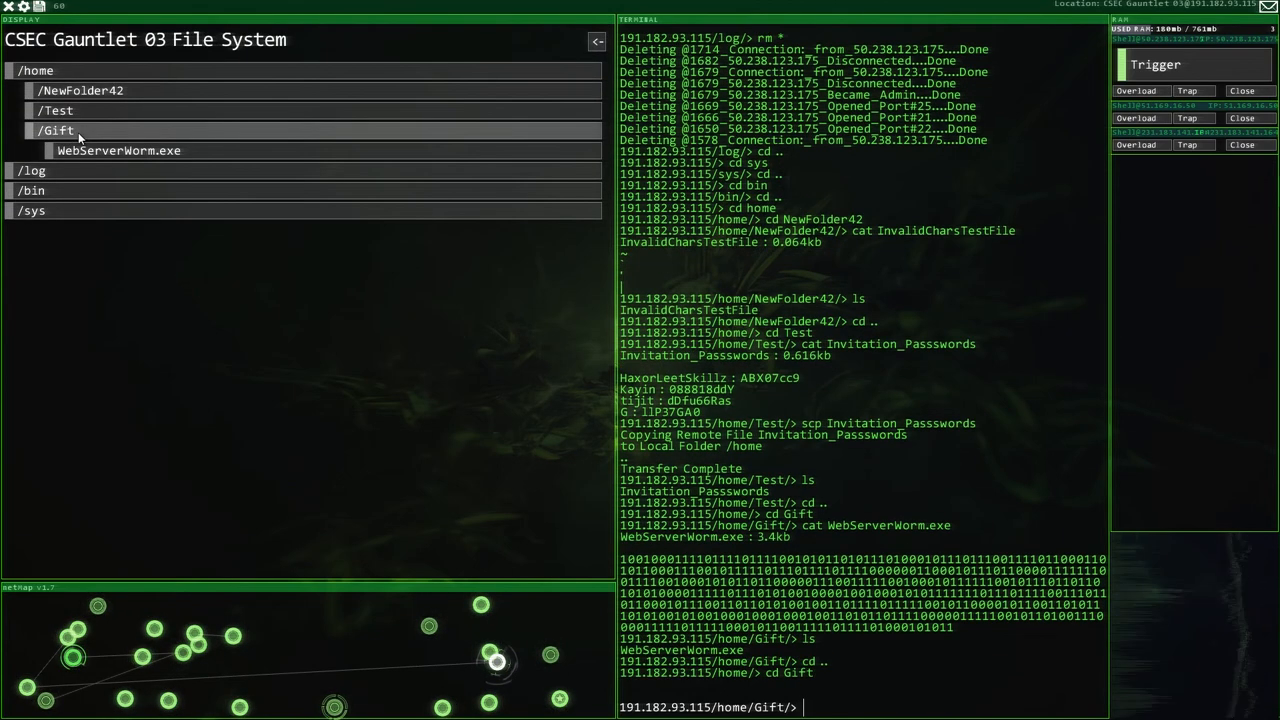
Copy WebServerWorm.exe into your PC's /bin, rewipe Gauntlet 03's logs, and list commands with help.
{"action": "type", "text": "scp WebServerWorm.exe"}
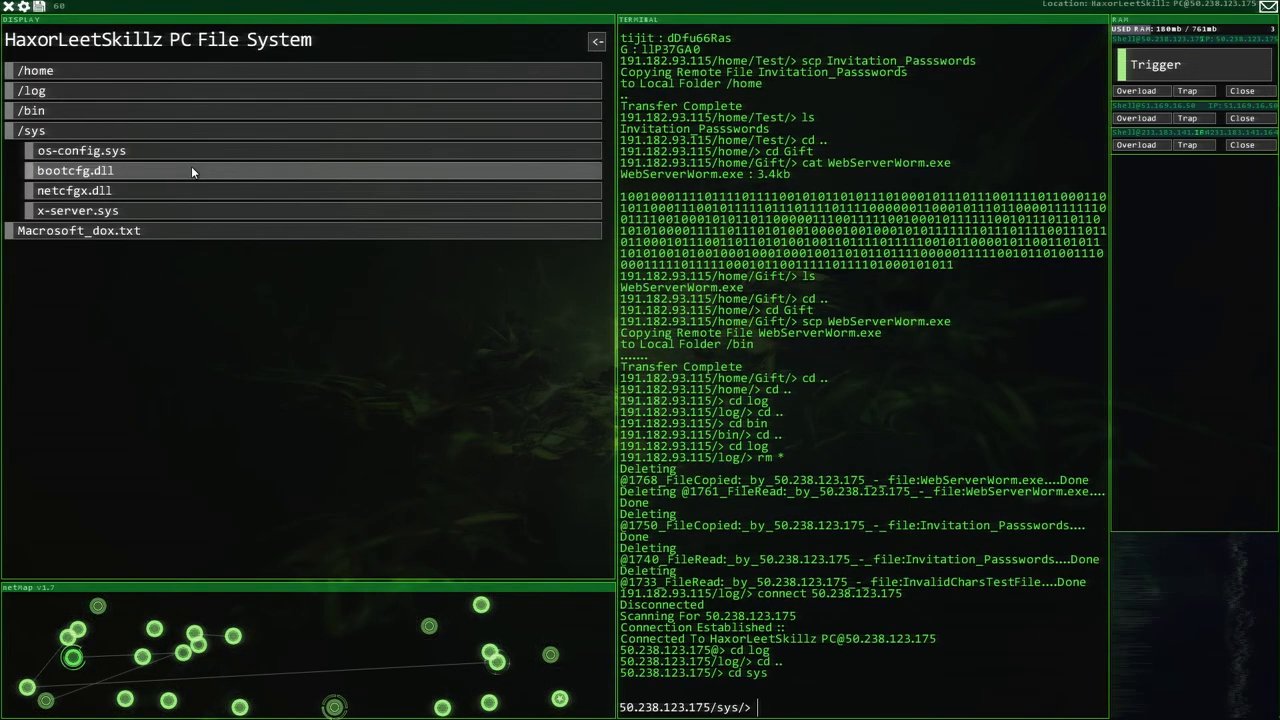
{"action": "type", "text": "cd bin"}
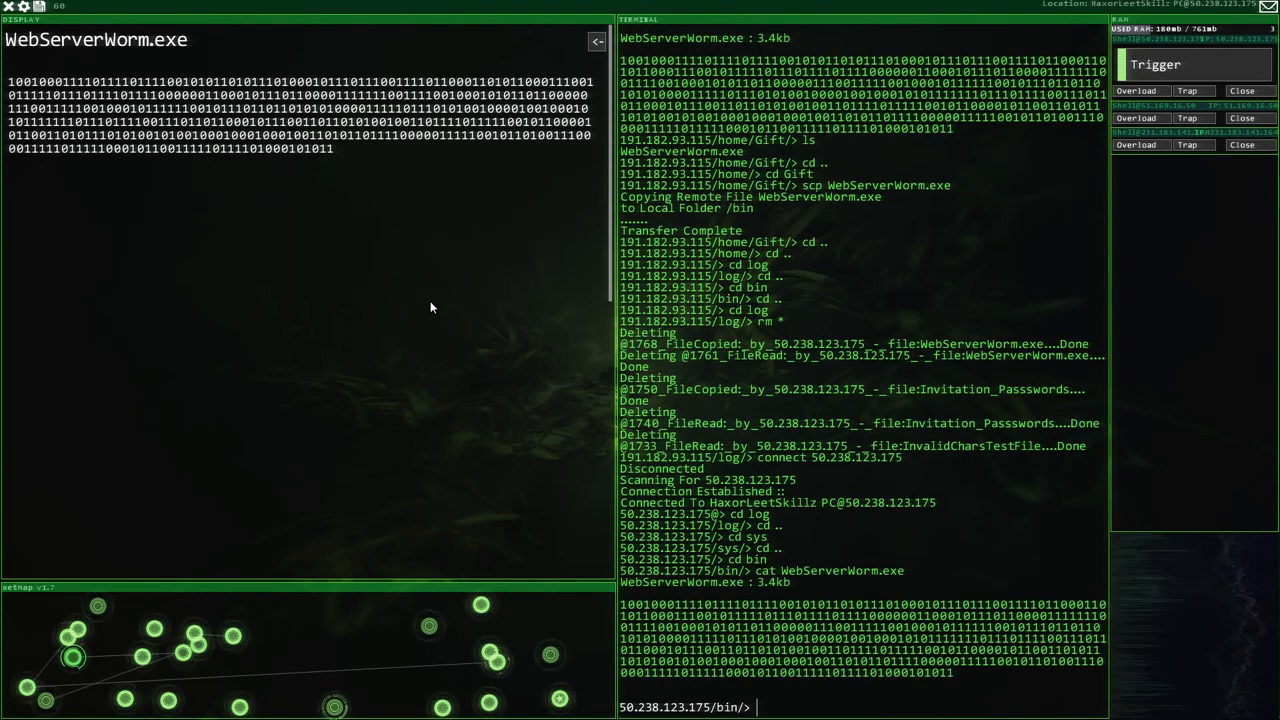
{"action": "type", "text": "help we"}
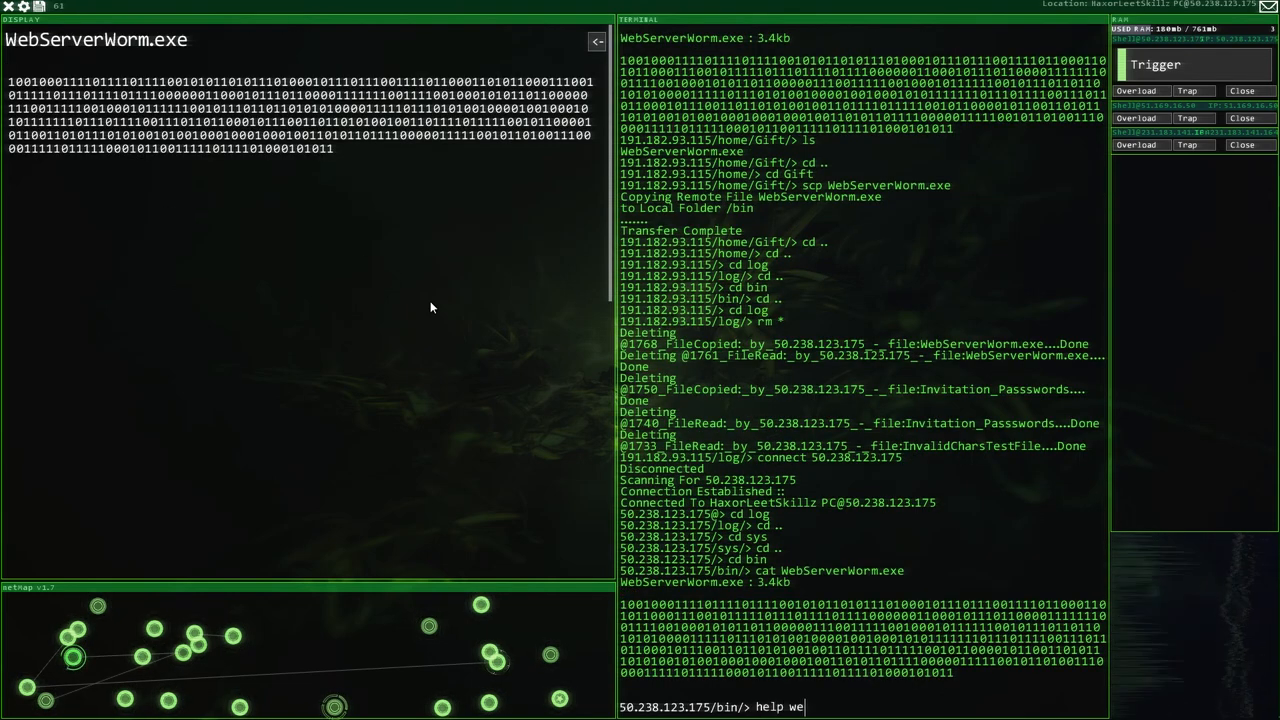
{"action": "key", "text": "enter"}
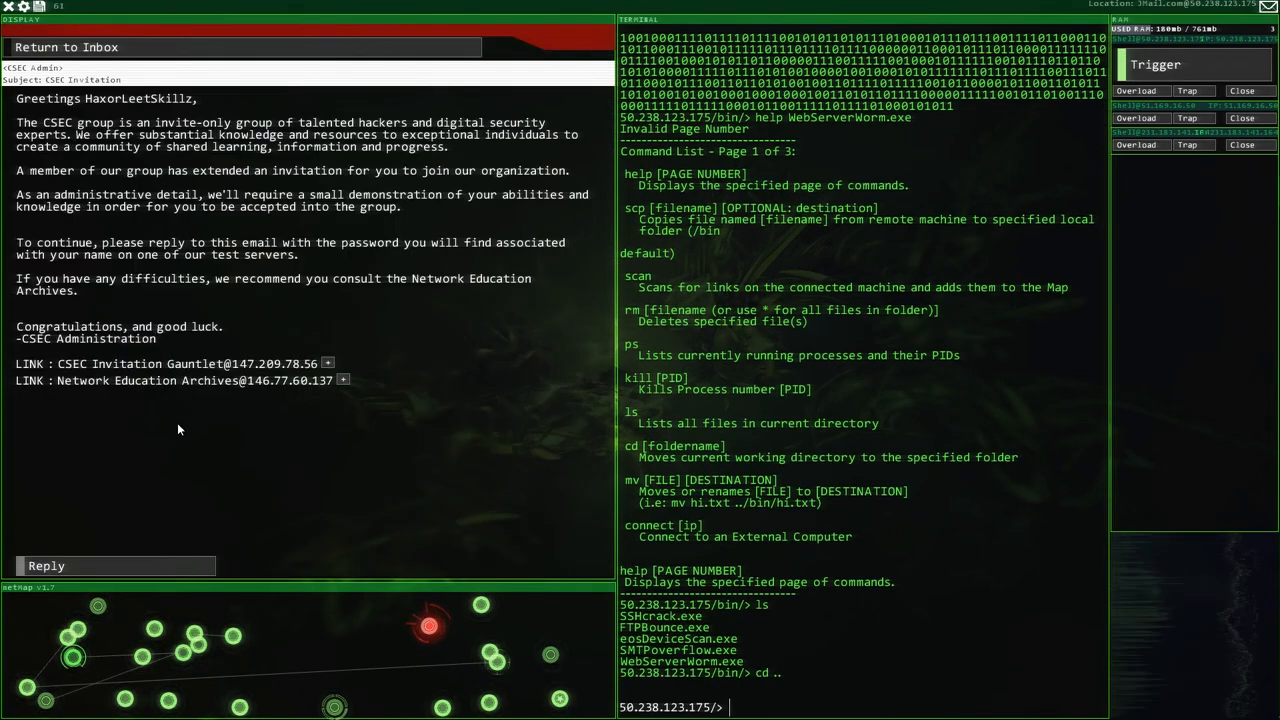
{"action": "left_click", "coordinate": [46, 565]}
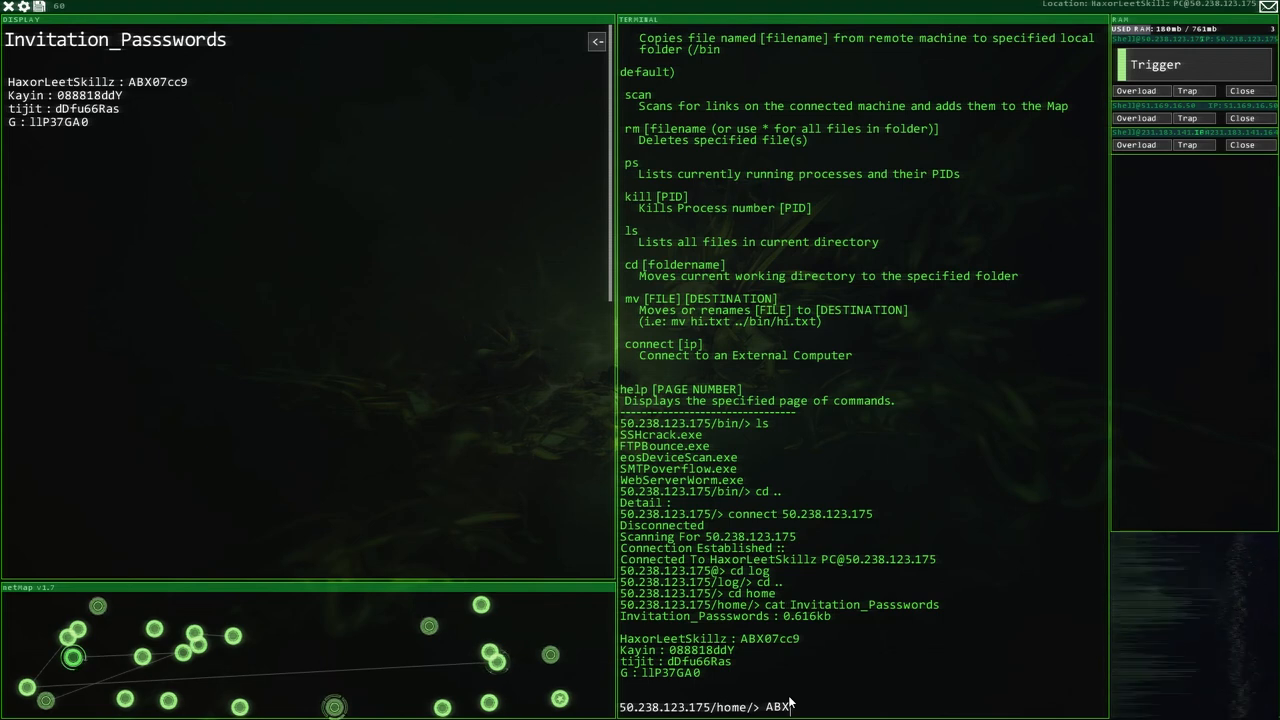
{"action": "type", "text": "07"}
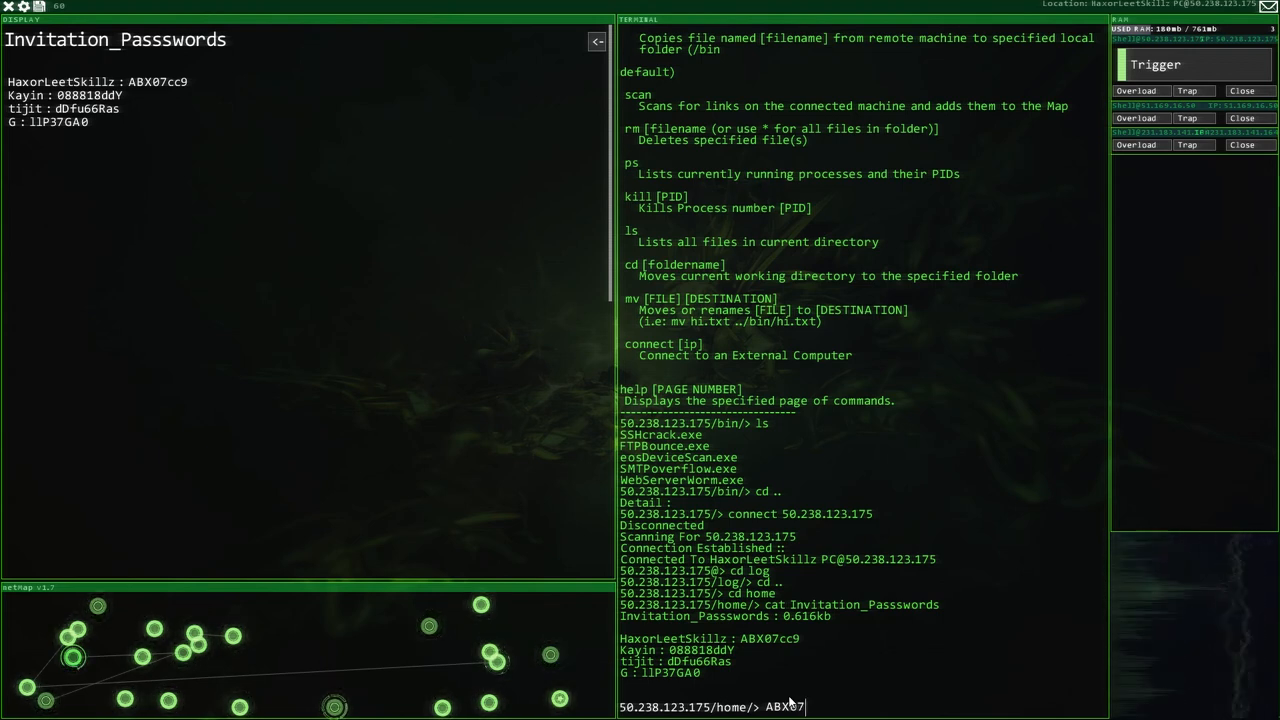
{"action": "type", "text": "cc9"}
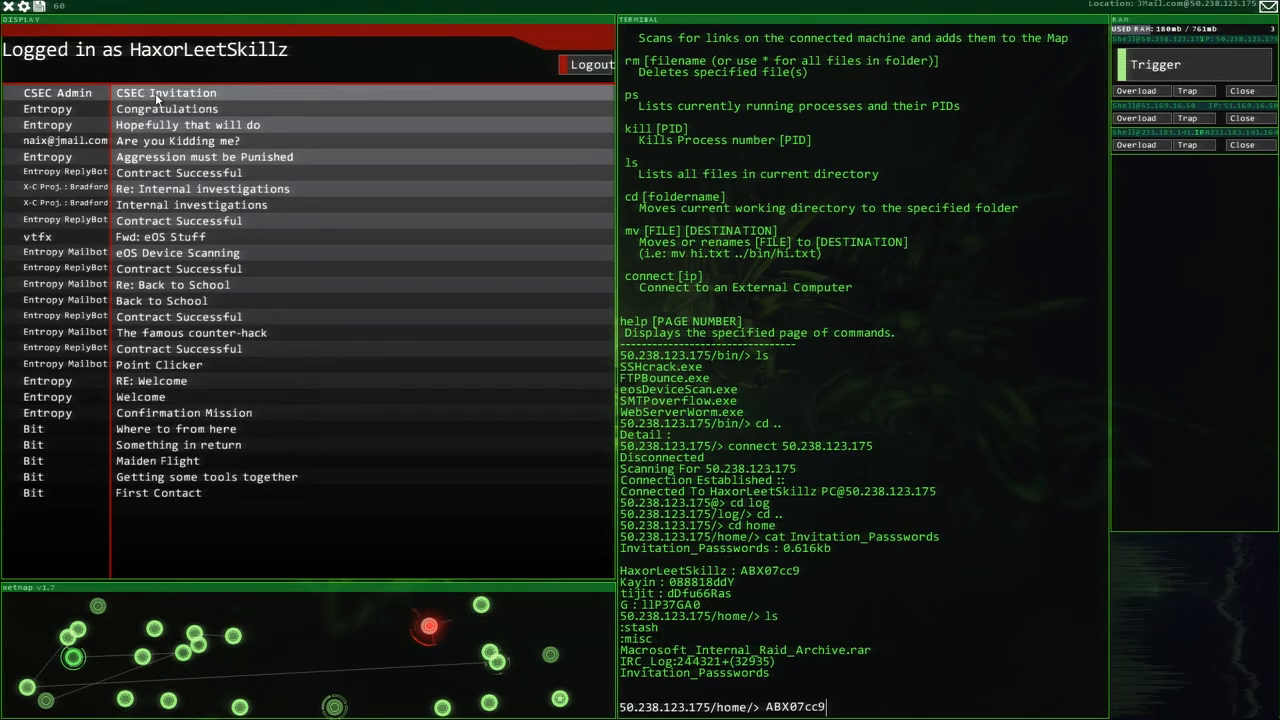
{"action": "left_click", "coordinate": [166, 92]}
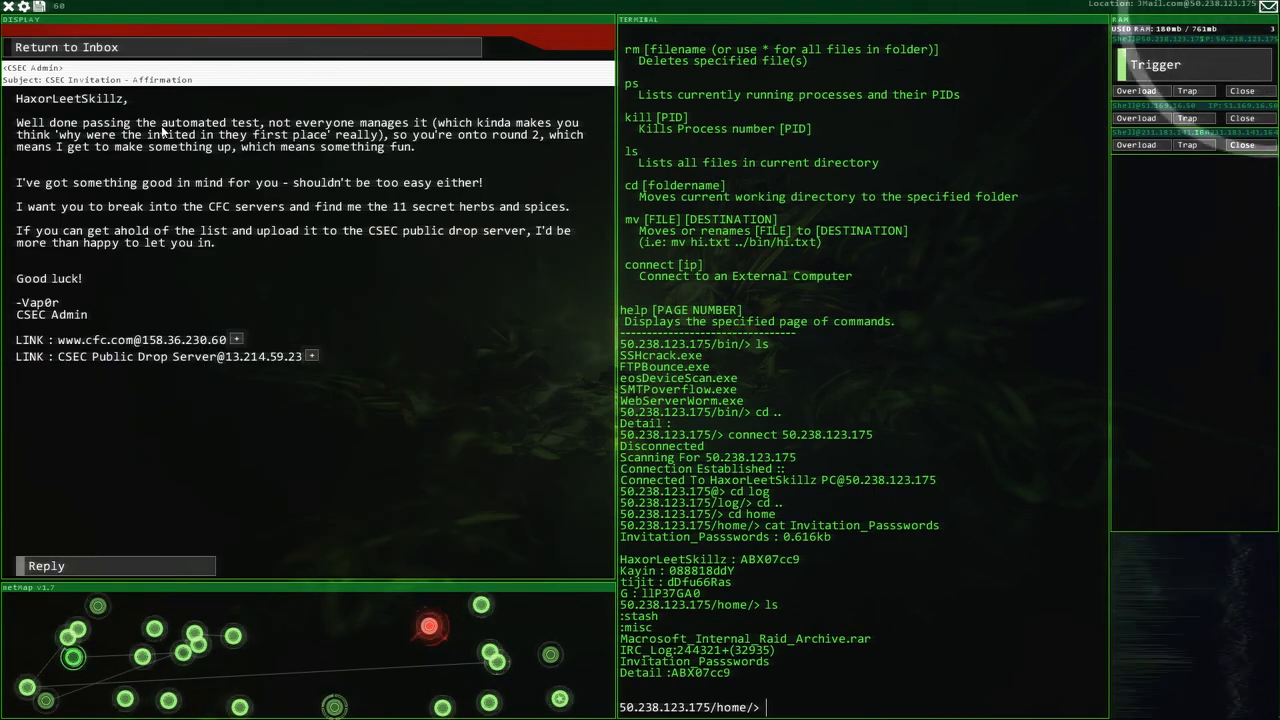
{"action": "mouse_move", "coordinate": [415, 158]}
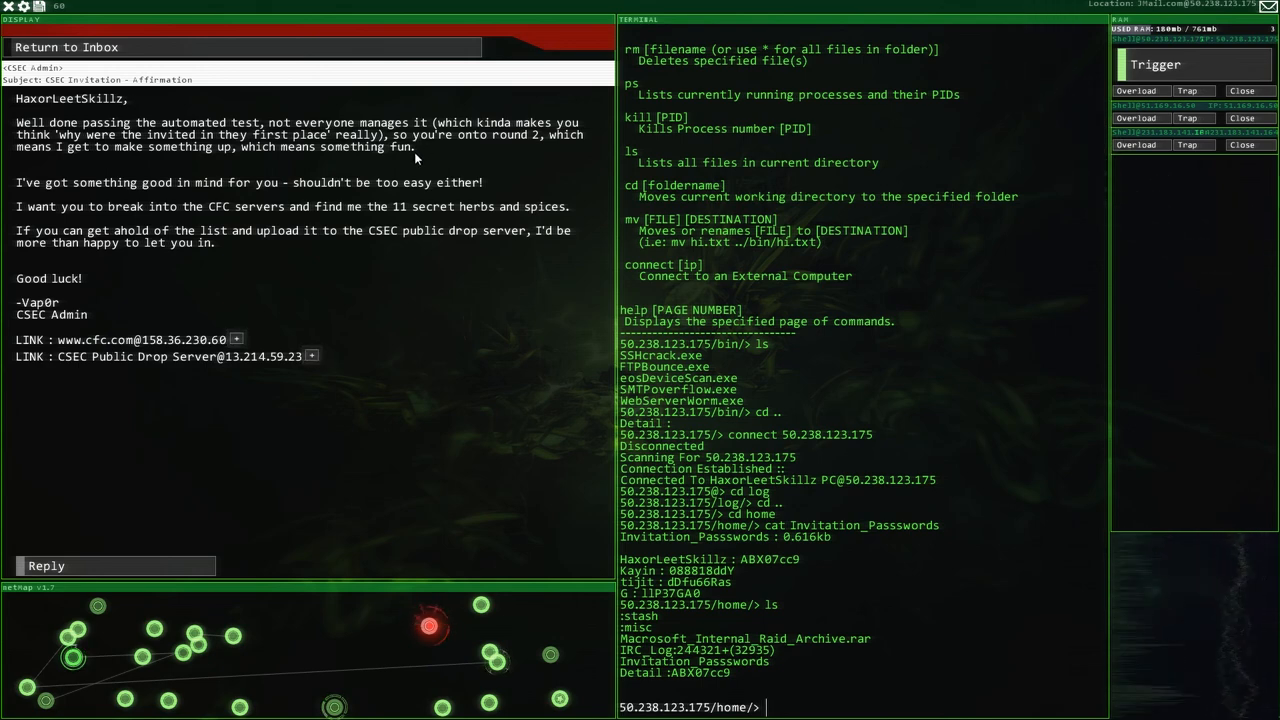
{"action": "mouse_move", "coordinate": [70, 148]}
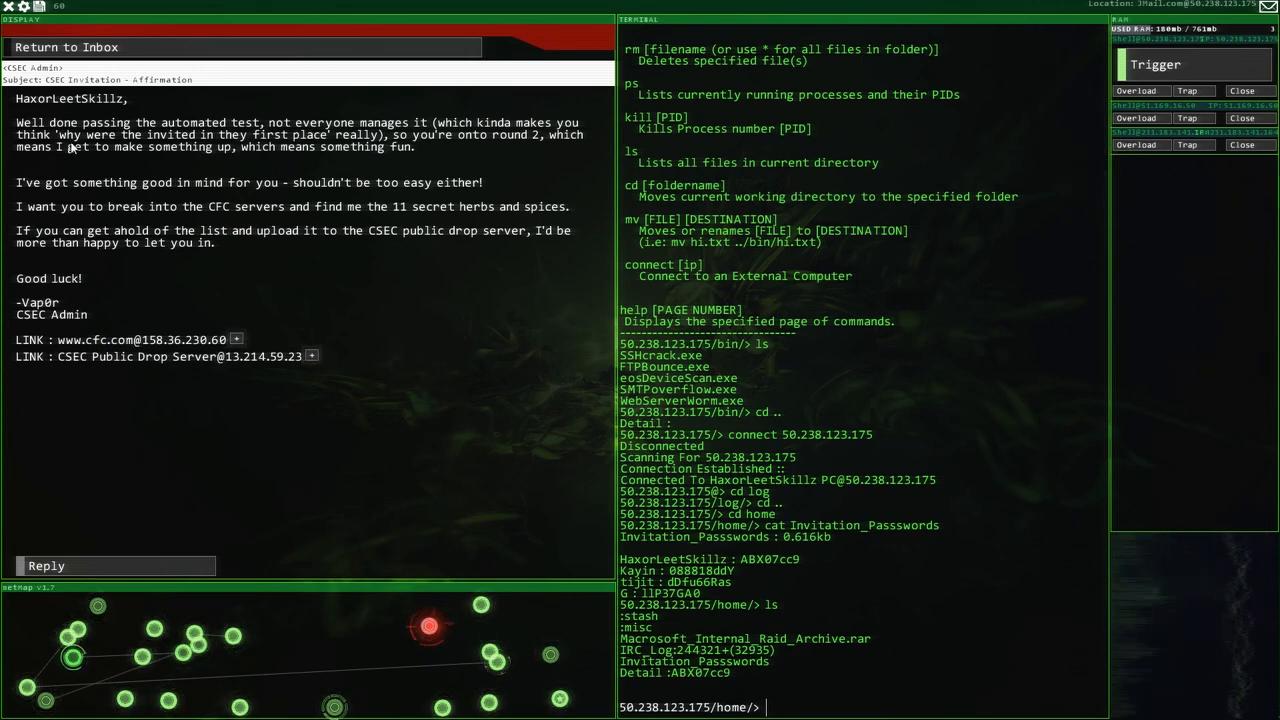
{"action": "mouse_move", "coordinate": [453, 153]}
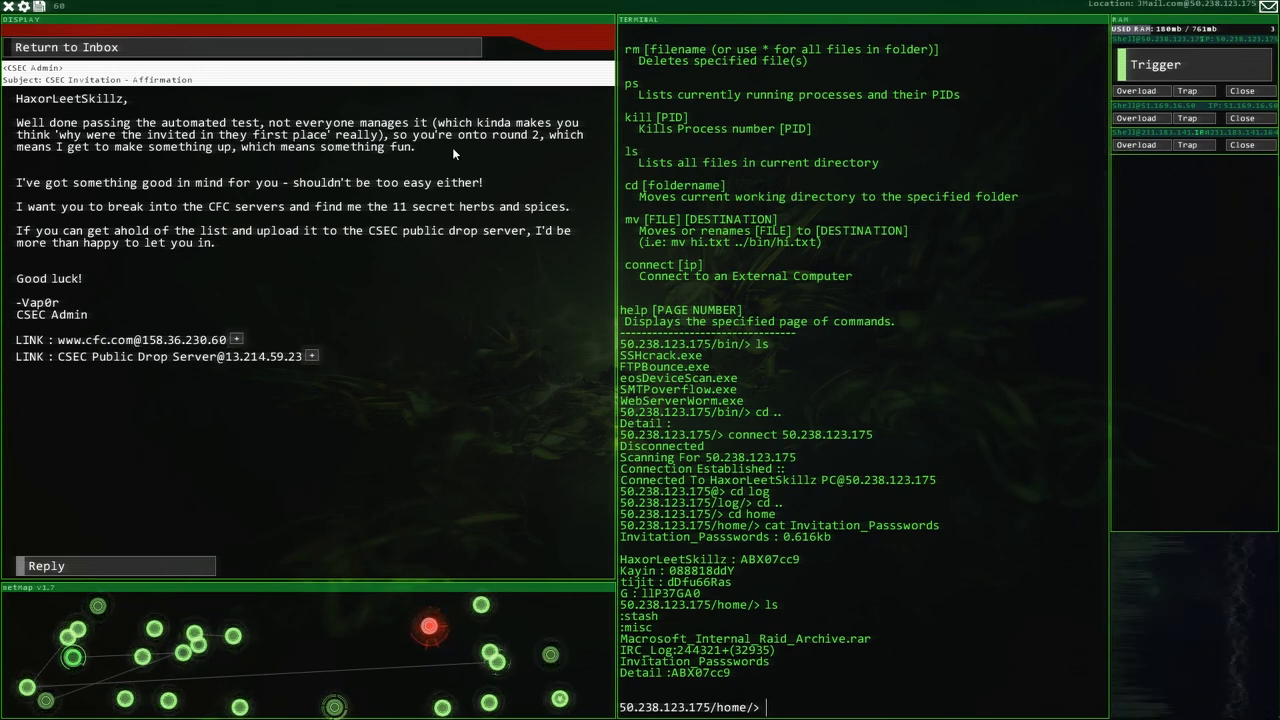
{"action": "mouse_move", "coordinate": [303, 164]}
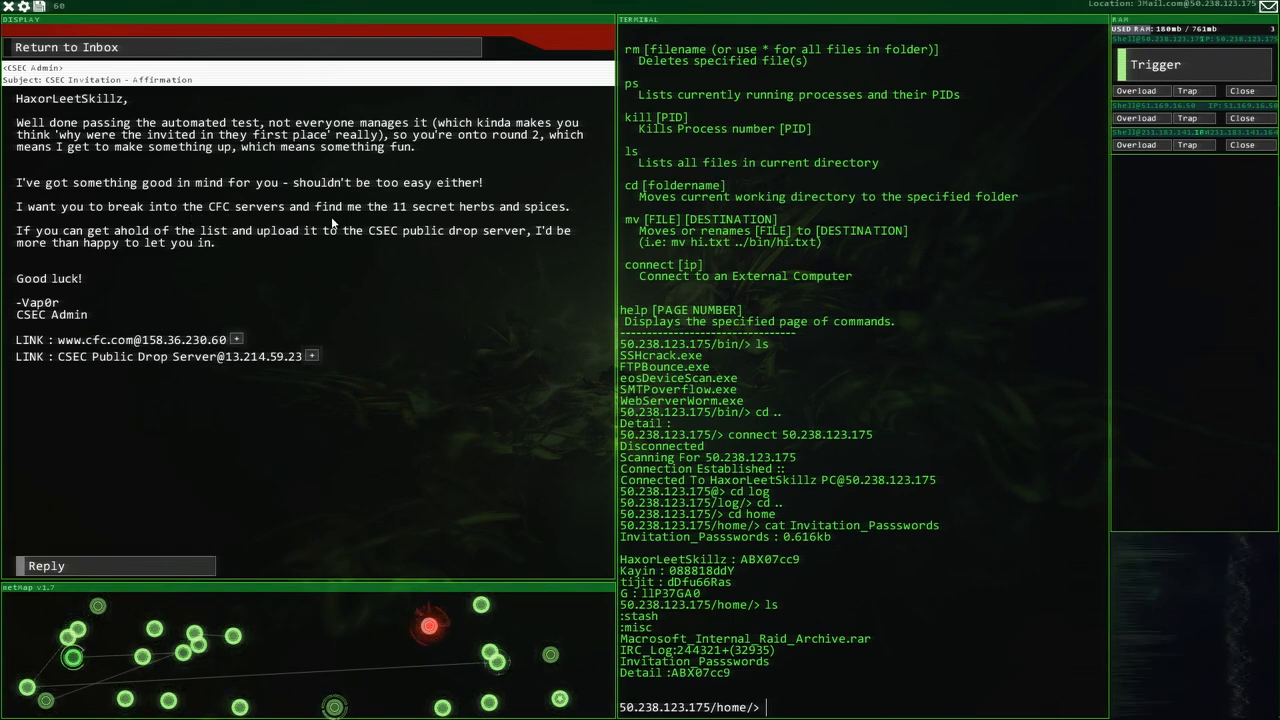
{"action": "mouse_move", "coordinate": [515, 222]}
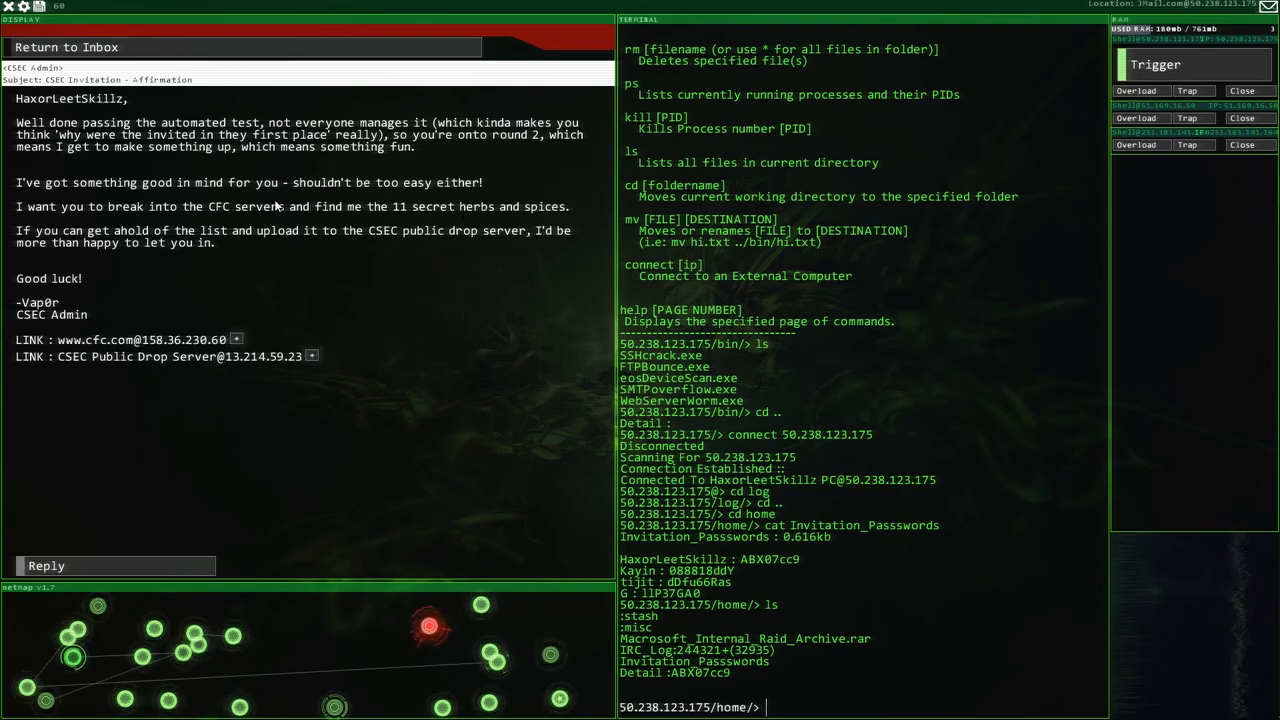
{"action": "mouse_move", "coordinate": [221, 254]}
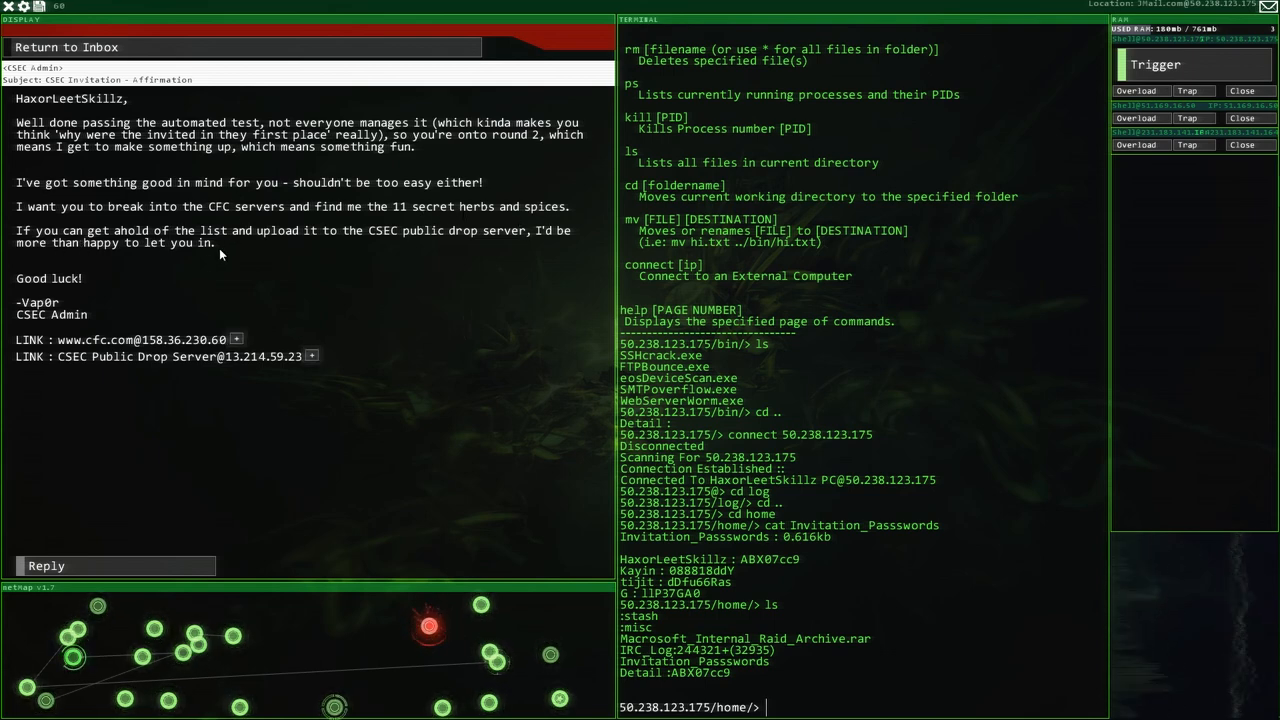
{"action": "mouse_move", "coordinate": [464, 243]}
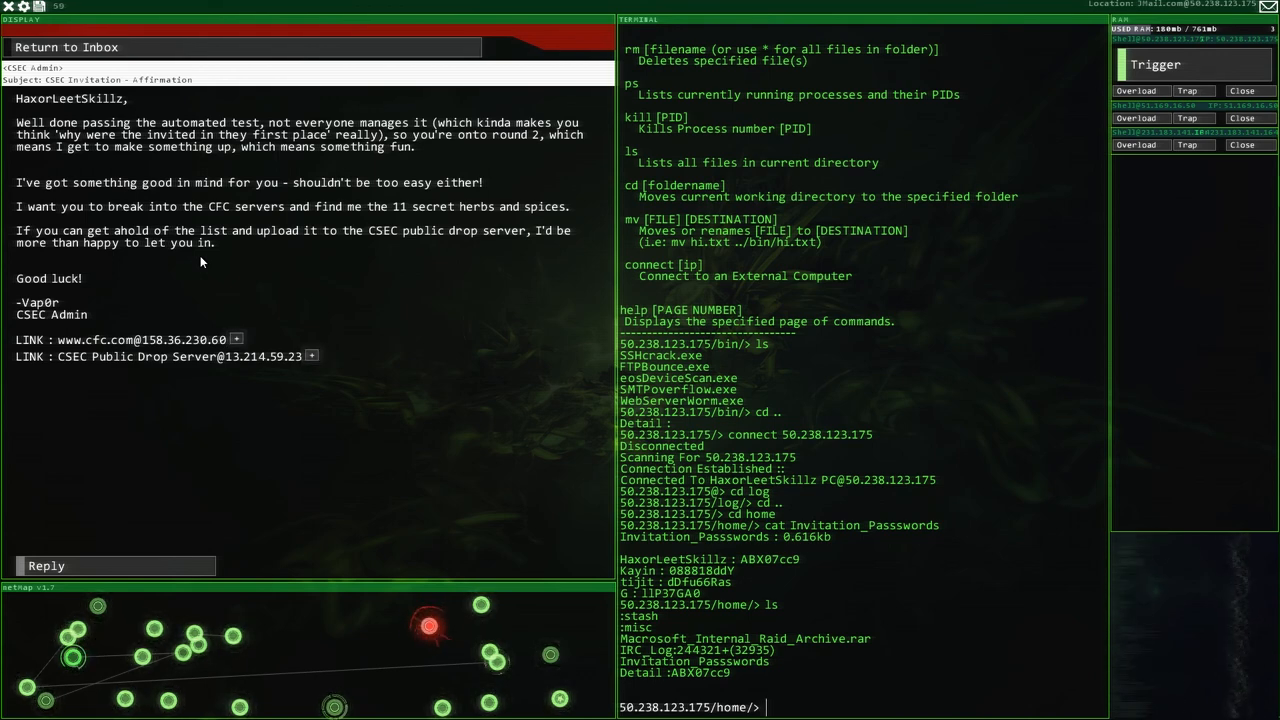
{"action": "mouse_move", "coordinate": [197, 218]}
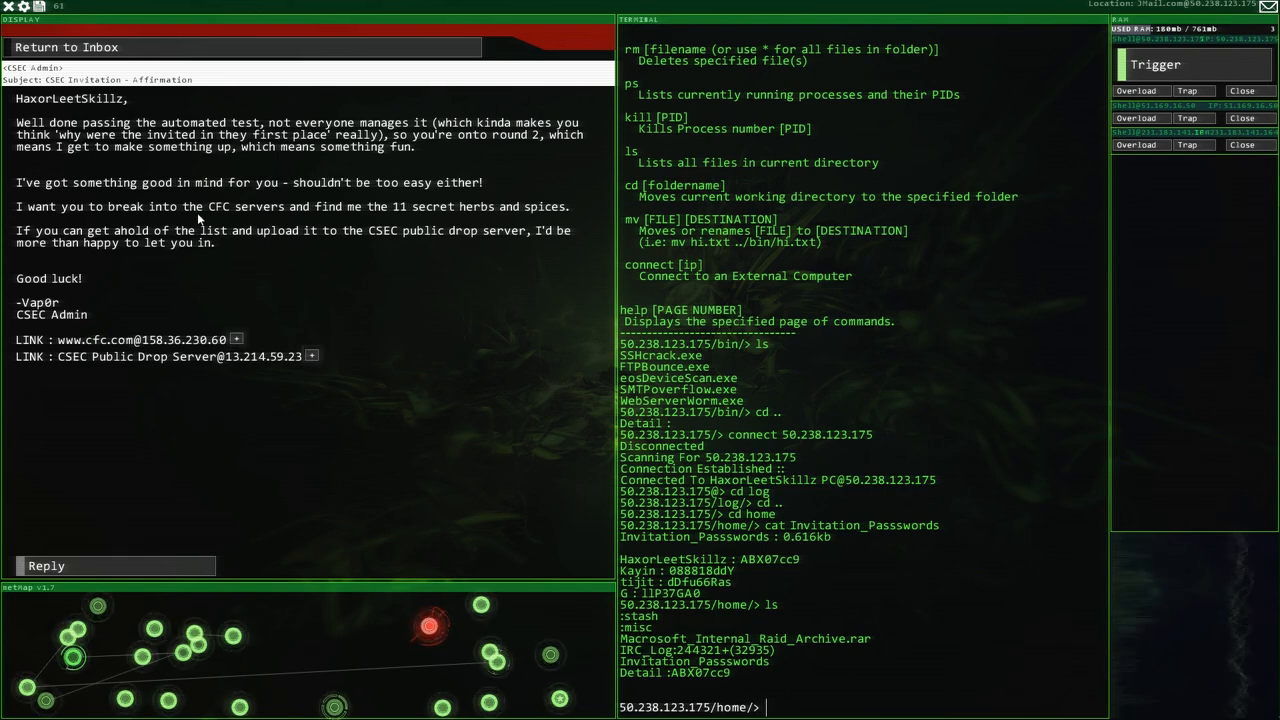